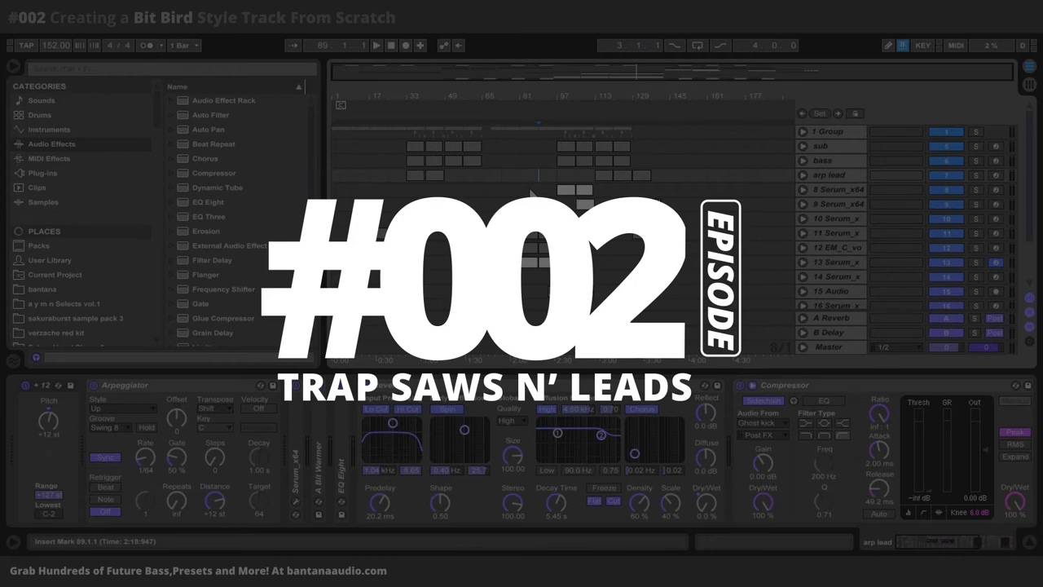
{"action": "mouse_move", "coordinate": [513, 171]}
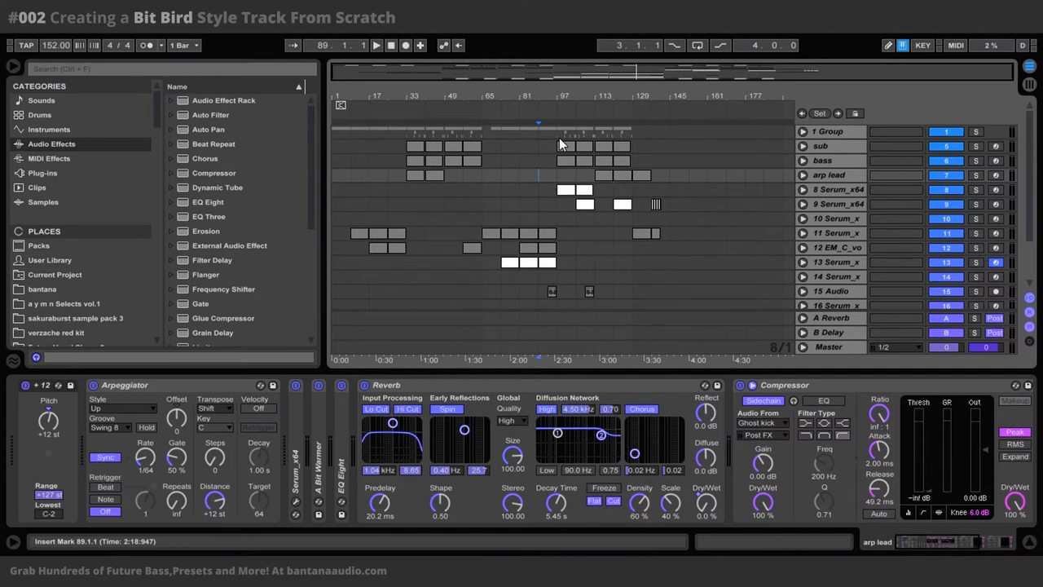
Start playback at bar 97 and solo the first Serum track to show its EQ and compressors.
{"action": "left_click", "coordinate": [376, 44]}
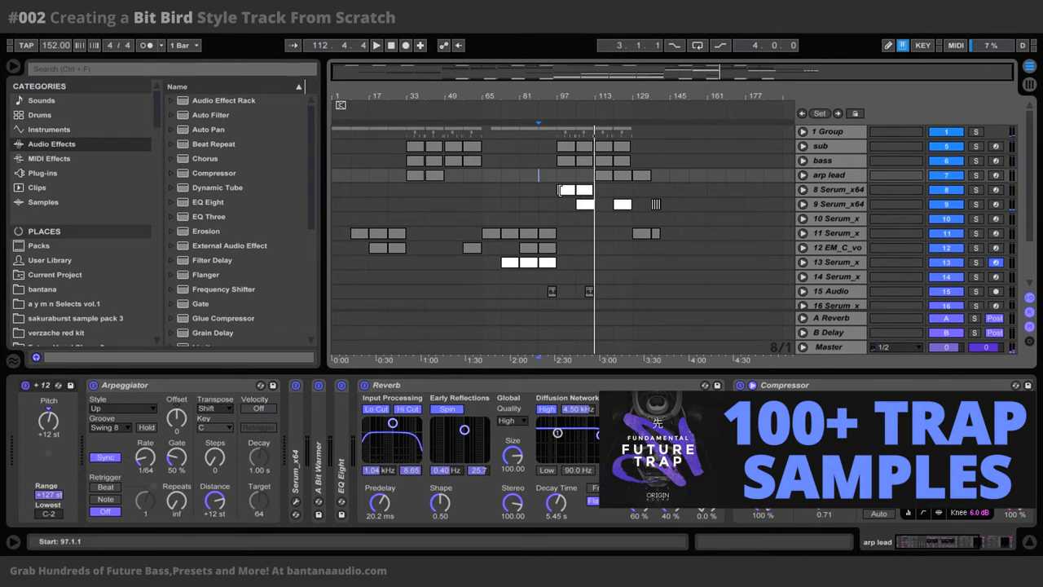
{"action": "left_click", "coordinate": [837, 189]}
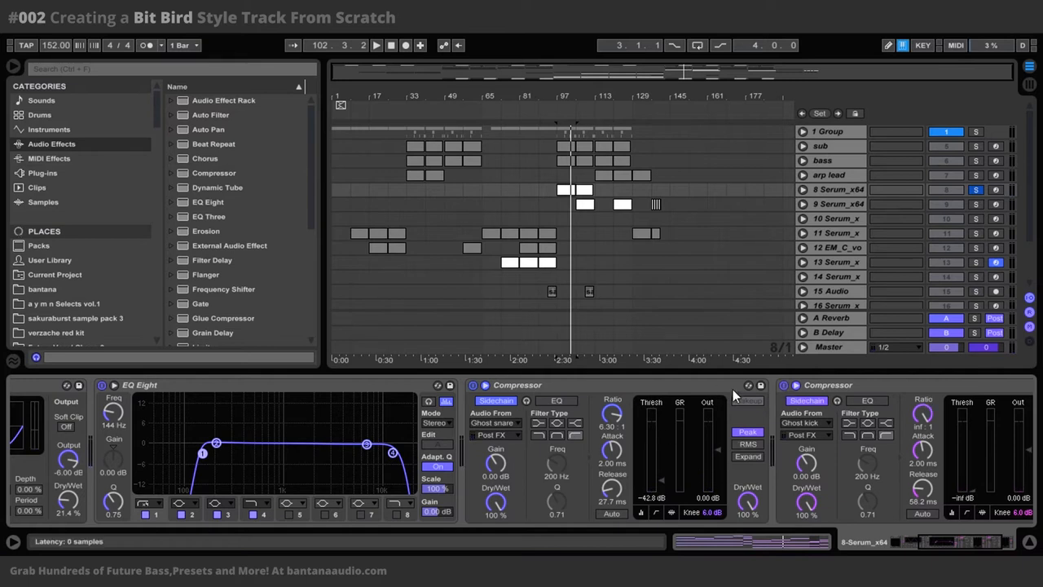
{"action": "mouse_move", "coordinate": [738, 395]}
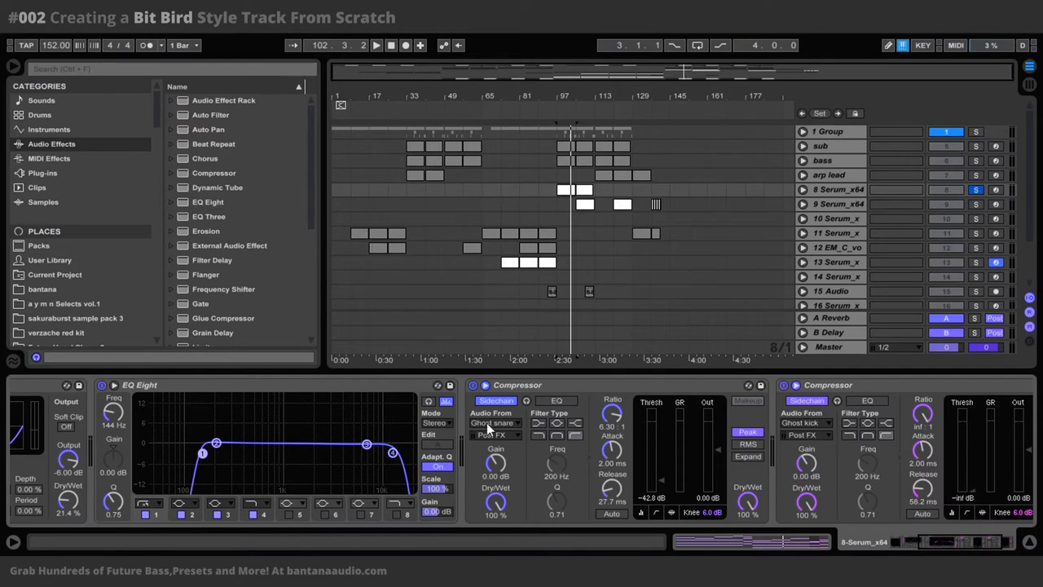
{"action": "mouse_move", "coordinate": [754, 433]}
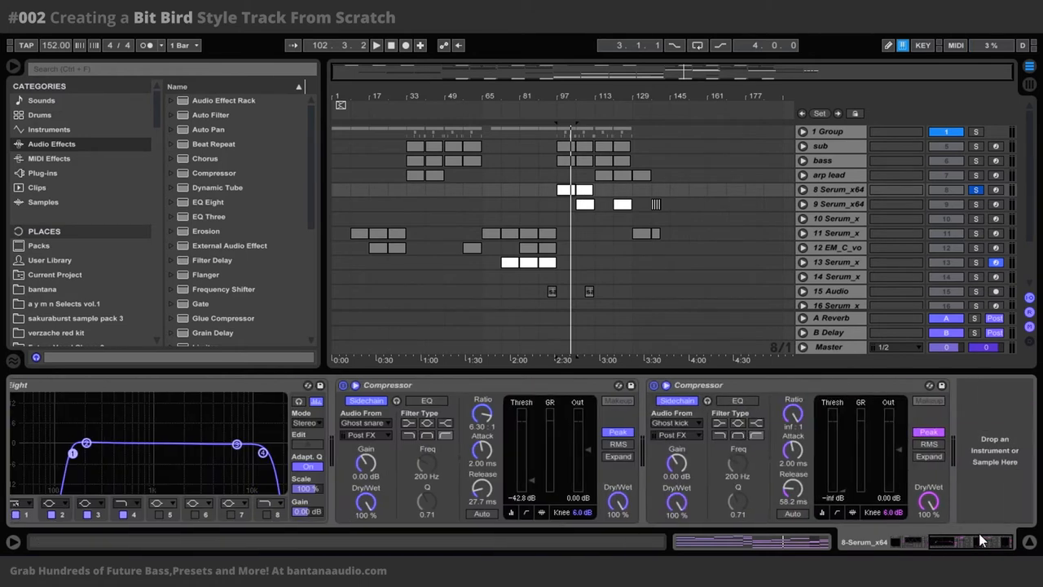
{"action": "mouse_move", "coordinate": [560, 372]}
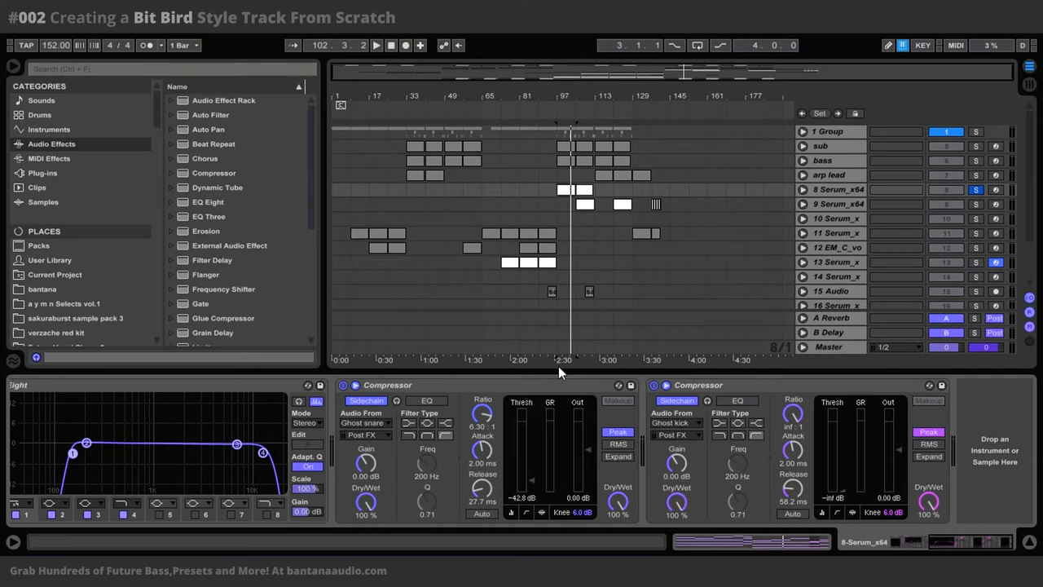
{"action": "mouse_move", "coordinate": [528, 384]}
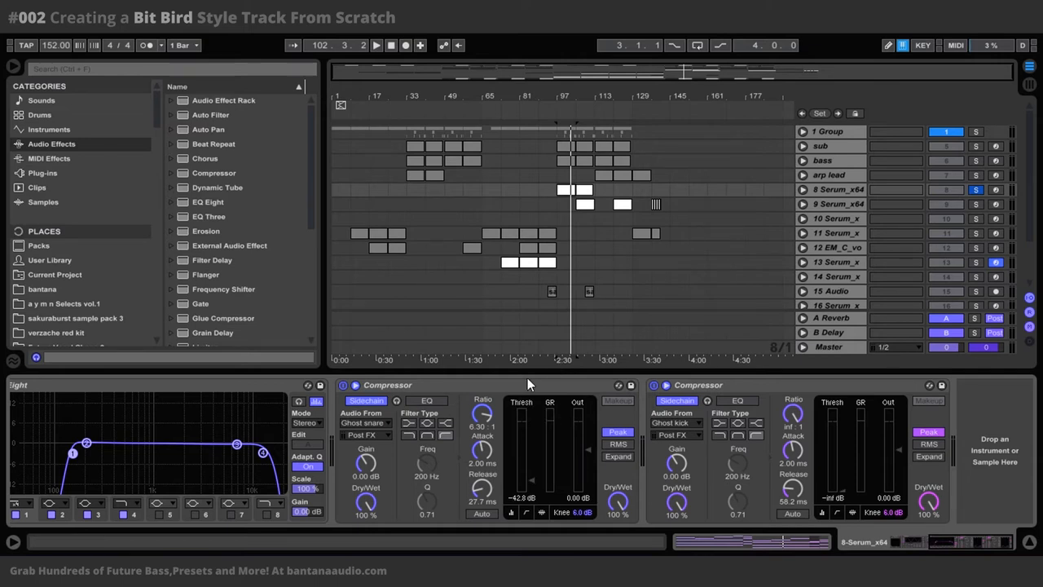
{"action": "mouse_move", "coordinate": [526, 371]}
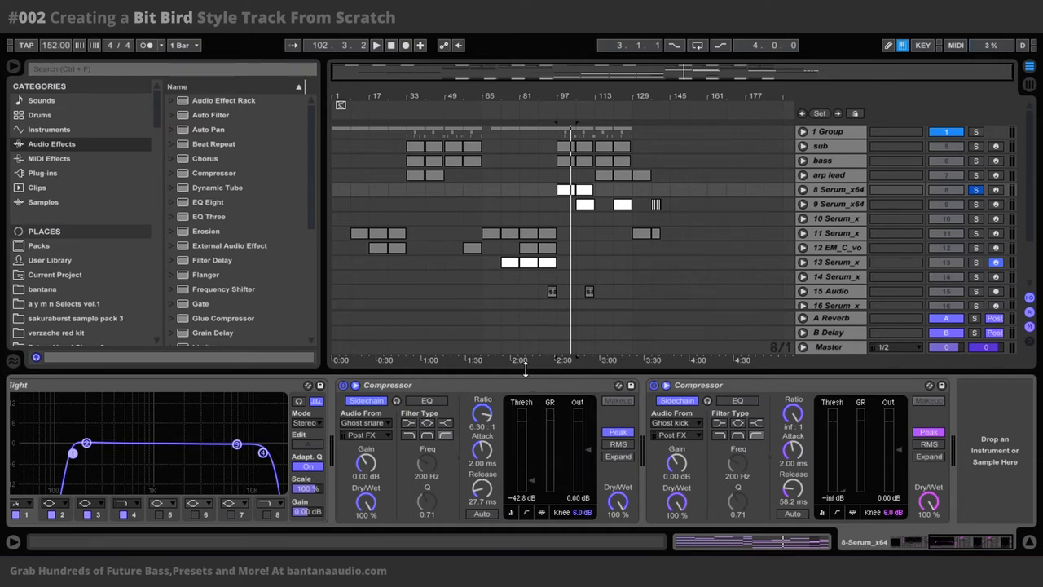
{"action": "mouse_move", "coordinate": [836, 518]}
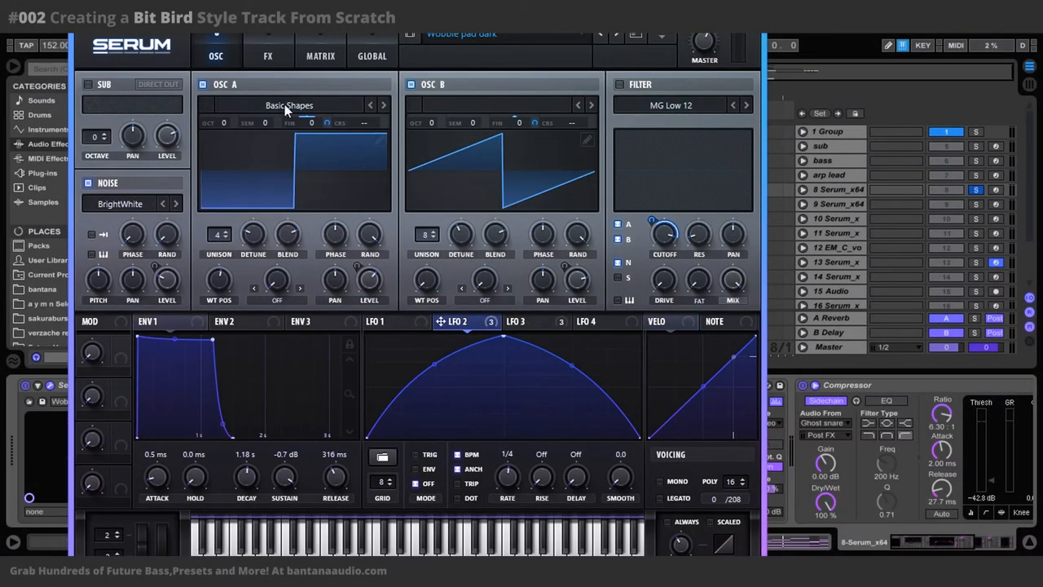
{"action": "mouse_move", "coordinate": [550, 383]}
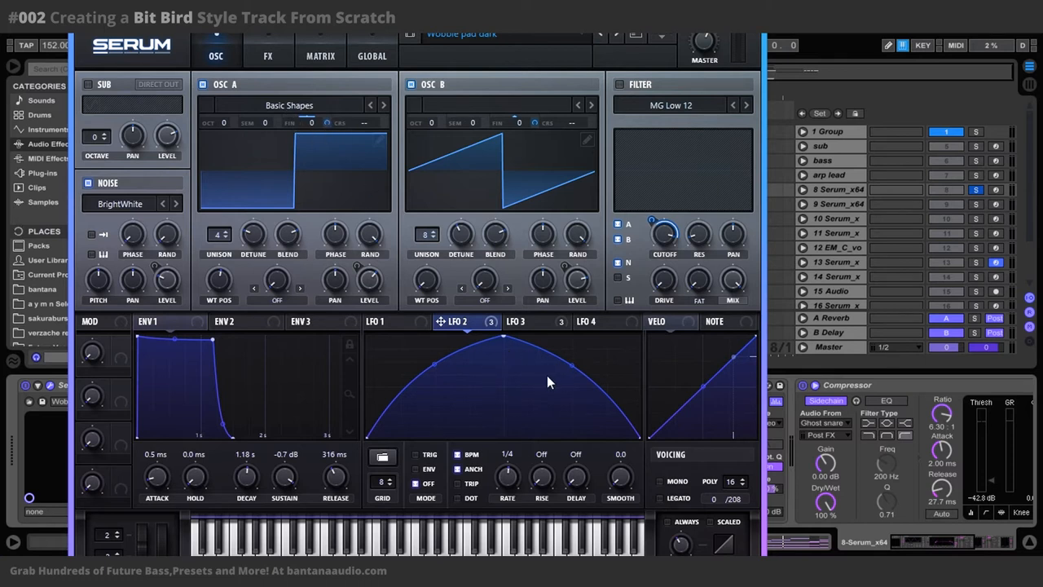
{"action": "mouse_move", "coordinate": [526, 137]}
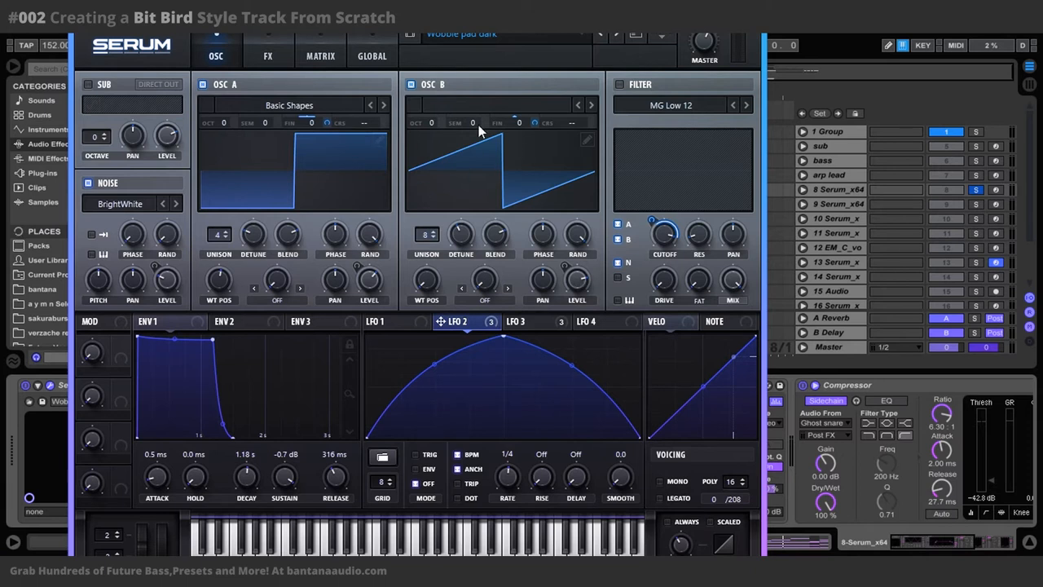
{"action": "mouse_move", "coordinate": [473, 122]}
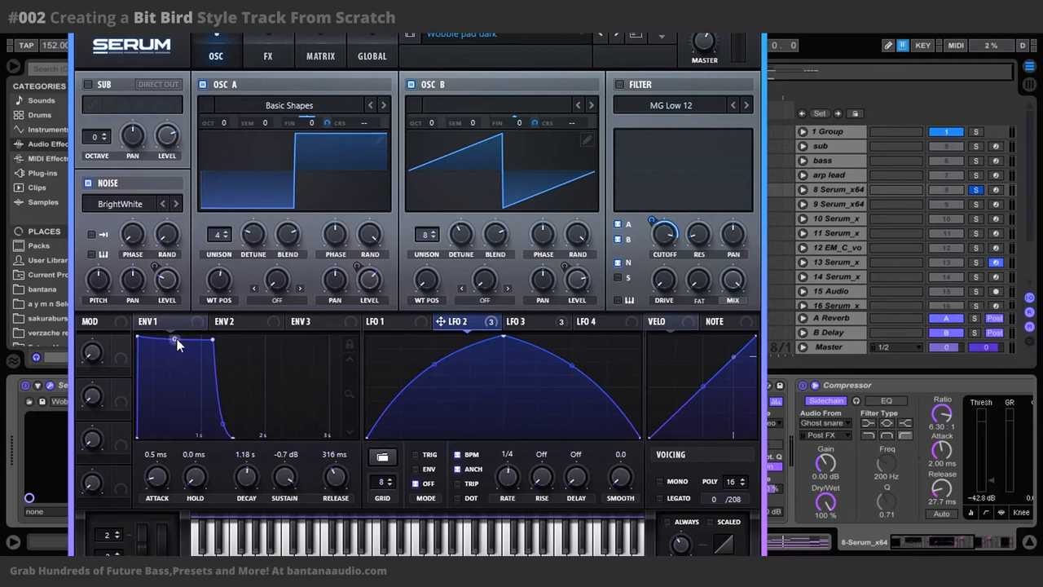
{"action": "mouse_move", "coordinate": [126, 264]}
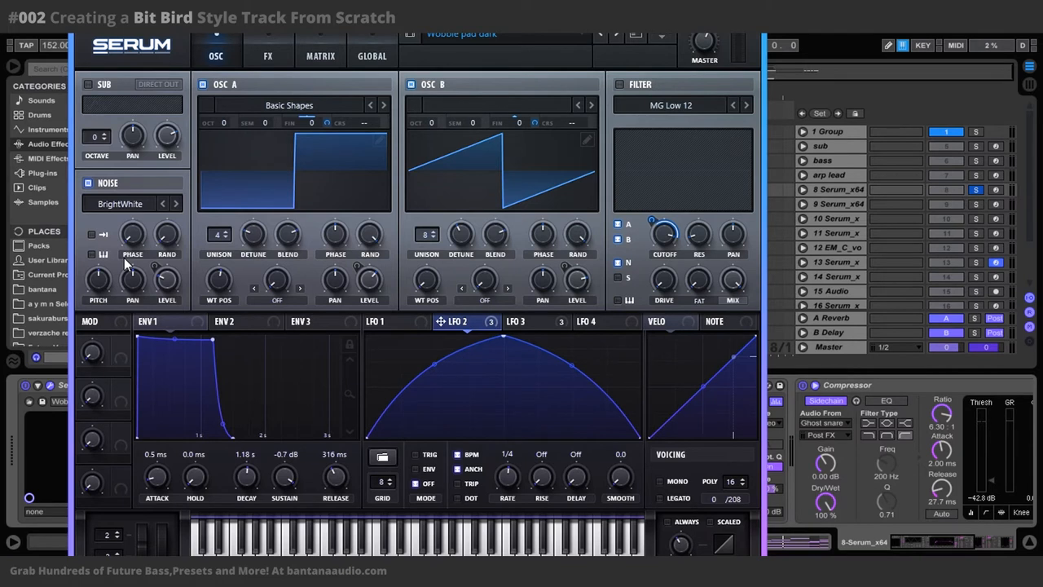
{"action": "mouse_move", "coordinate": [4, 232]}
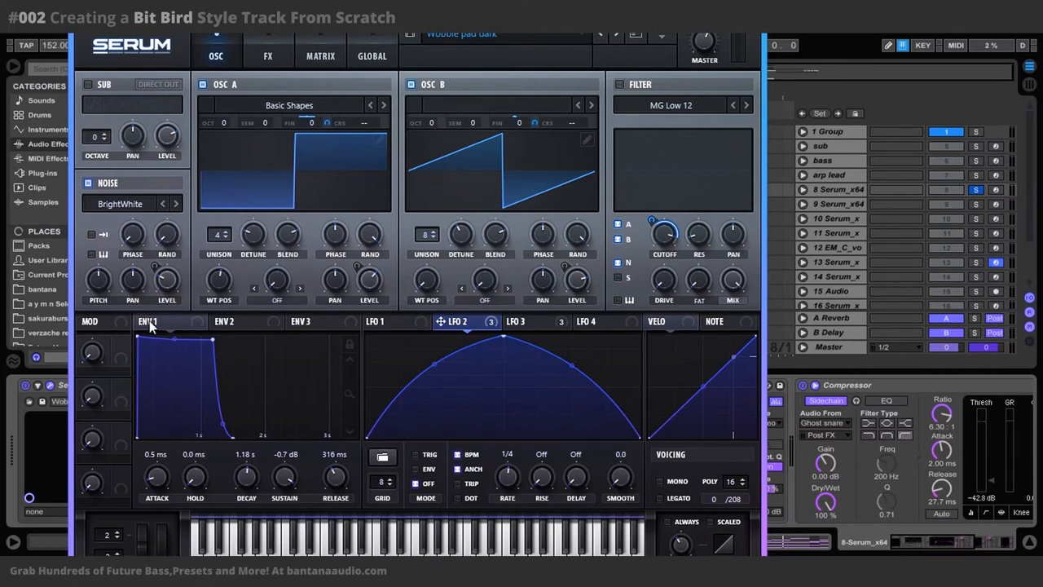
{"action": "mouse_move", "coordinate": [277, 321]}
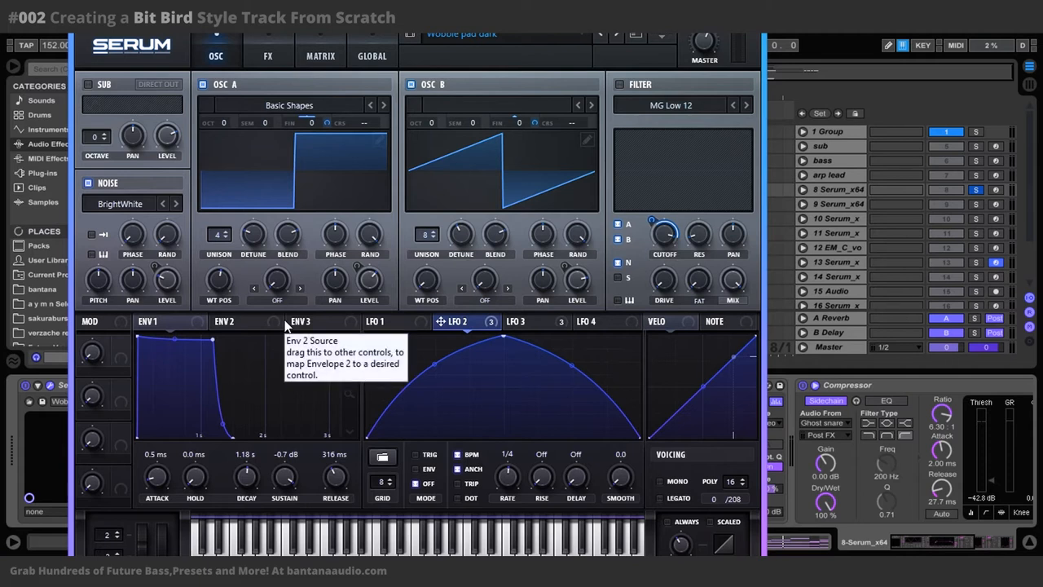
{"action": "mouse_move", "coordinate": [471, 289]}
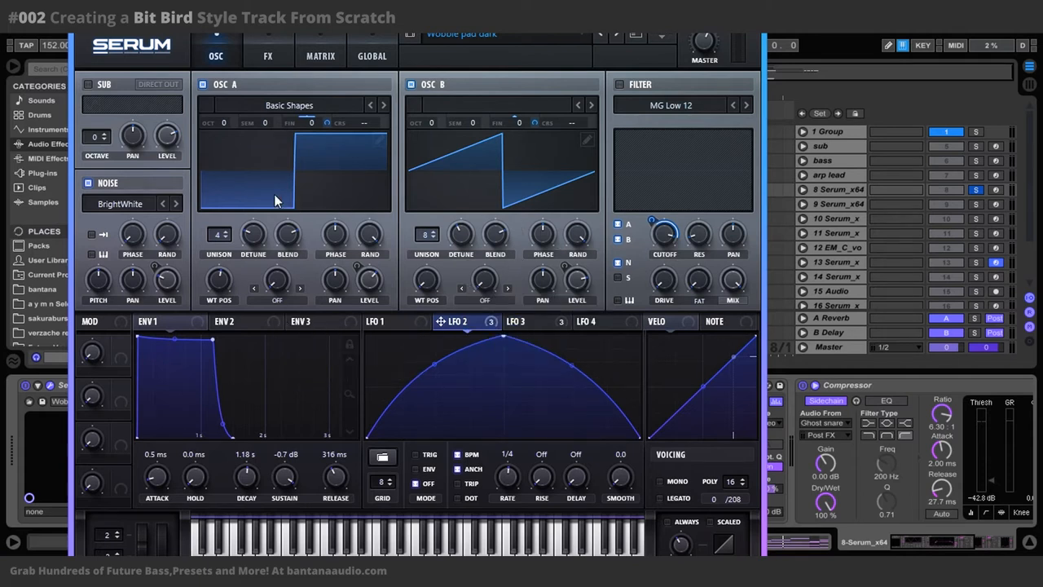
{"action": "mouse_move", "coordinate": [284, 39]}
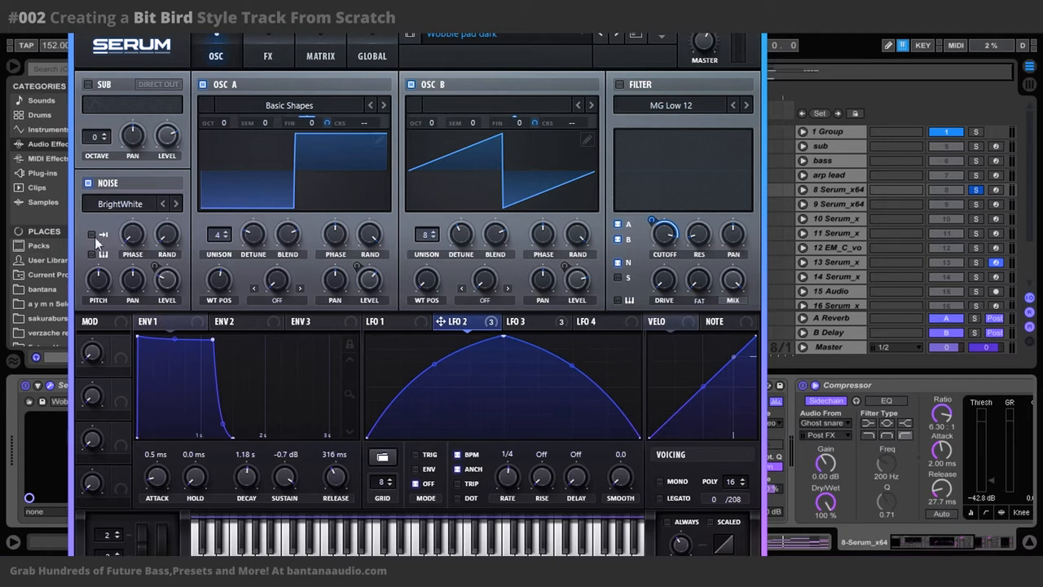
{"action": "mouse_move", "coordinate": [134, 194]}
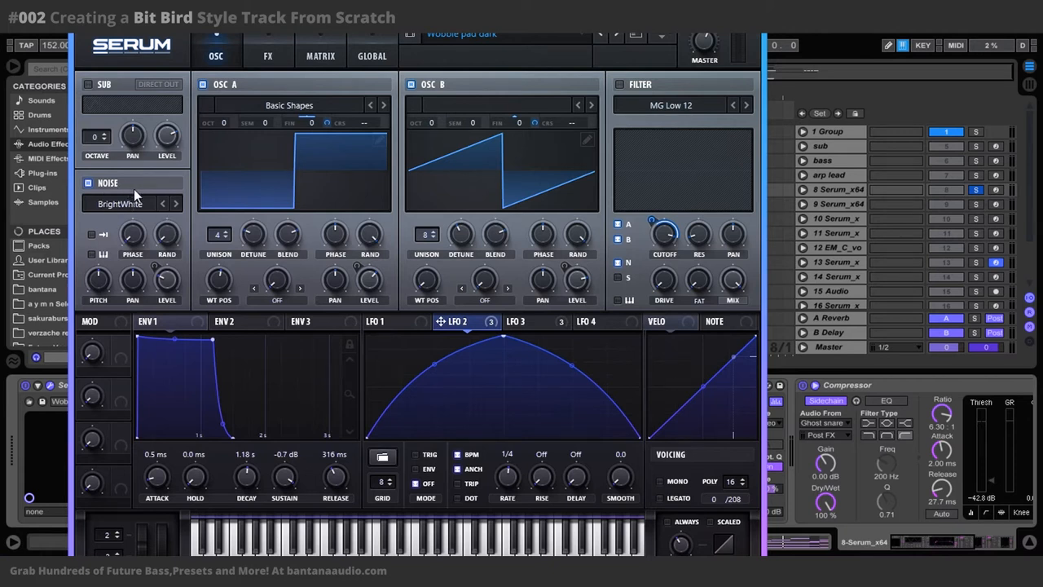
{"action": "mouse_move", "coordinate": [440, 338]}
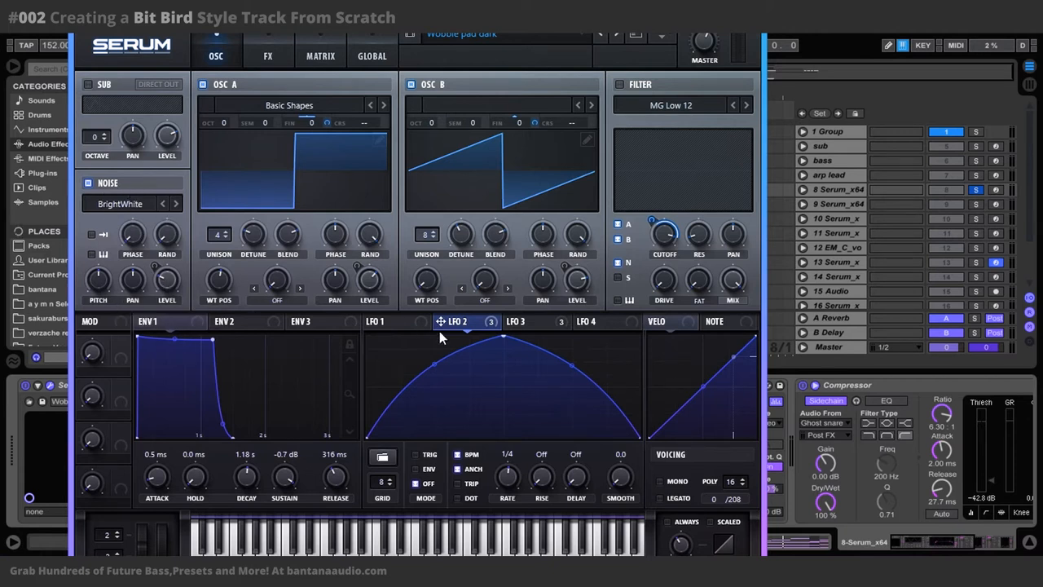
Show Serum's triangle-shaped third LFO driving the noise and both oscillator levels.
{"action": "left_click", "coordinate": [523, 320]}
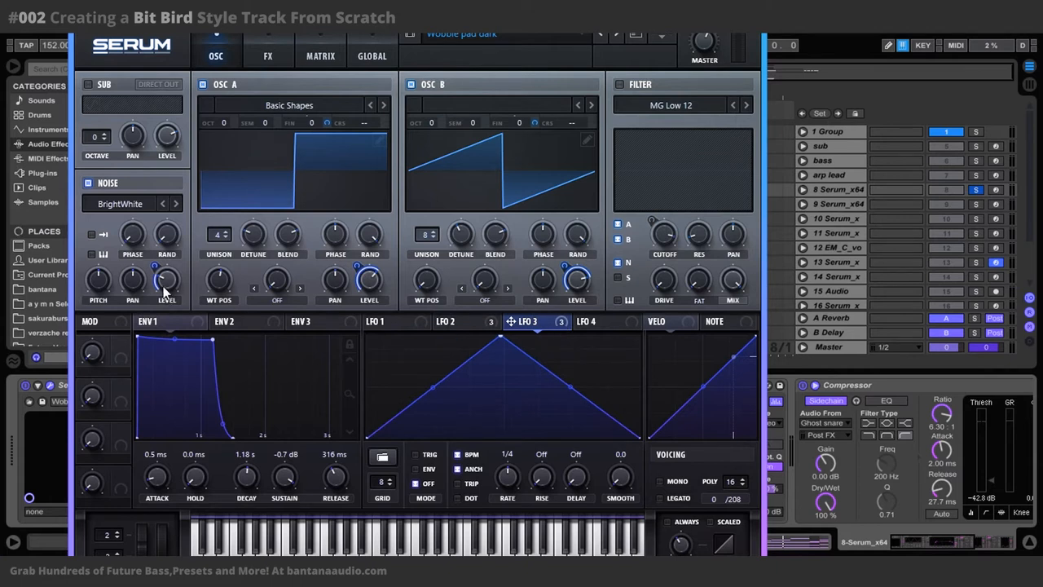
{"action": "mouse_move", "coordinate": [531, 333]}
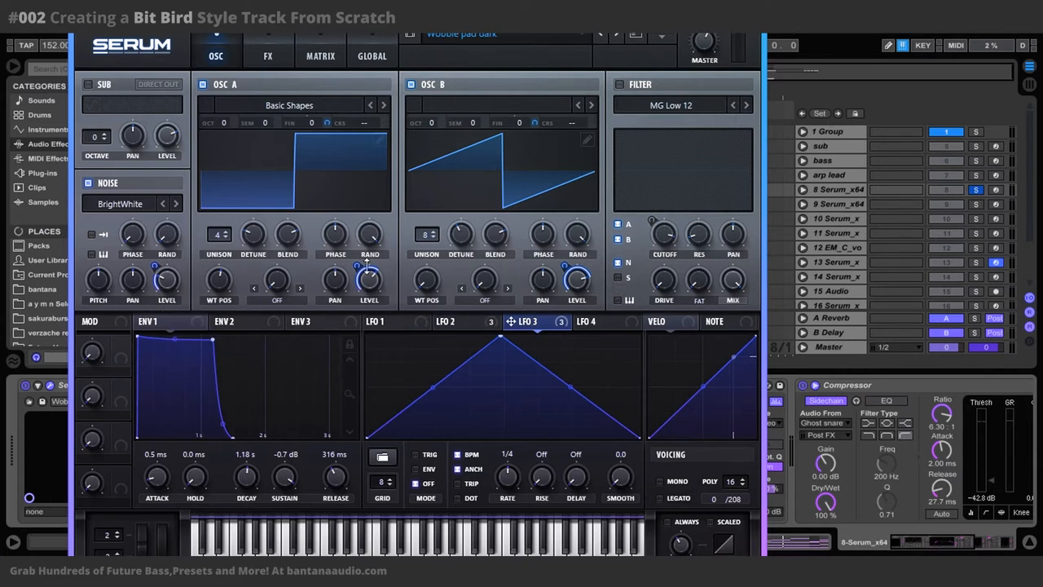
{"action": "mouse_move", "coordinate": [432, 352]}
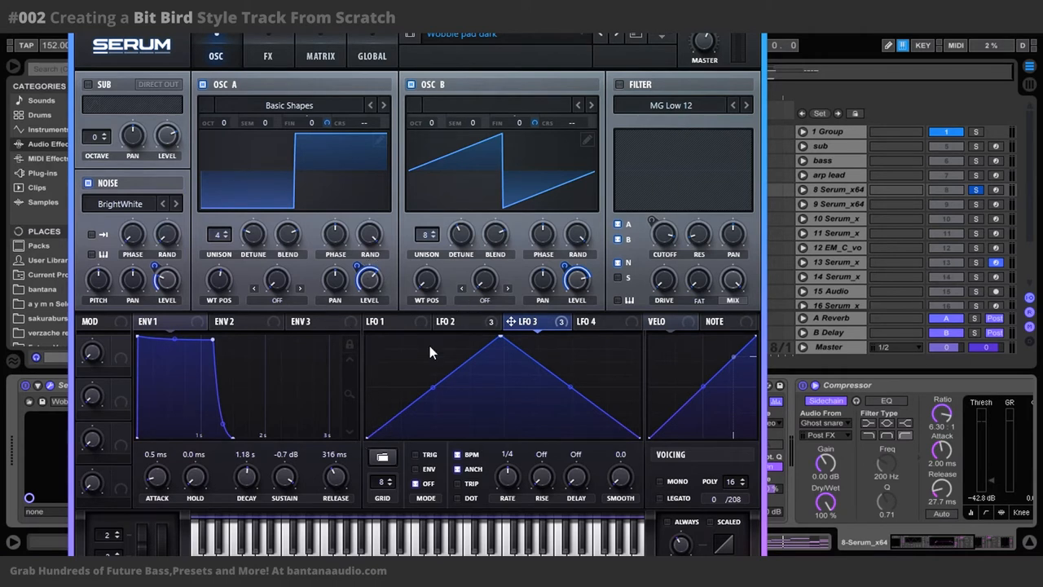
{"action": "mouse_move", "coordinate": [465, 356]}
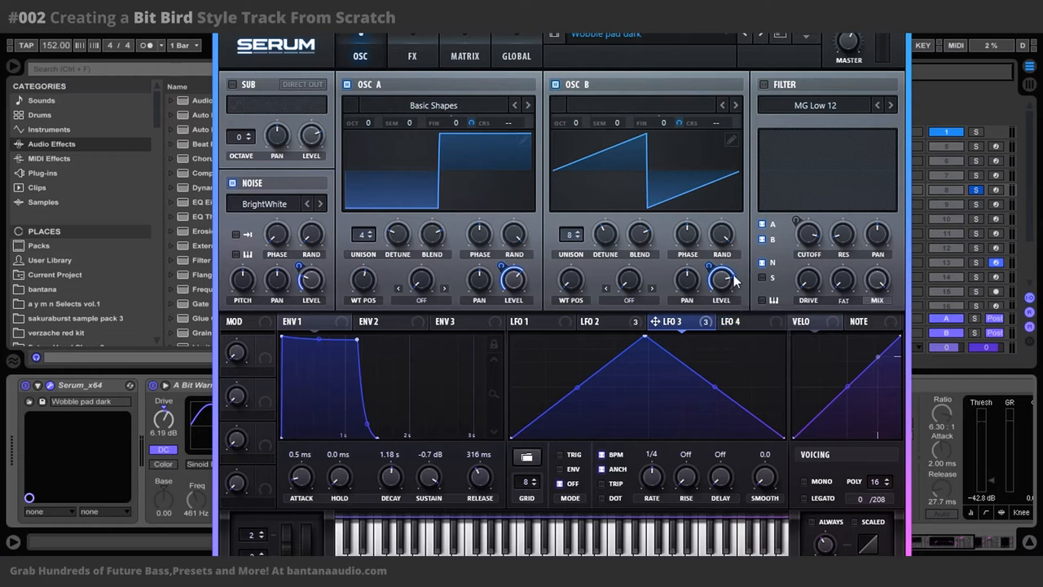
{"action": "mouse_move", "coordinate": [293, 269]}
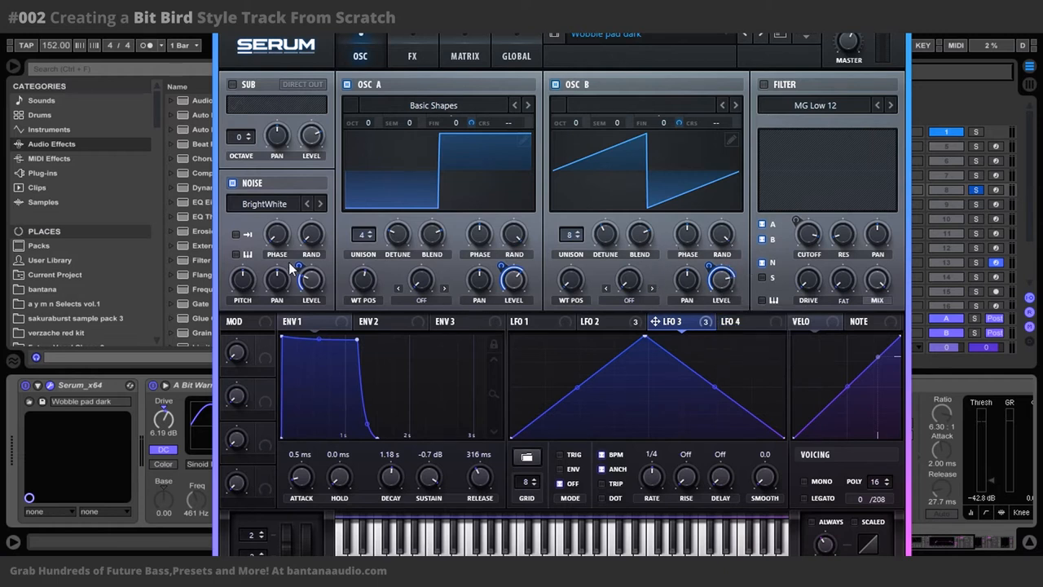
{"action": "mouse_move", "coordinate": [539, 277]}
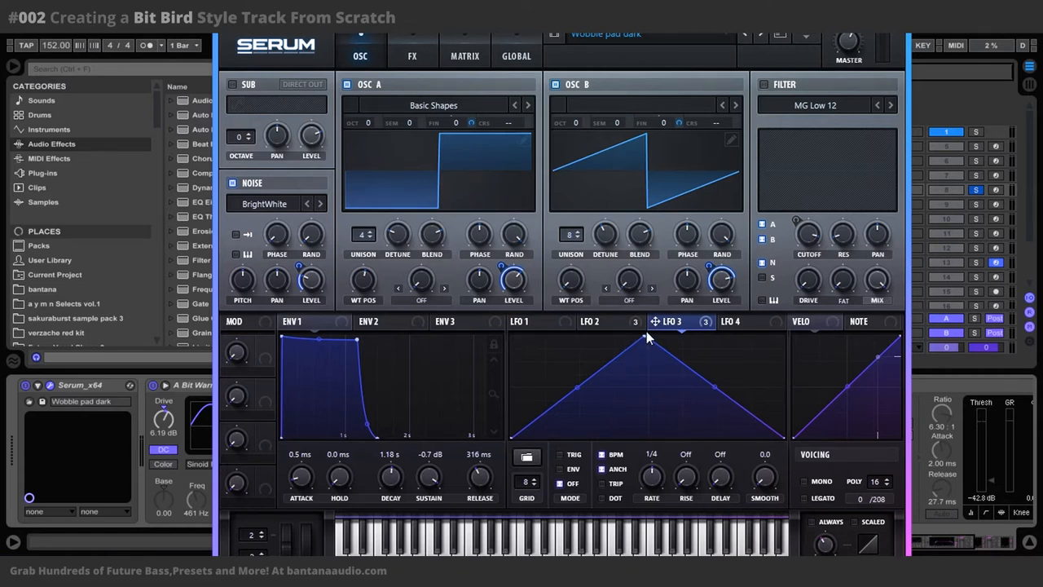
{"action": "mouse_move", "coordinate": [715, 262]}
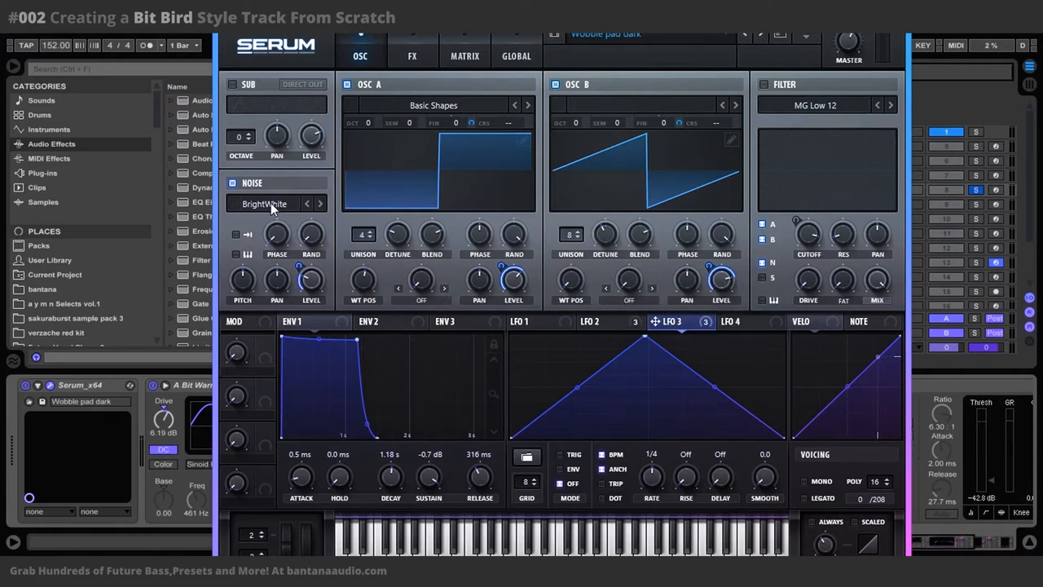
{"action": "mouse_move", "coordinate": [356, 186]}
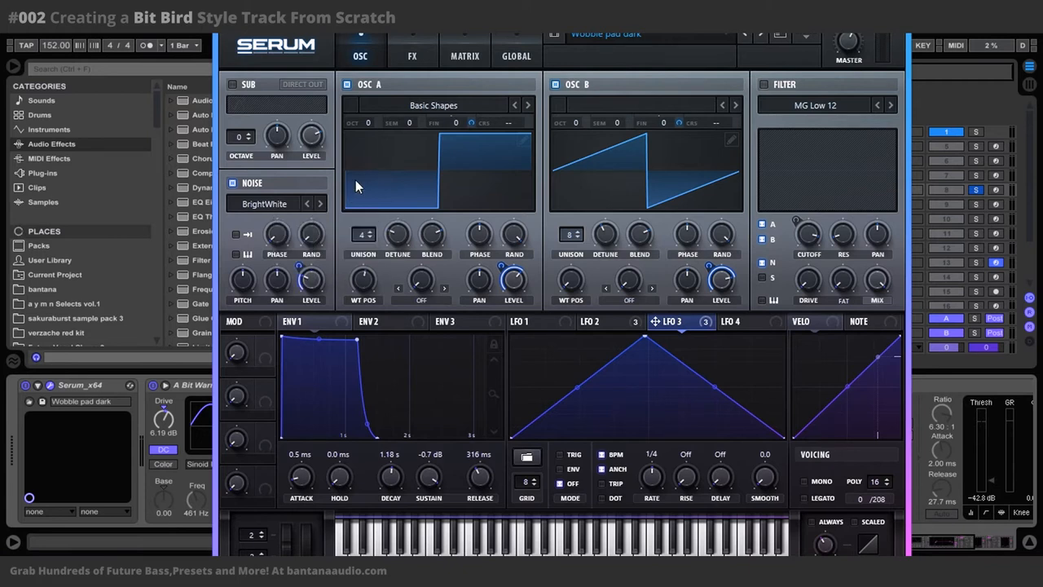
{"action": "mouse_move", "coordinate": [324, 185]}
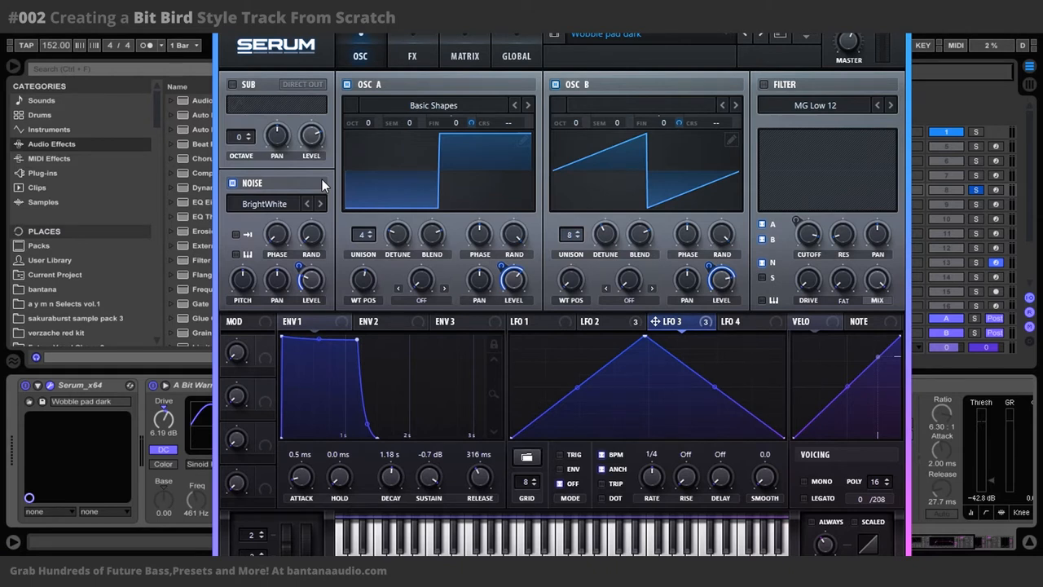
{"action": "mouse_move", "coordinate": [325, 178]}
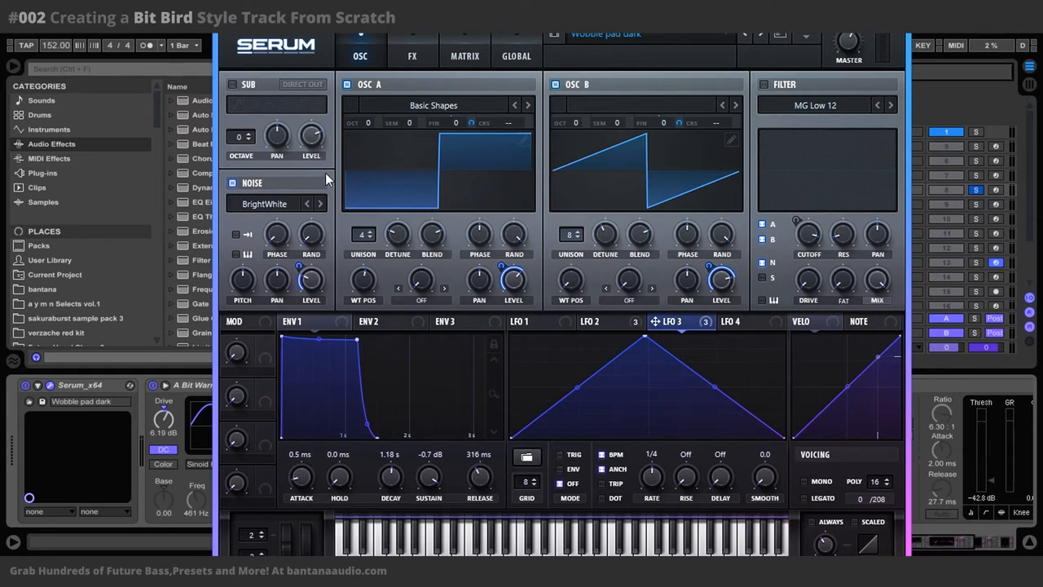
{"action": "mouse_move", "coordinate": [426, 35]}
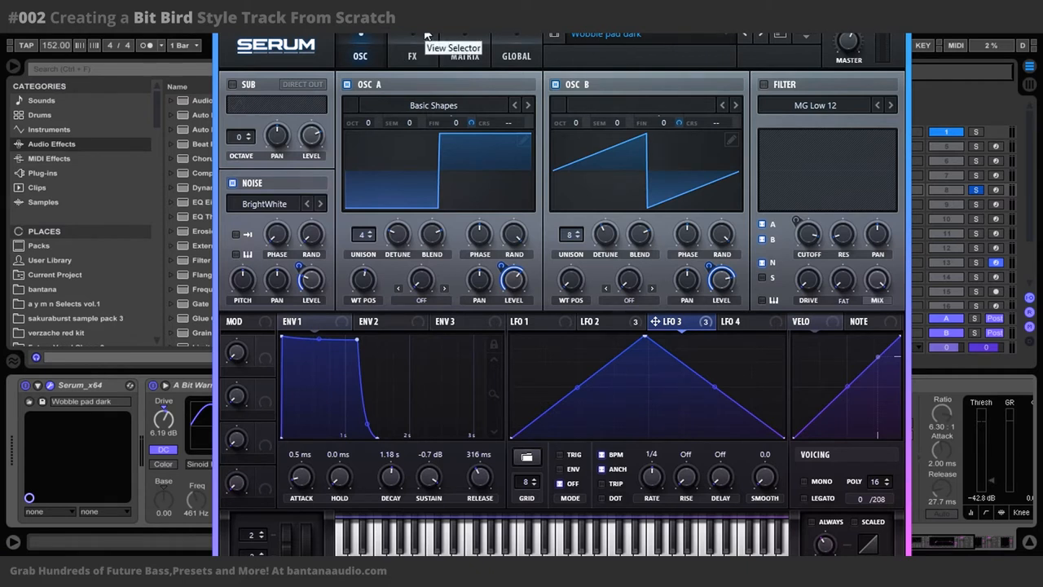
Show Serum's Diode 1 distortion and chorus, re-enabling the chorus after comparing.
{"action": "left_click", "coordinate": [412, 55]}
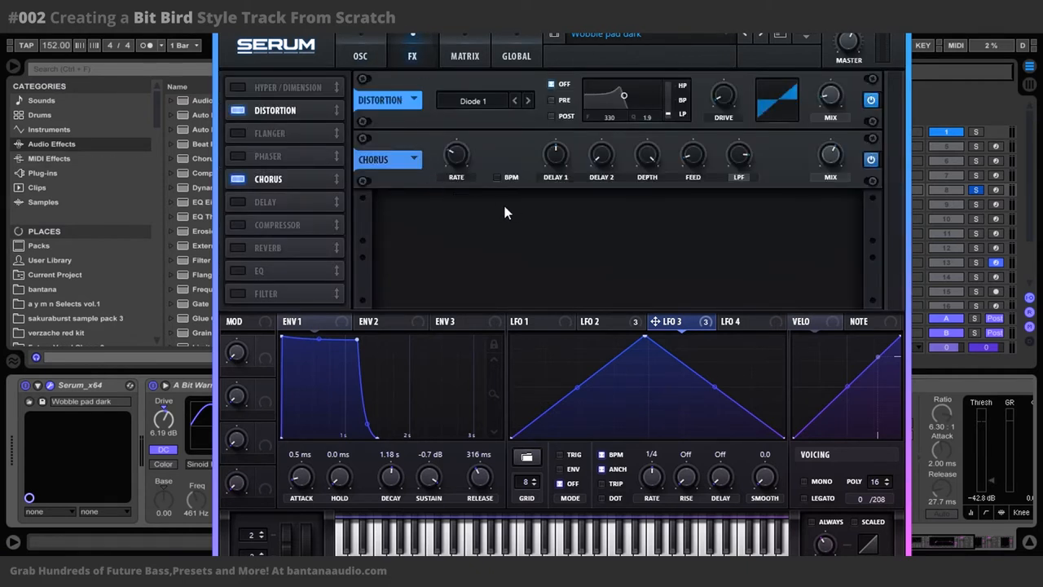
{"action": "mouse_move", "coordinate": [499, 213]}
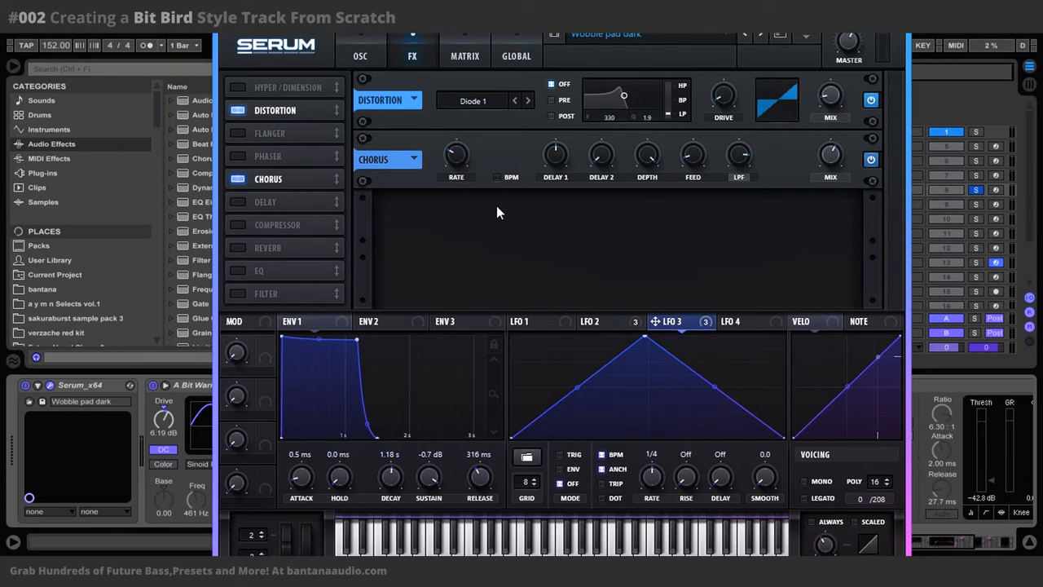
{"action": "mouse_move", "coordinate": [847, 135]}
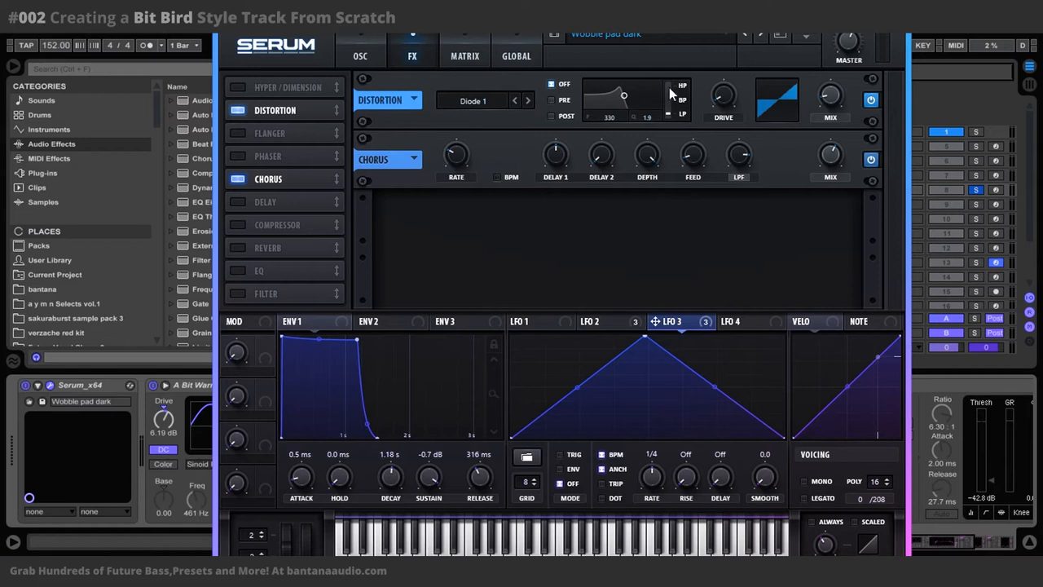
{"action": "mouse_move", "coordinate": [485, 100]}
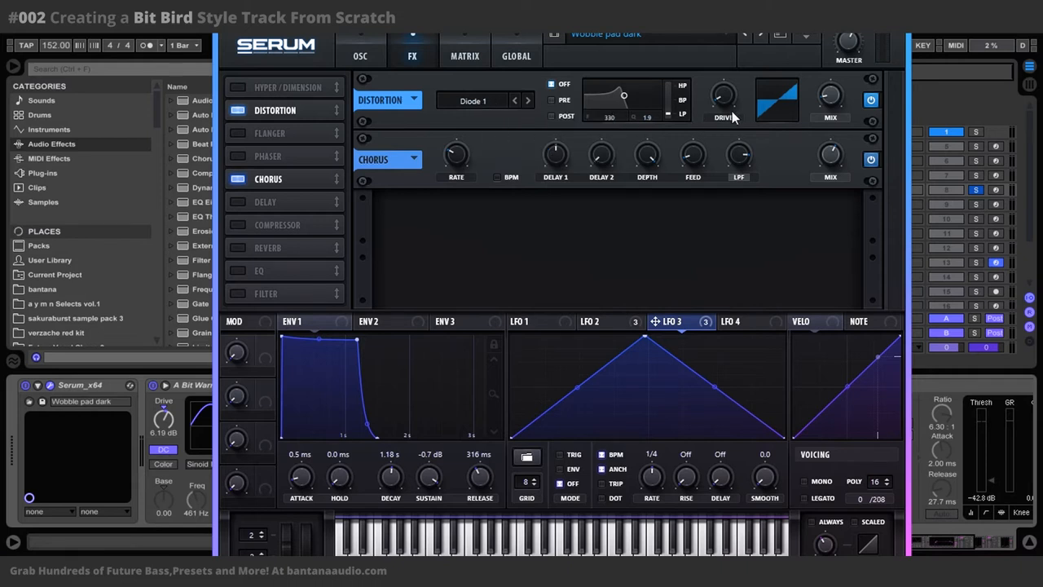
{"action": "mouse_move", "coordinate": [750, 104]}
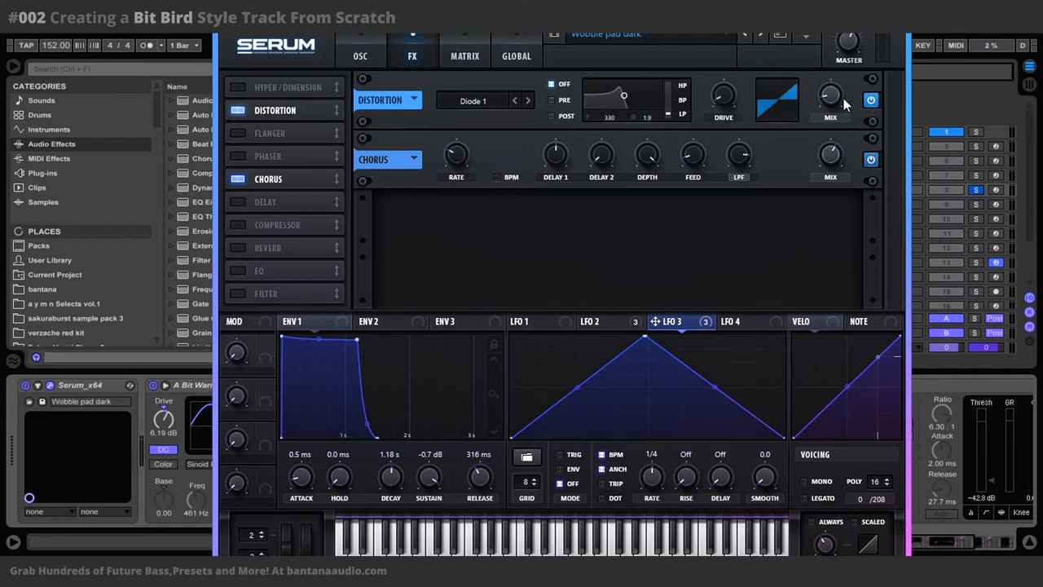
{"action": "mouse_move", "coordinate": [640, 123]}
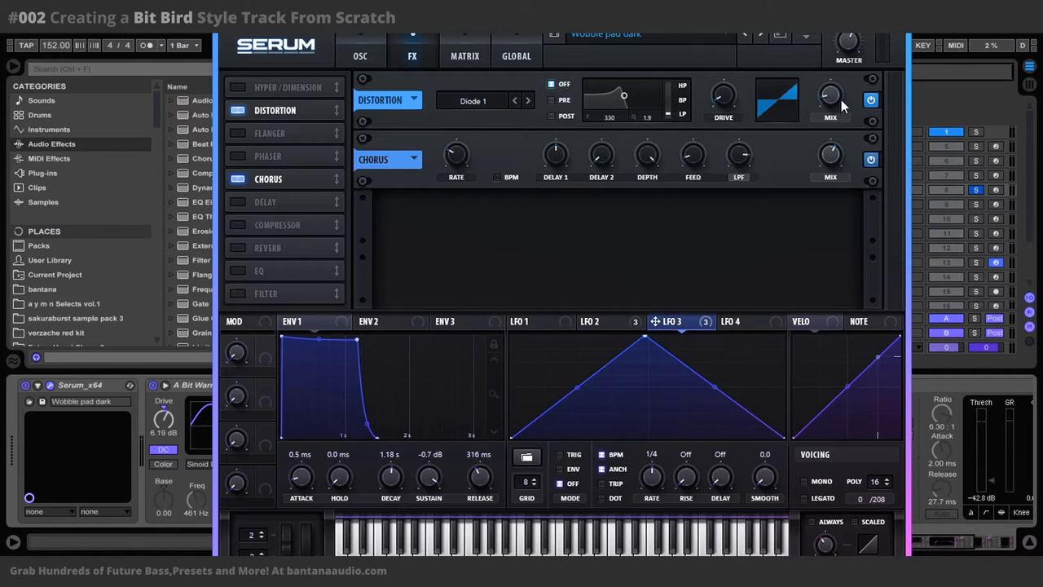
{"action": "mouse_move", "coordinate": [699, 134]}
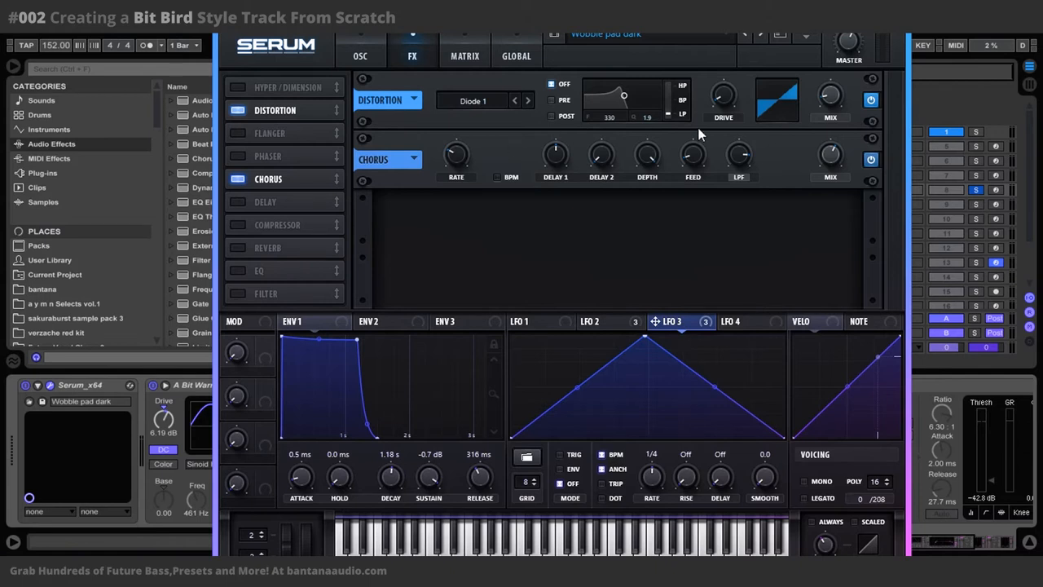
{"action": "mouse_move", "coordinate": [705, 194]}
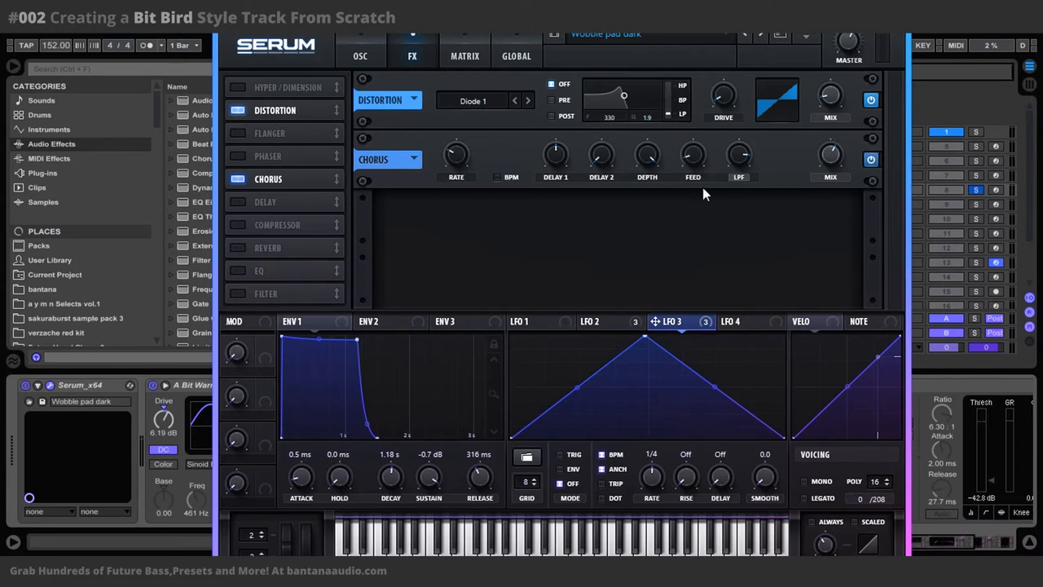
{"action": "mouse_move", "coordinate": [724, 98]}
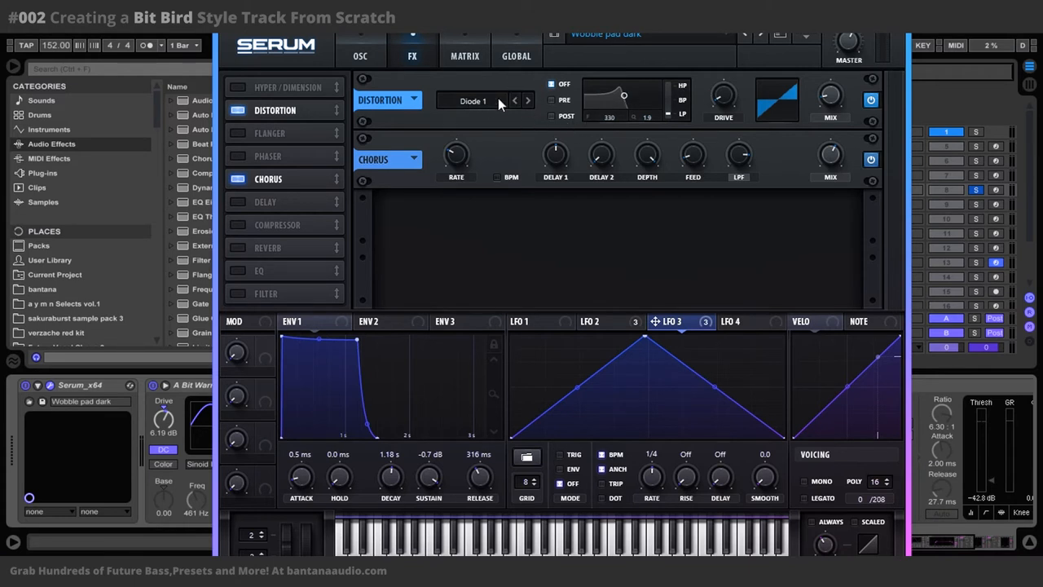
{"action": "mouse_move", "coordinate": [780, 99]}
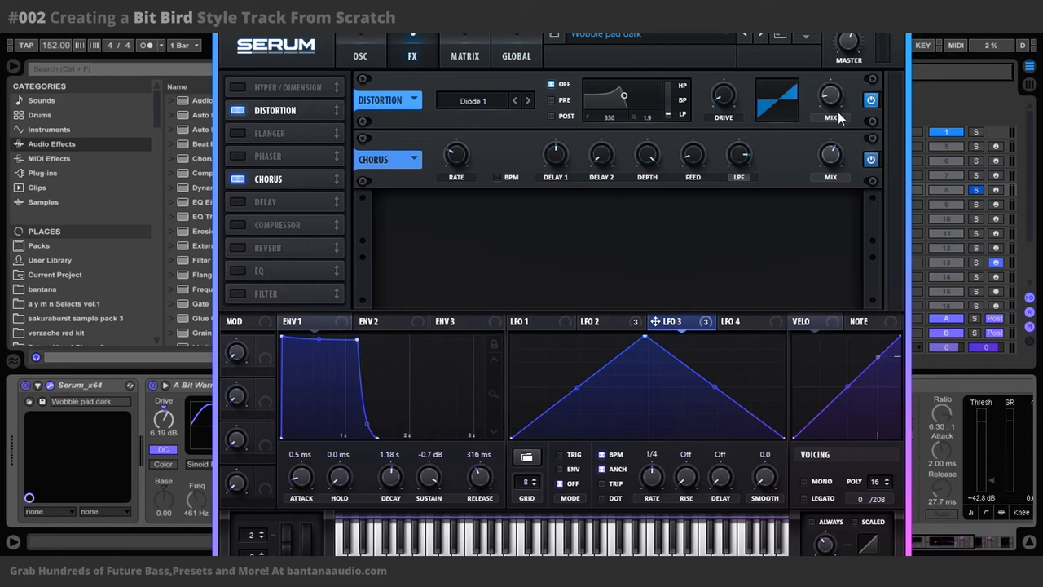
{"action": "mouse_move", "coordinate": [802, 98]}
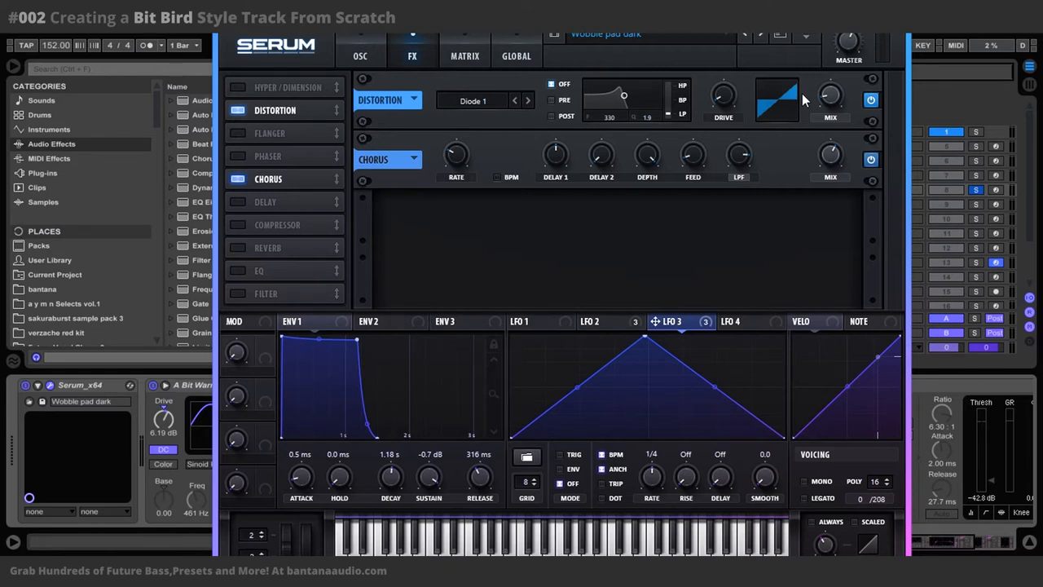
{"action": "mouse_move", "coordinate": [830, 98]}
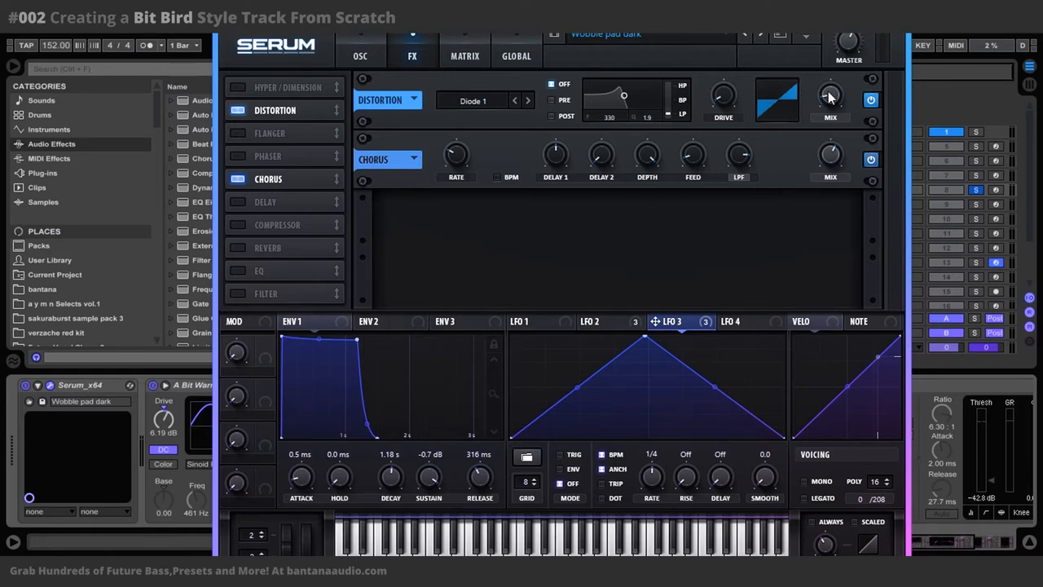
{"action": "mouse_move", "coordinate": [725, 97]}
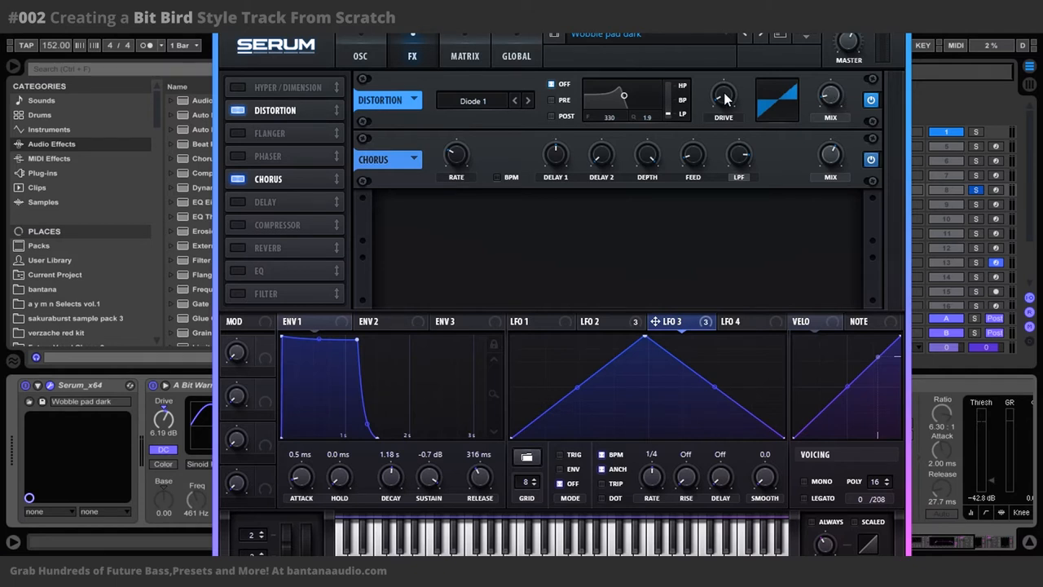
{"action": "mouse_move", "coordinate": [830, 98]}
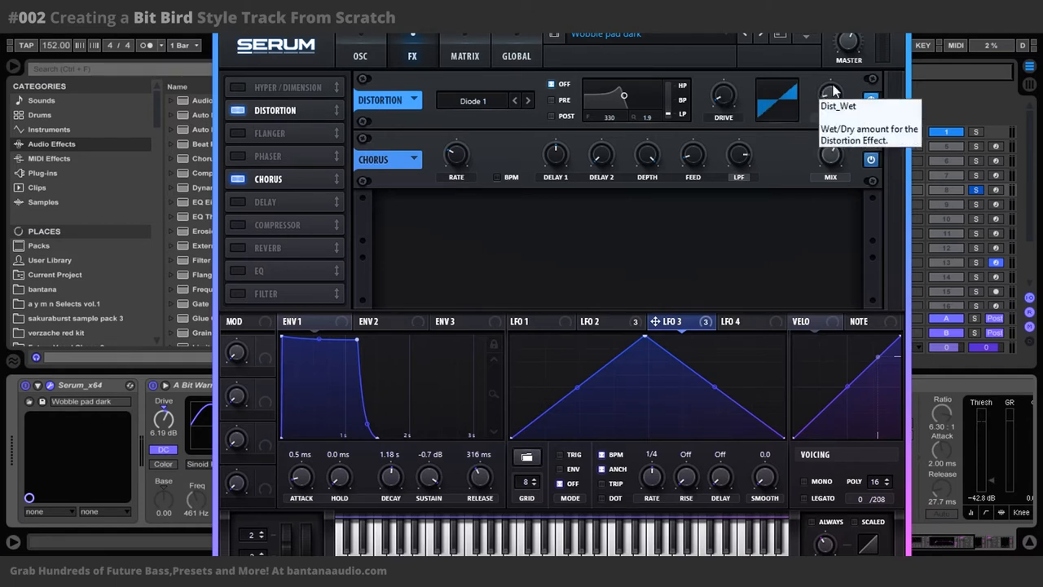
{"action": "mouse_move", "coordinate": [829, 98]}
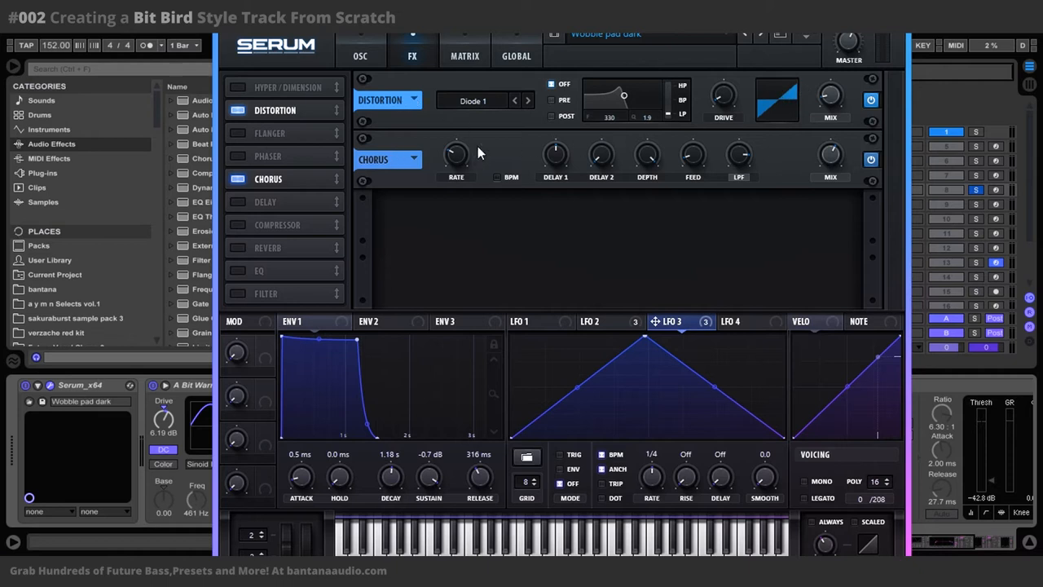
{"action": "mouse_move", "coordinate": [640, 361]}
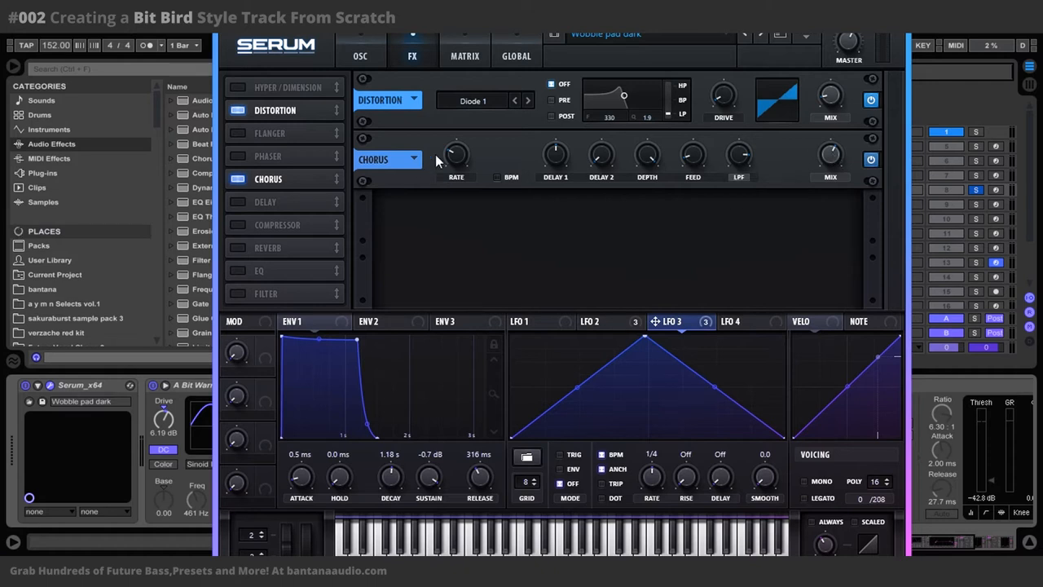
{"action": "mouse_move", "coordinate": [548, 149]}
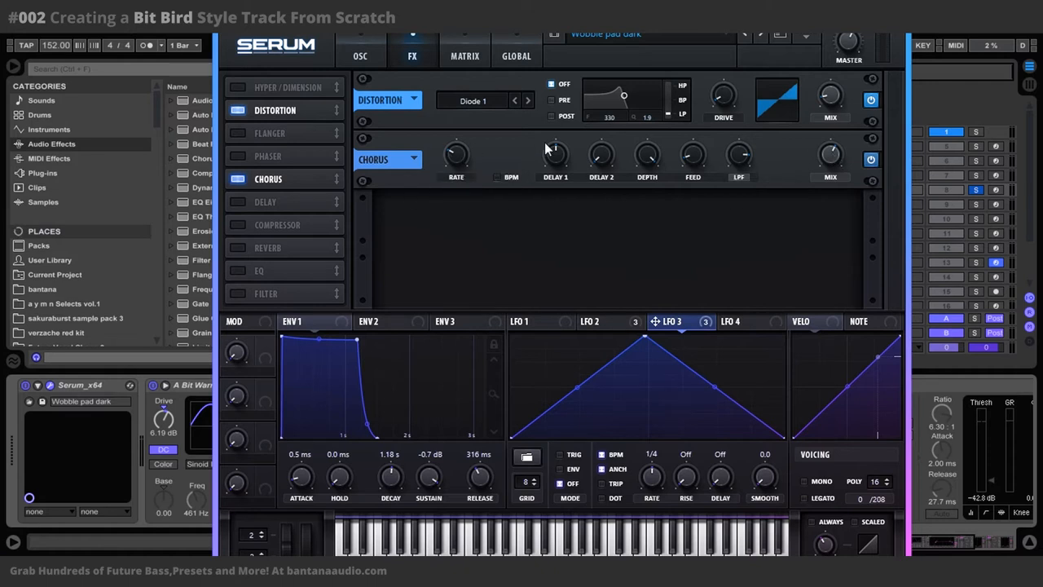
{"action": "mouse_move", "coordinate": [737, 161]}
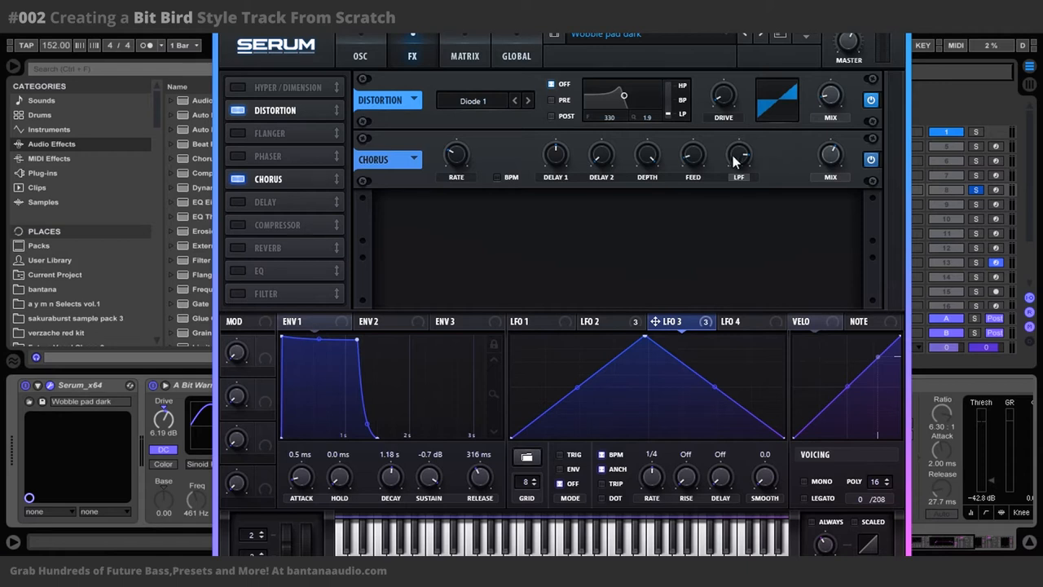
{"action": "mouse_move", "coordinate": [738, 157]}
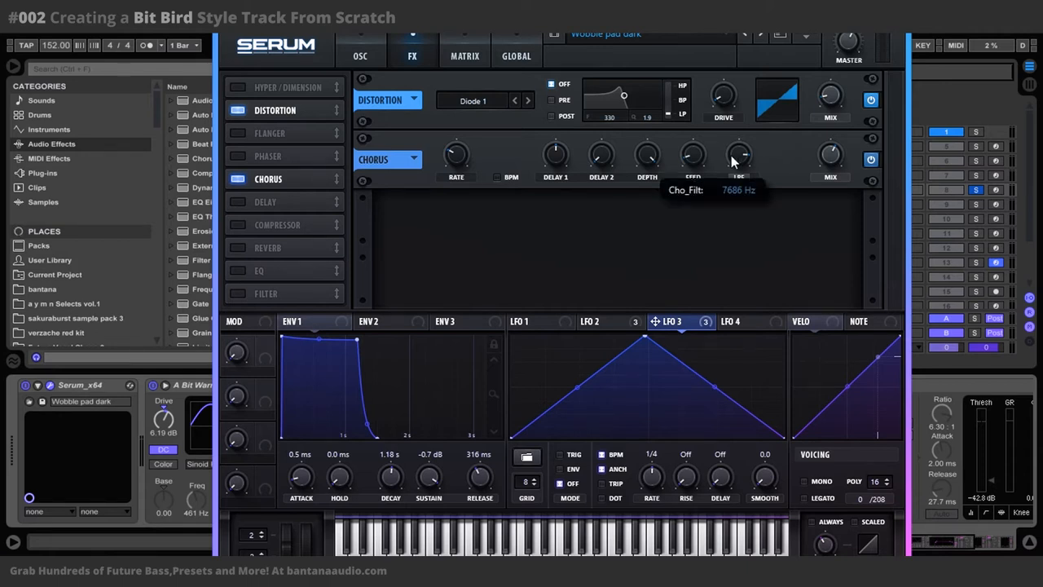
{"action": "mouse_move", "coordinate": [530, 185]}
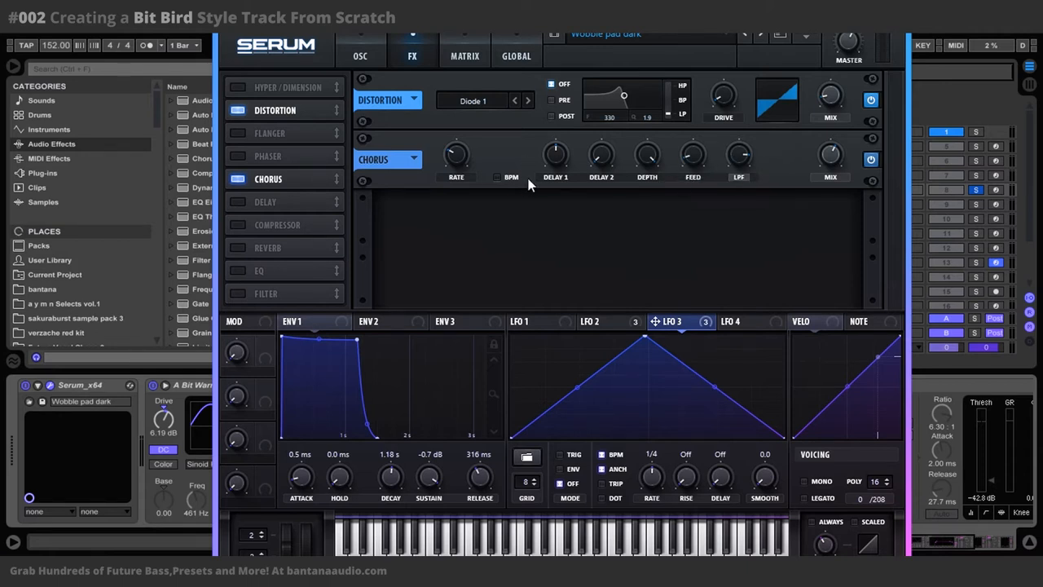
{"action": "mouse_move", "coordinate": [658, 176]}
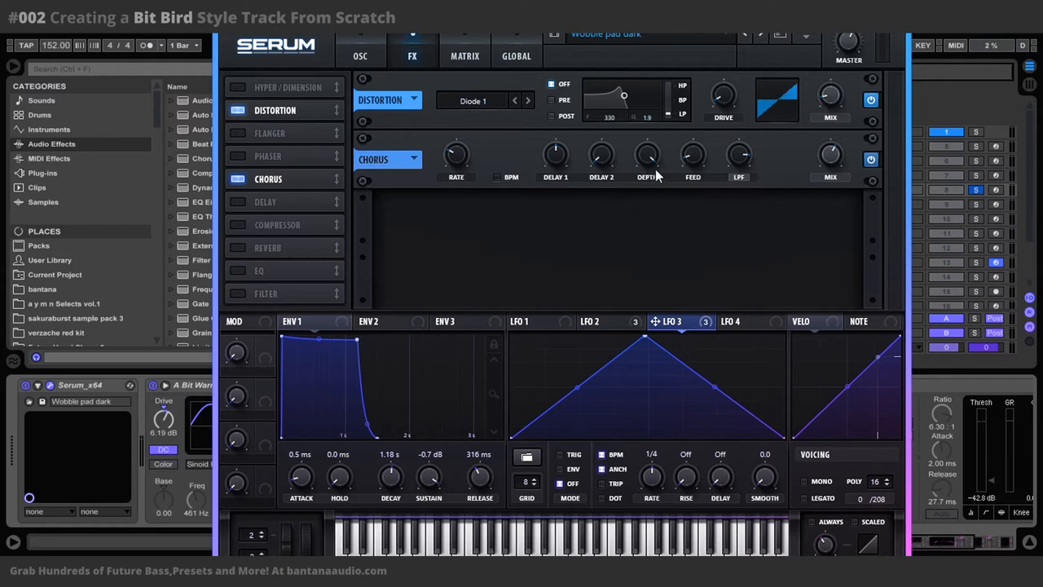
{"action": "mouse_move", "coordinate": [658, 184]}
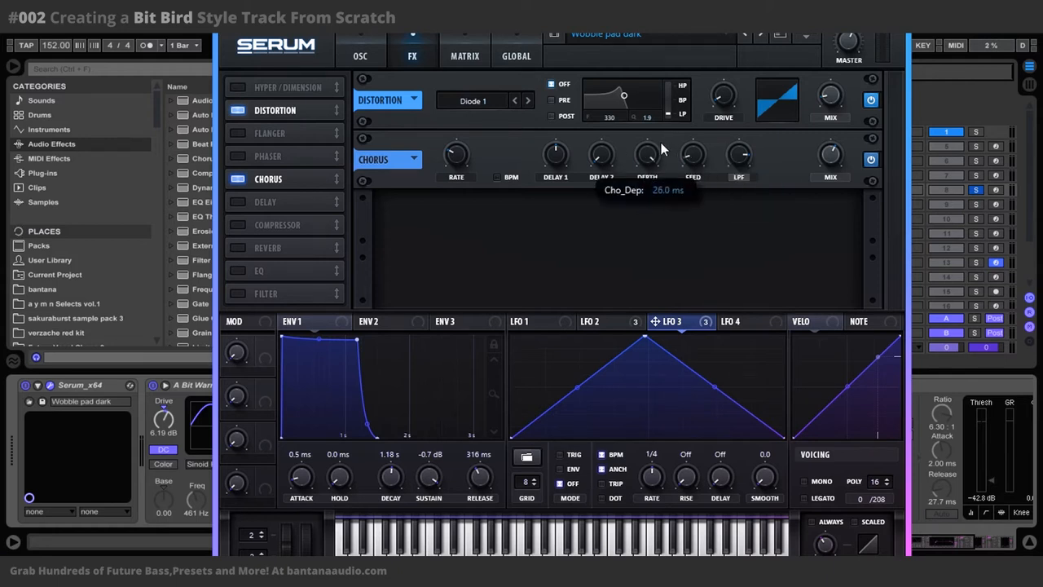
{"action": "mouse_move", "coordinate": [754, 183]}
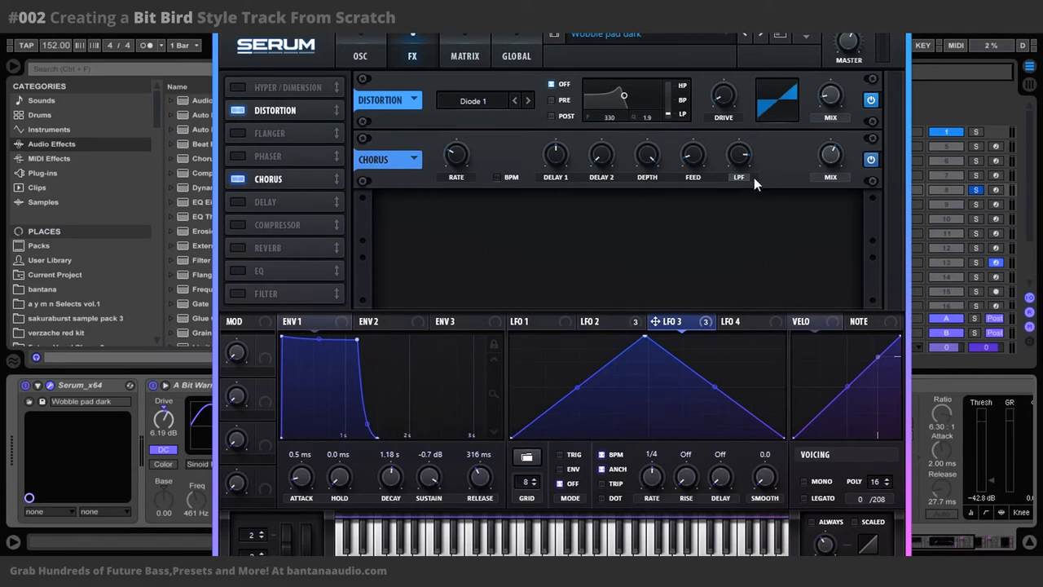
{"action": "mouse_move", "coordinate": [829, 155]}
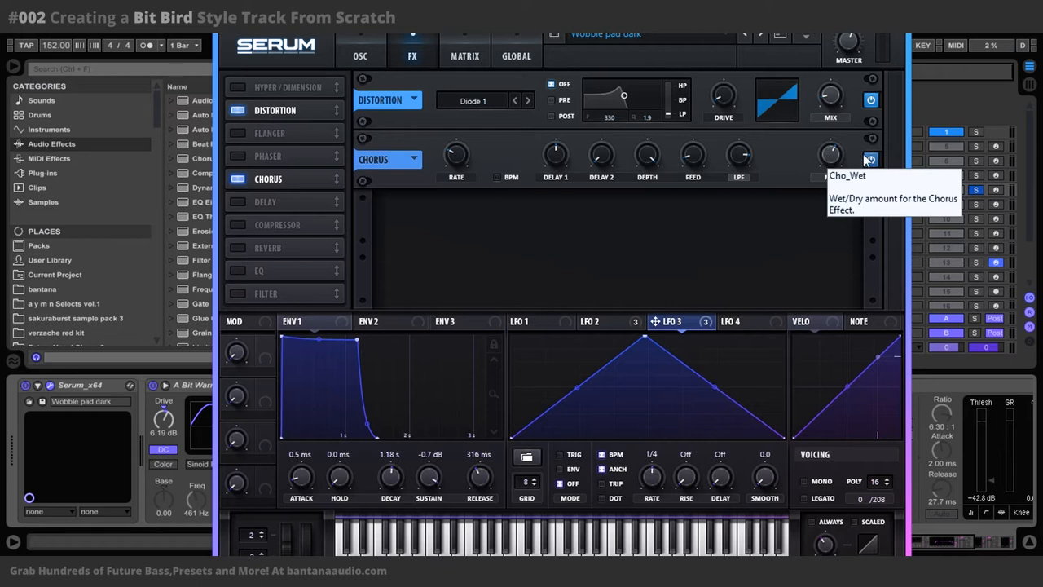
{"action": "mouse_move", "coordinate": [753, 208]}
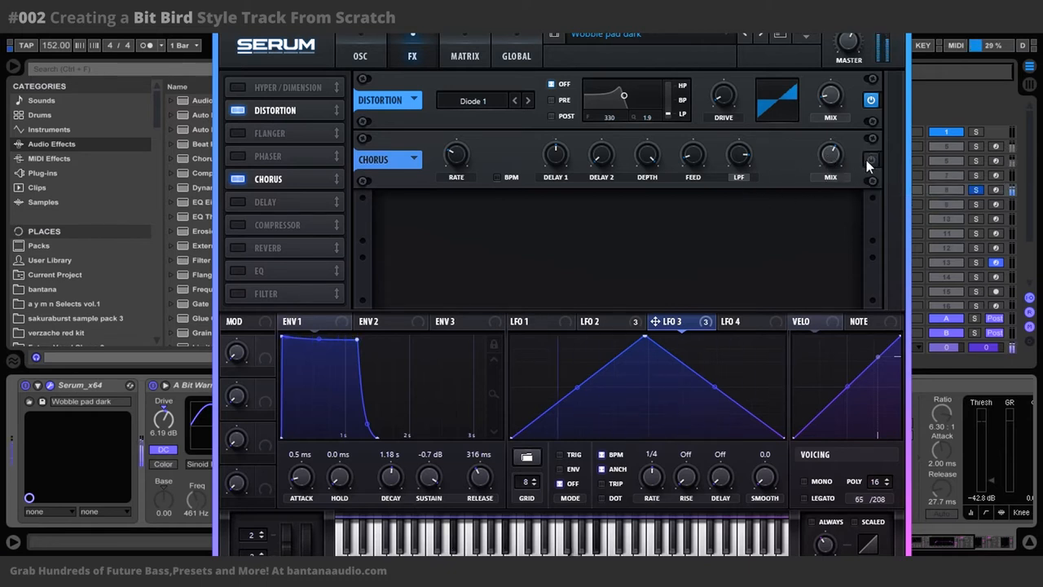
{"action": "mouse_move", "coordinate": [871, 161]}
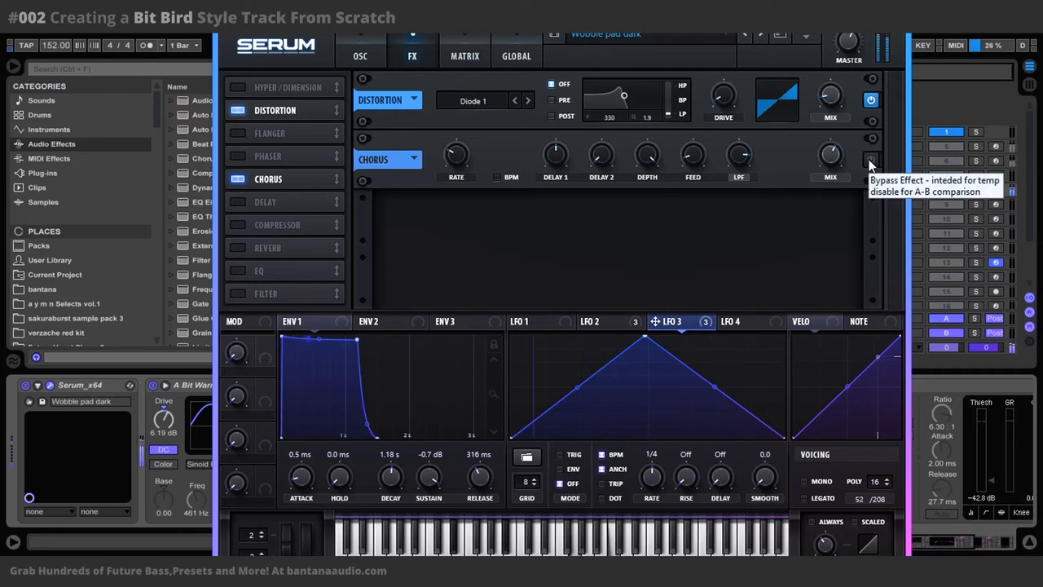
{"action": "left_click", "coordinate": [871, 158]}
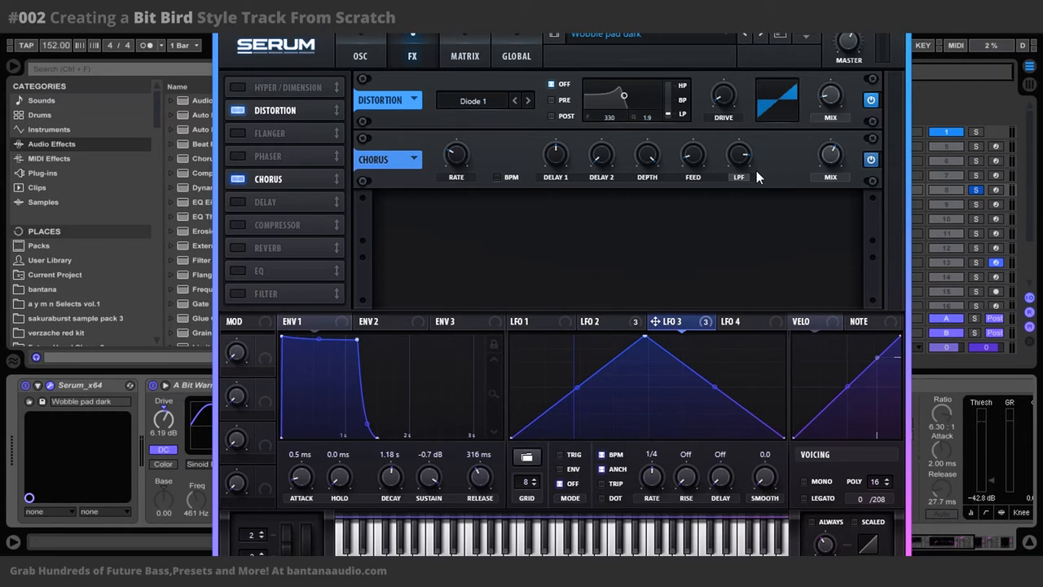
{"action": "mouse_move", "coordinate": [726, 262]}
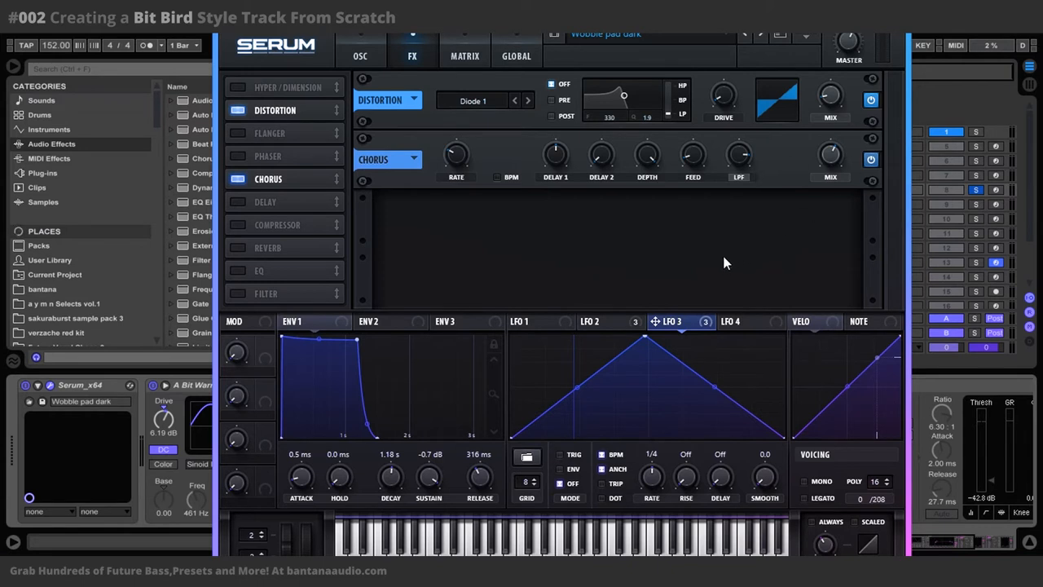
{"action": "mouse_move", "coordinate": [794, 96]}
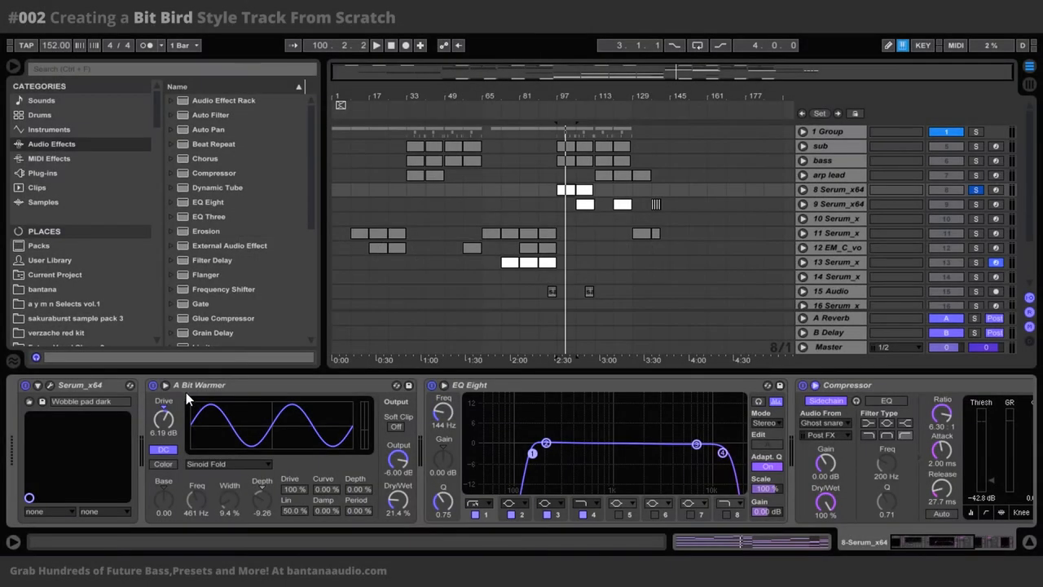
Scroll the browser's Saturator presets to find A Bit Warmer, used on the lead's chain.
{"action": "scroll", "scroll_direction": "down", "scroll_amount": 3}
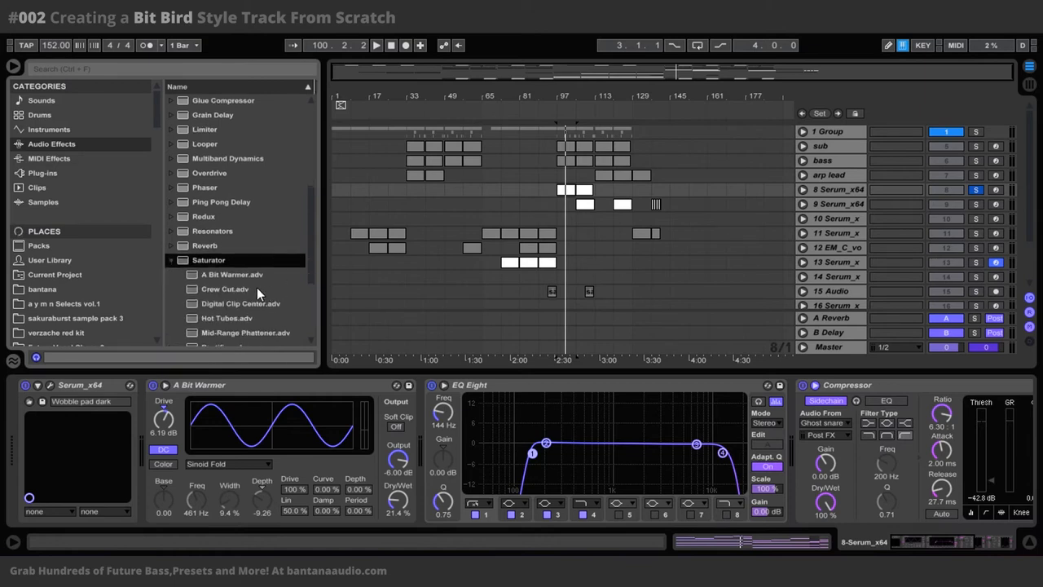
{"action": "mouse_move", "coordinate": [340, 456]}
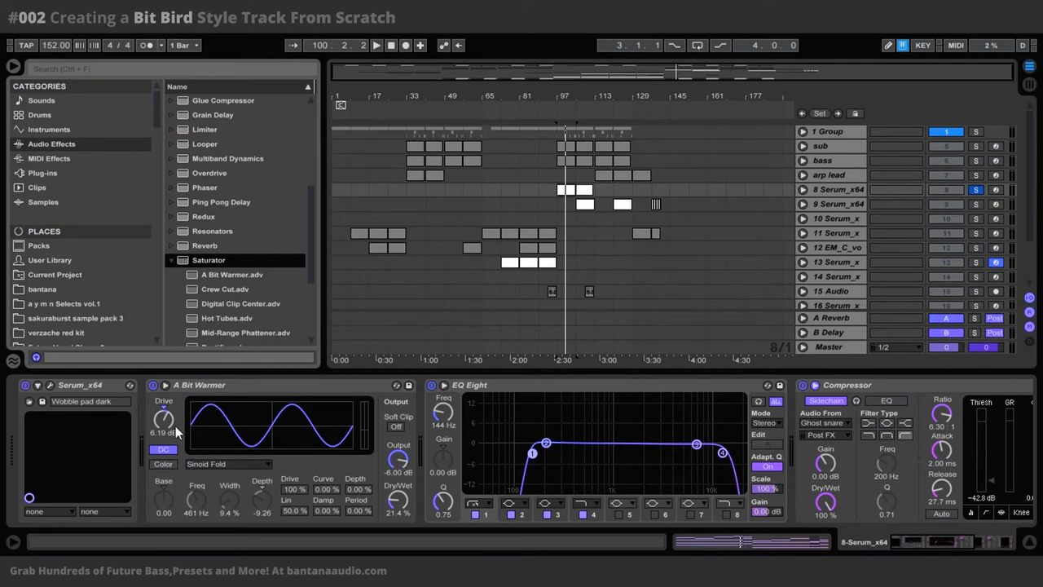
{"action": "mouse_move", "coordinate": [161, 424]}
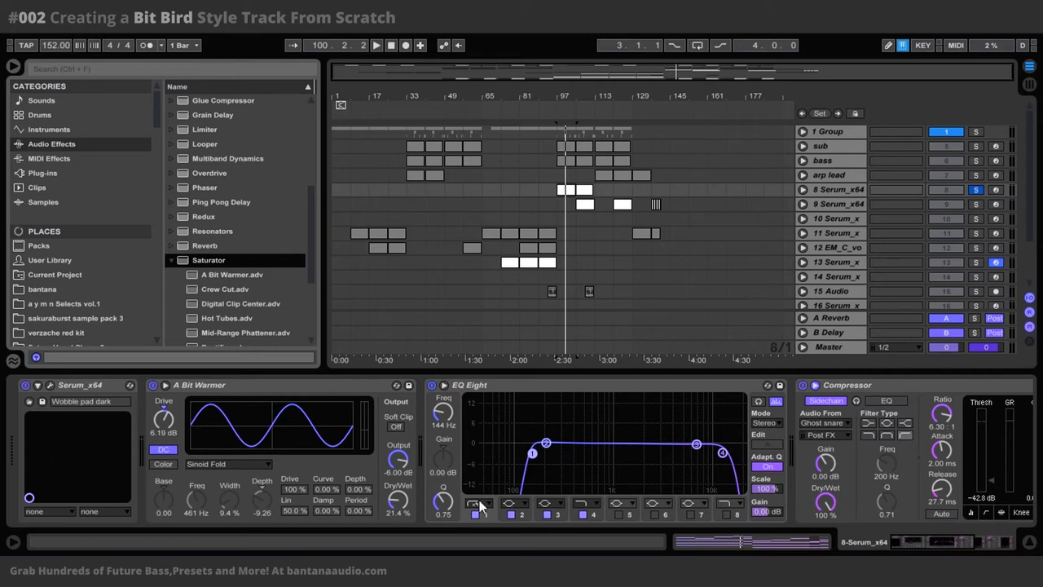
{"action": "mouse_move", "coordinate": [280, 451]}
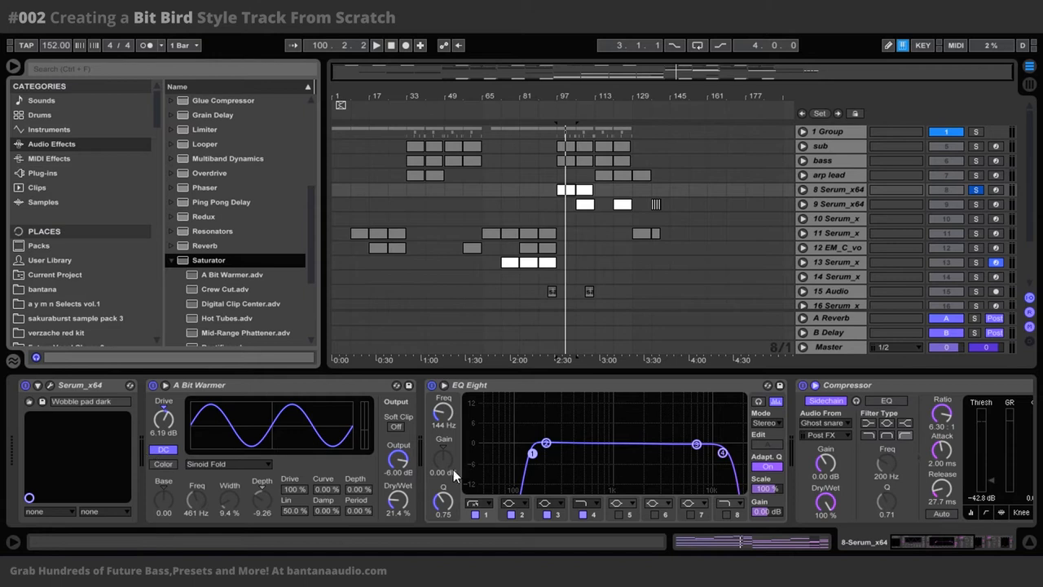
{"action": "mouse_move", "coordinate": [438, 451]}
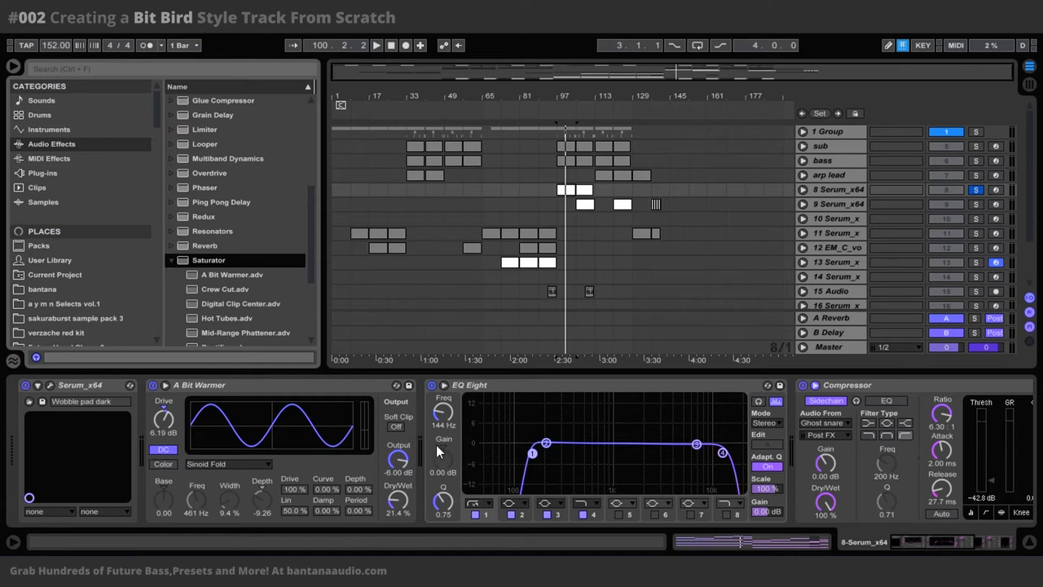
{"action": "mouse_move", "coordinate": [224, 401]}
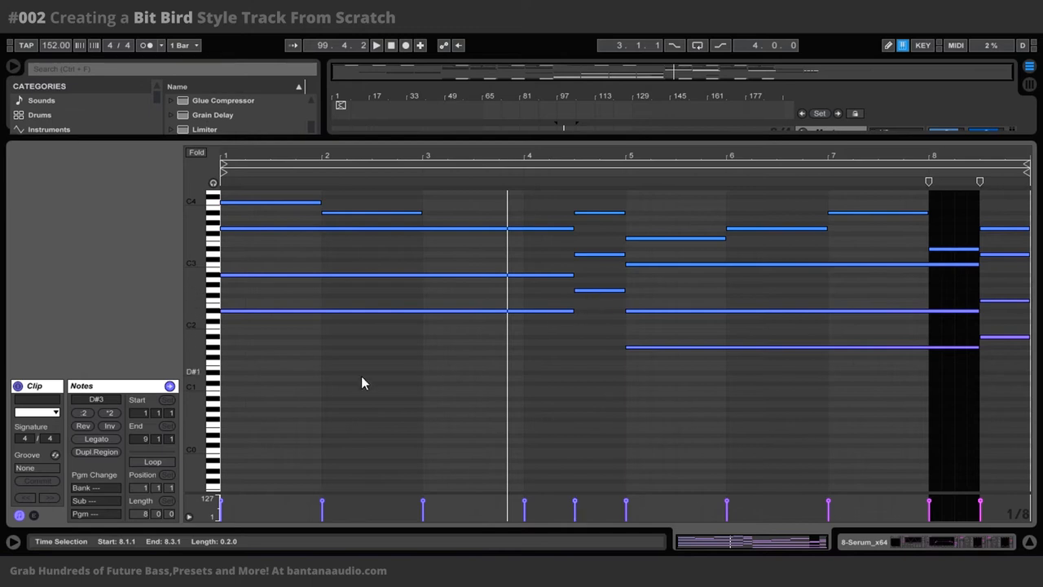
{"action": "mouse_move", "coordinate": [324, 394]}
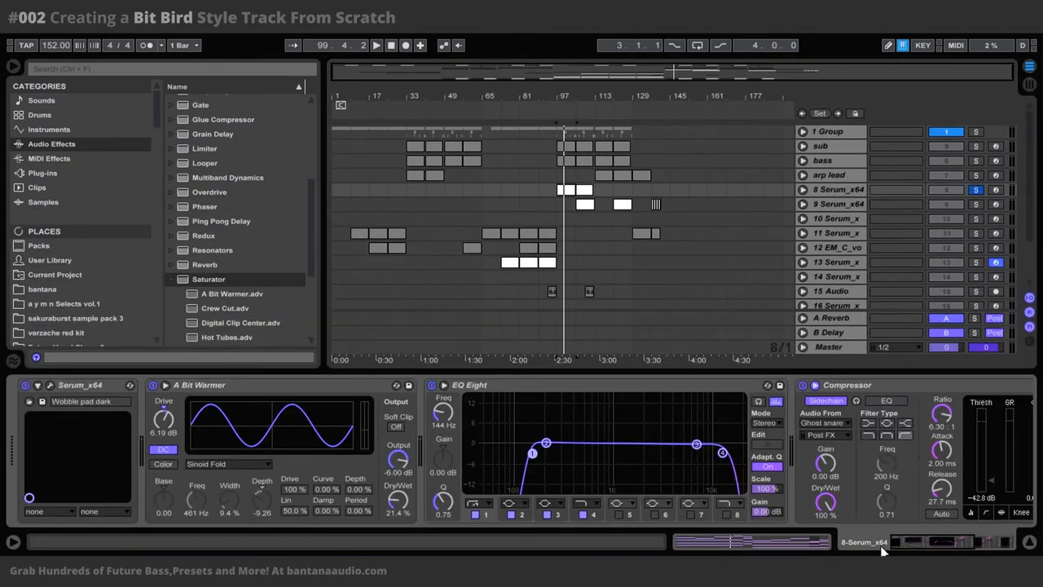
{"action": "mouse_move", "coordinate": [424, 416]}
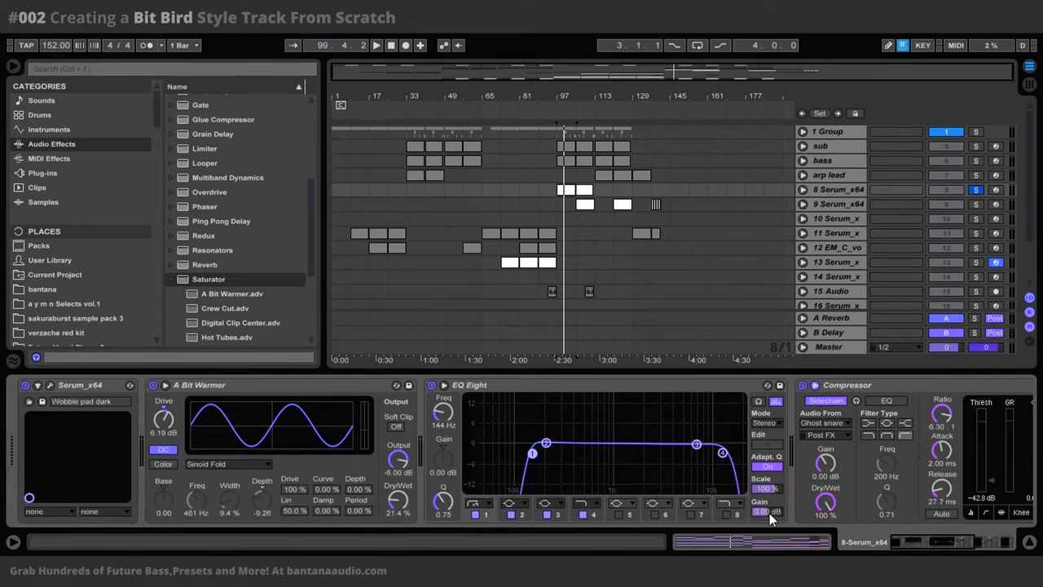
{"action": "mouse_move", "coordinate": [853, 411]}
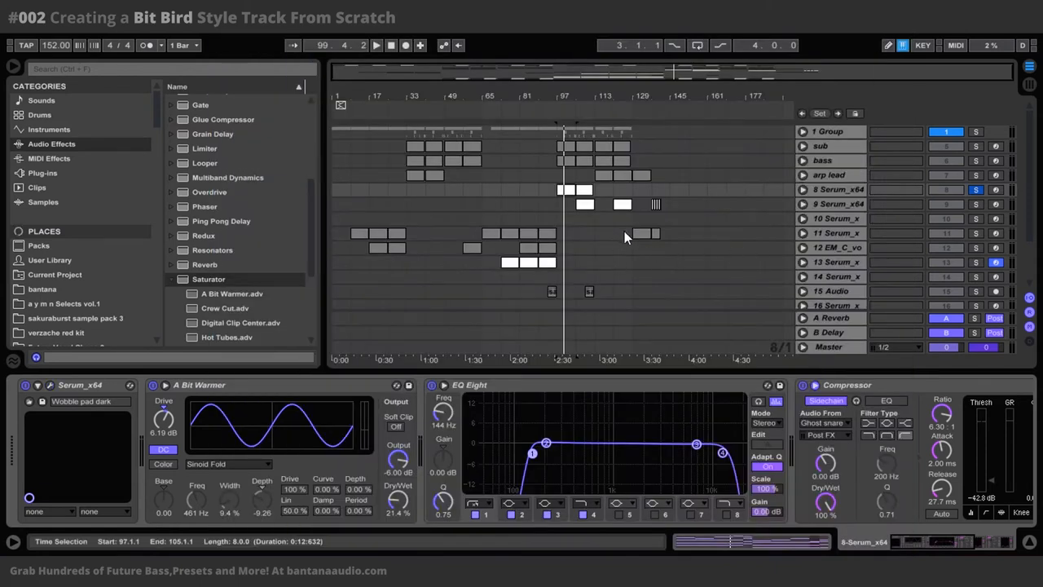
{"action": "mouse_move", "coordinate": [575, 222]}
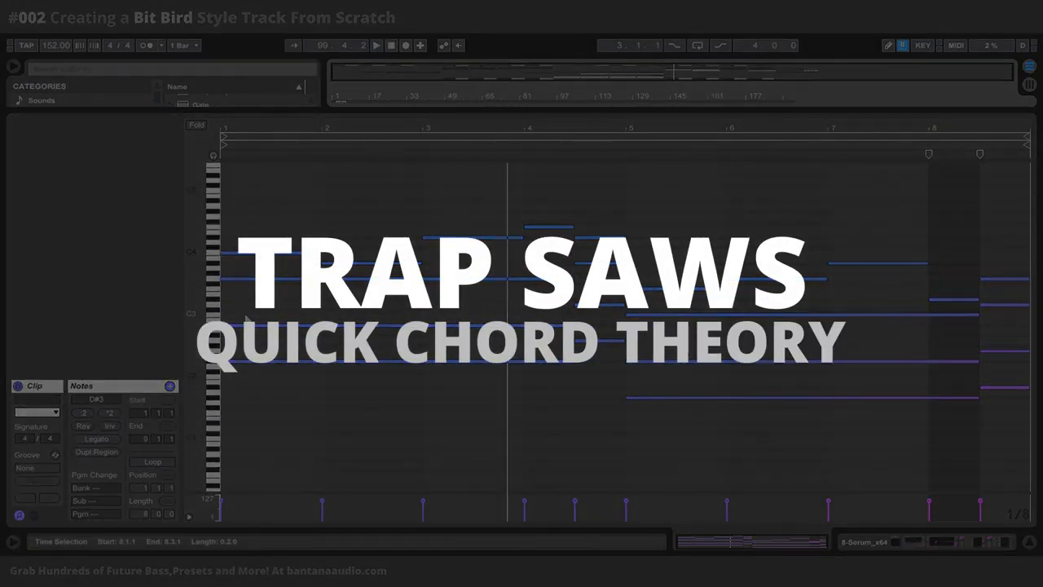
{"action": "mouse_move", "coordinate": [234, 369]}
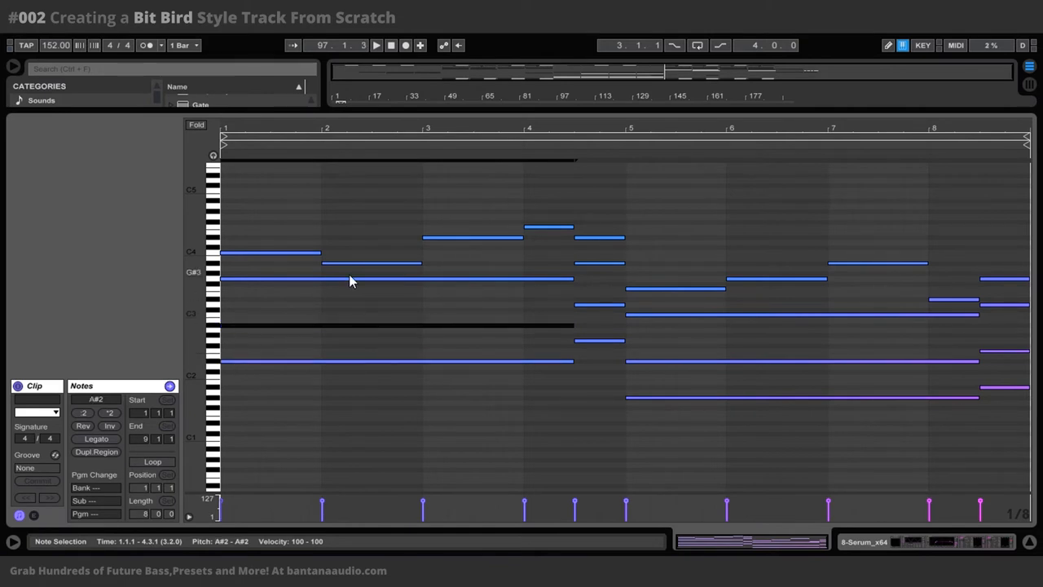
{"action": "mouse_move", "coordinate": [251, 321]}
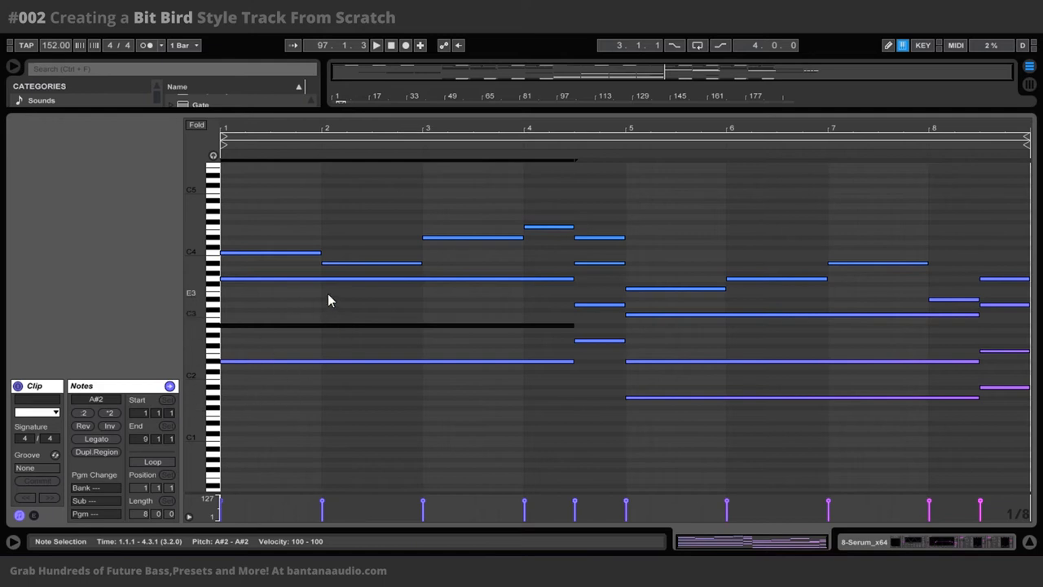
{"action": "mouse_move", "coordinate": [235, 286]}
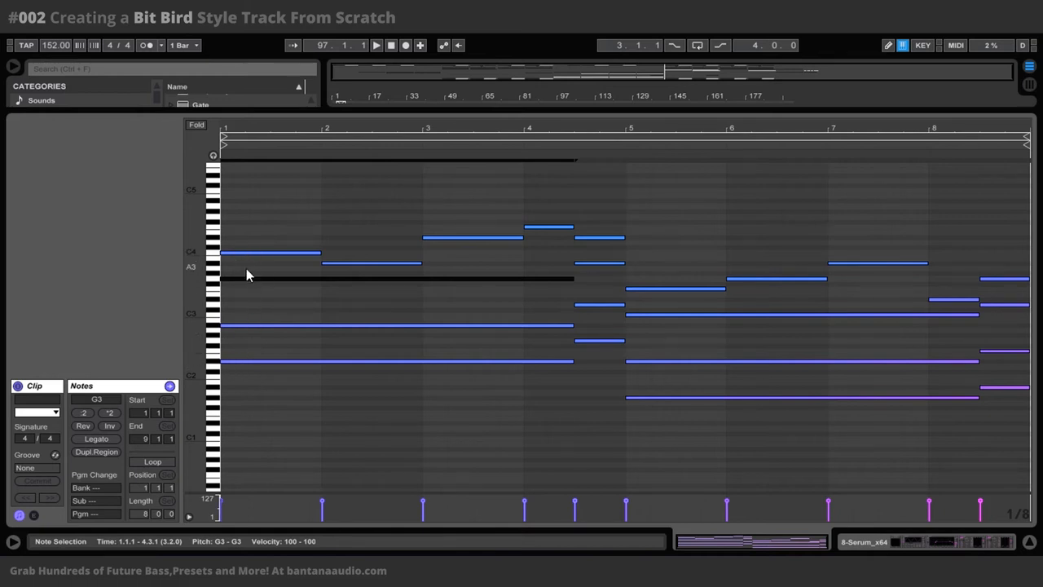
{"action": "mouse_move", "coordinate": [247, 280]}
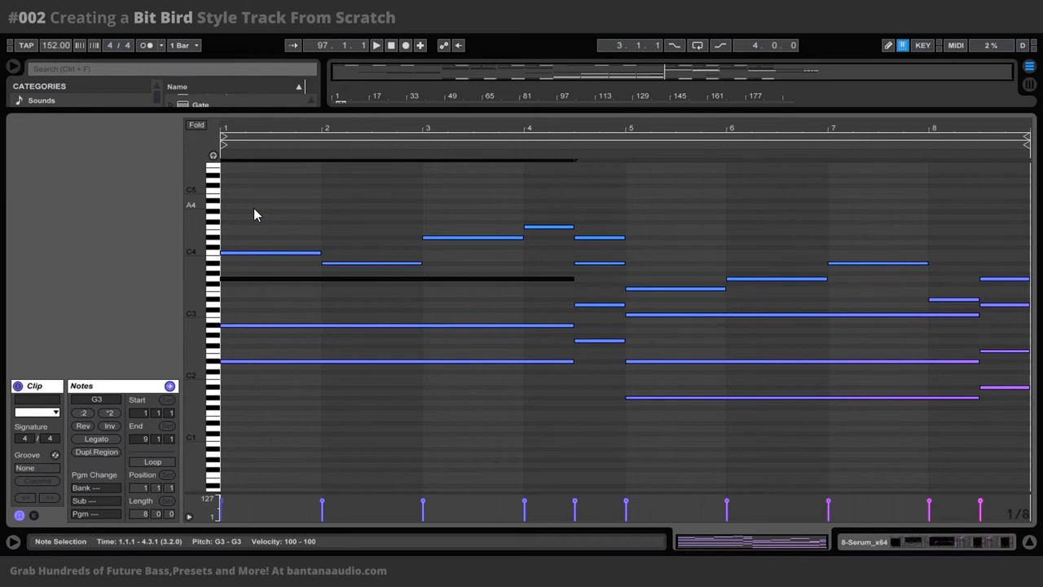
{"action": "mouse_move", "coordinate": [285, 236]}
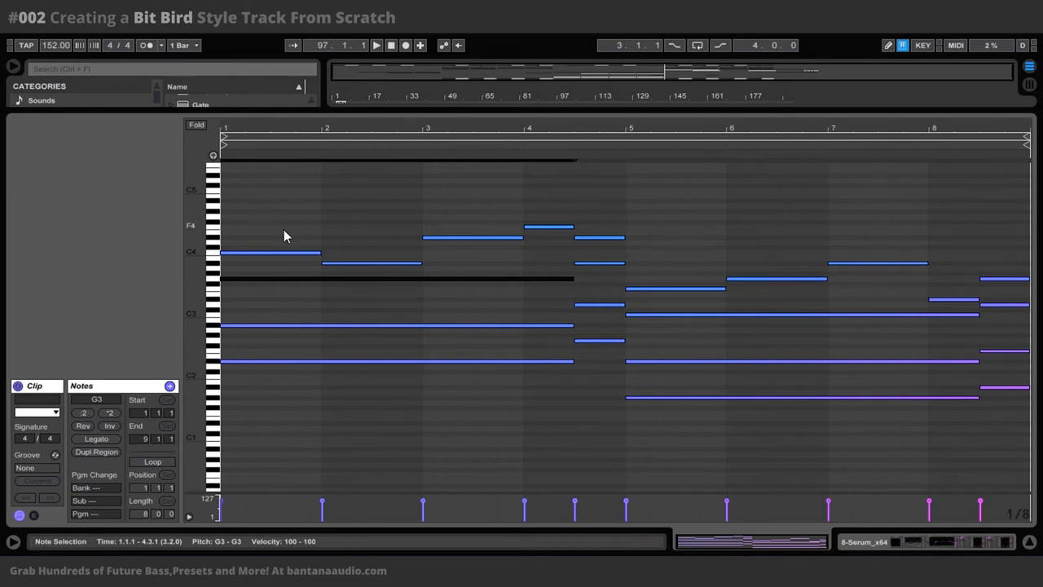
{"action": "mouse_move", "coordinate": [318, 230]}
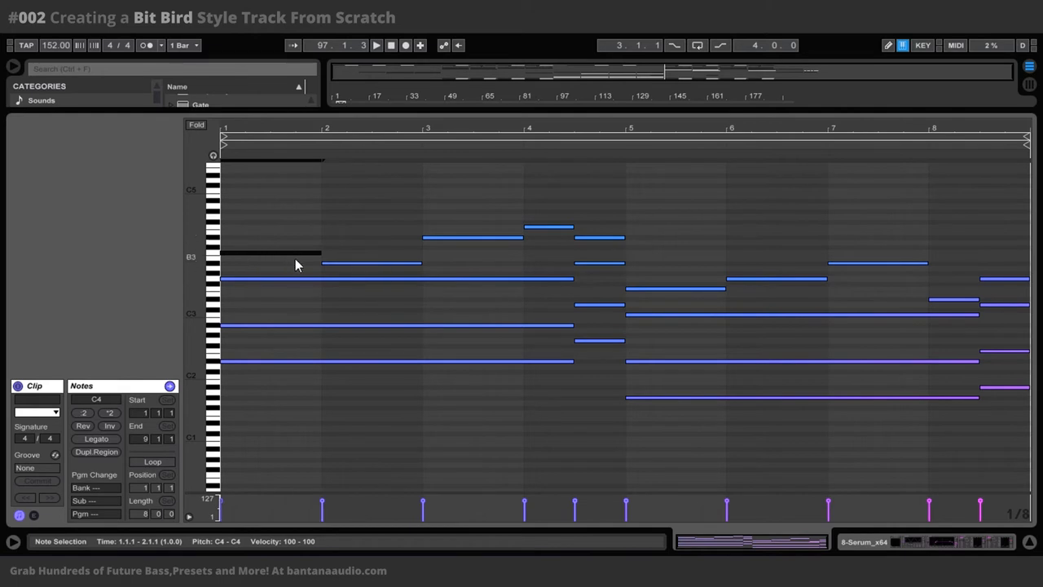
{"action": "mouse_move", "coordinate": [316, 267]}
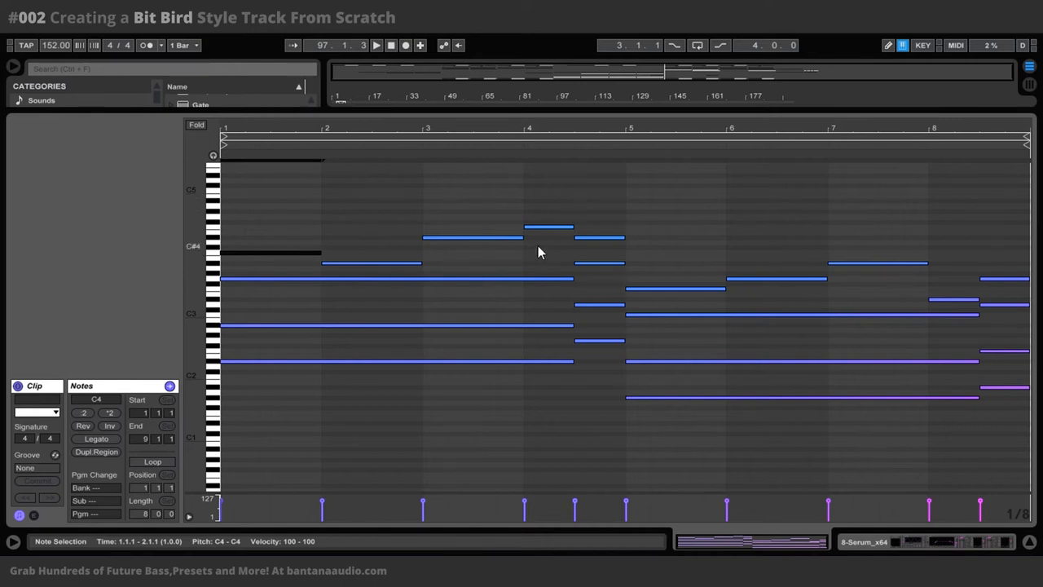
{"action": "mouse_move", "coordinate": [628, 274]}
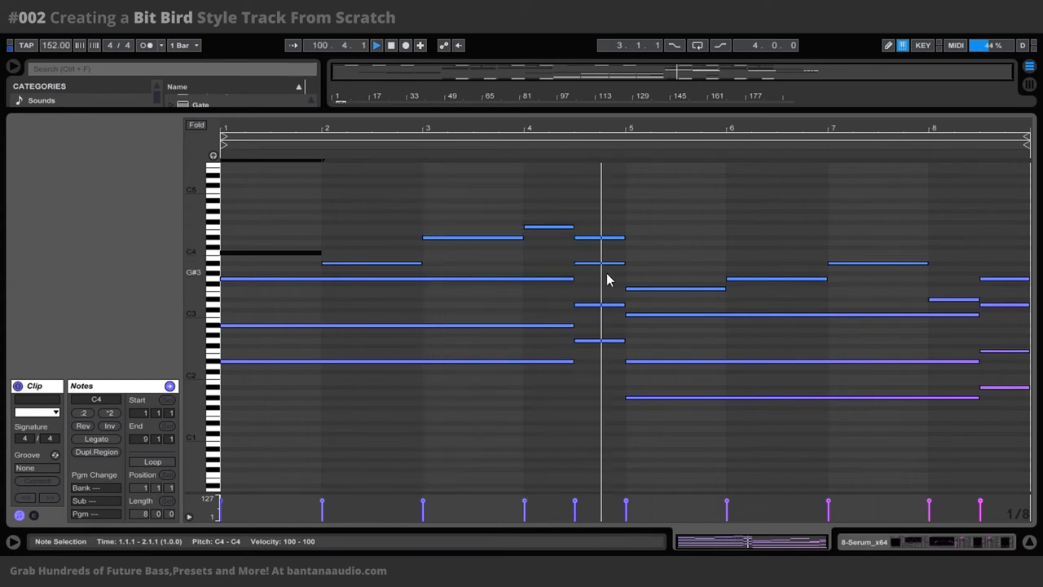
Play the lead clip through its first chord change up to bar 5.
{"action": "left_click", "coordinate": [376, 45]}
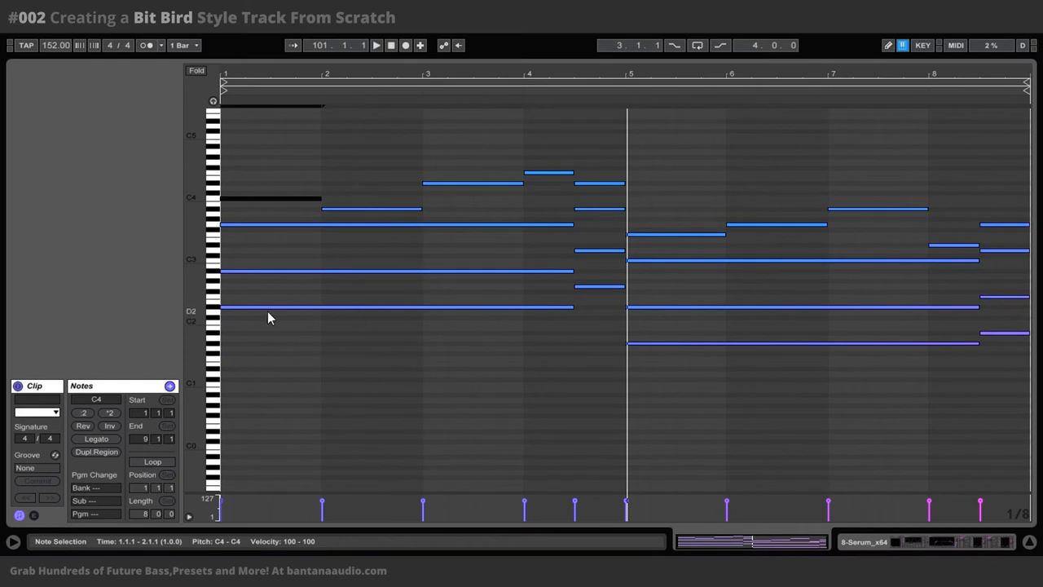
{"action": "mouse_move", "coordinate": [246, 279]}
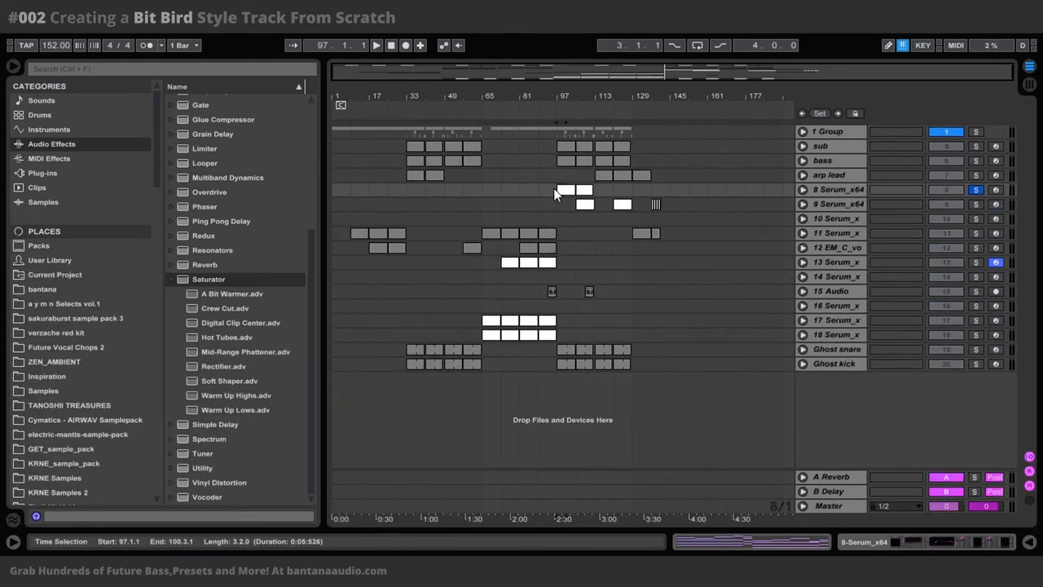
{"action": "mouse_move", "coordinate": [545, 199]}
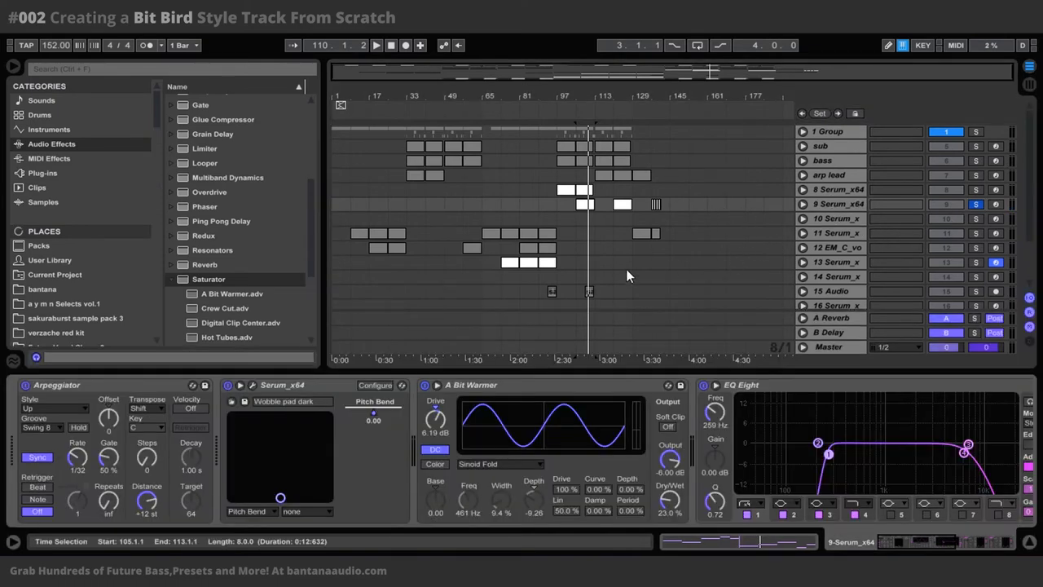
{"action": "mouse_move", "coordinate": [420, 290]}
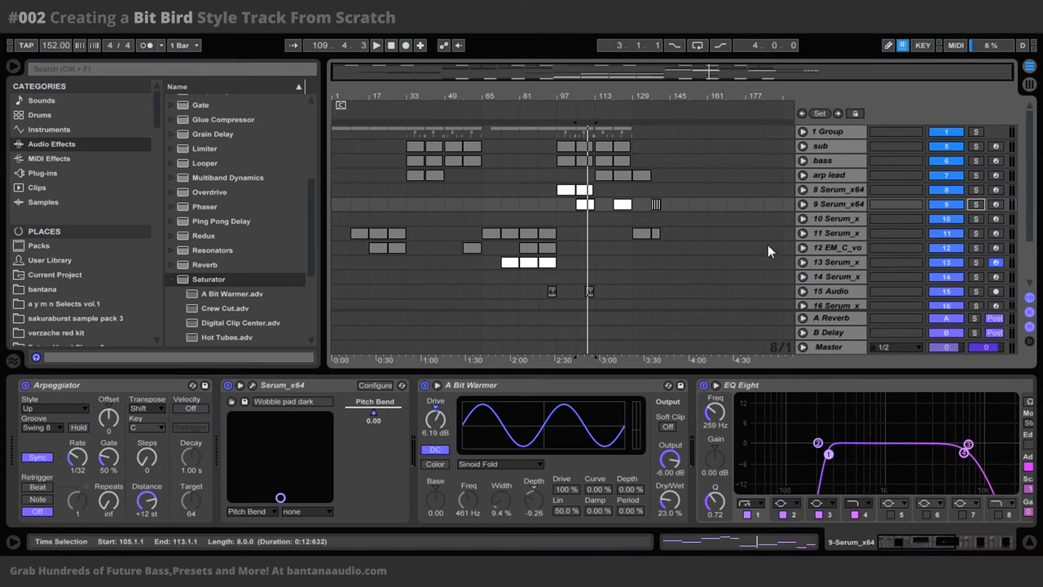
Release the 9 Serum_x64 track's solo so all tracks play together.
{"action": "left_click", "coordinate": [831, 204]}
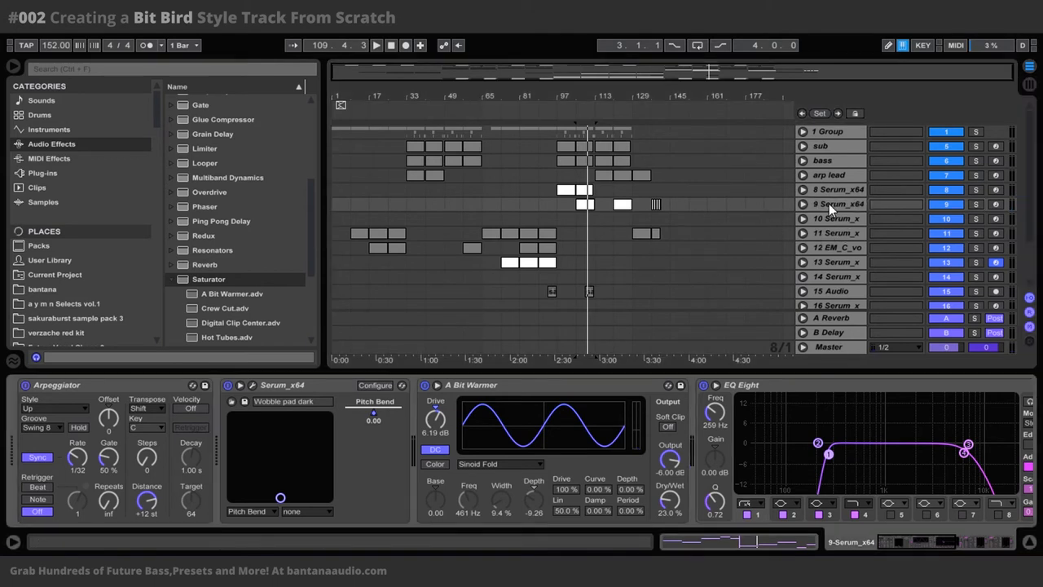
{"action": "mouse_move", "coordinate": [301, 369]}
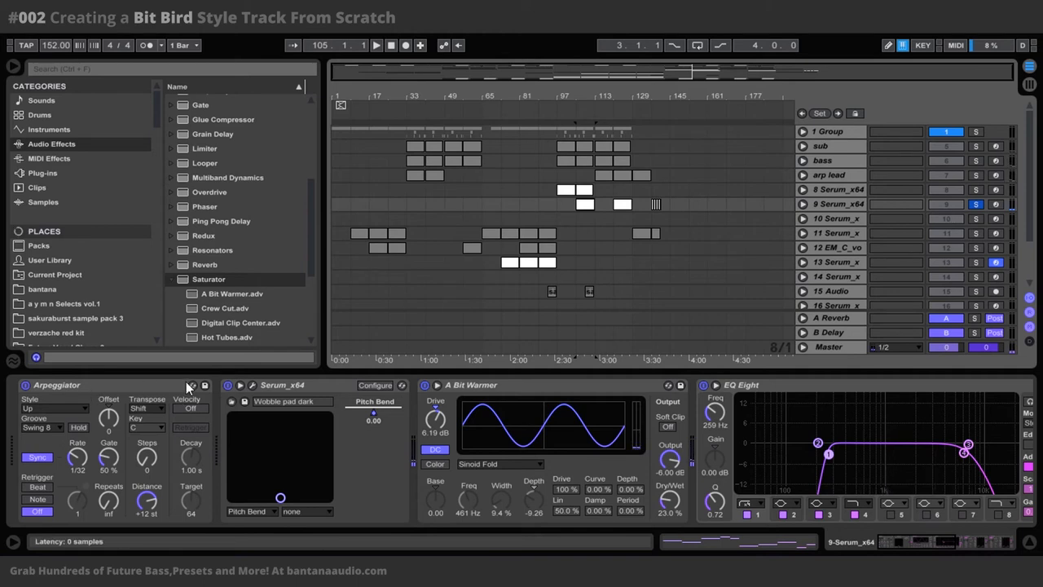
{"action": "mouse_move", "coordinate": [252, 394]}
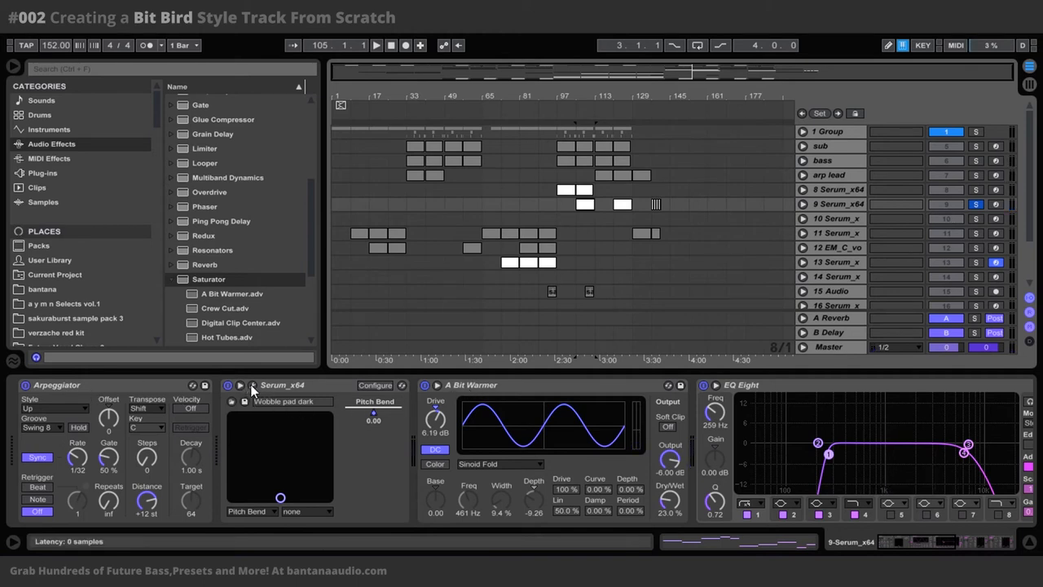
Open track 9's Wobble pad dark Serum patch and show its Sin Fold, chorus and reverb effects.
{"action": "left_click", "coordinate": [253, 385]}
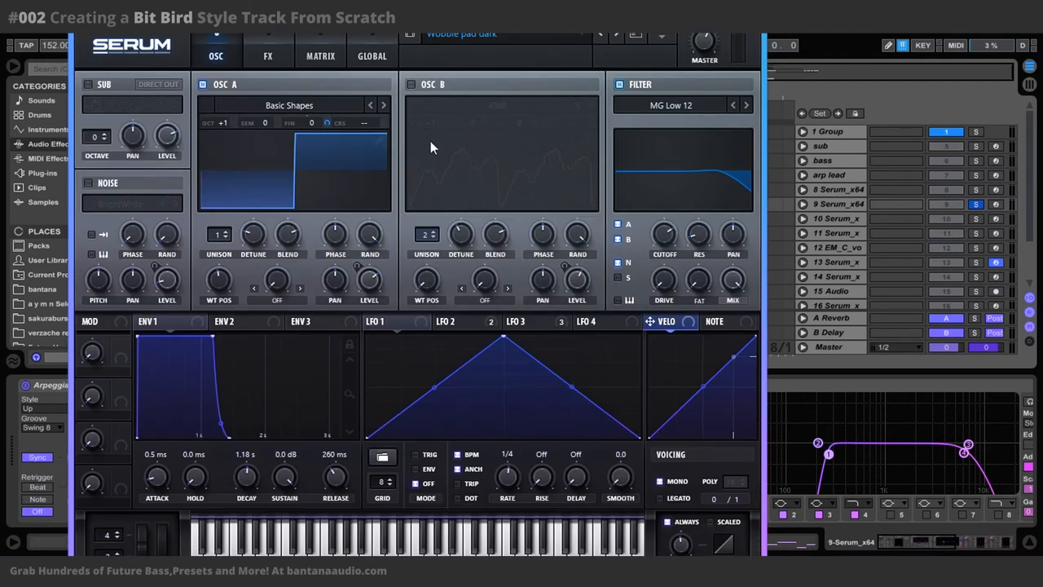
{"action": "mouse_move", "coordinate": [650, 138]}
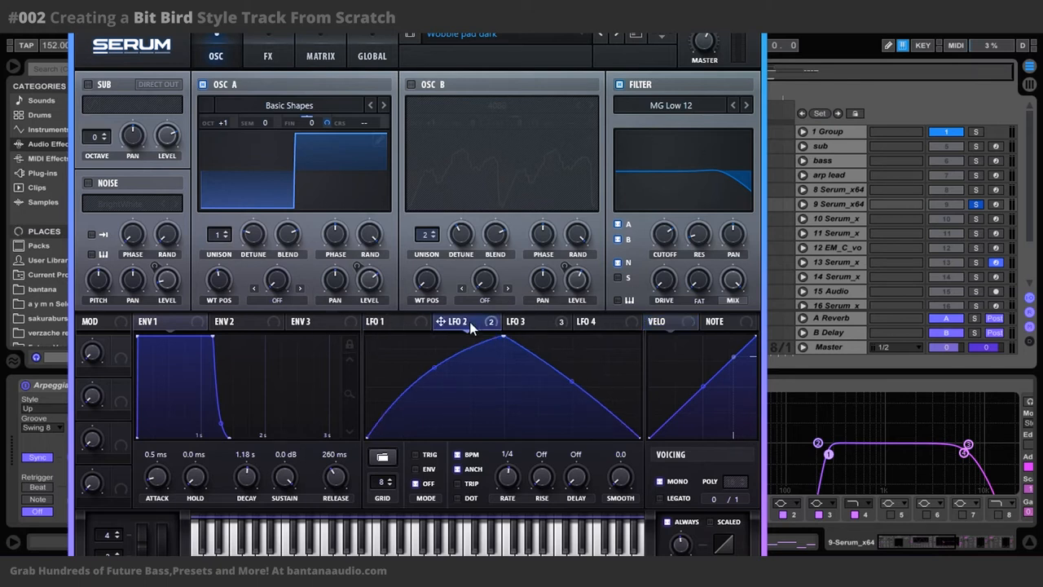
{"action": "left_click", "coordinate": [524, 320]}
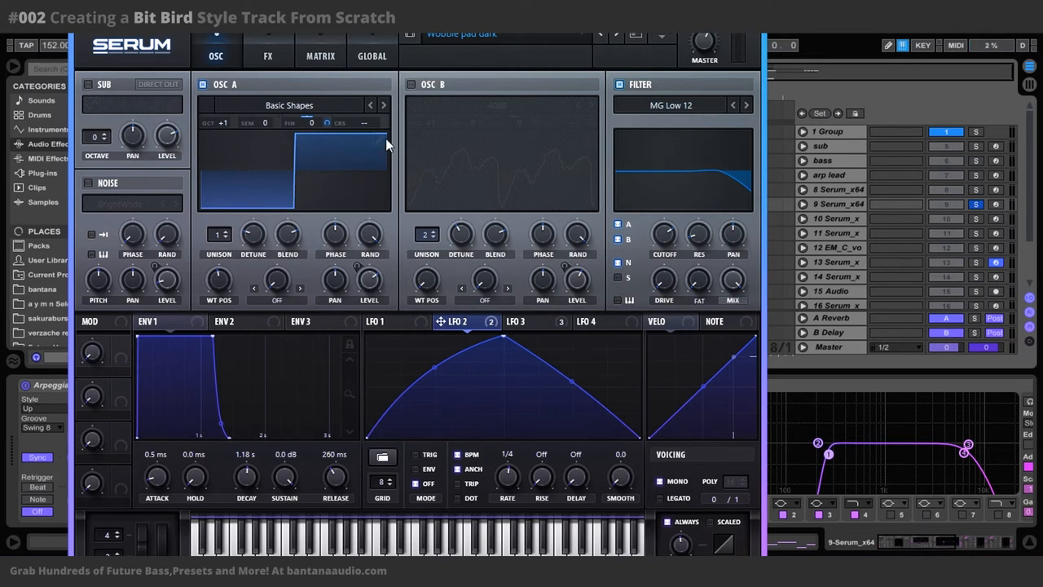
{"action": "mouse_move", "coordinate": [241, 156]}
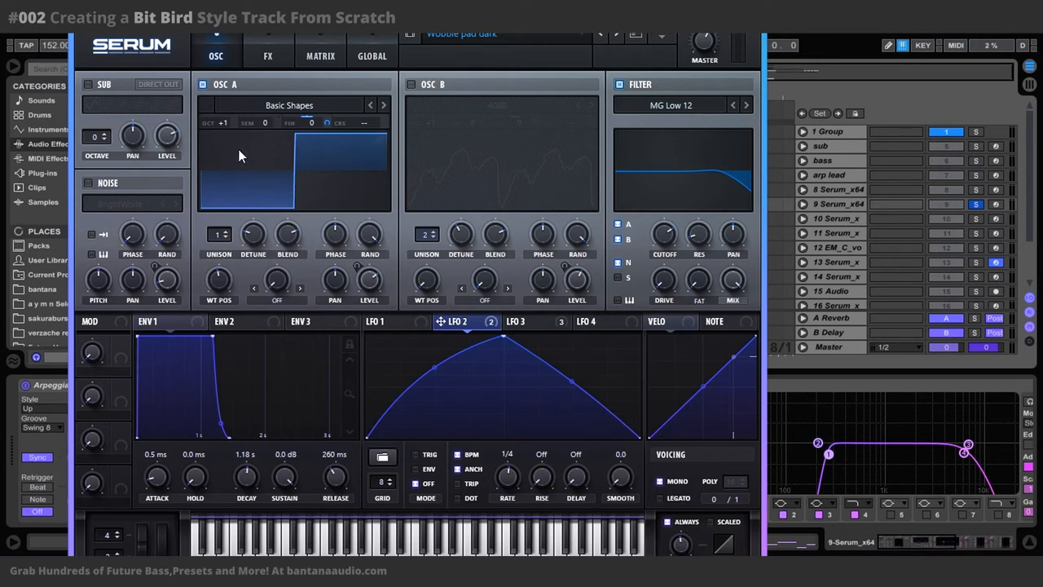
{"action": "mouse_move", "coordinate": [228, 241]}
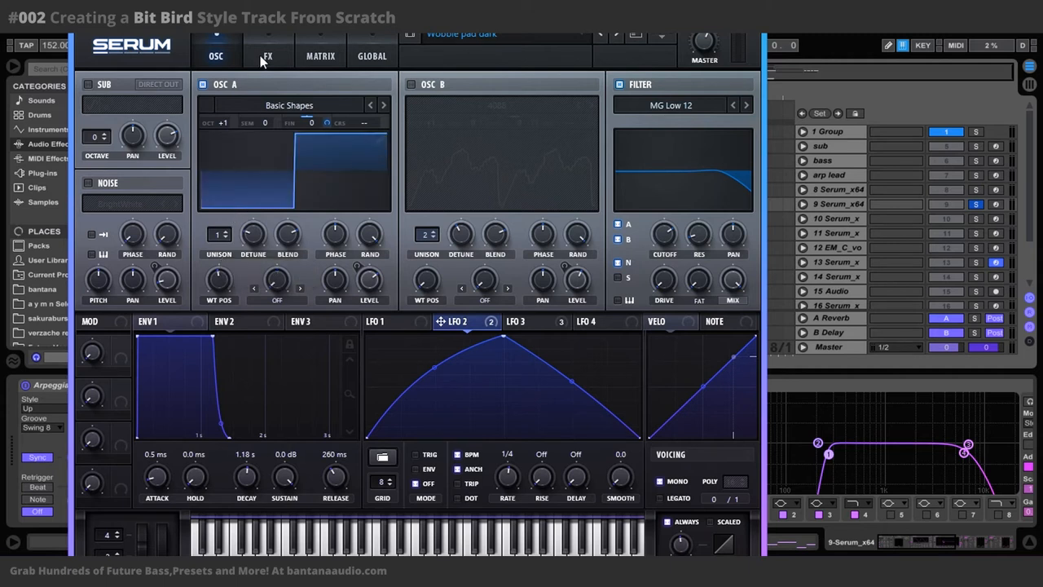
{"action": "mouse_move", "coordinate": [267, 55]}
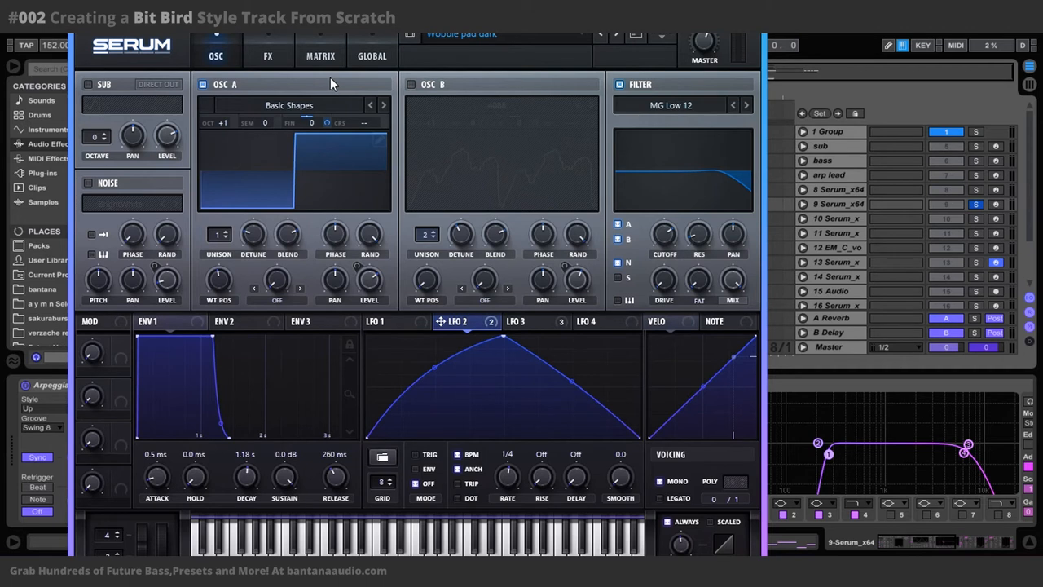
{"action": "left_click", "coordinate": [267, 56]}
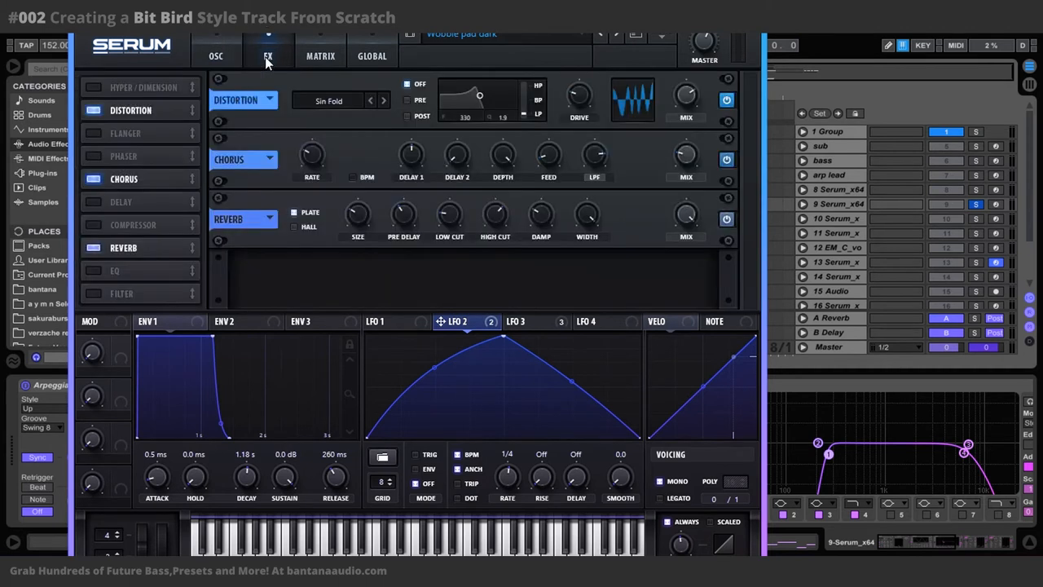
{"action": "mouse_move", "coordinate": [299, 124]}
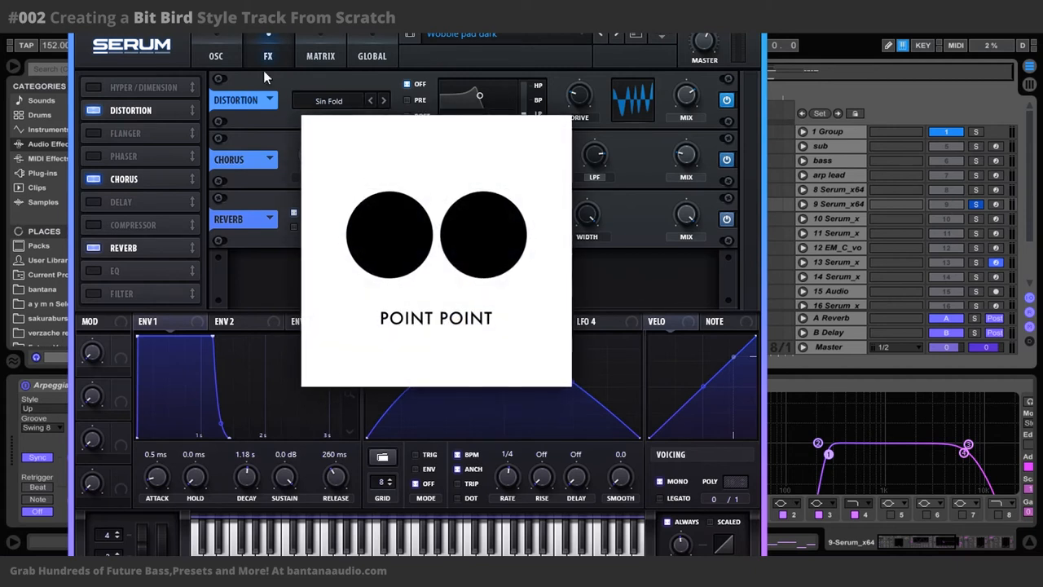
Revisit the oscillators, then compare Sin Fold distortion off and on, leaving it enabled.
{"action": "left_click", "coordinate": [215, 55]}
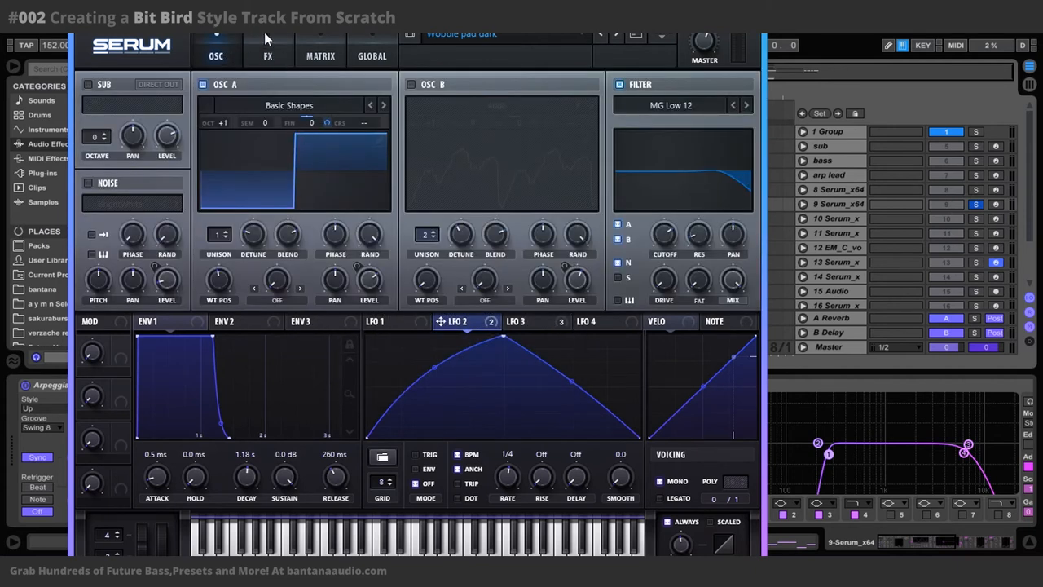
{"action": "mouse_move", "coordinate": [294, 53]}
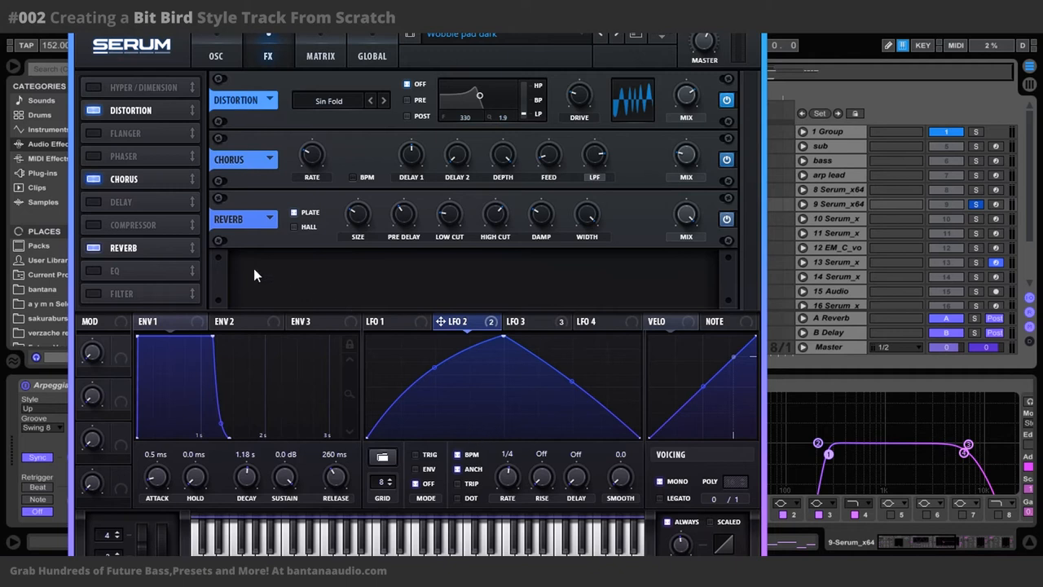
{"action": "mouse_move", "coordinate": [582, 381]}
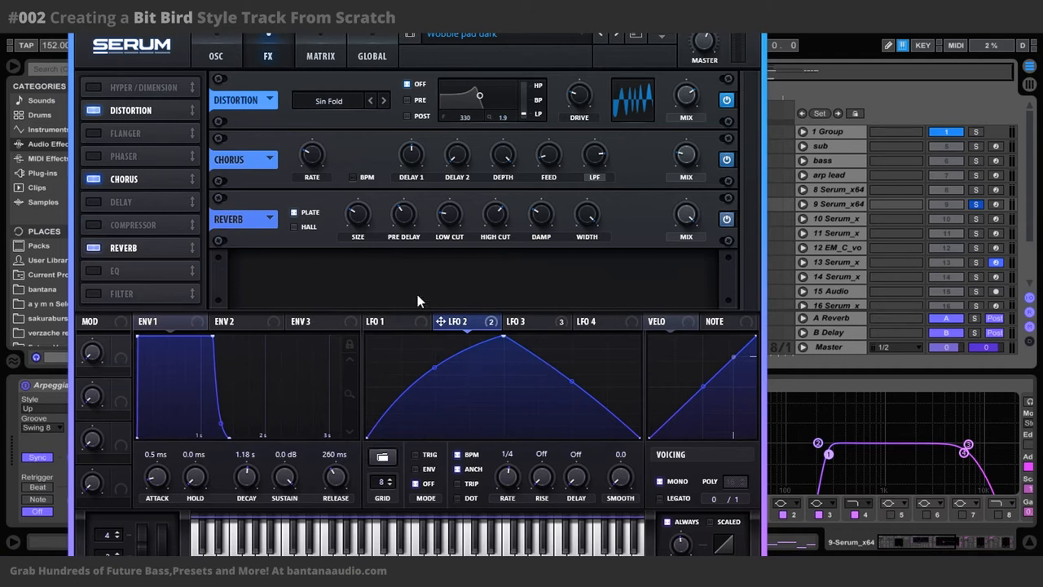
{"action": "mouse_move", "coordinate": [407, 283]}
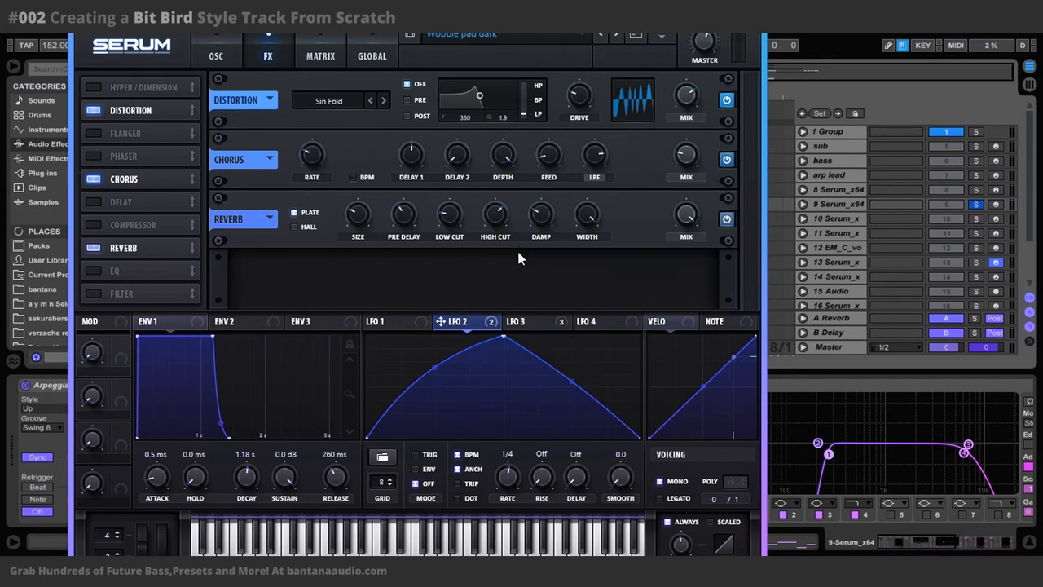
{"action": "mouse_move", "coordinate": [440, 259]}
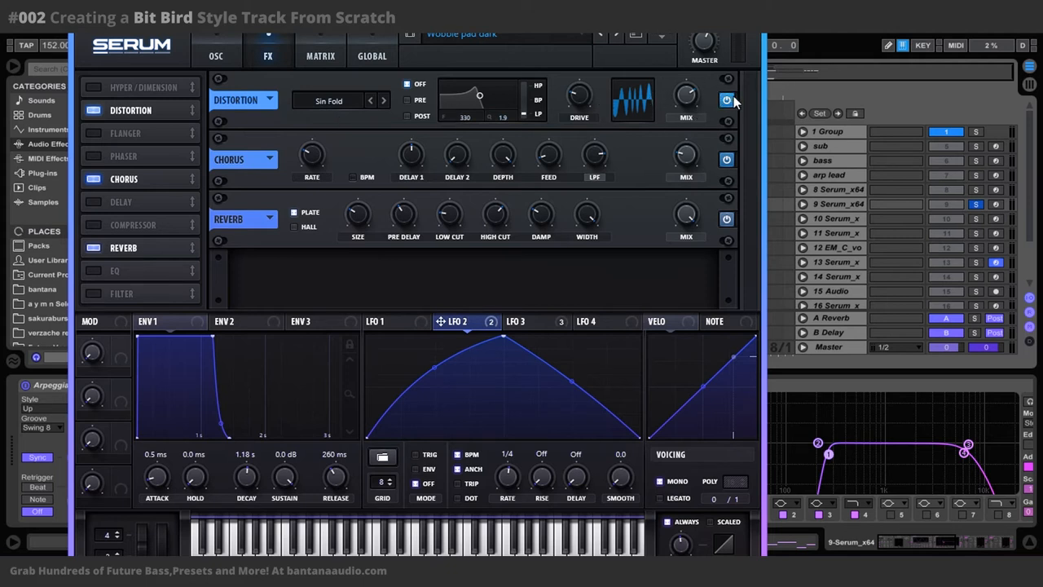
{"action": "left_click", "coordinate": [727, 100]}
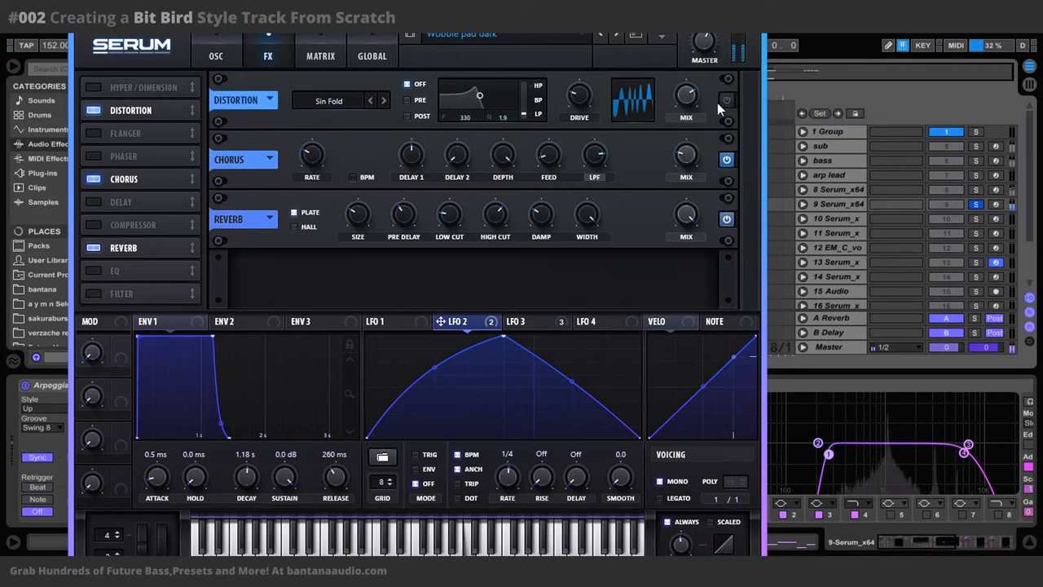
{"action": "left_click", "coordinate": [726, 100]}
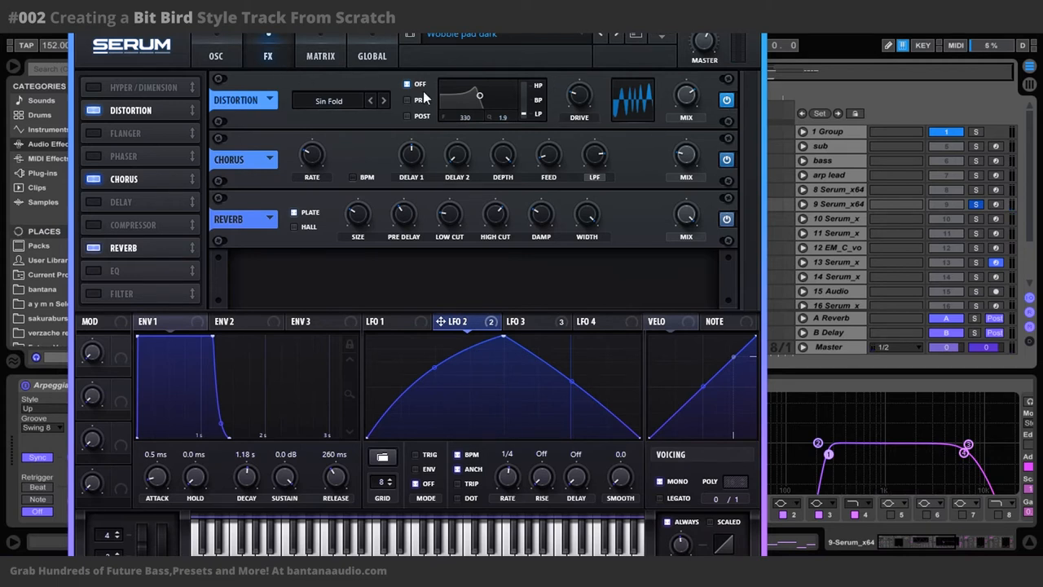
{"action": "mouse_move", "coordinate": [149, 114]}
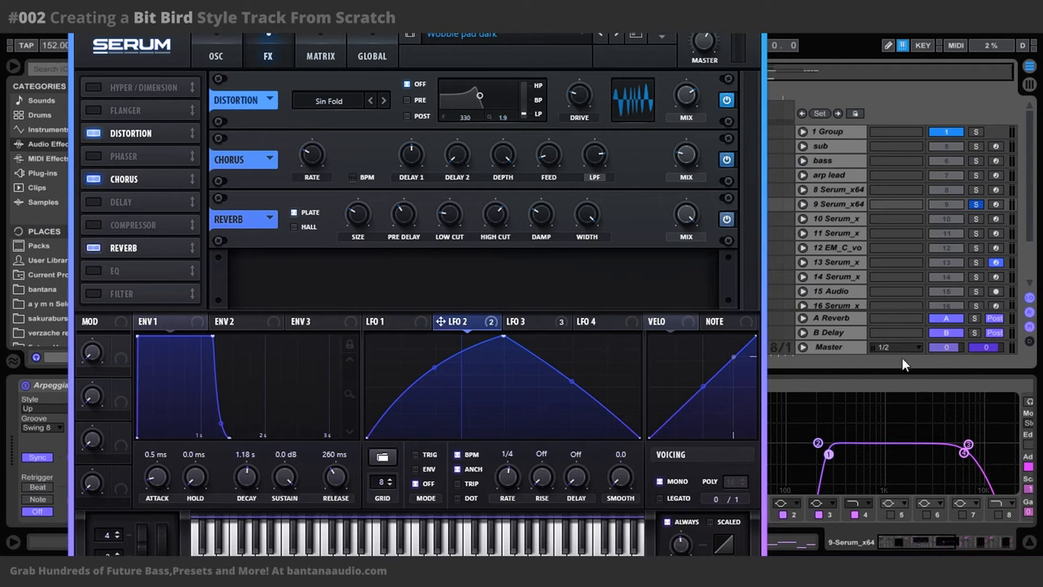
{"action": "mouse_move", "coordinate": [813, 181]}
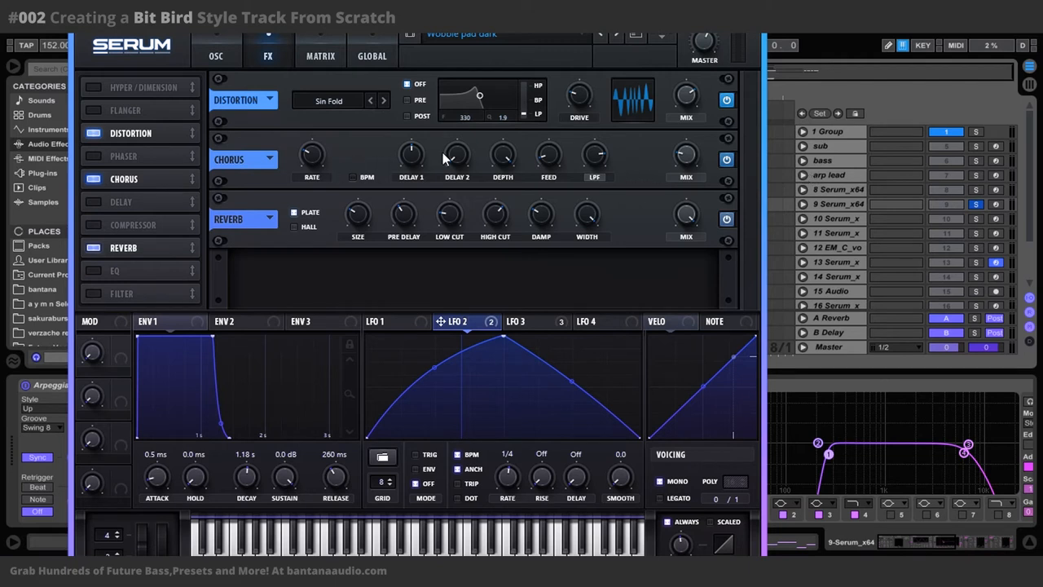
{"action": "mouse_move", "coordinate": [471, 160]}
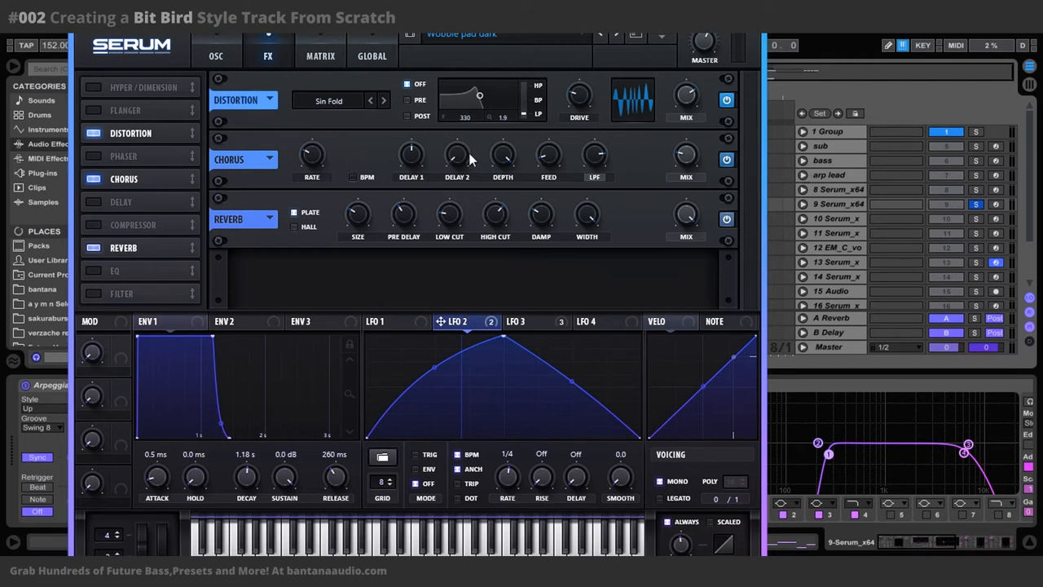
{"action": "mouse_move", "coordinate": [660, 146]}
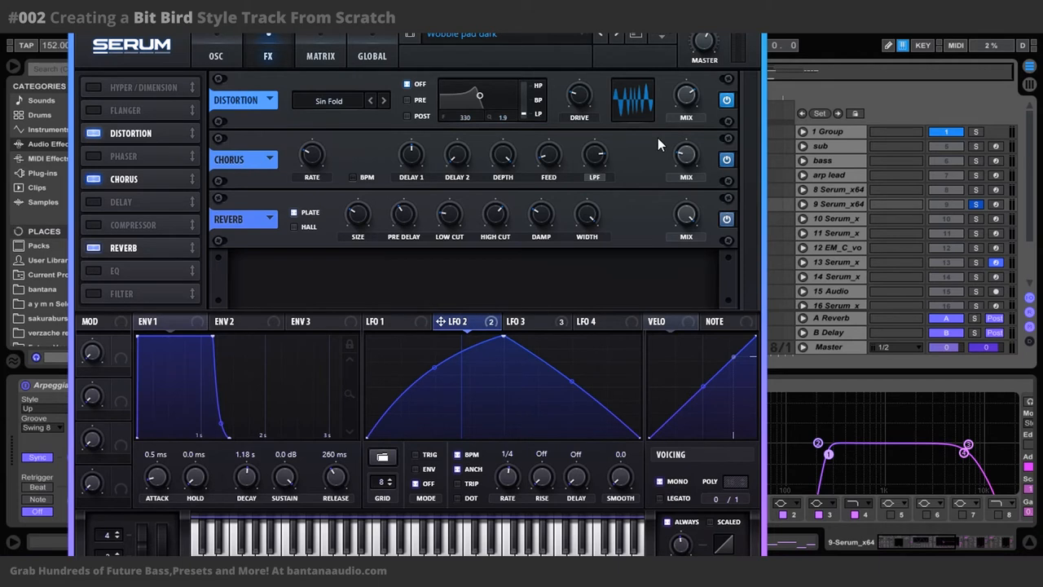
{"action": "mouse_move", "coordinate": [707, 215]}
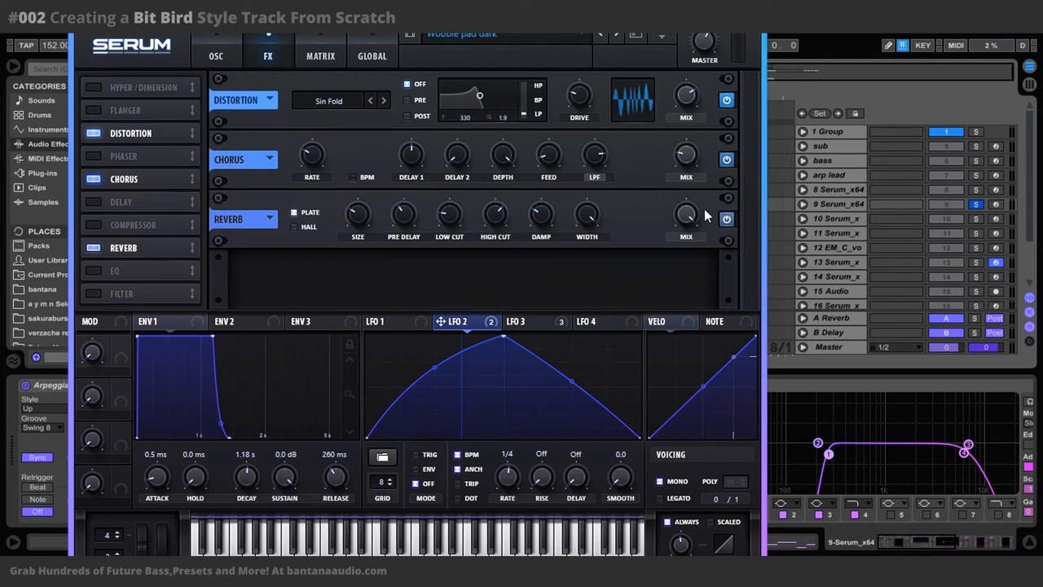
{"action": "mouse_move", "coordinate": [524, 212]}
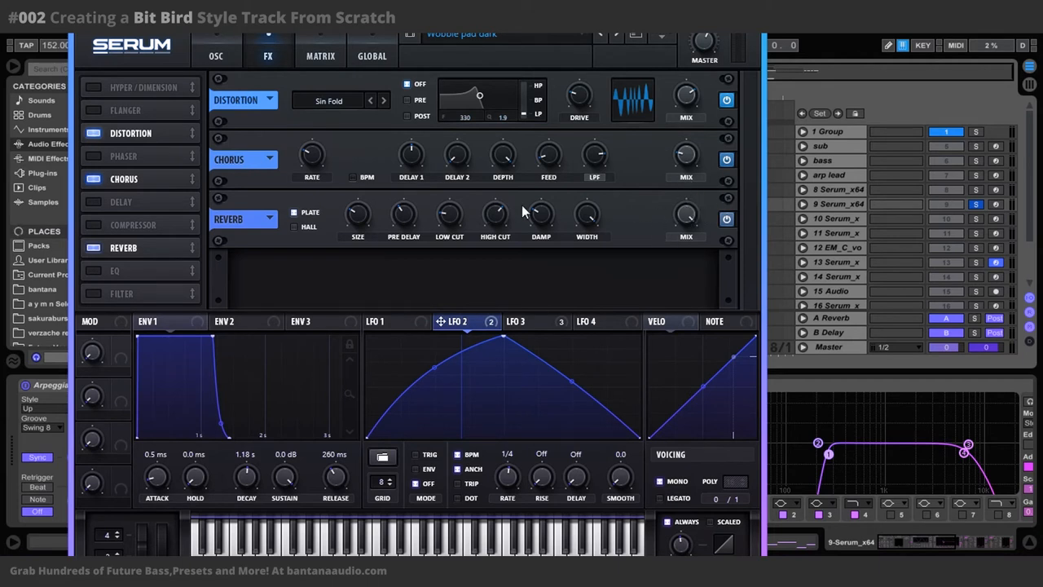
{"action": "mouse_move", "coordinate": [479, 216]}
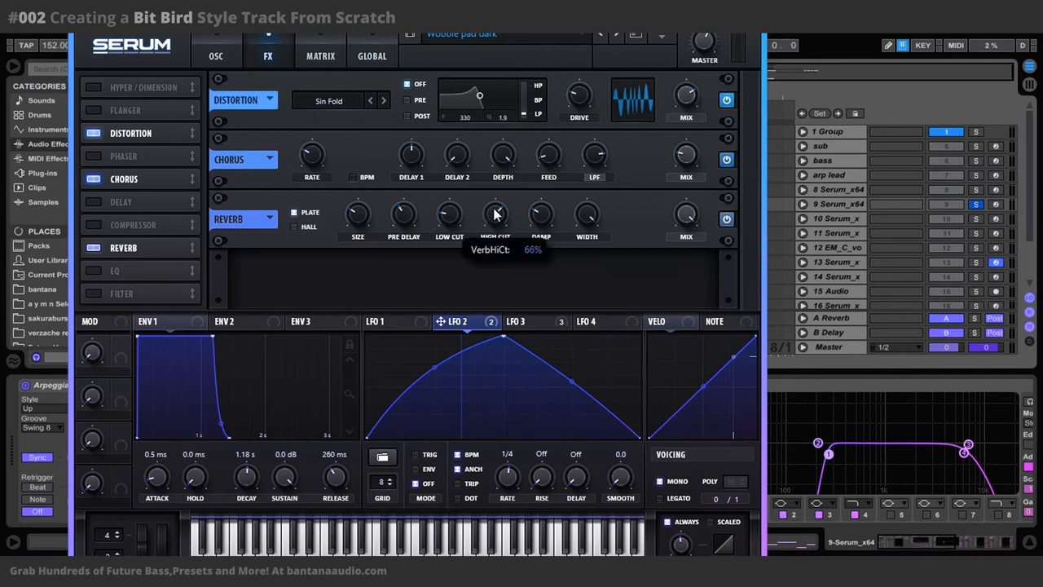
{"action": "mouse_move", "coordinate": [596, 145]}
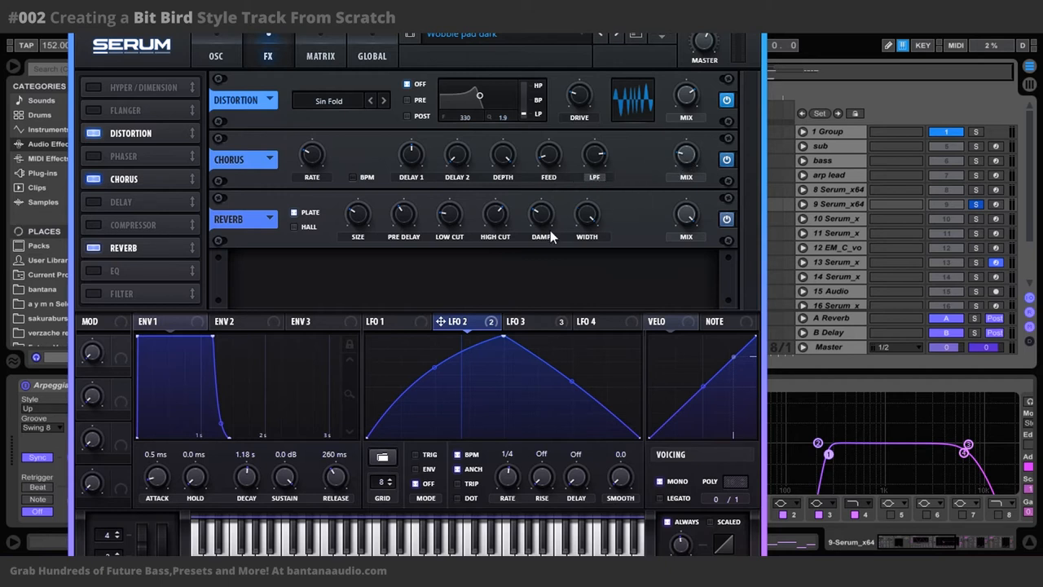
{"action": "mouse_move", "coordinate": [687, 167]}
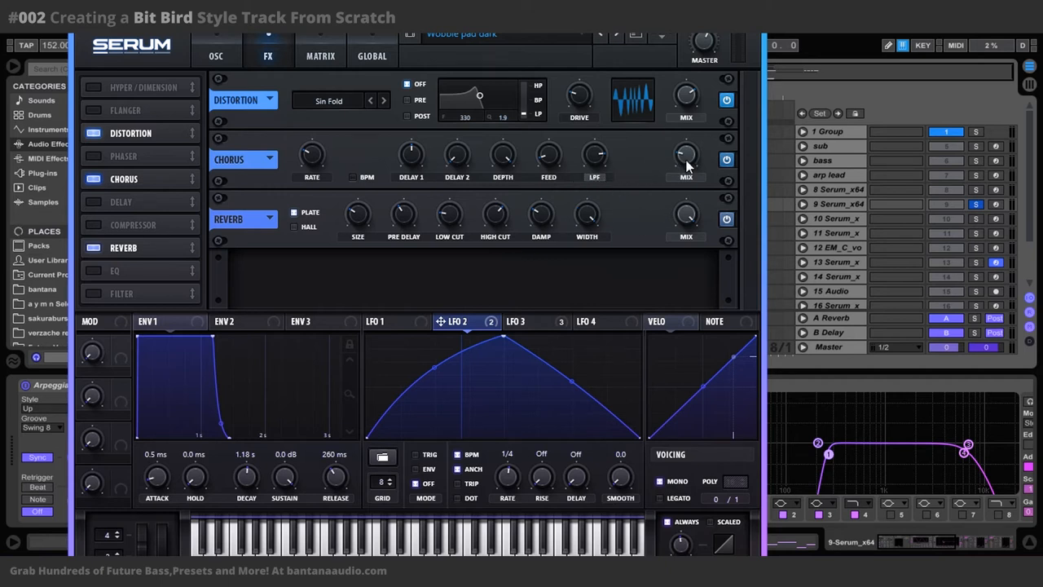
{"action": "mouse_move", "coordinate": [312, 155]}
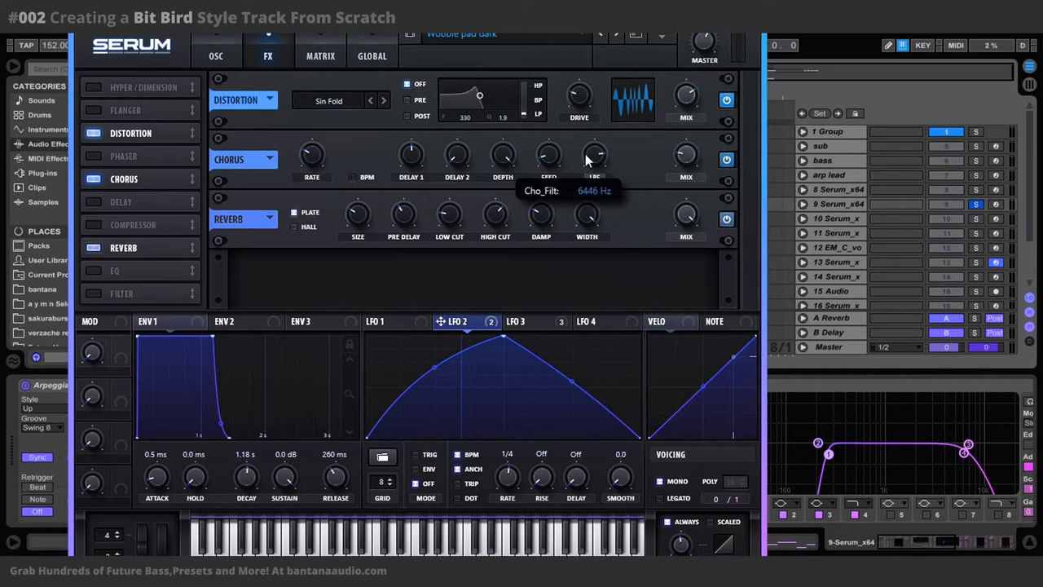
{"action": "mouse_move", "coordinate": [684, 213]}
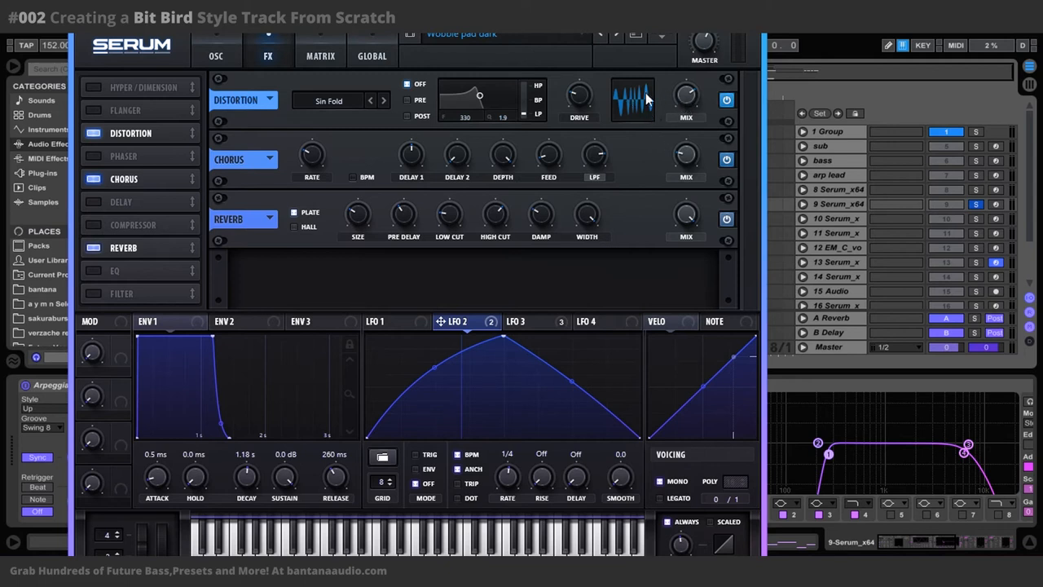
{"action": "mouse_move", "coordinate": [684, 216]}
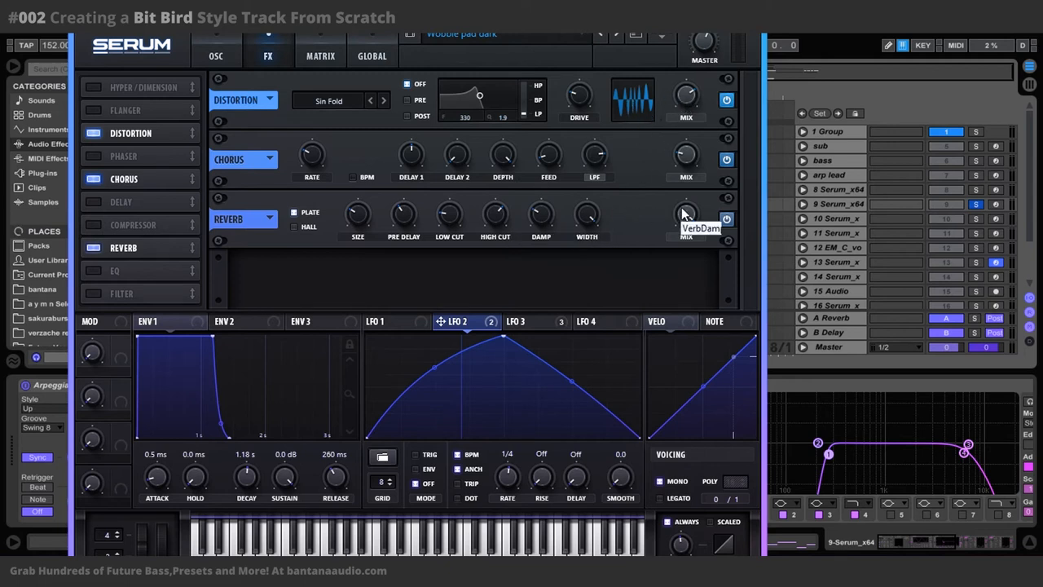
{"action": "mouse_move", "coordinate": [362, 201]}
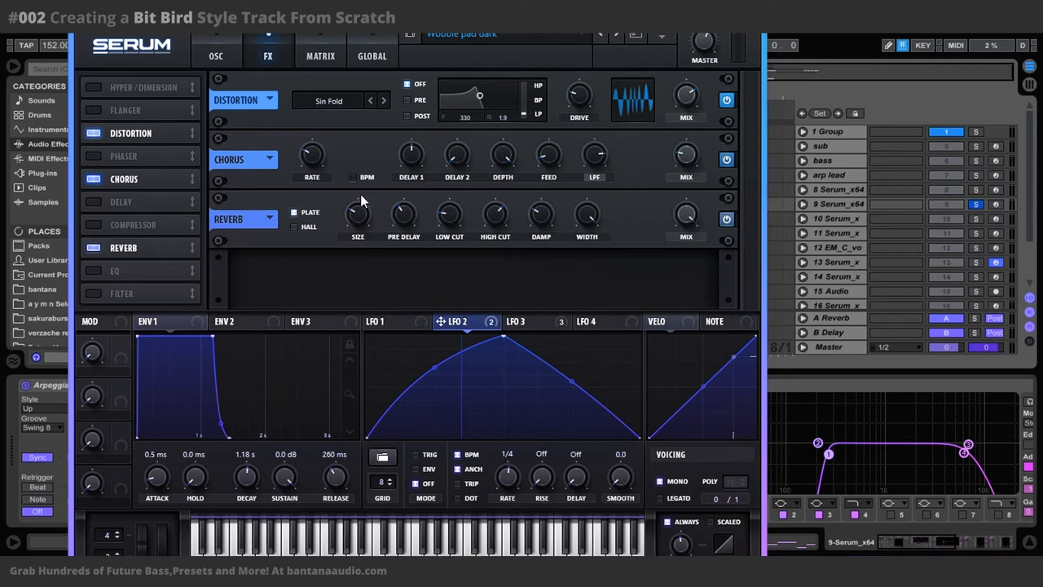
{"action": "mouse_move", "coordinate": [414, 205]}
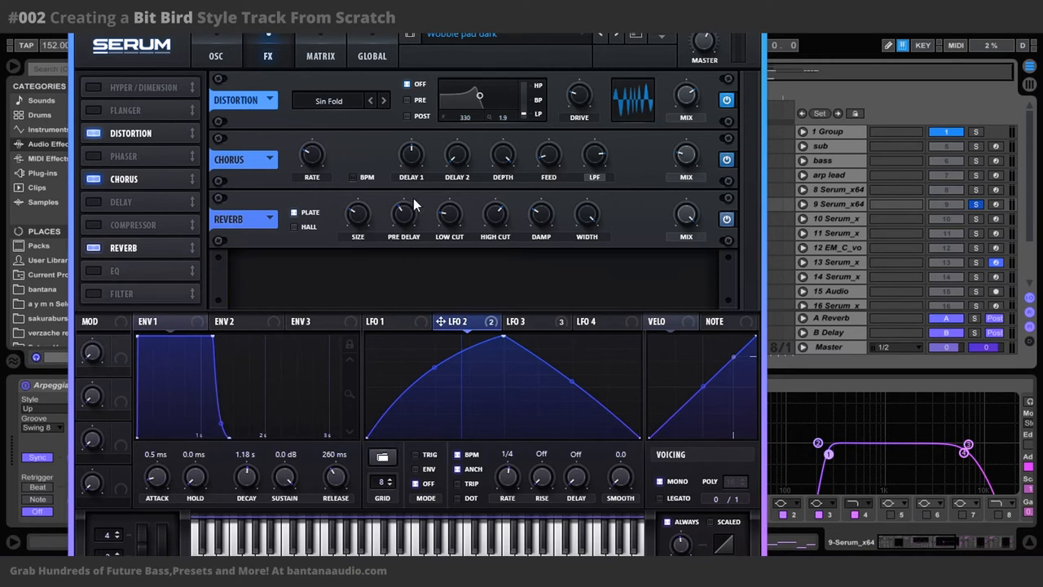
{"action": "mouse_move", "coordinate": [403, 214]}
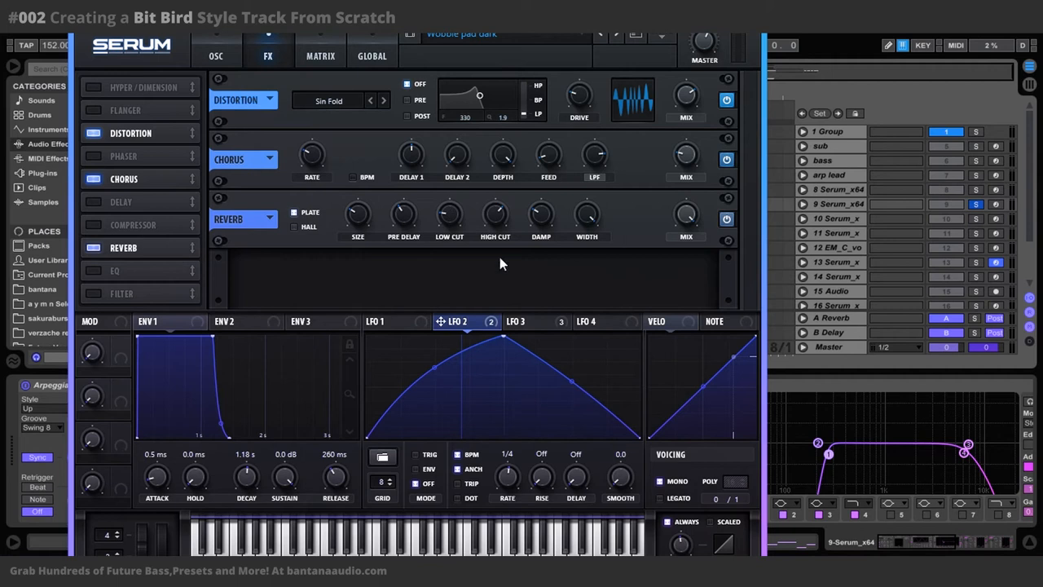
{"action": "mouse_move", "coordinate": [690, 240]}
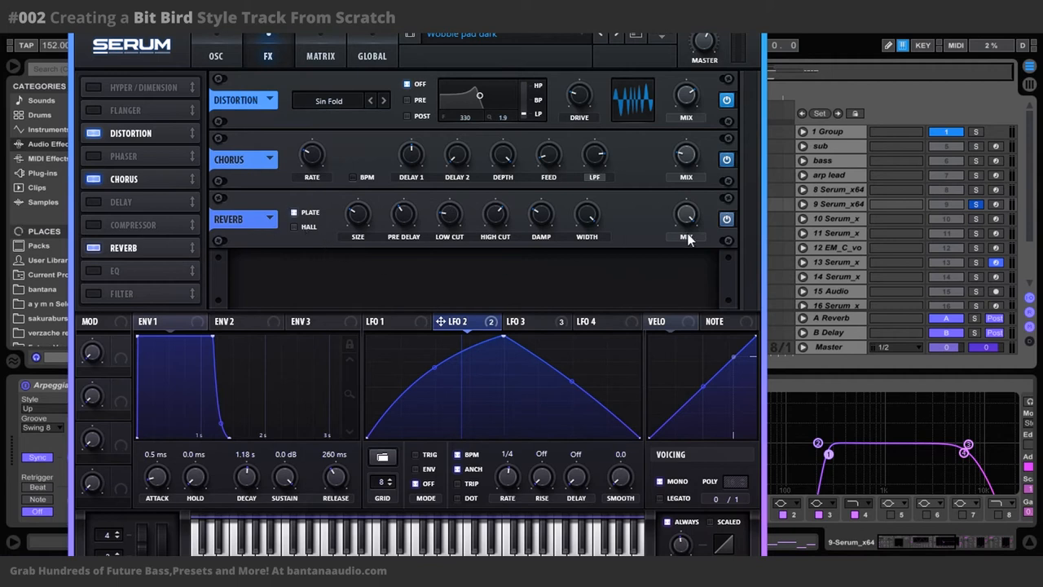
{"action": "mouse_move", "coordinate": [829, 250]}
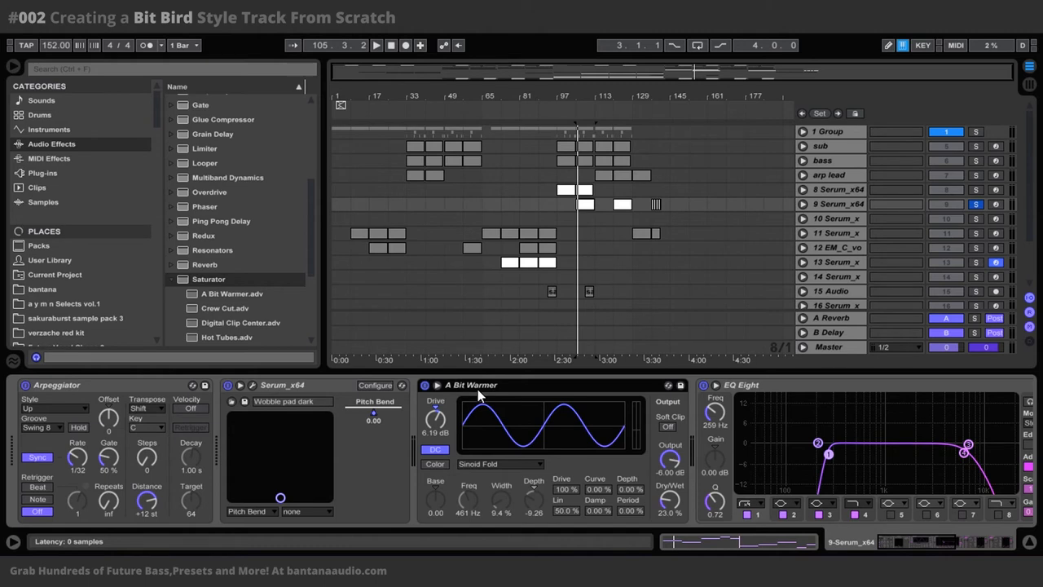
{"action": "mouse_move", "coordinate": [587, 403]}
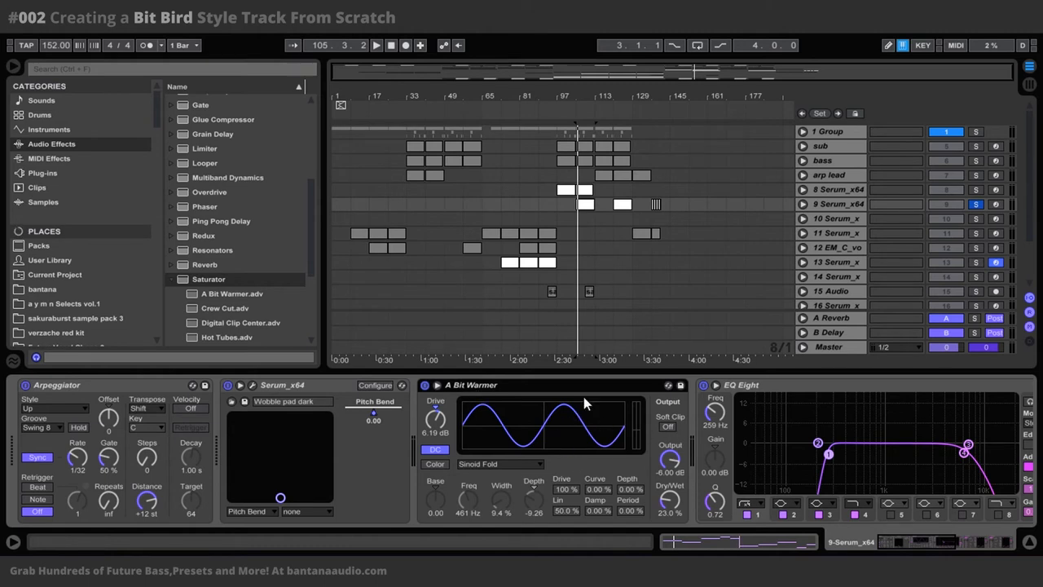
Reveal the Ghost kick sidechain compressor after EQ Eight on the 9 Serum_x64 chain.
{"action": "left_click", "coordinate": [173, 279]}
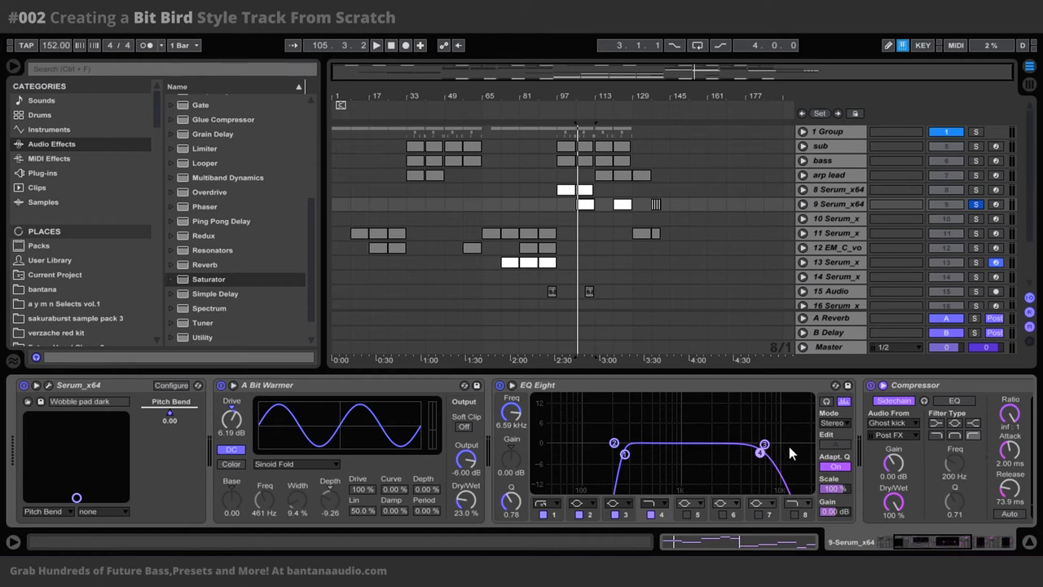
{"action": "mouse_move", "coordinate": [822, 474]}
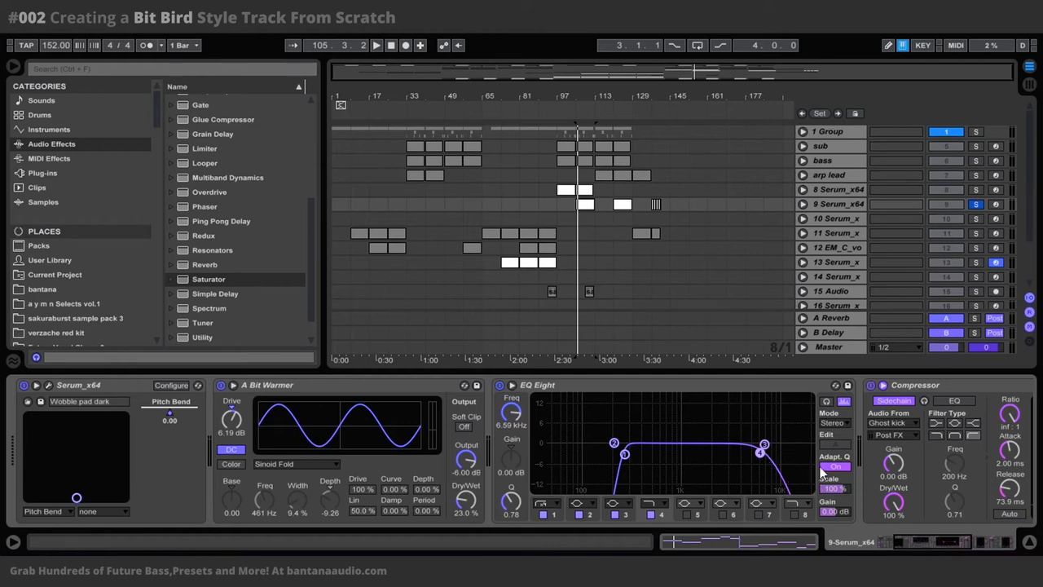
{"action": "mouse_move", "coordinate": [726, 437]}
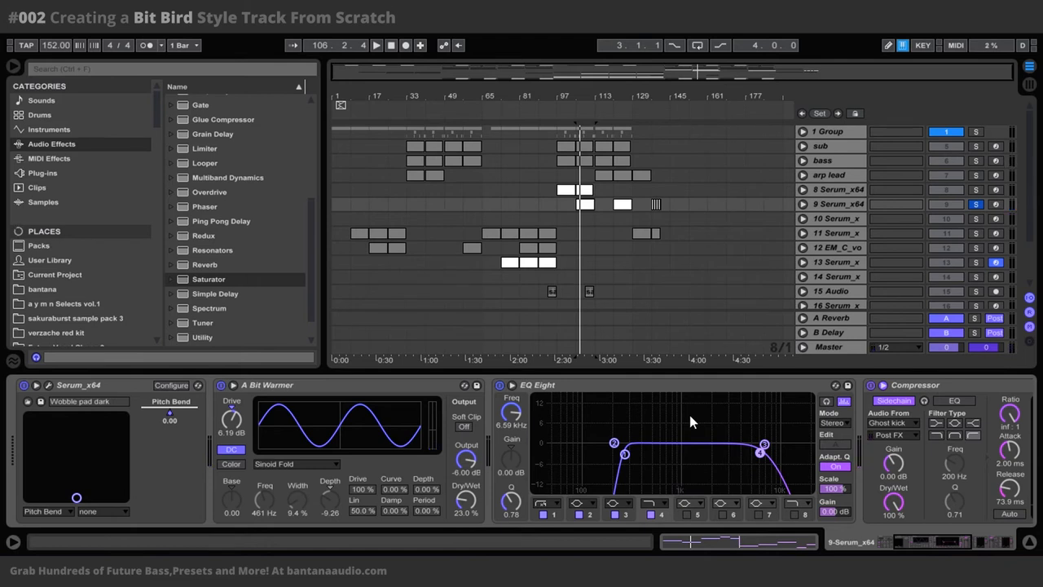
{"action": "mouse_move", "coordinate": [678, 430]}
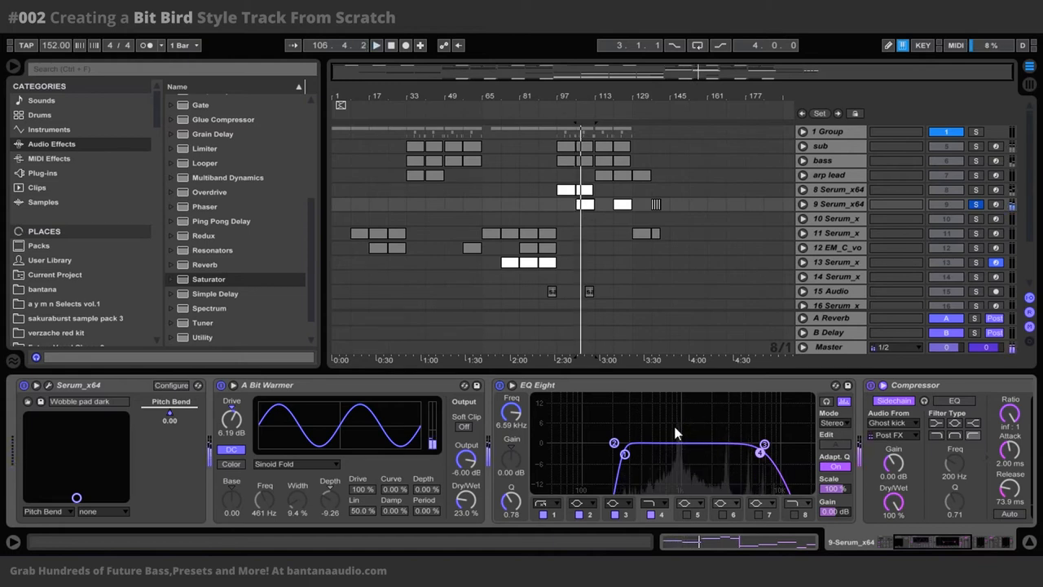
Sweep EQ Eight band 3 from 6.59 kHz to ~1 kHz at ~0 dB, then unsolo track 9.
{"action": "left_click_drag", "start_coordinate": [762, 446], "coordinate": [699, 443]}
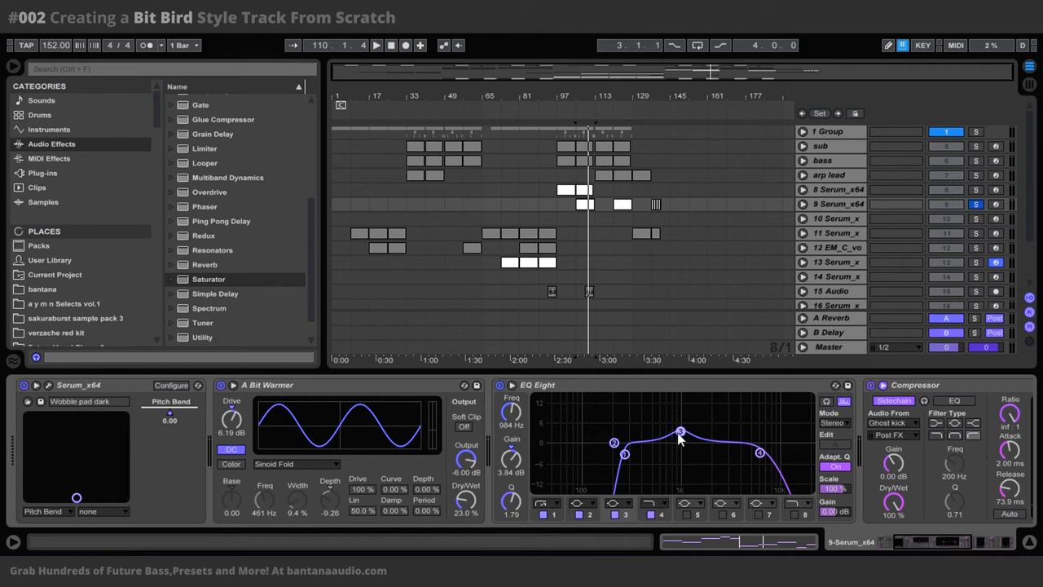
{"action": "mouse_move", "coordinate": [529, 422]}
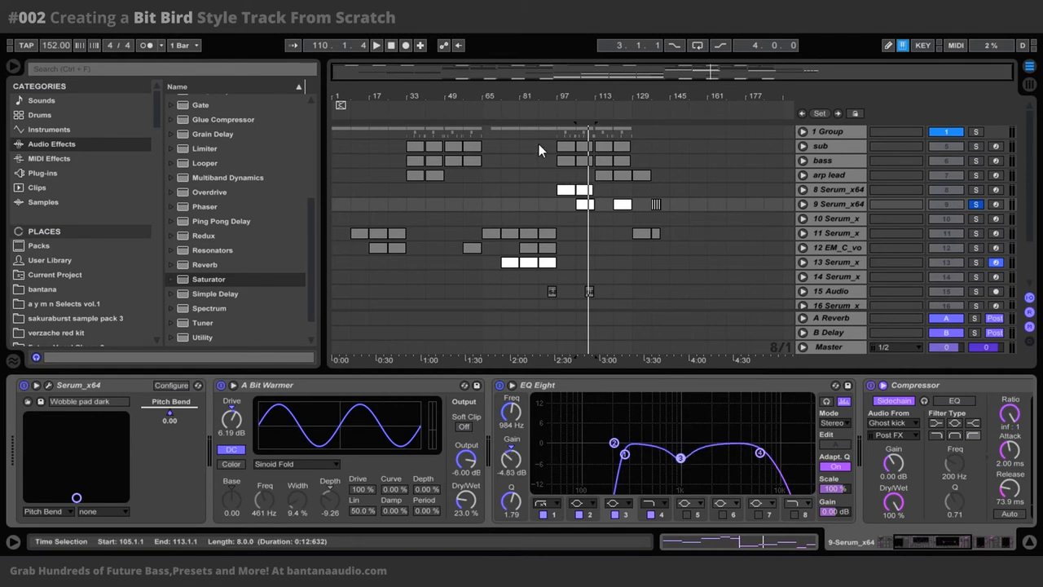
{"action": "mouse_move", "coordinate": [674, 291]}
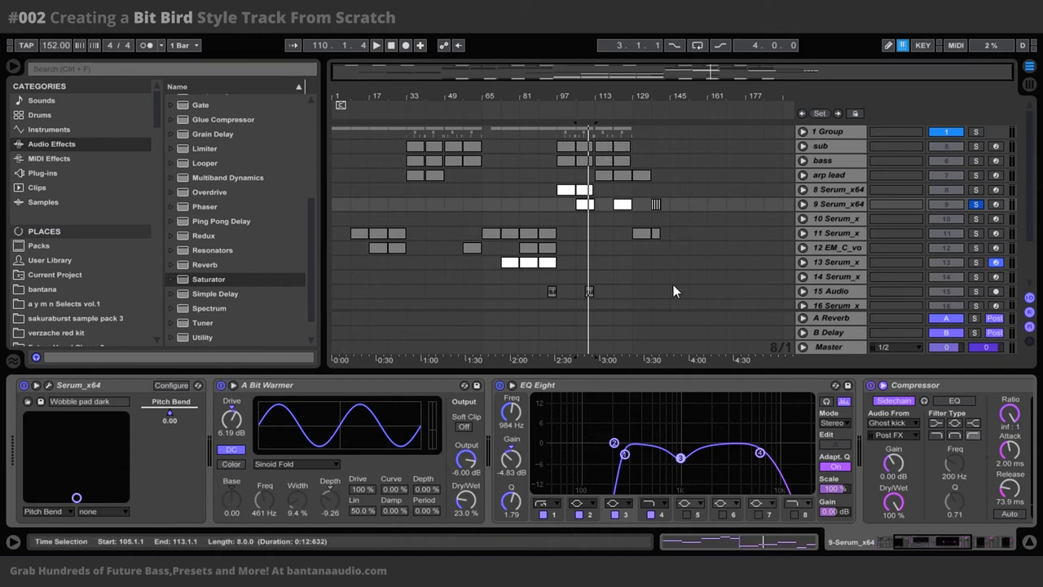
{"action": "left_click_drag", "start_coordinate": [681, 447], "coordinate": [680, 444]}
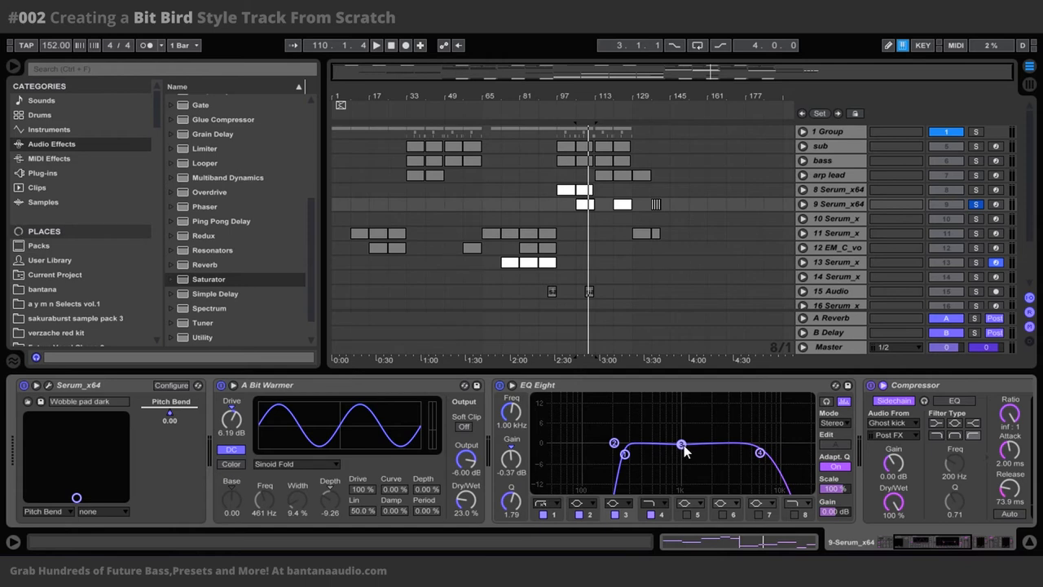
{"action": "mouse_move", "coordinate": [678, 474]}
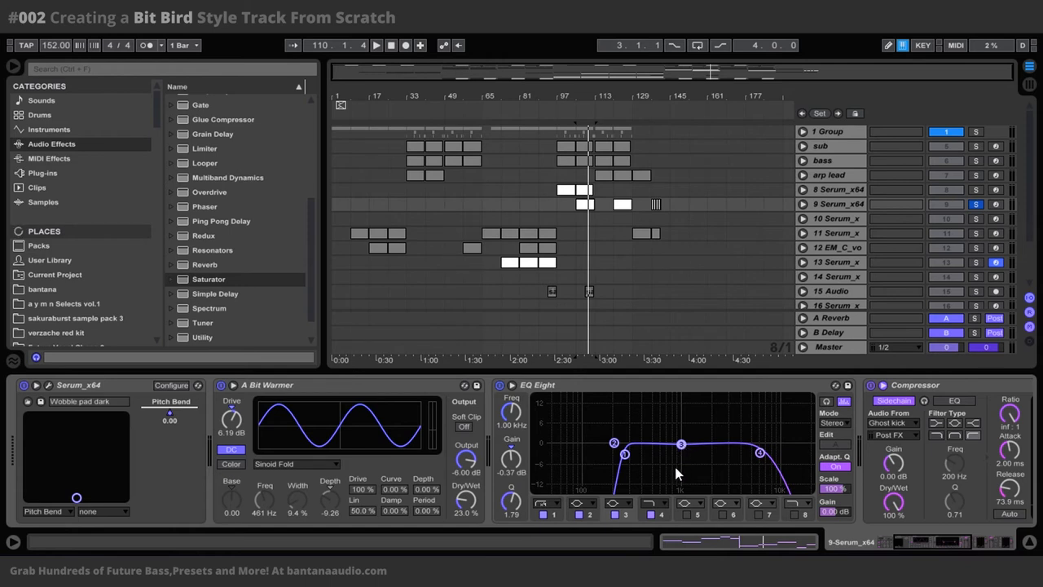
{"action": "mouse_move", "coordinate": [691, 444]}
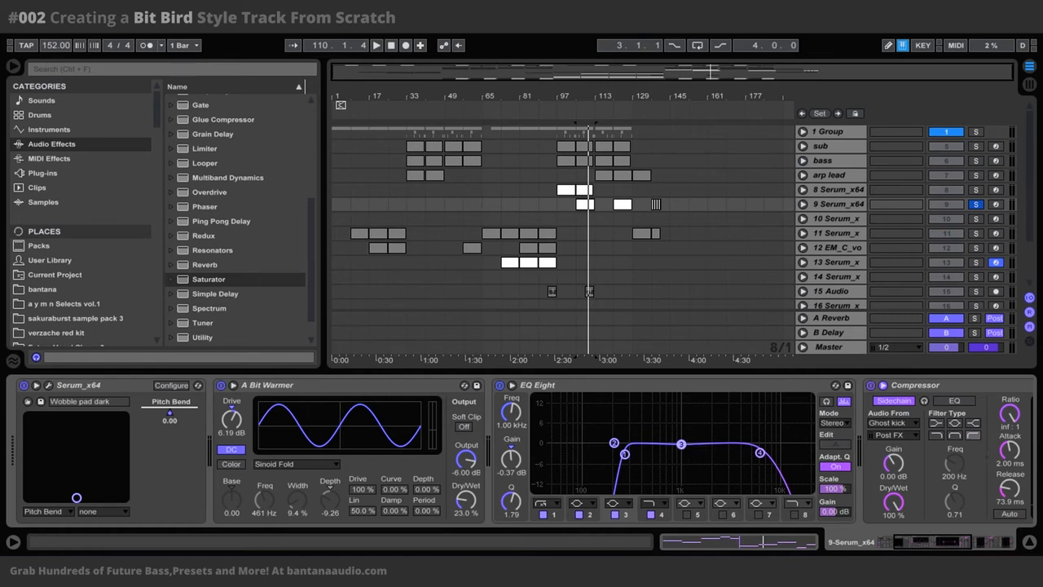
{"action": "left_click_drag", "start_coordinate": [681, 444], "coordinate": [682, 443]}
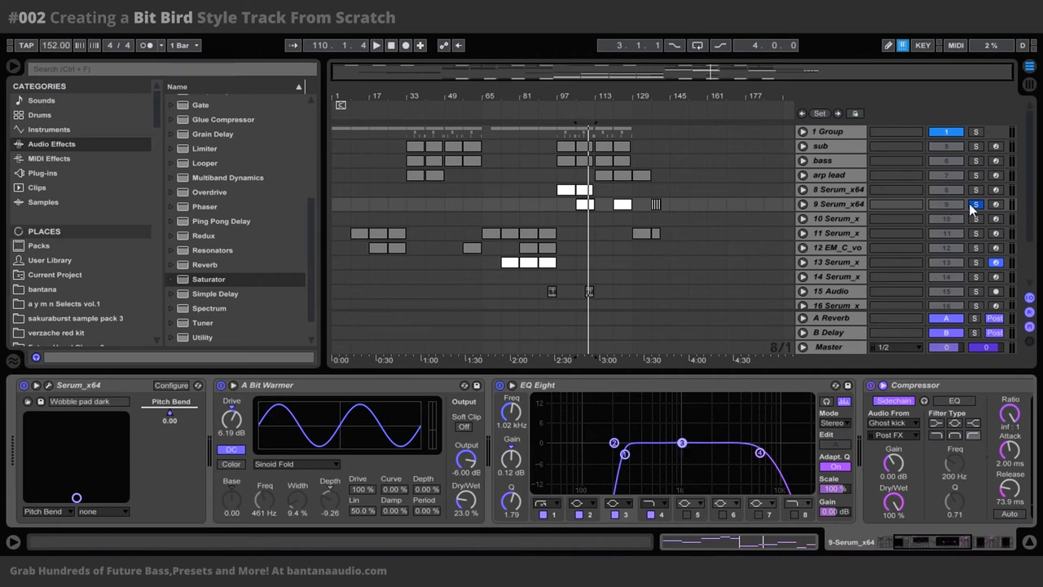
{"action": "left_click", "coordinate": [975, 204]}
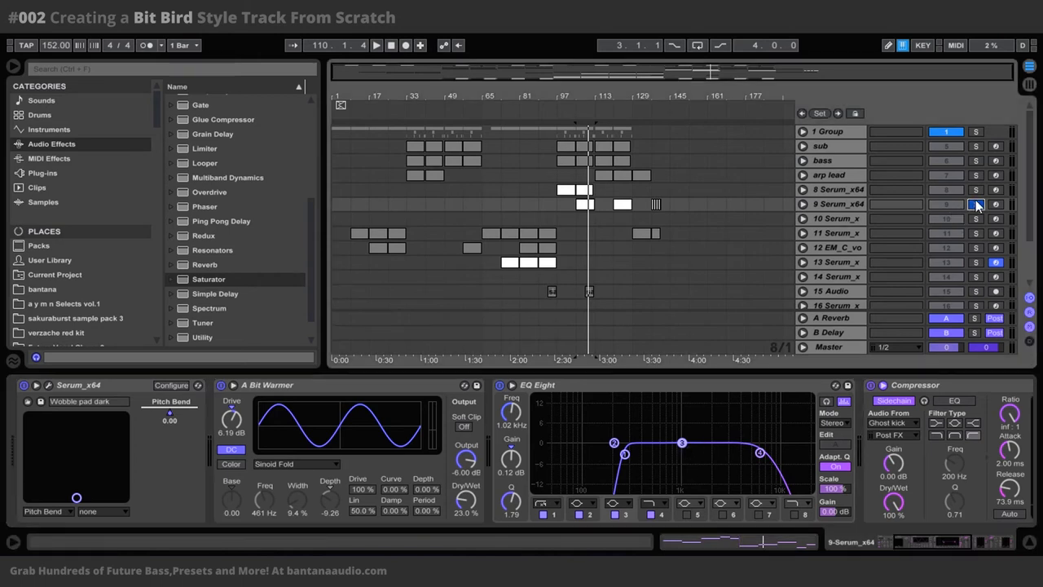
Solo the arp lead track.
{"action": "left_click", "coordinate": [830, 174]}
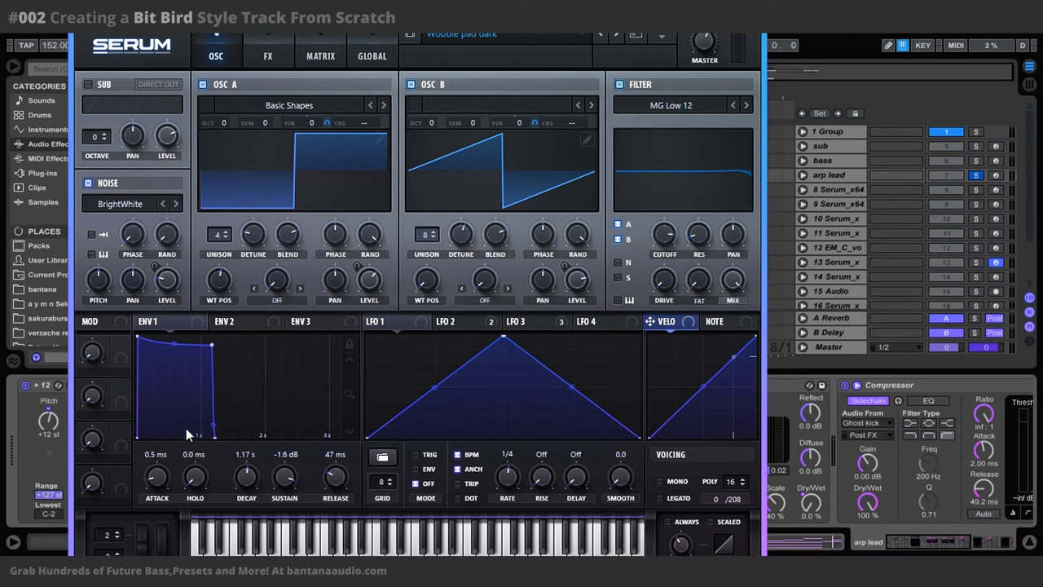
{"action": "mouse_move", "coordinate": [225, 340]}
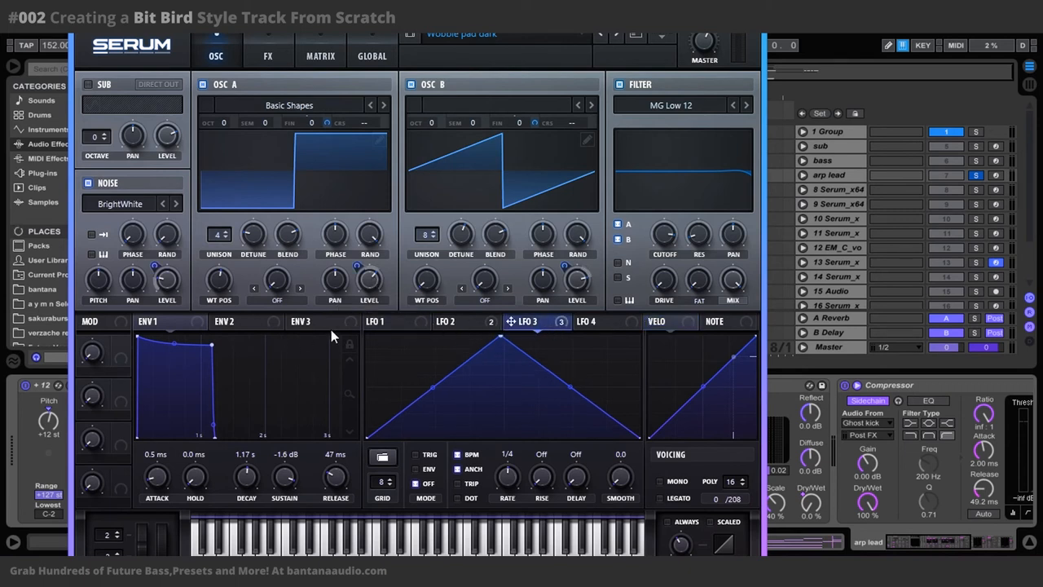
{"action": "mouse_move", "coordinate": [42, 405]}
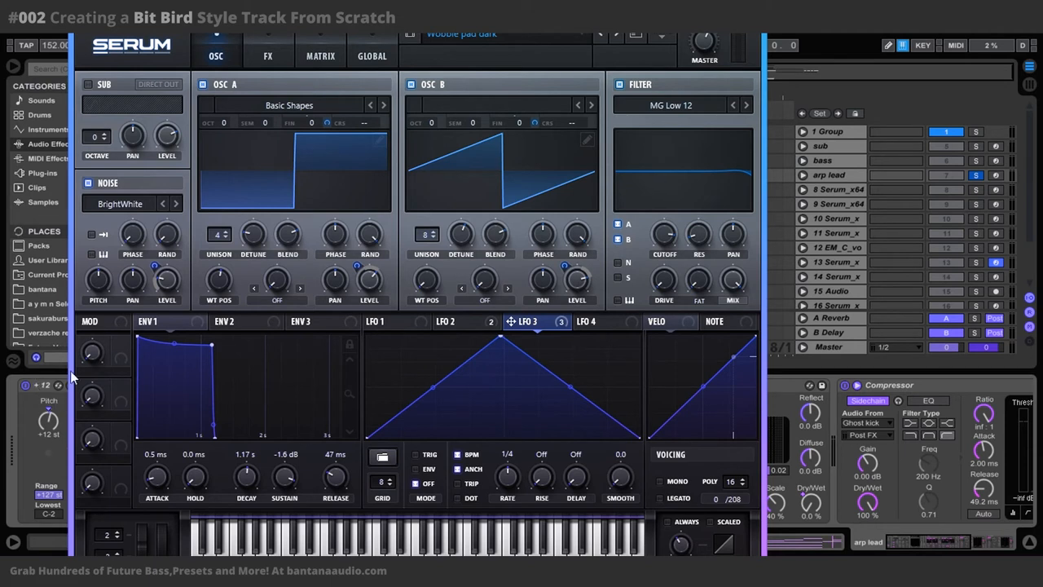
{"action": "mouse_move", "coordinate": [698, 223]}
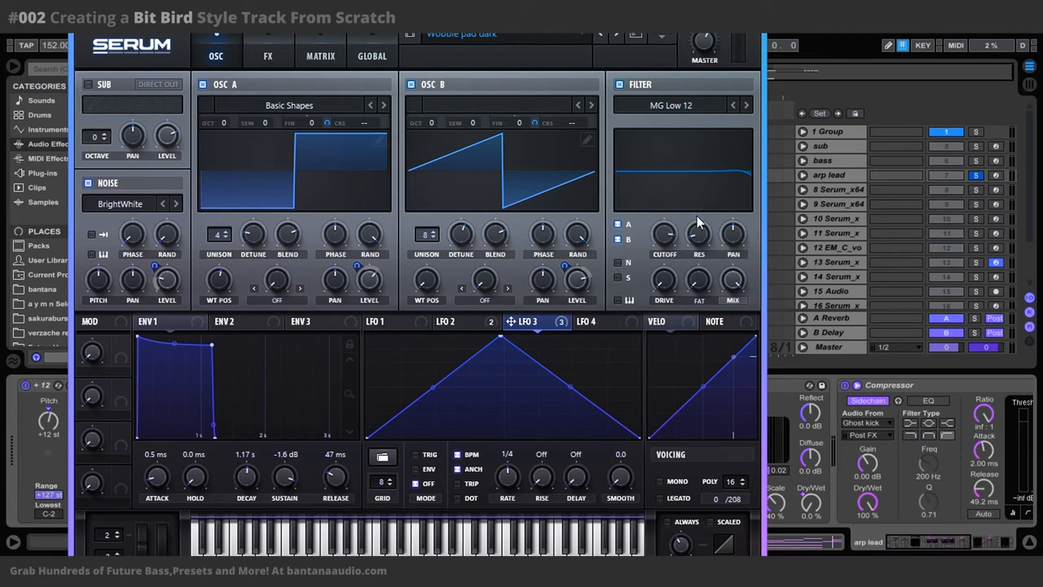
{"action": "mouse_move", "coordinate": [525, 239]}
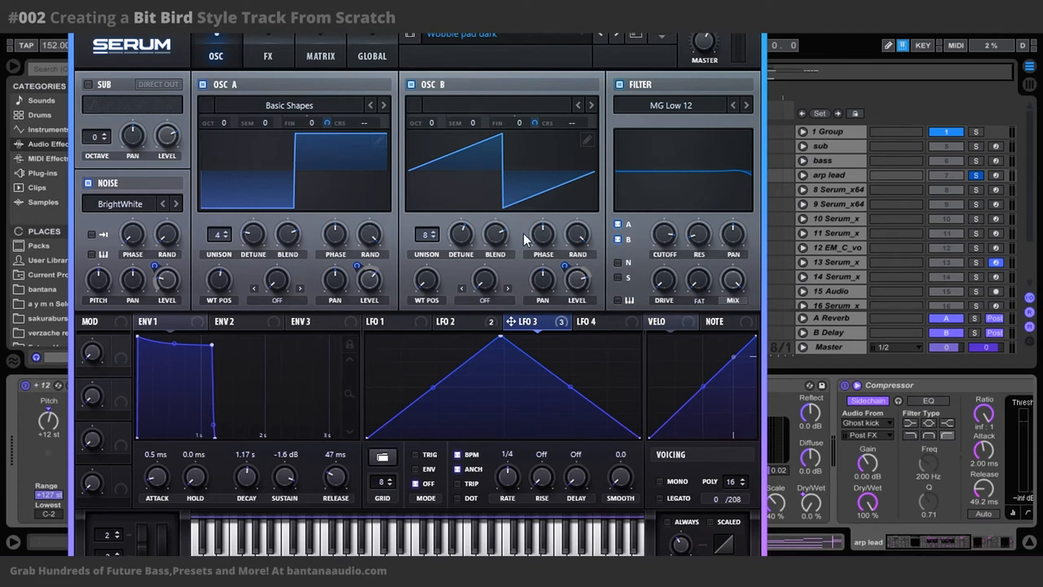
{"action": "mouse_move", "coordinate": [543, 236]}
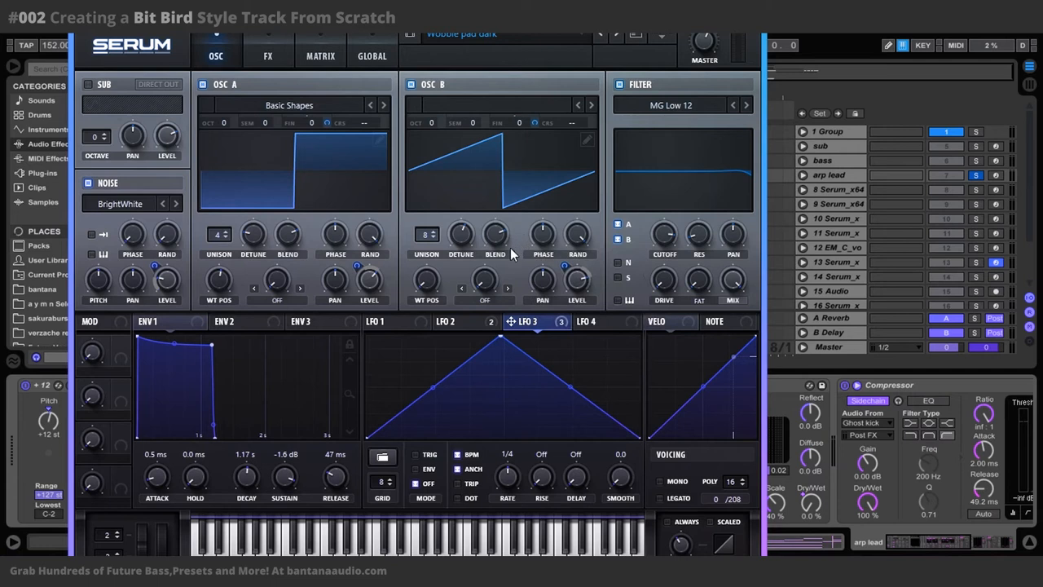
{"action": "mouse_move", "coordinate": [536, 220]}
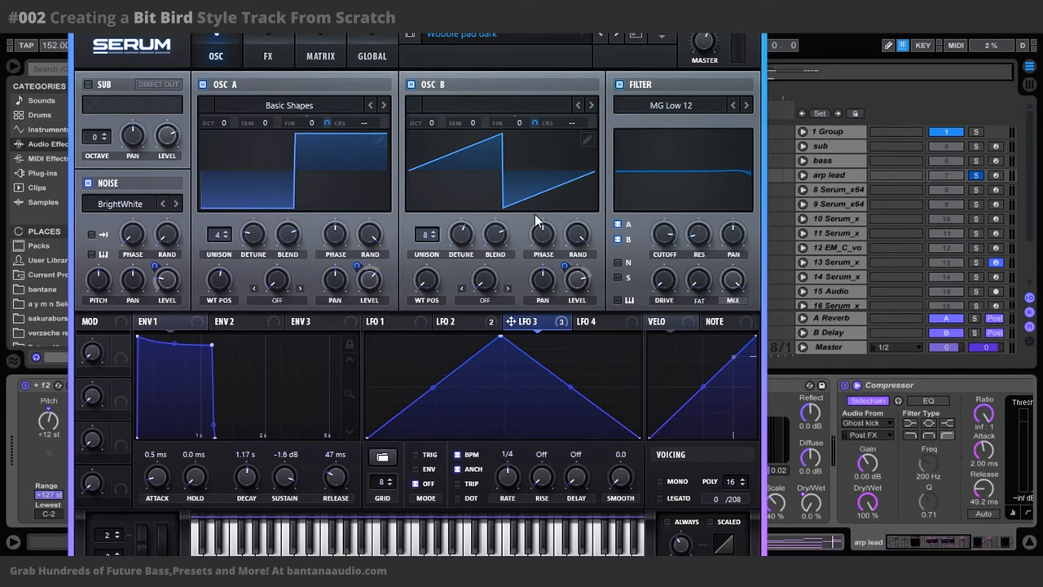
{"action": "mouse_move", "coordinate": [252, 36]}
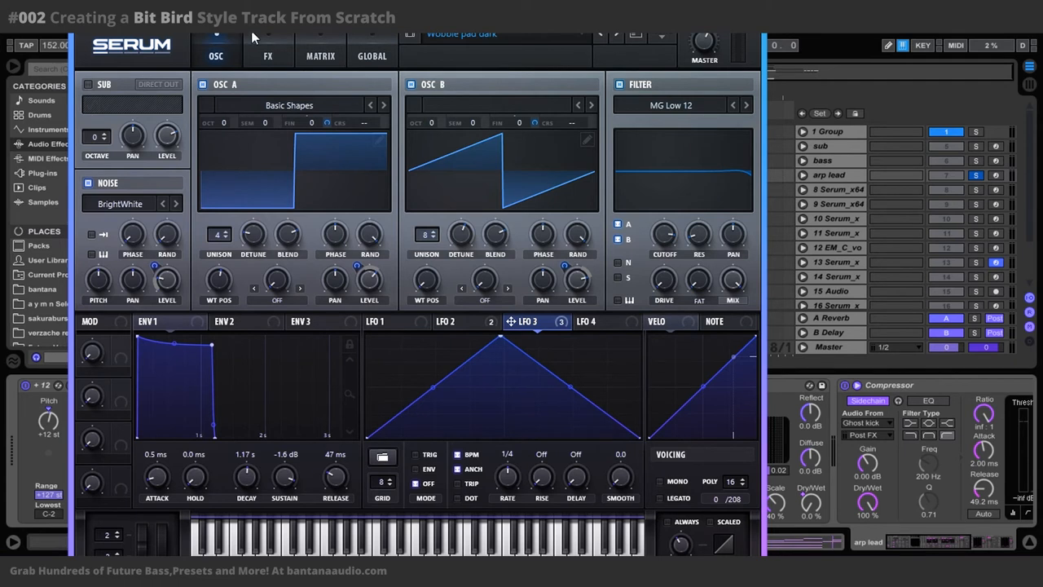
Show the arp lead's Serum FX page with Diode 1 distortion and chorus, then close Serum.
{"action": "left_click", "coordinate": [268, 55]}
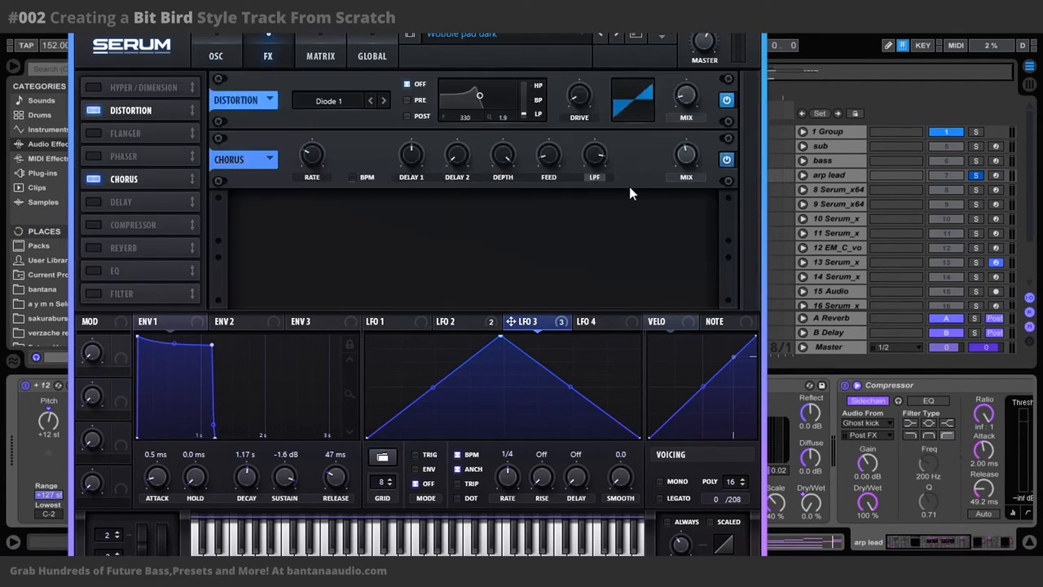
{"action": "left_click", "coordinate": [215, 55]}
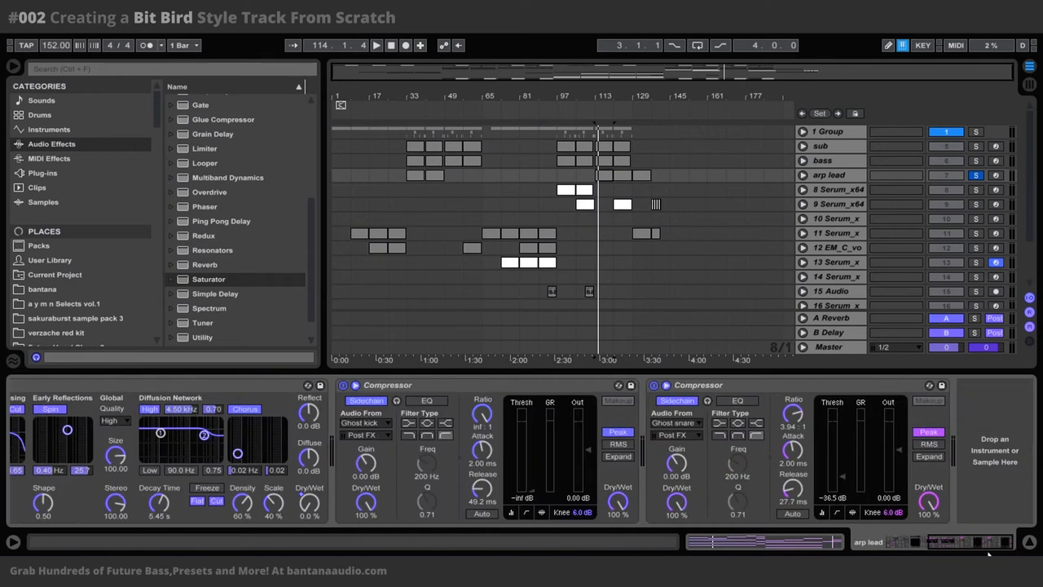
{"action": "mouse_move", "coordinate": [650, 438]}
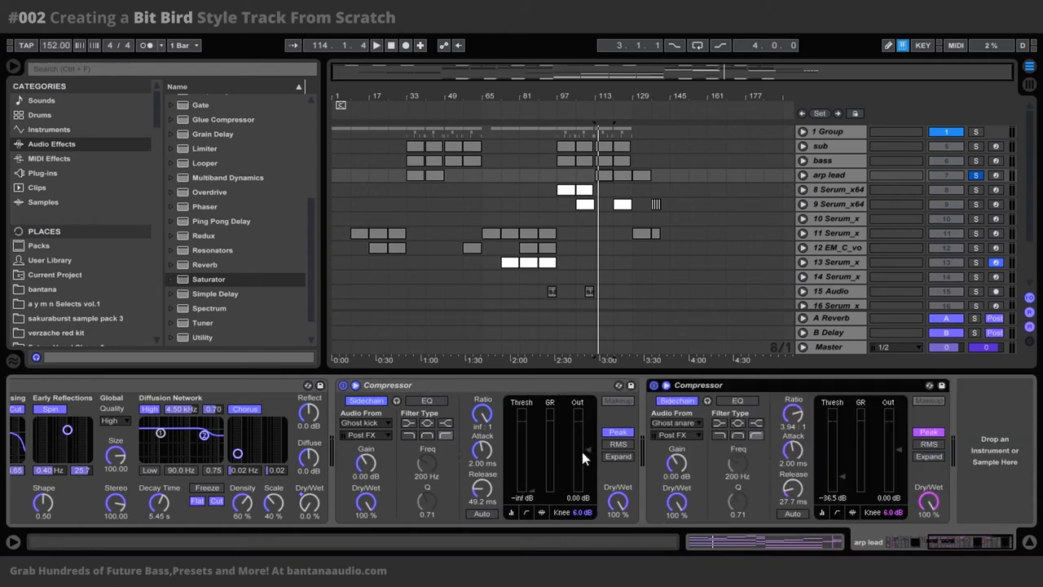
{"action": "mouse_move", "coordinate": [514, 432]}
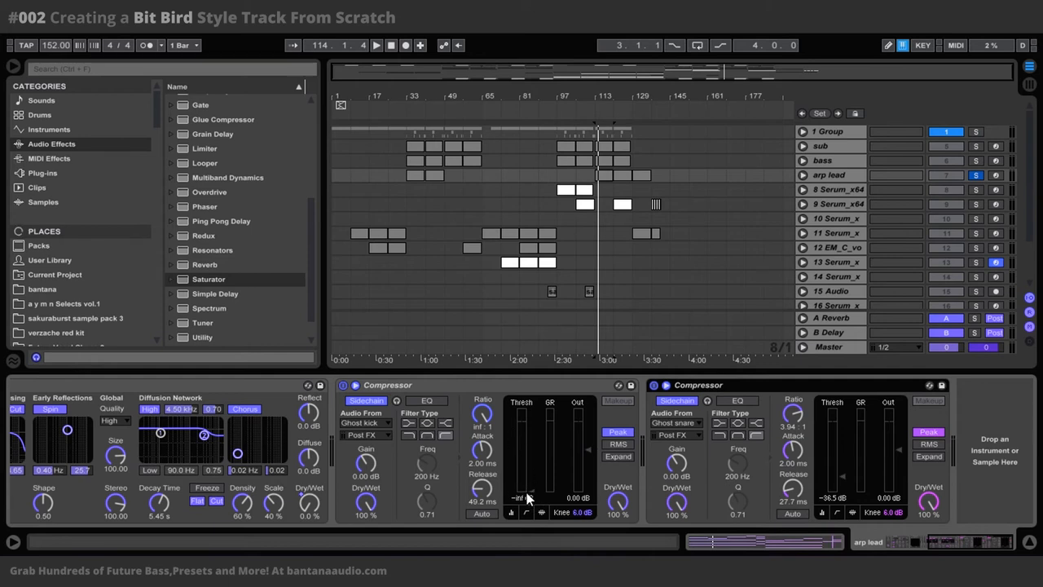
{"action": "mouse_move", "coordinate": [531, 485]}
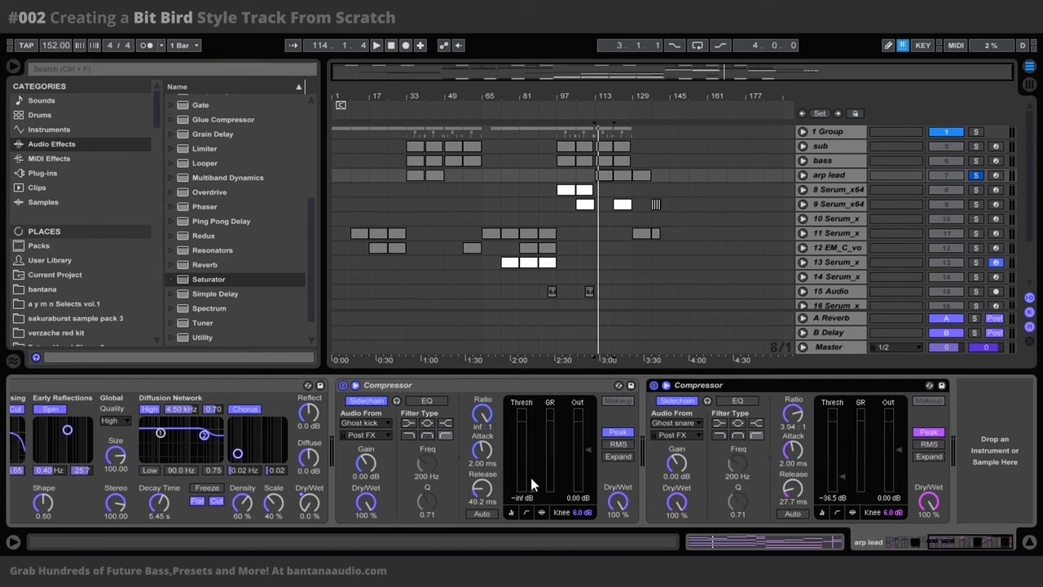
{"action": "mouse_move", "coordinate": [504, 416]}
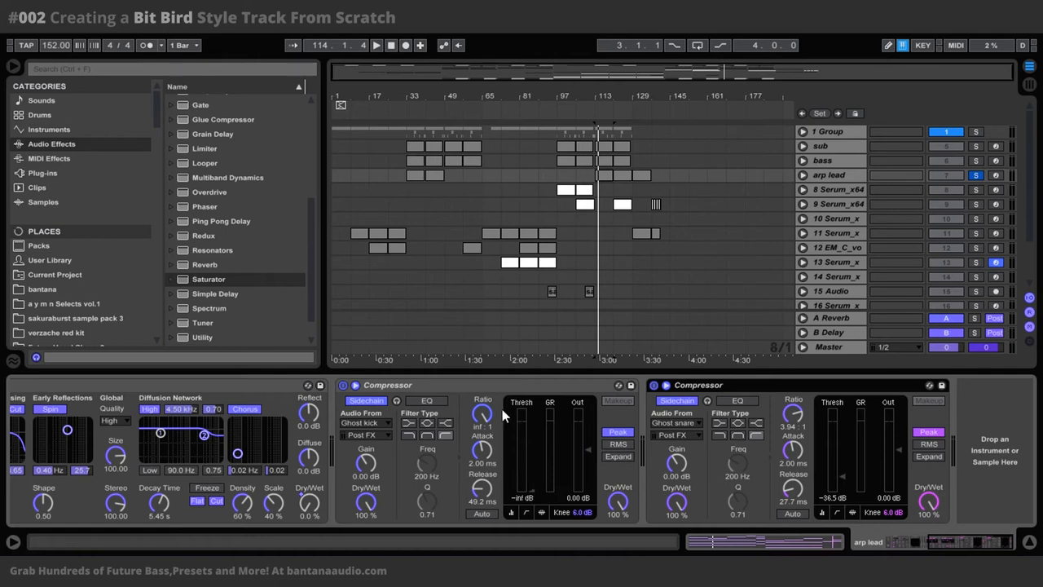
{"action": "mouse_move", "coordinate": [515, 436]}
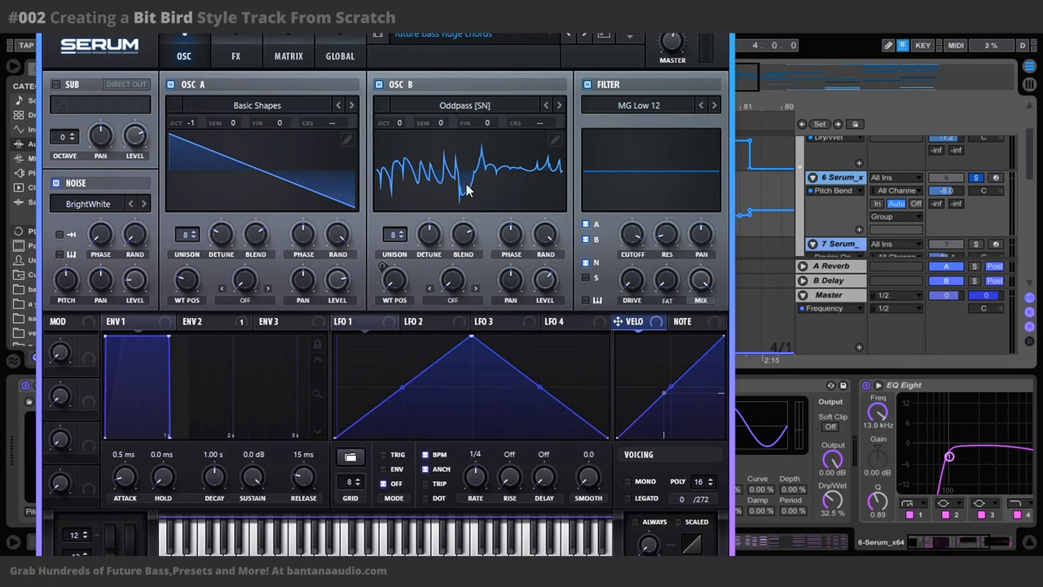
{"action": "mouse_move", "coordinate": [486, 144]}
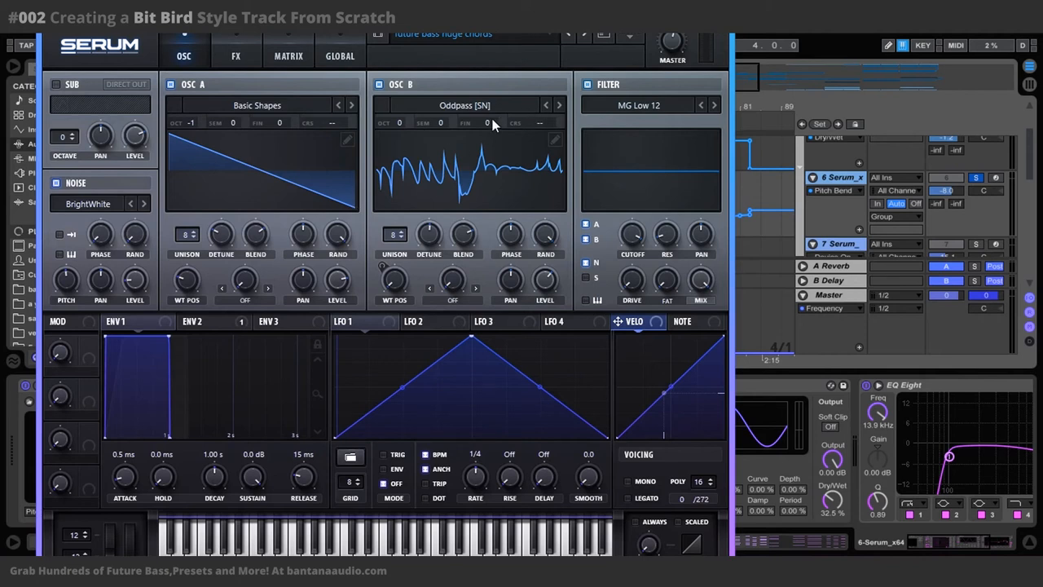
{"action": "mouse_move", "coordinate": [482, 136]}
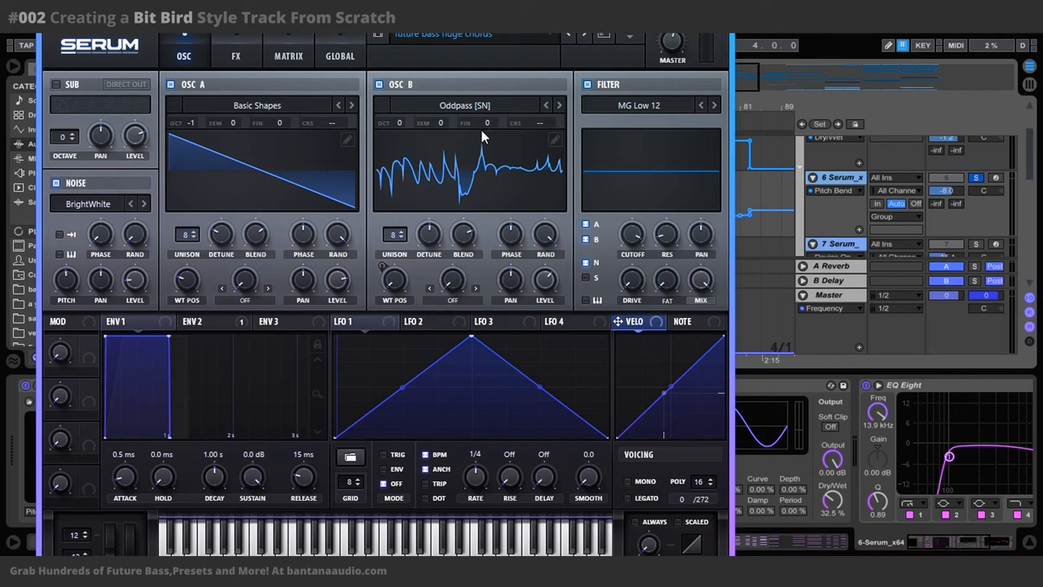
{"action": "mouse_move", "coordinate": [573, 97]}
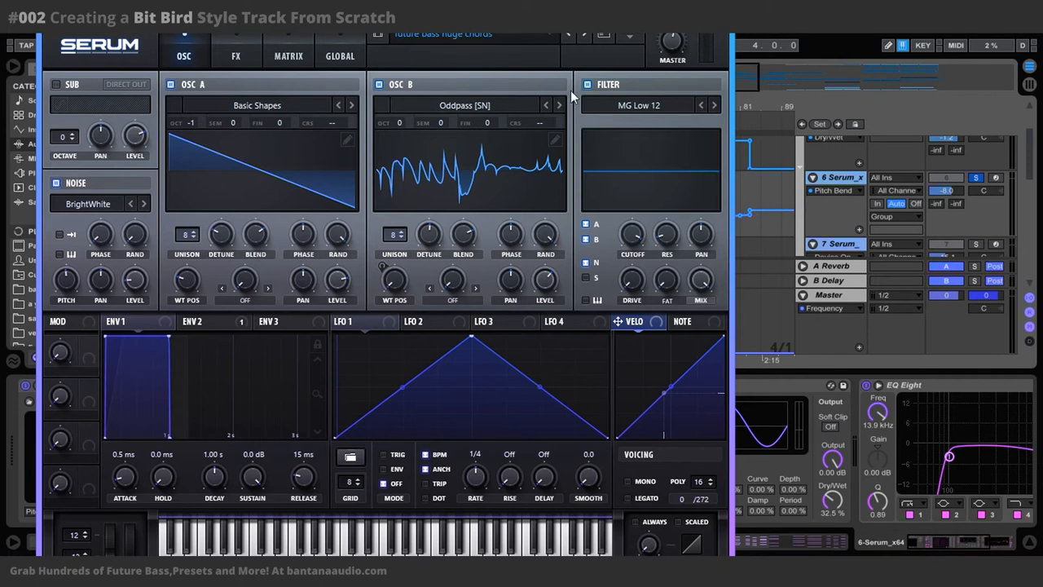
{"action": "mouse_move", "coordinate": [513, 128]}
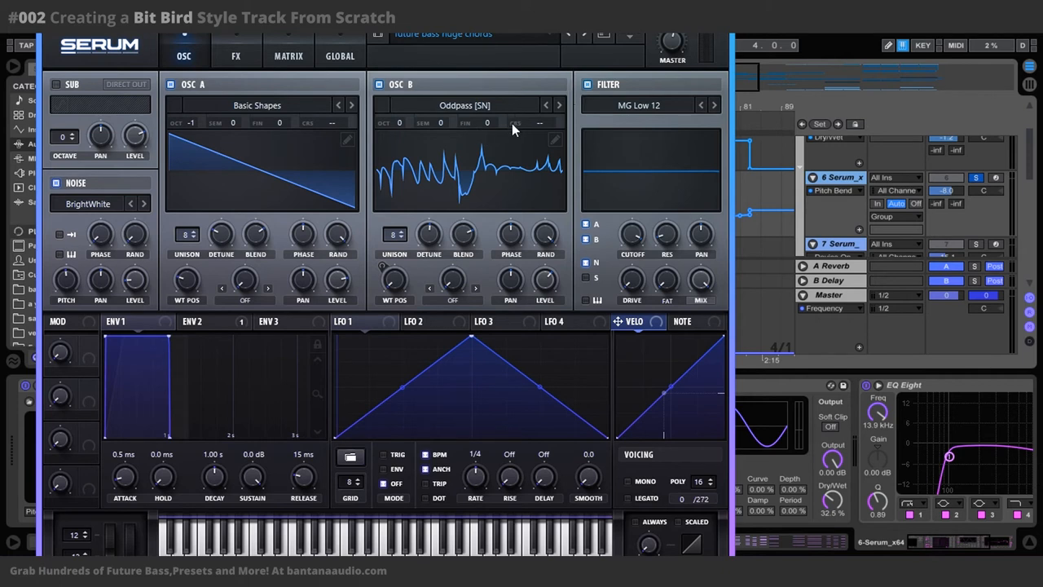
{"action": "mouse_move", "coordinate": [446, 113]}
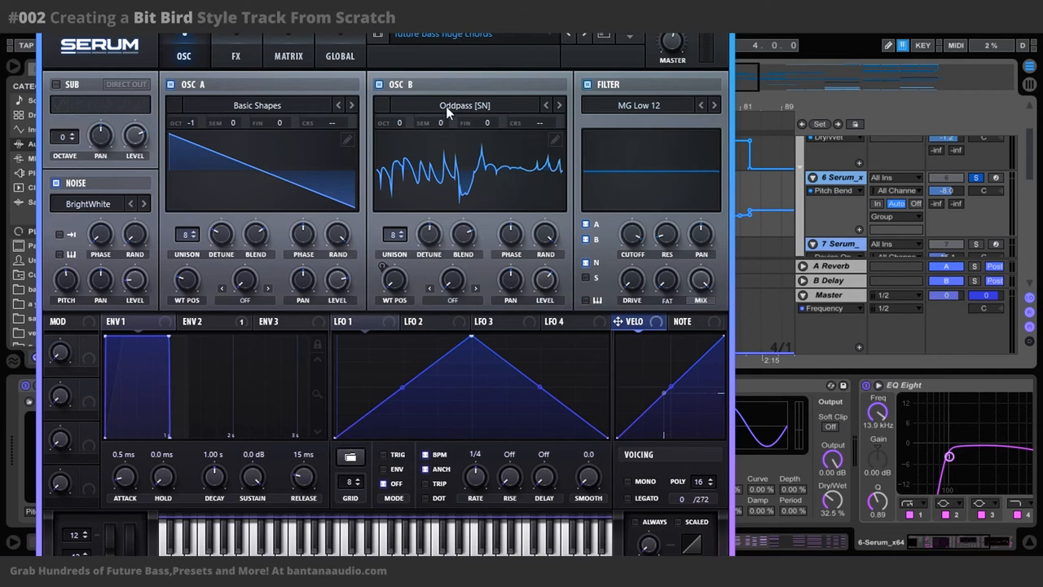
{"action": "mouse_move", "coordinate": [283, 107]}
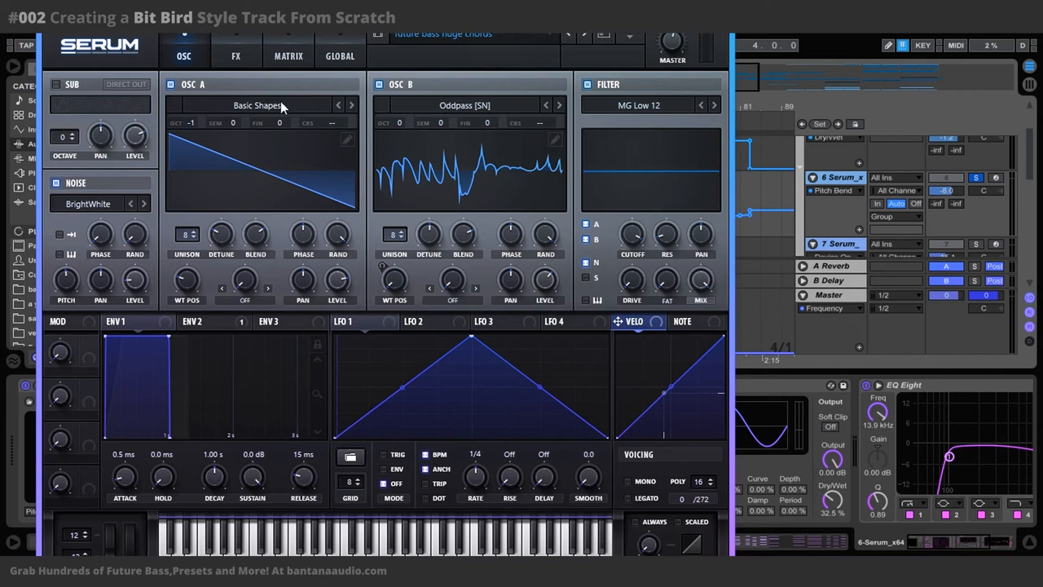
{"action": "mouse_move", "coordinate": [320, 212]}
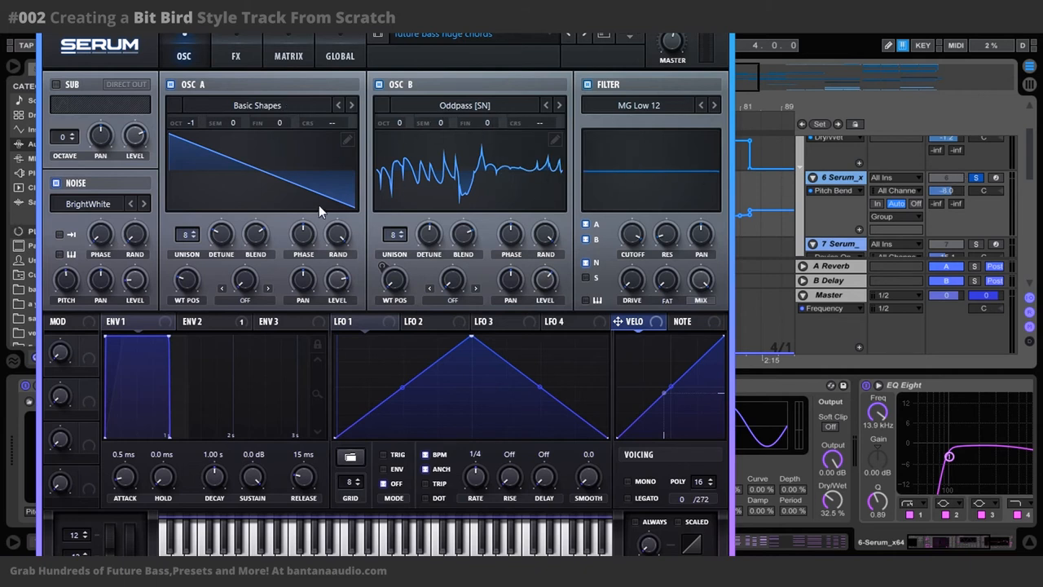
{"action": "mouse_move", "coordinate": [333, 166]}
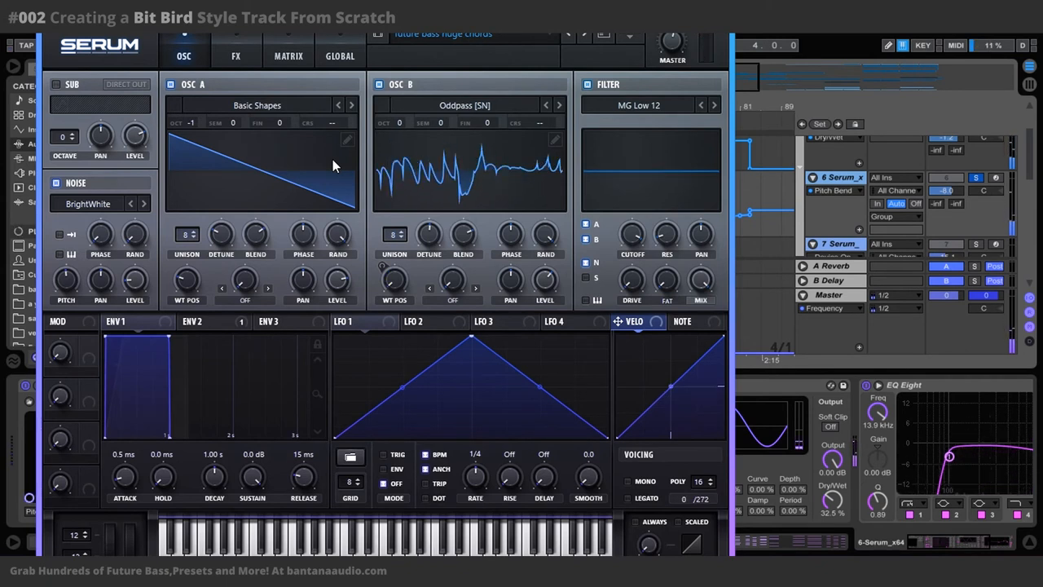
{"action": "mouse_move", "coordinate": [277, 132]}
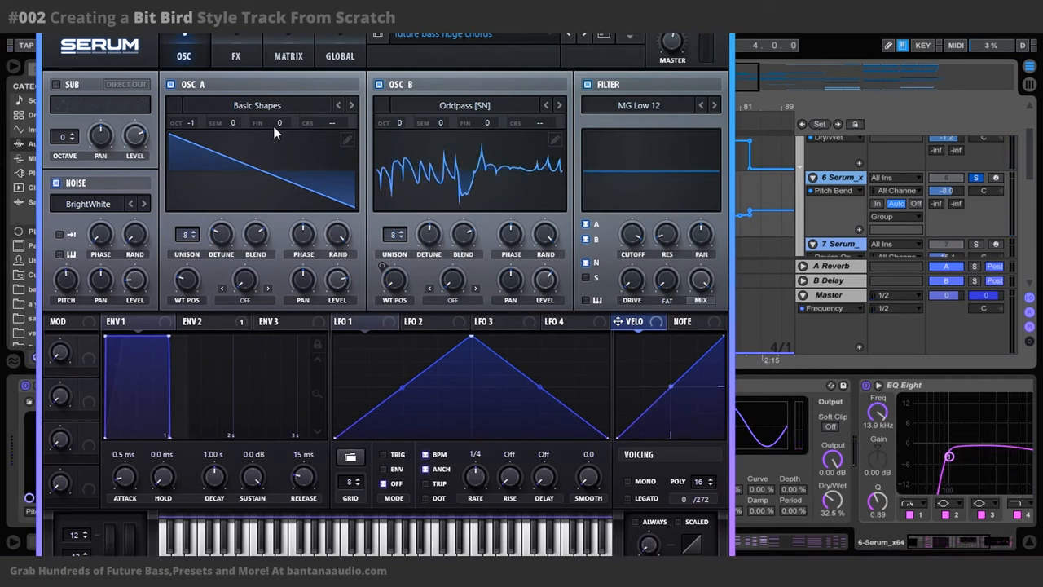
{"action": "mouse_move", "coordinate": [240, 177]}
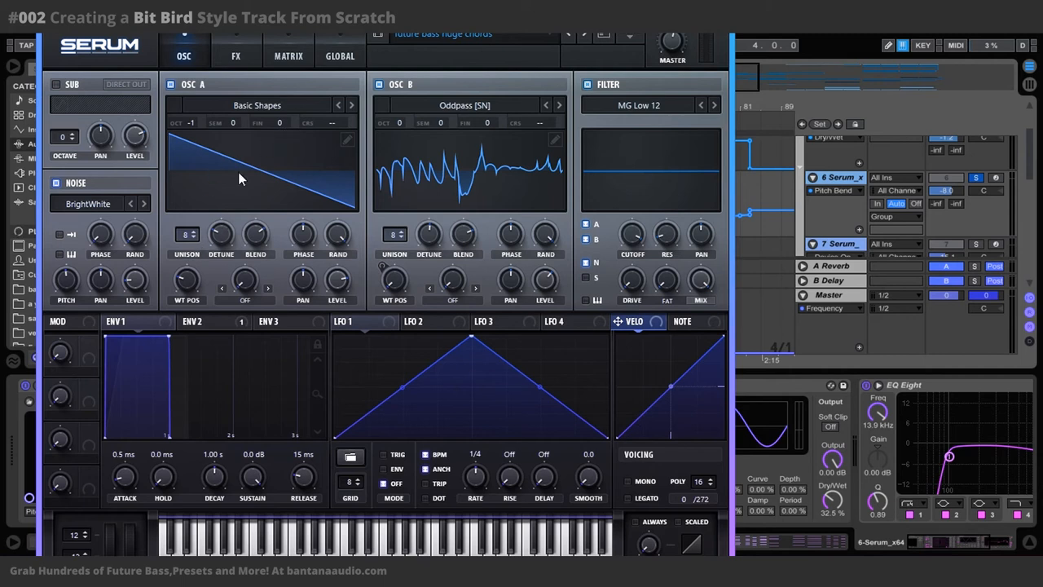
{"action": "mouse_move", "coordinate": [179, 151]}
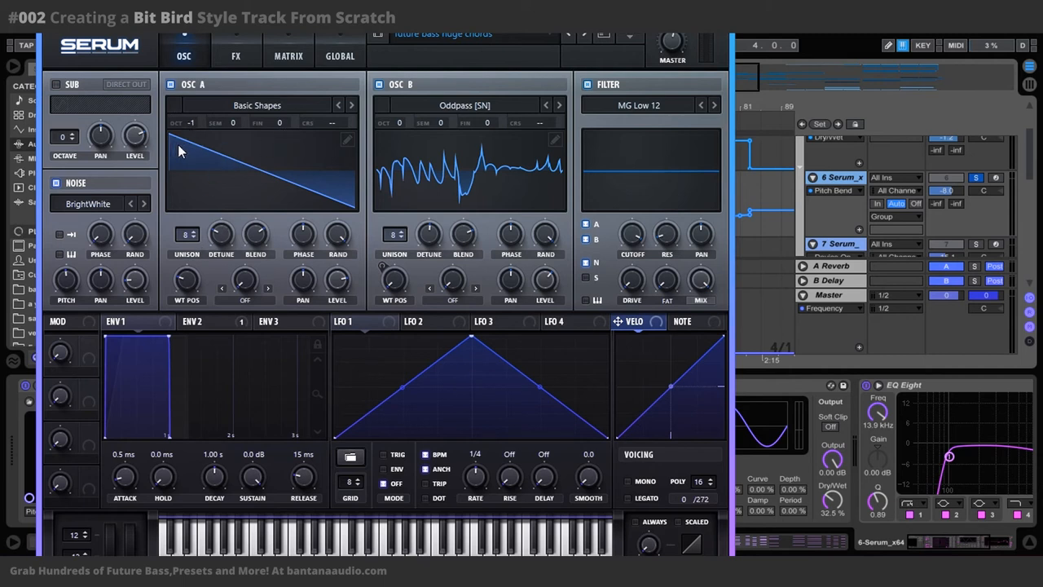
{"action": "mouse_move", "coordinate": [220, 234]}
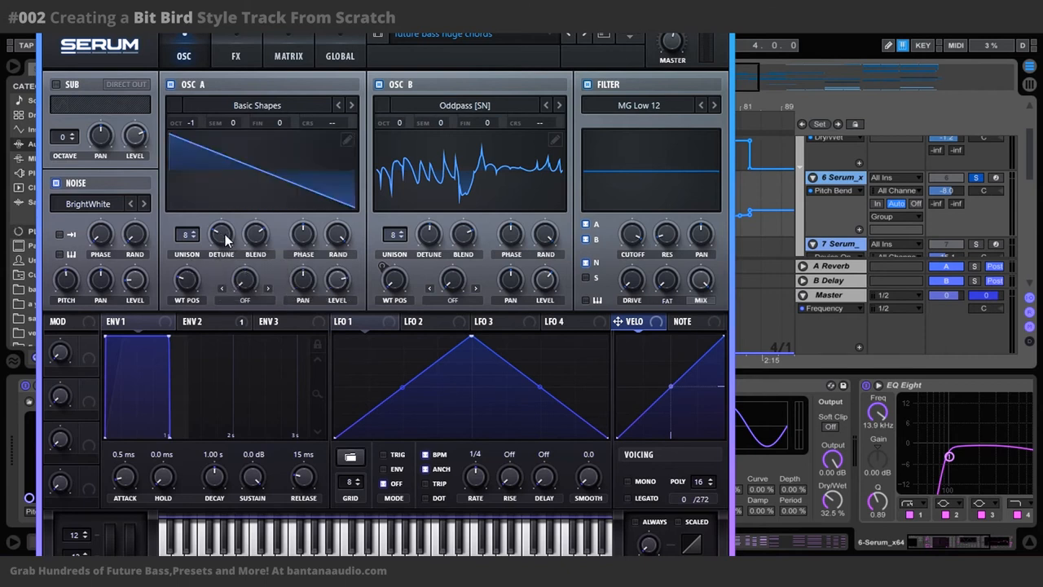
{"action": "mouse_move", "coordinate": [613, 271]}
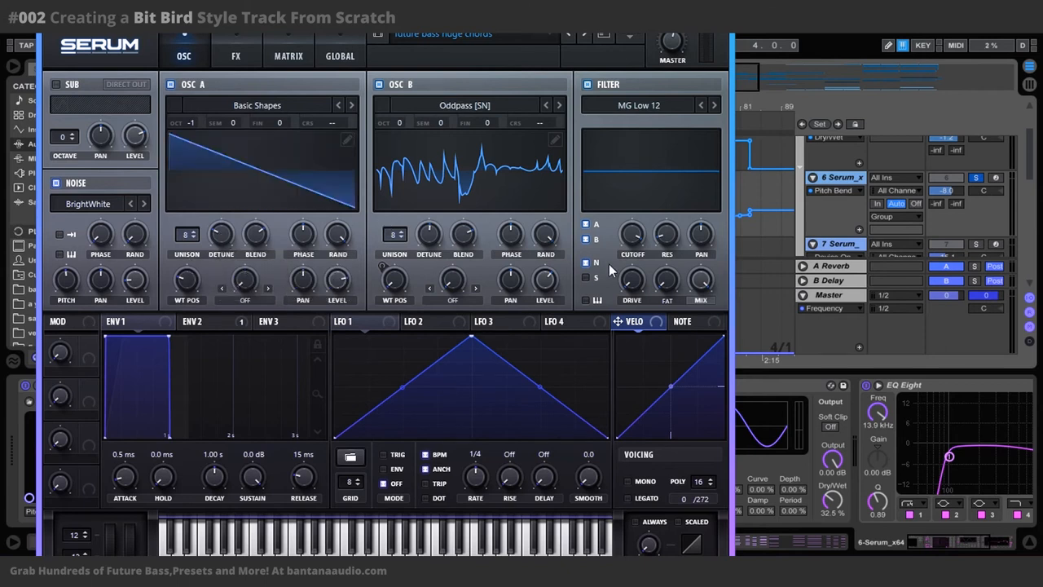
{"action": "mouse_move", "coordinate": [529, 283]}
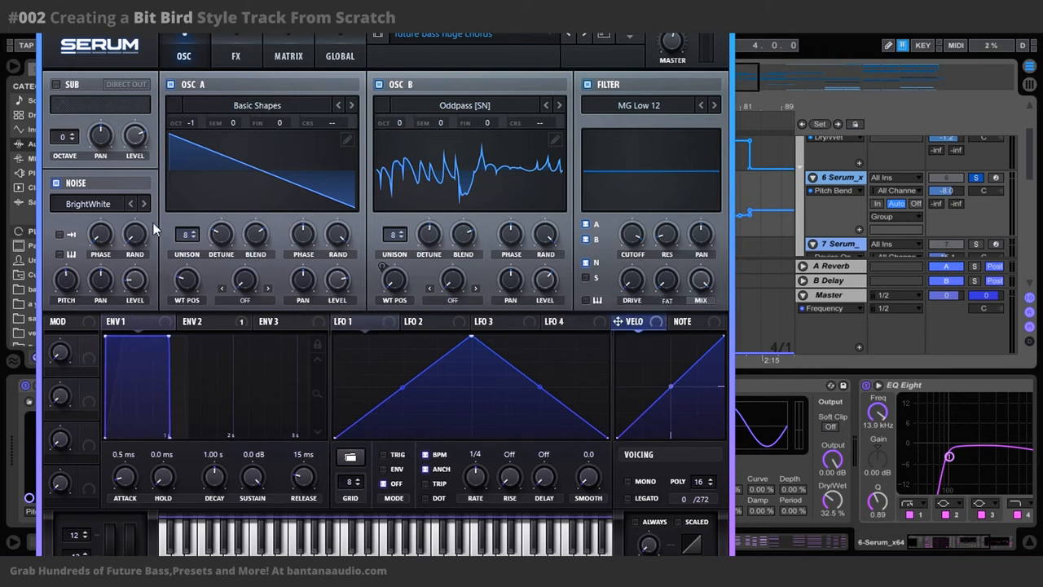
{"action": "mouse_move", "coordinate": [135, 282]}
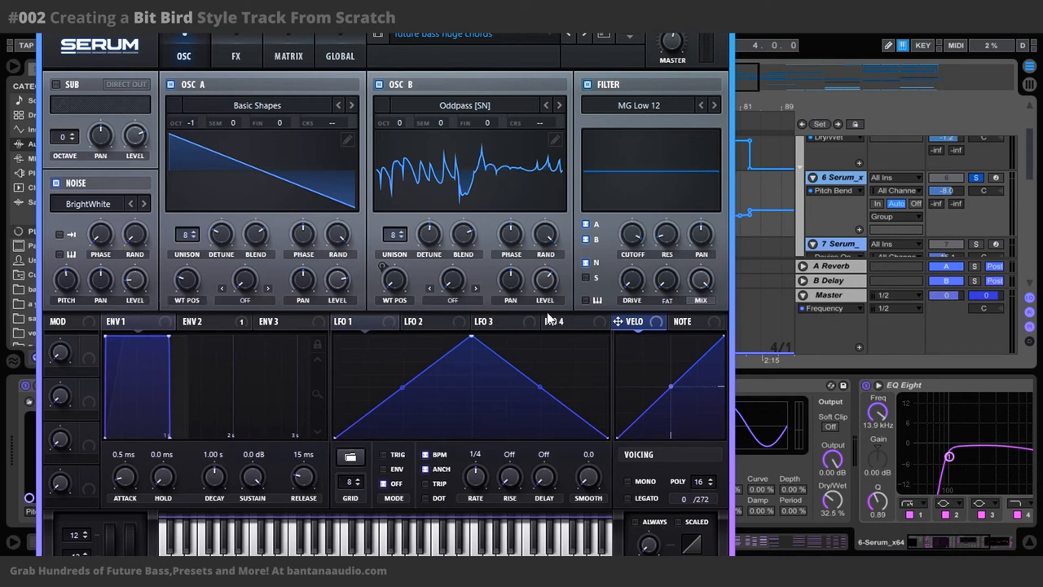
{"action": "mouse_move", "coordinate": [446, 324]}
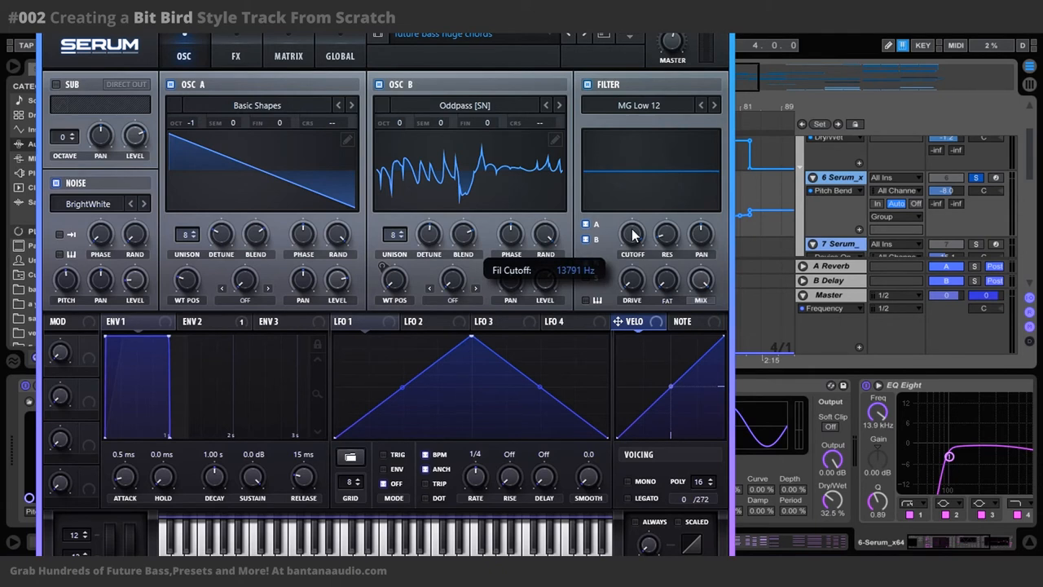
{"action": "mouse_move", "coordinate": [477, 220]}
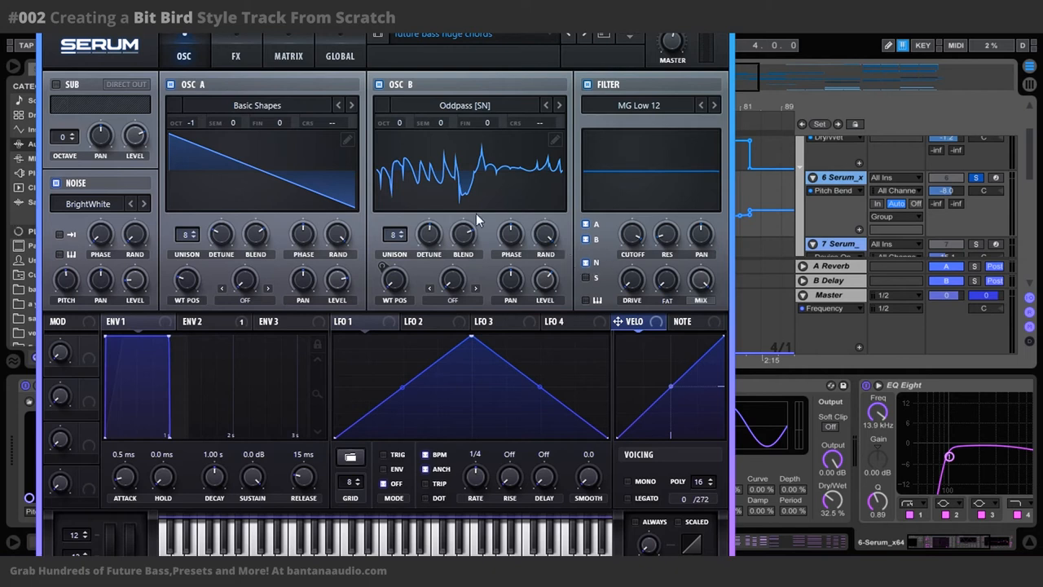
{"action": "mouse_move", "coordinate": [365, 98]}
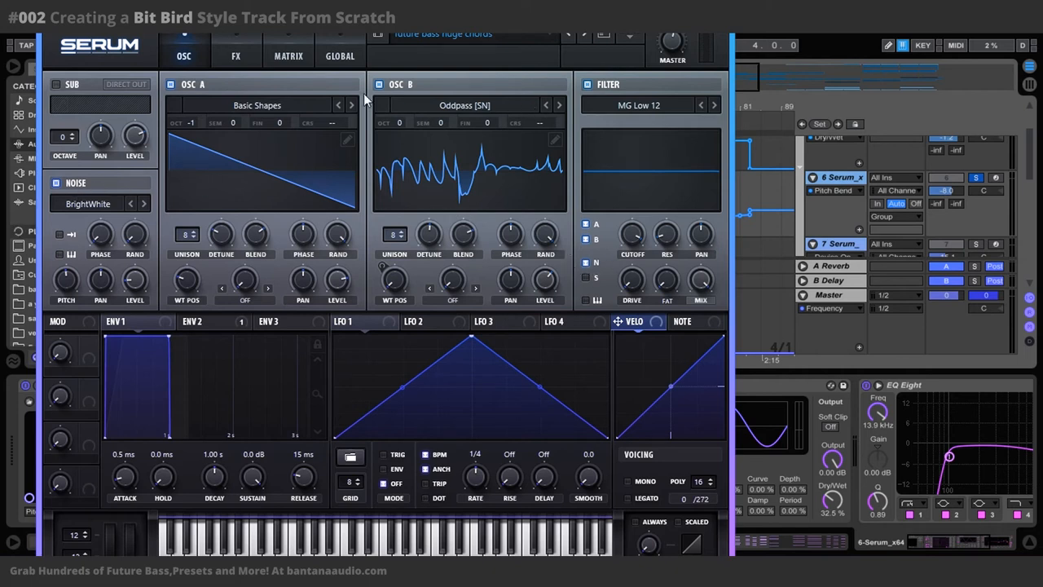
{"action": "mouse_move", "coordinate": [628, 240]}
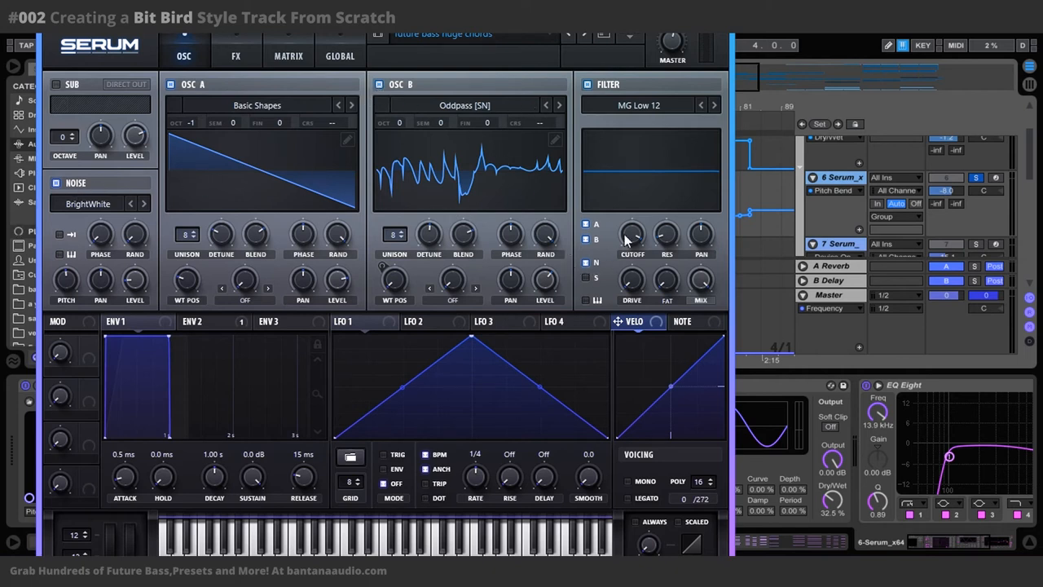
{"action": "mouse_move", "coordinate": [633, 235]}
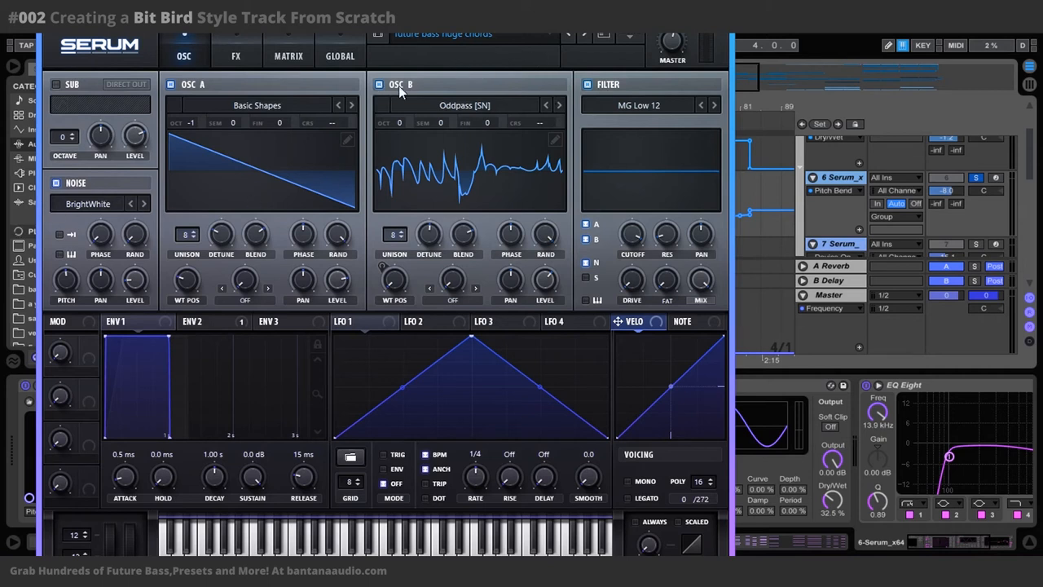
{"action": "mouse_move", "coordinate": [491, 111]}
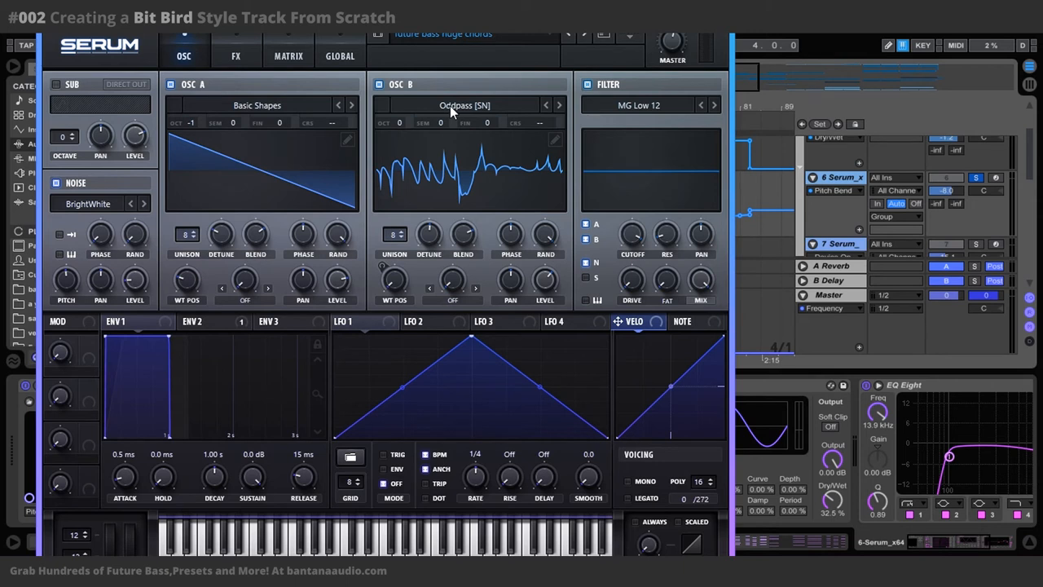
{"action": "mouse_move", "coordinate": [17, 231]}
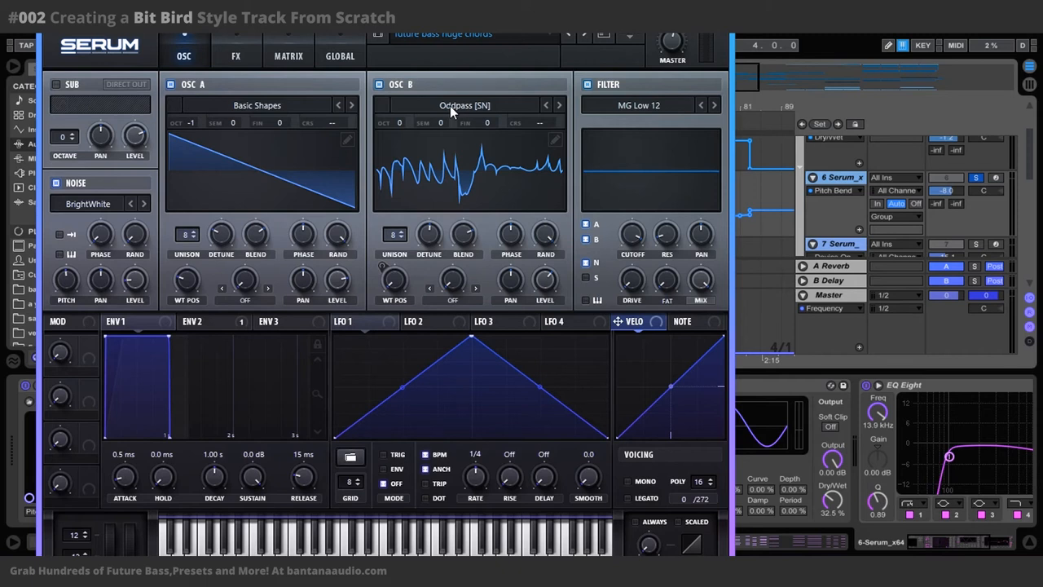
{"action": "mouse_move", "coordinate": [453, 306]}
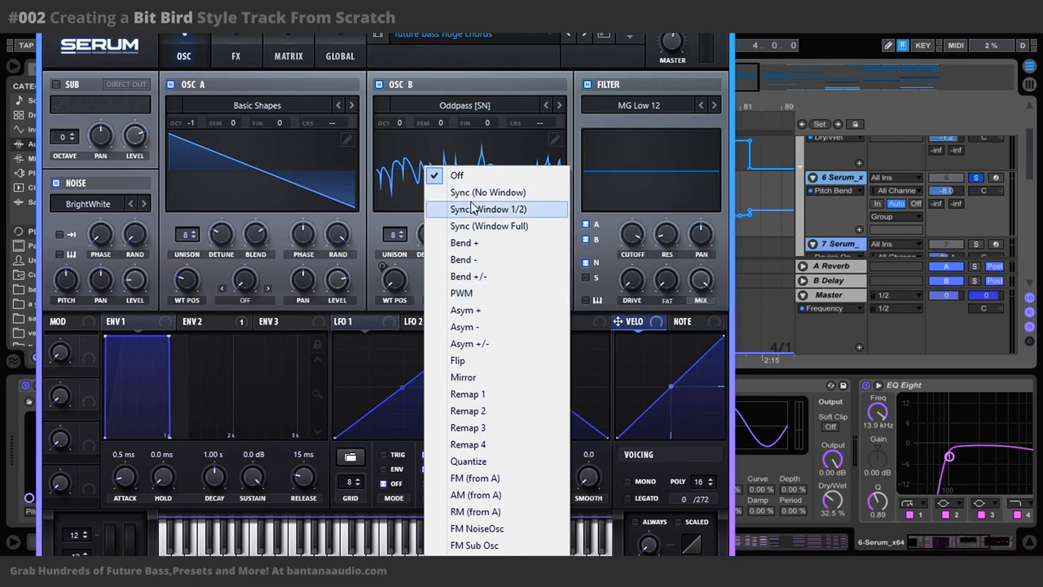
{"action": "mouse_move", "coordinate": [479, 314]}
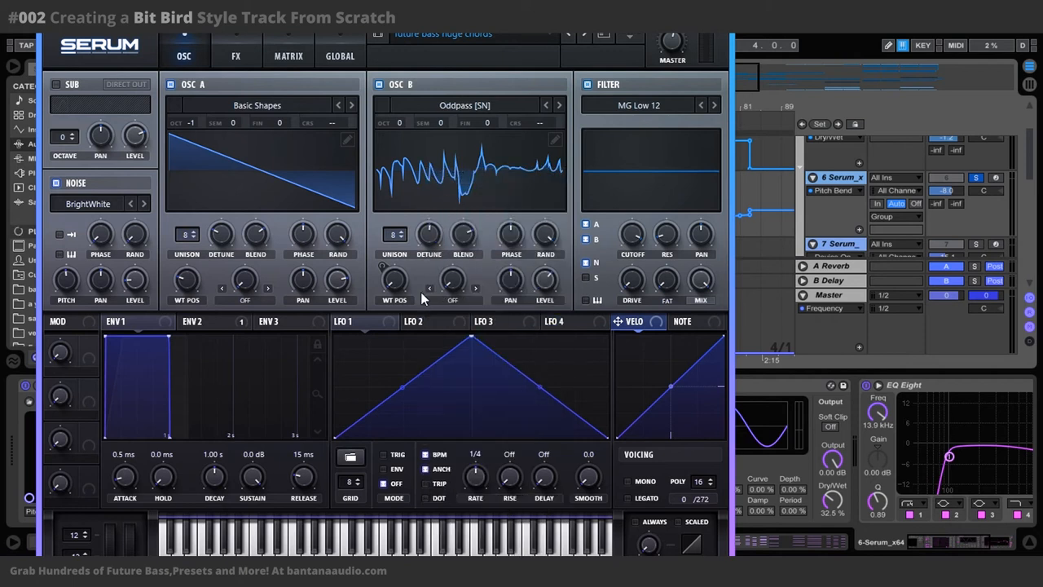
{"action": "mouse_move", "coordinate": [429, 287]}
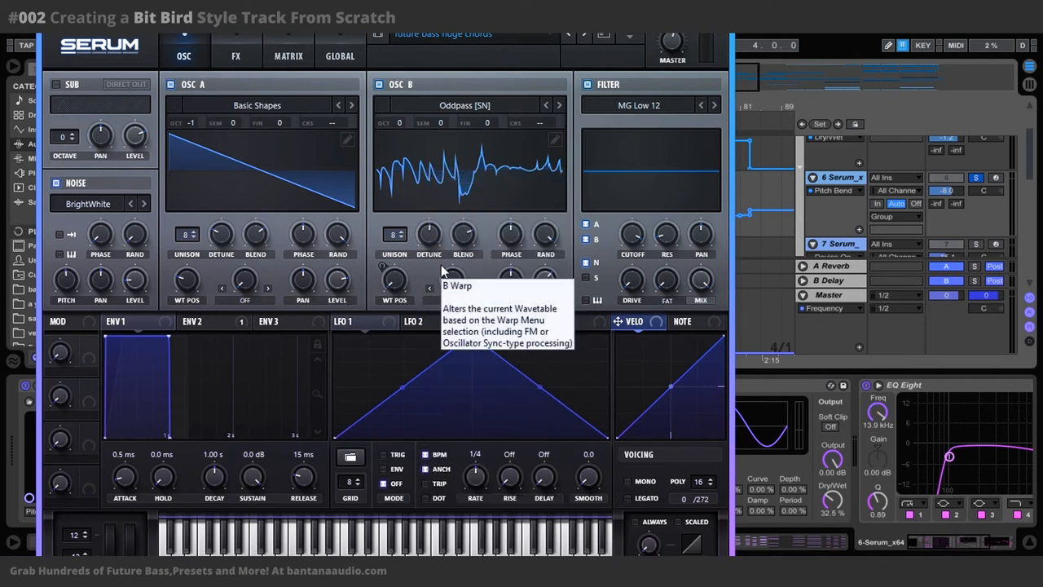
Show Serum's FX page with Tube distortion, chorus and reverb enabled.
{"action": "left_click", "coordinate": [236, 56]}
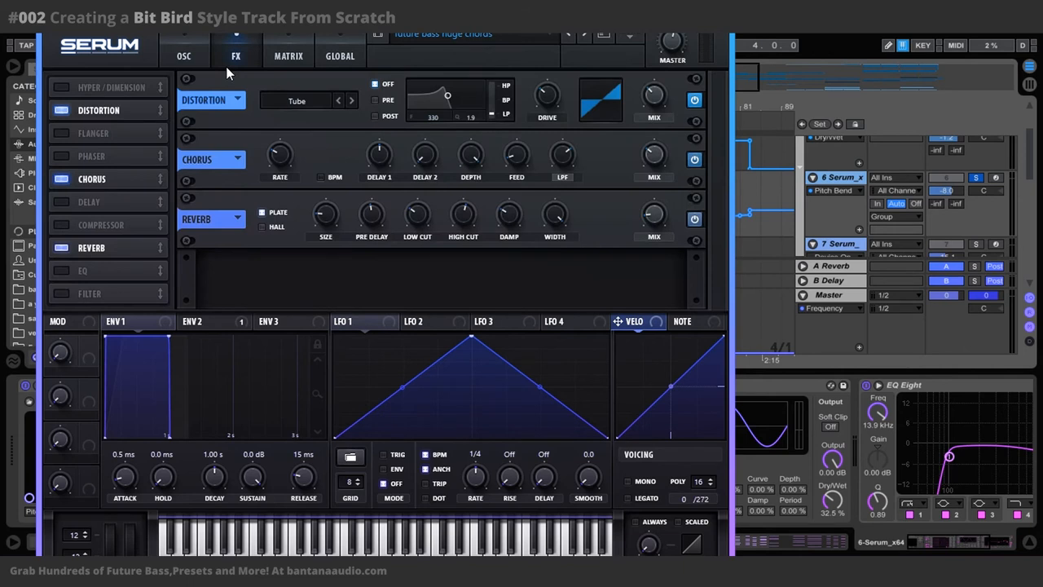
{"action": "mouse_move", "coordinate": [567, 90]}
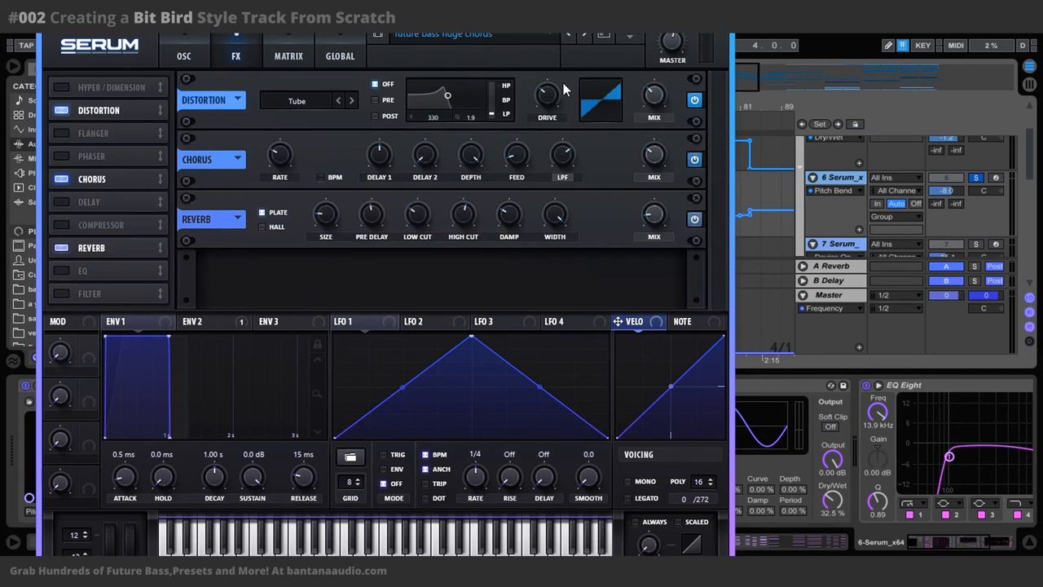
{"action": "mouse_move", "coordinate": [526, 107]}
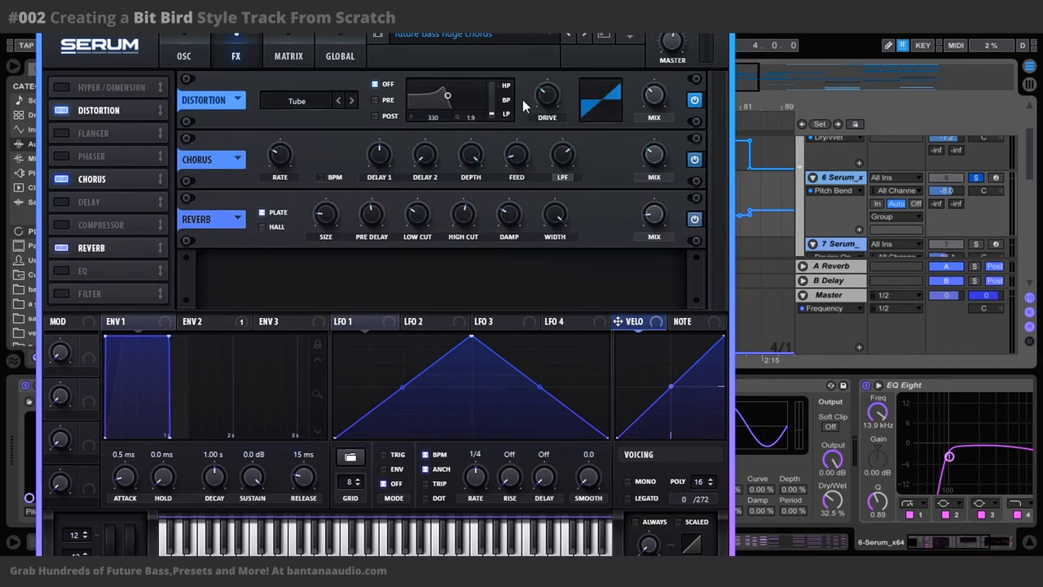
{"action": "mouse_move", "coordinate": [546, 100]}
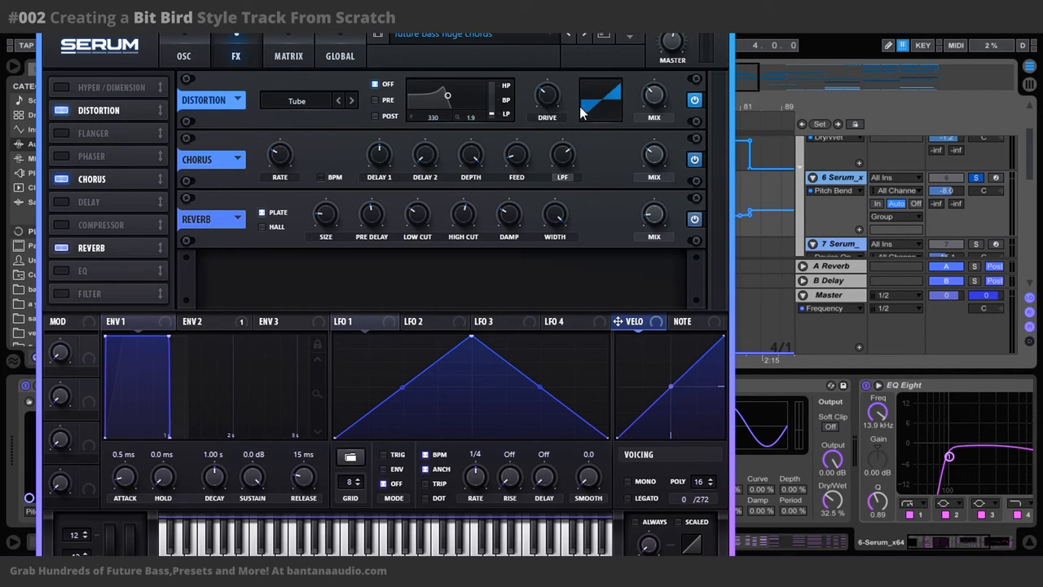
{"action": "mouse_move", "coordinate": [505, 113]}
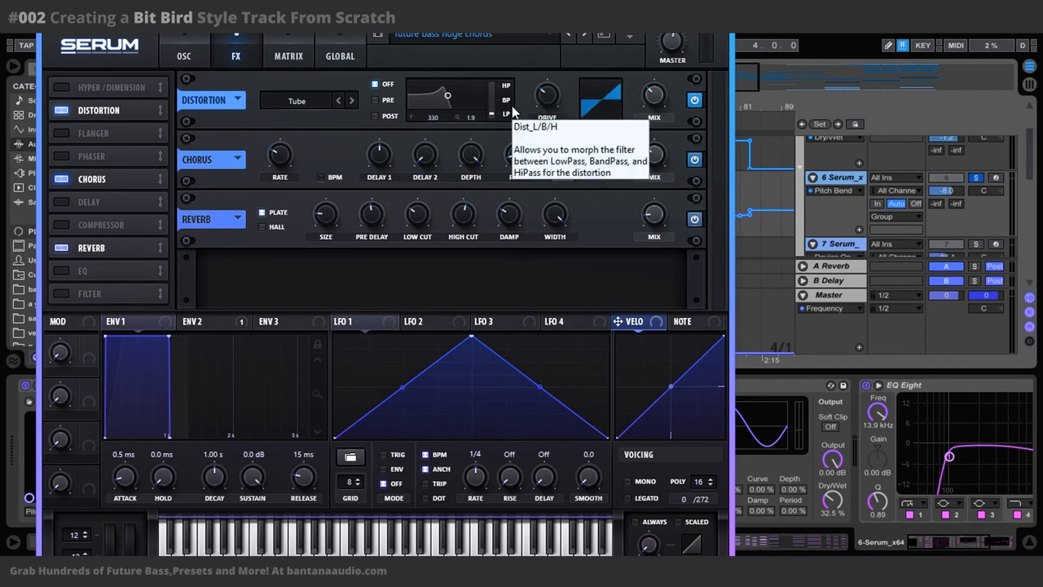
{"action": "mouse_move", "coordinate": [422, 106]}
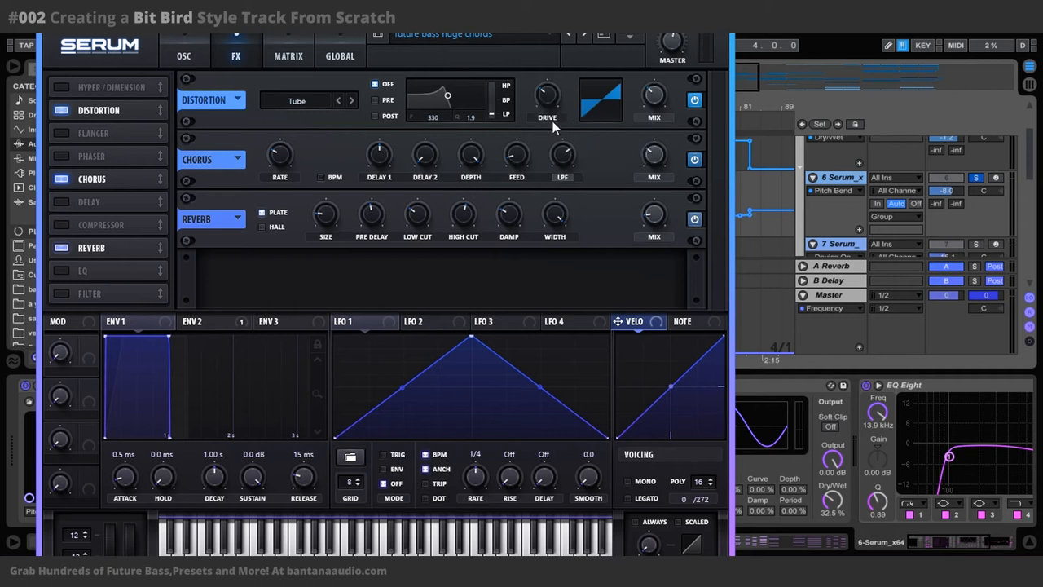
{"action": "mouse_move", "coordinate": [653, 98]}
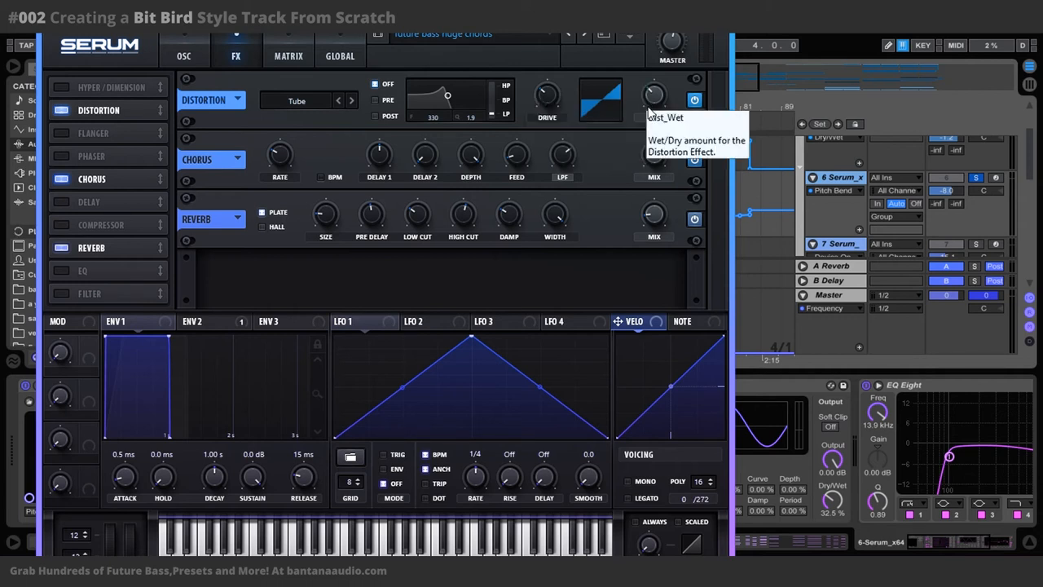
{"action": "mouse_move", "coordinate": [567, 112]}
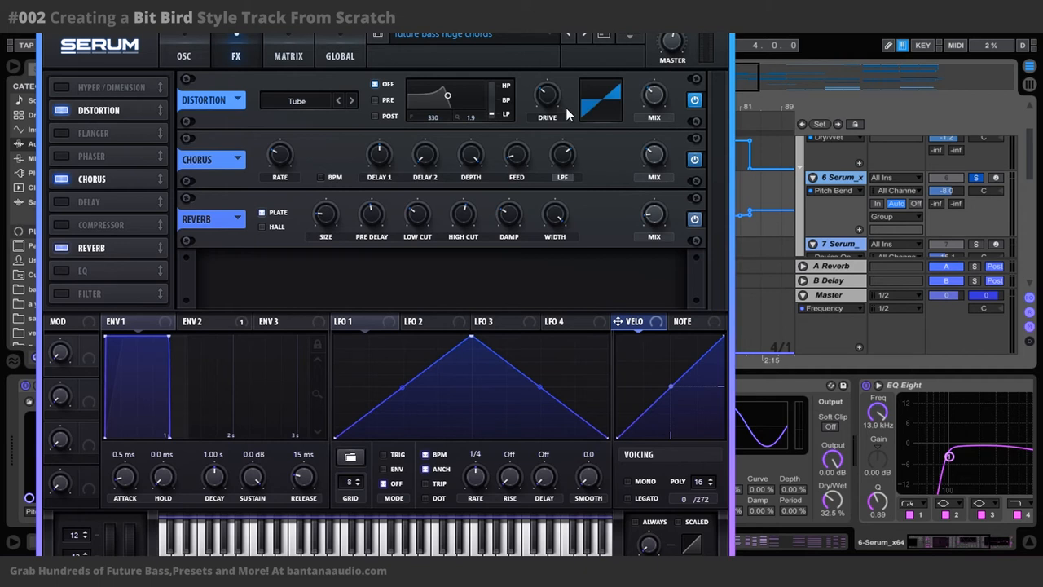
{"action": "mouse_move", "coordinate": [654, 153]}
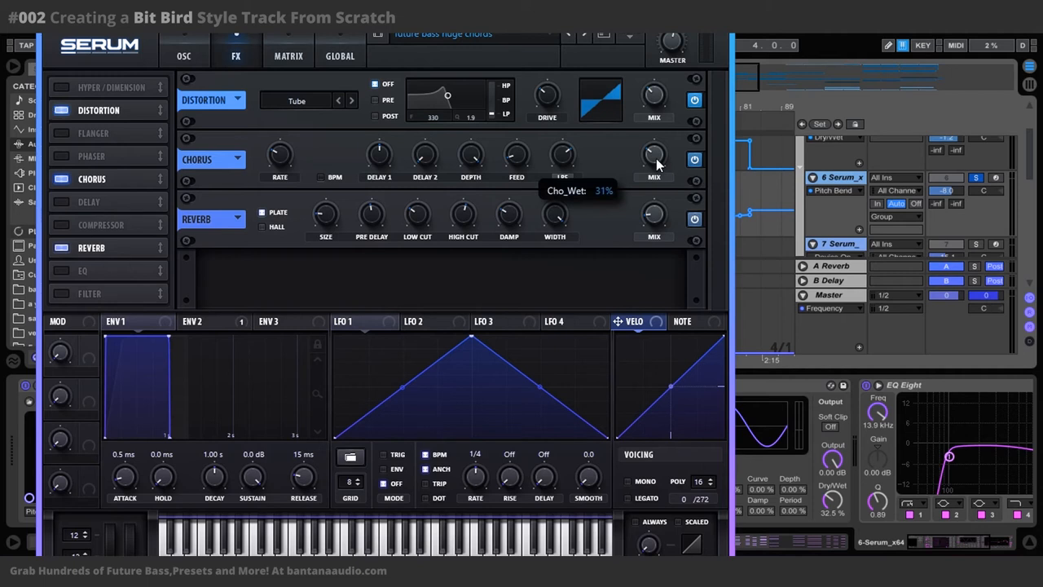
{"action": "mouse_move", "coordinate": [569, 150]}
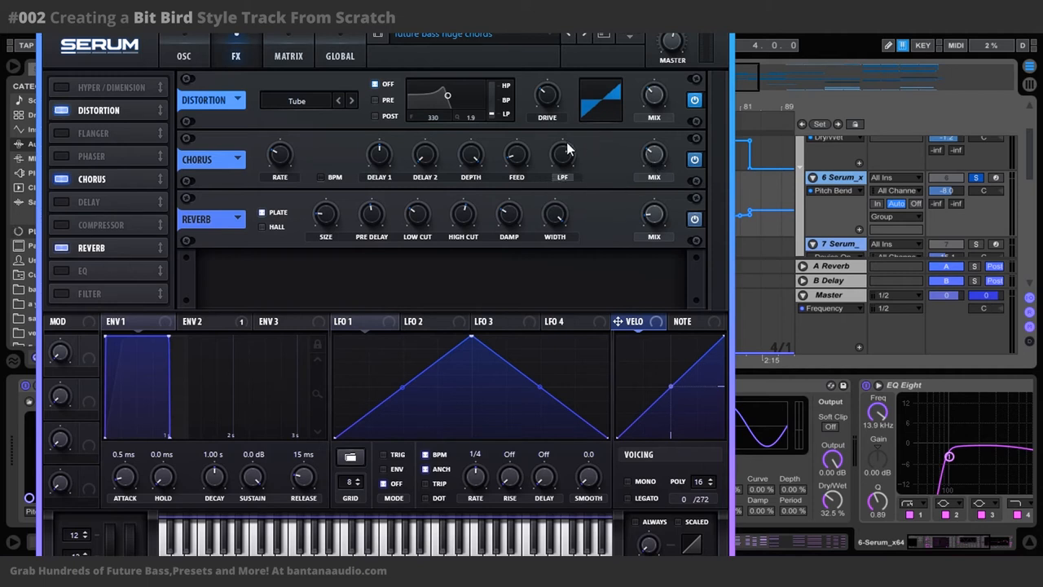
{"action": "mouse_move", "coordinate": [562, 155]}
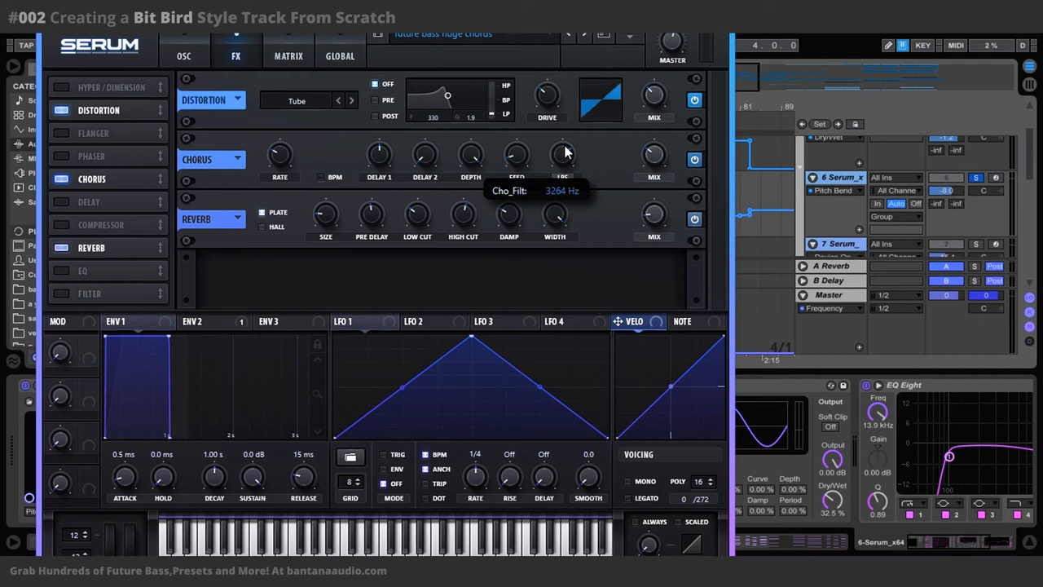
{"action": "mouse_move", "coordinate": [285, 159]}
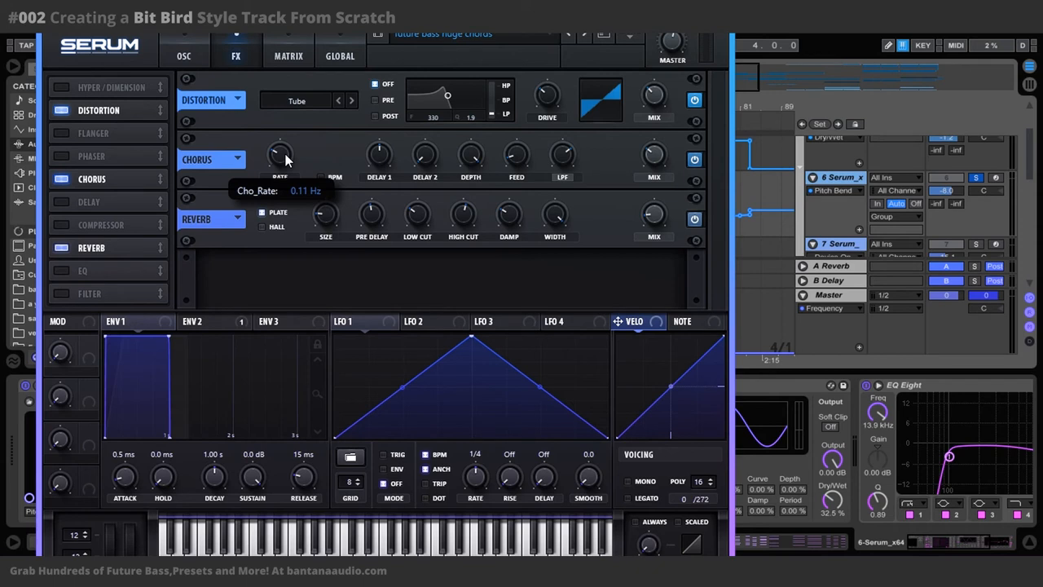
{"action": "mouse_move", "coordinate": [355, 160]}
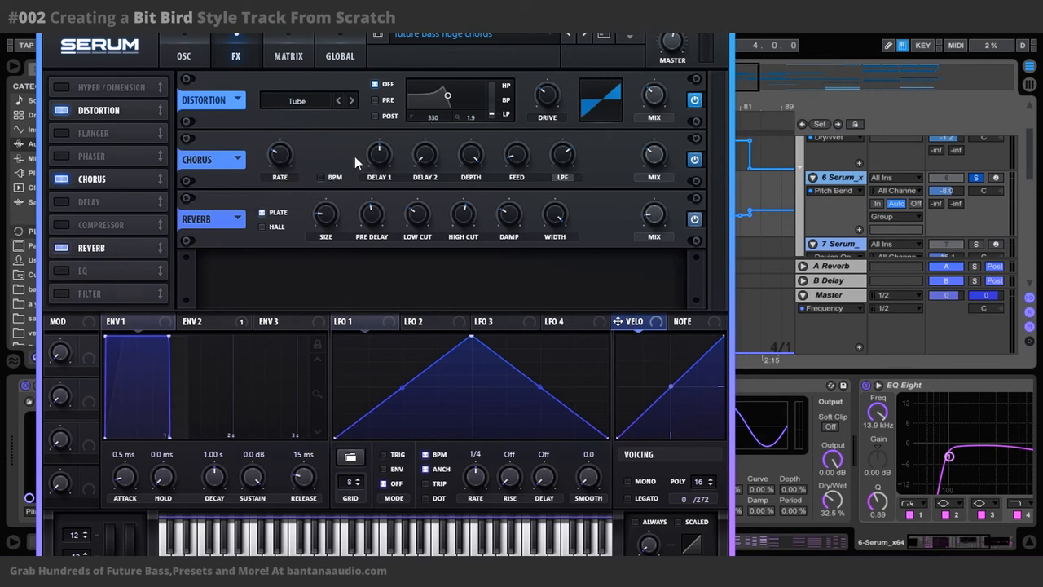
{"action": "mouse_move", "coordinate": [280, 155]}
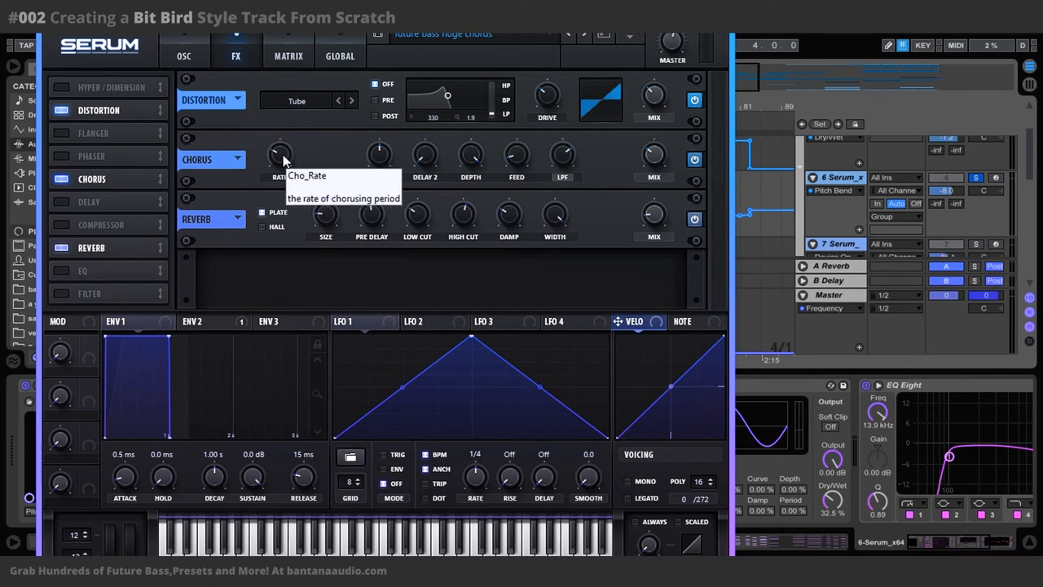
{"action": "mouse_move", "coordinate": [293, 159]}
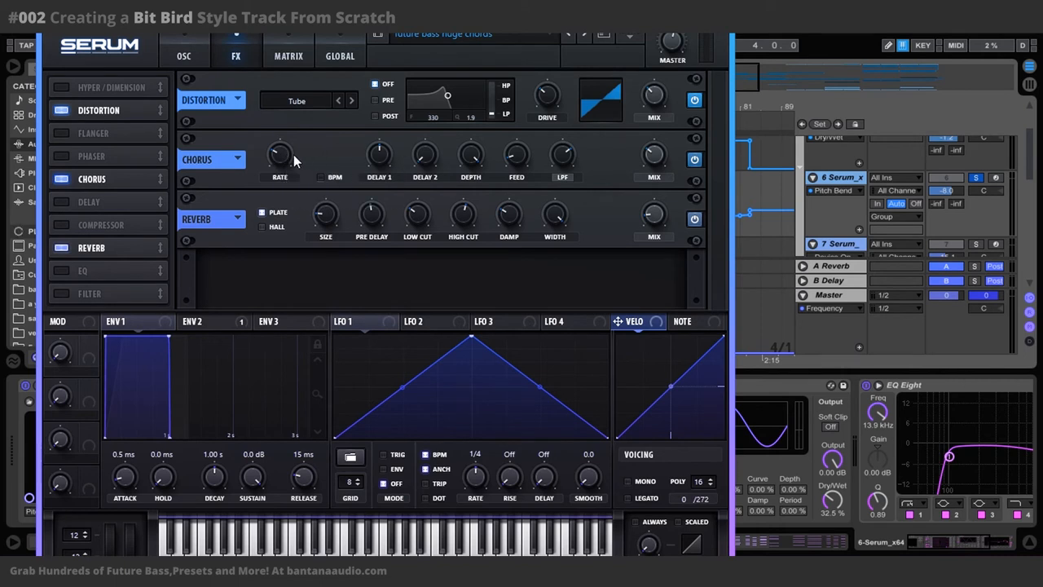
{"action": "mouse_move", "coordinate": [280, 154]}
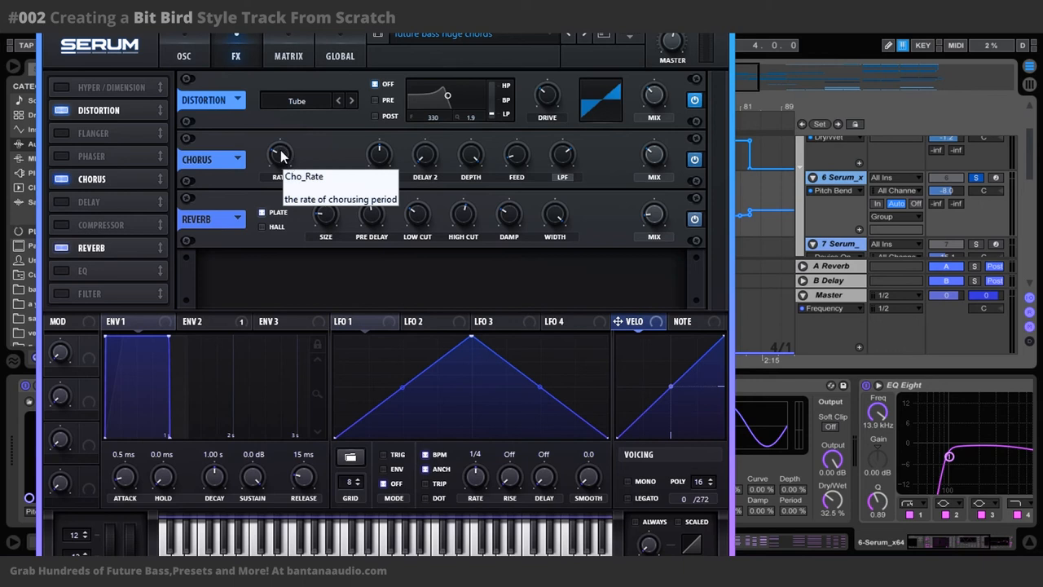
{"action": "mouse_move", "coordinate": [286, 151]}
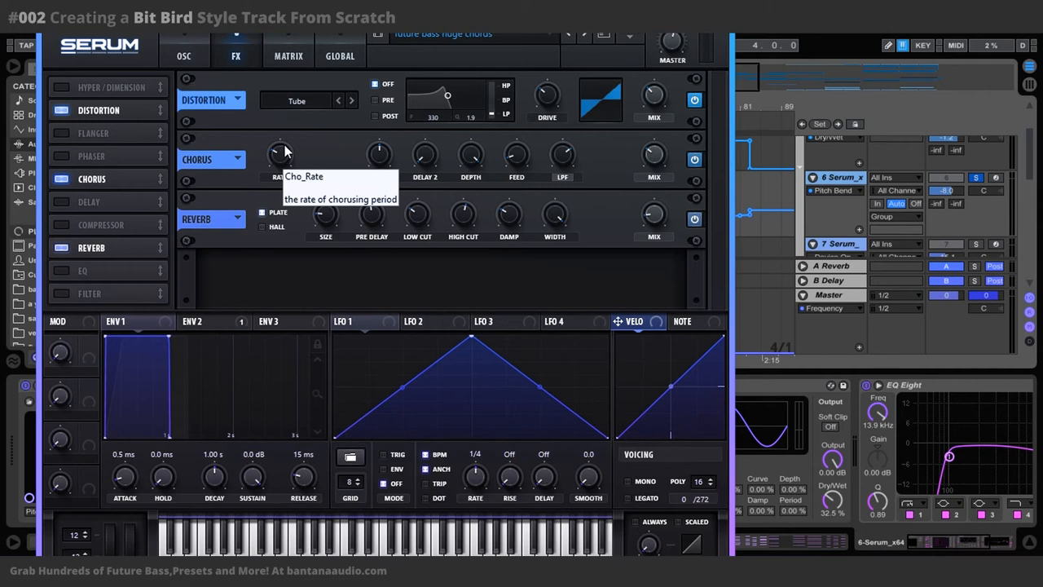
{"action": "mouse_move", "coordinate": [277, 157]}
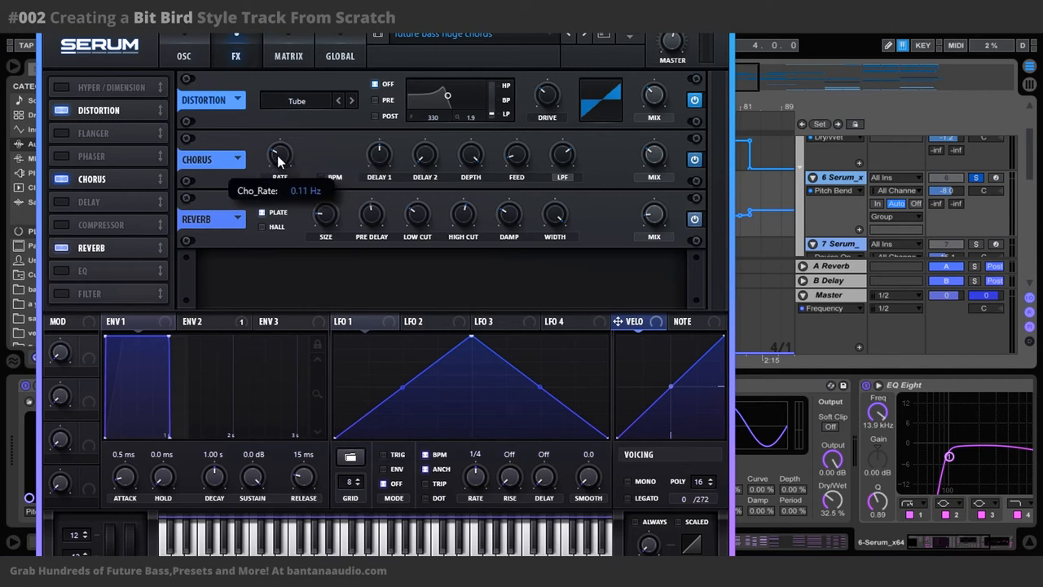
{"action": "mouse_move", "coordinate": [324, 152]}
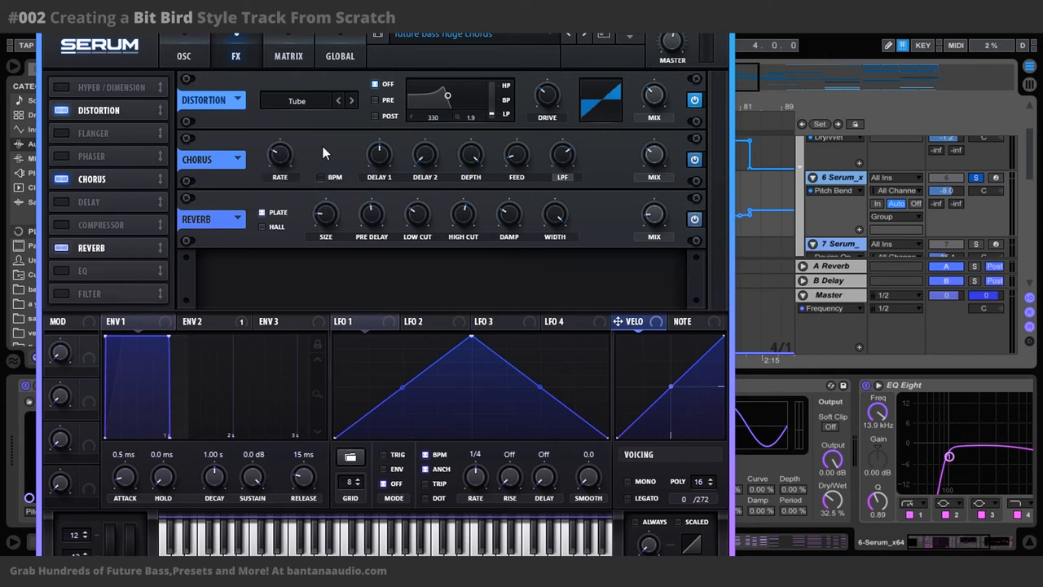
{"action": "mouse_move", "coordinate": [357, 193]}
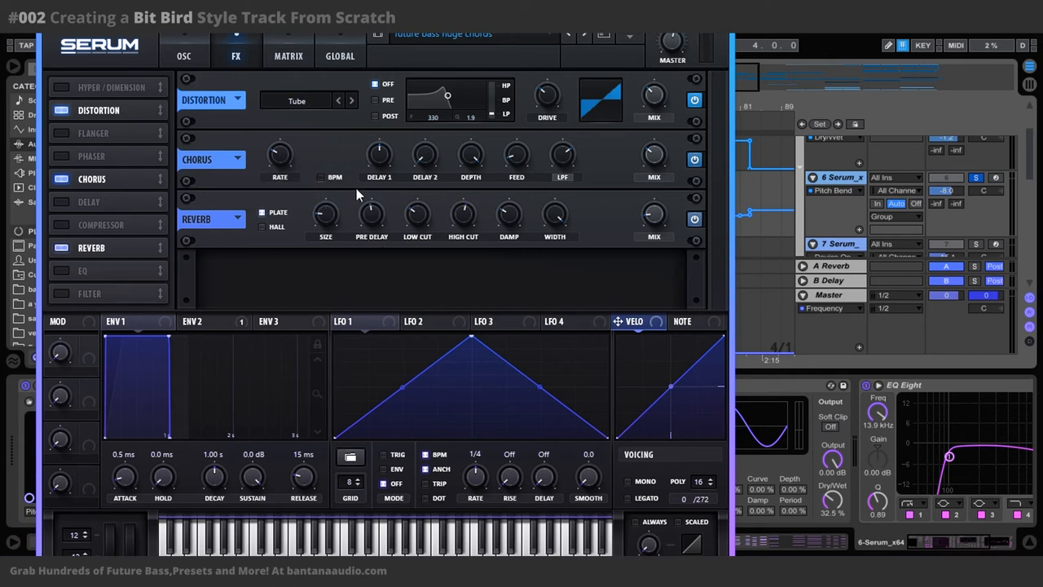
{"action": "mouse_move", "coordinate": [317, 181]}
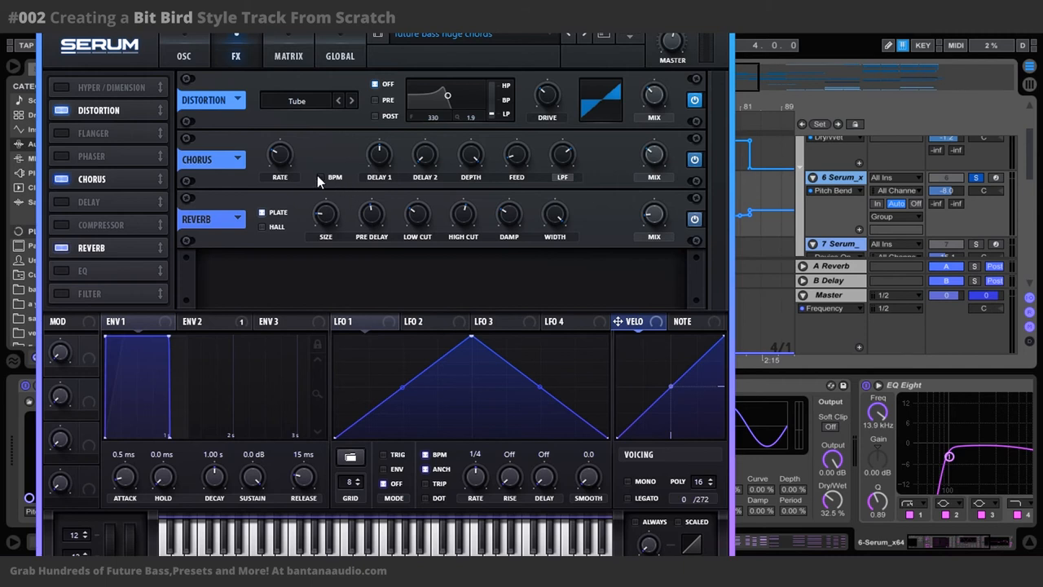
{"action": "mouse_move", "coordinate": [325, 237]}
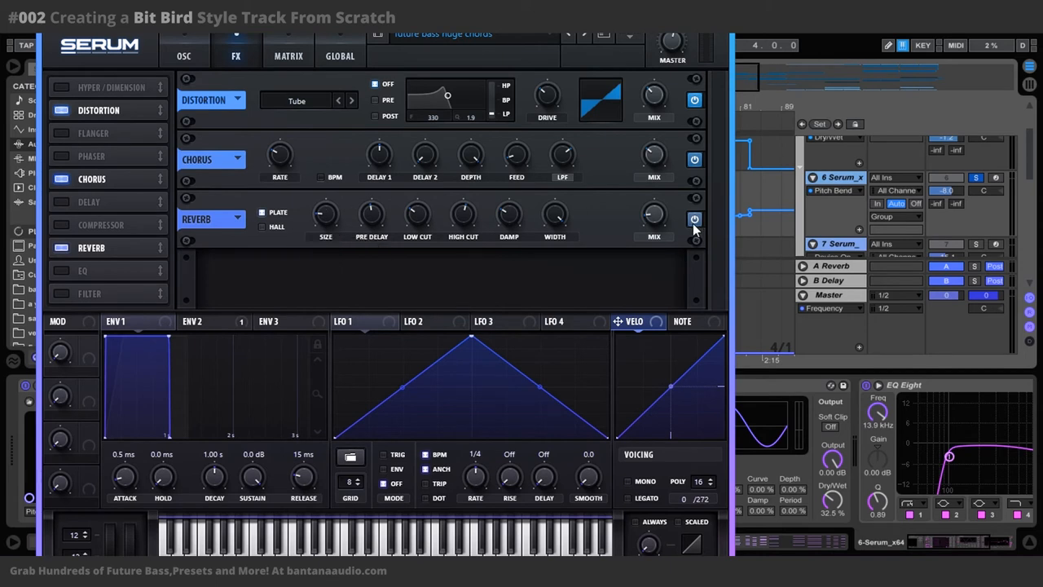
{"action": "mouse_move", "coordinate": [281, 203]}
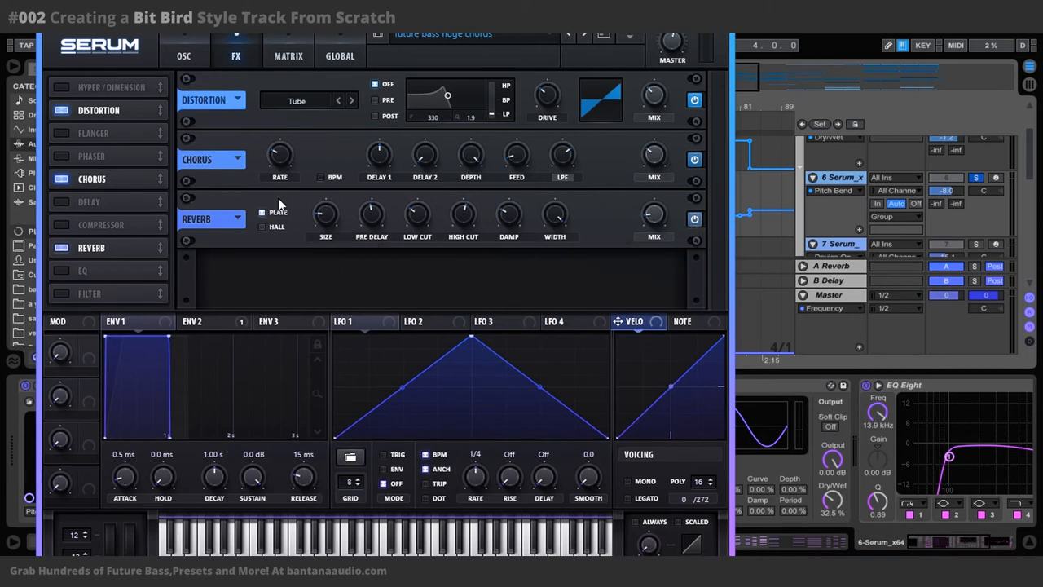
{"action": "mouse_move", "coordinate": [335, 177]}
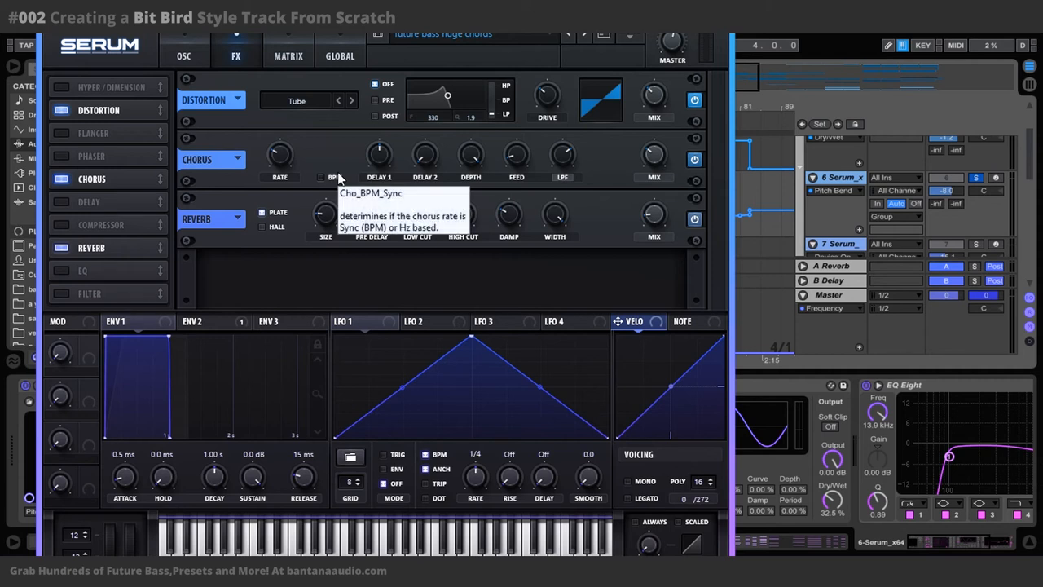
{"action": "mouse_move", "coordinate": [344, 204]}
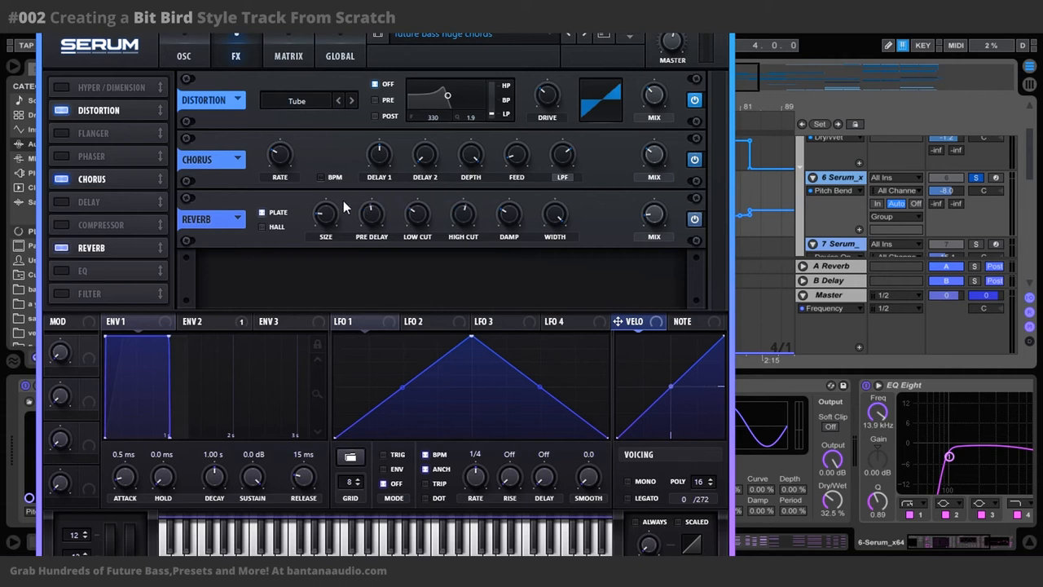
{"action": "mouse_move", "coordinate": [375, 217]}
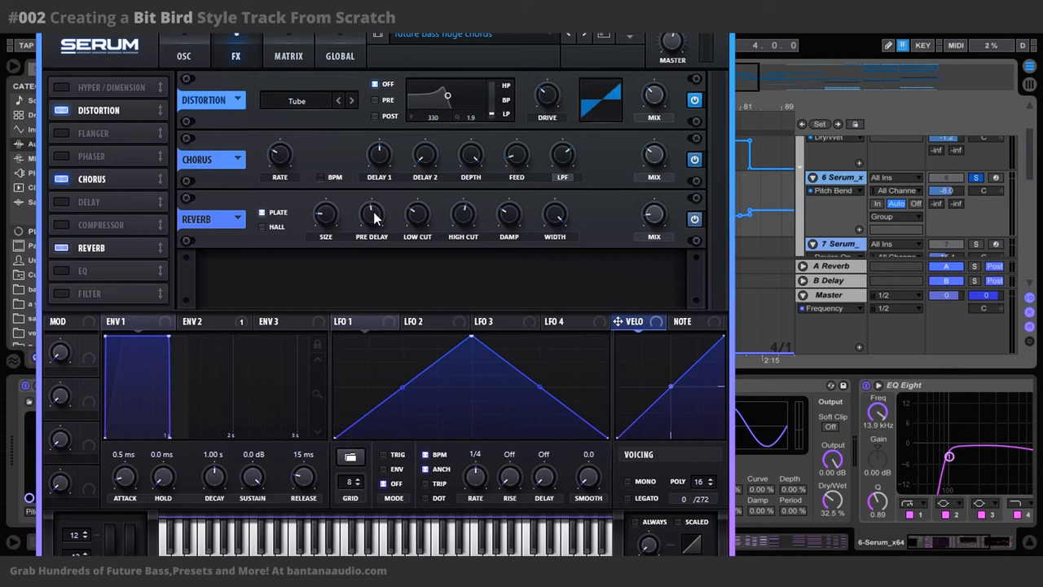
{"action": "mouse_move", "coordinate": [376, 220]}
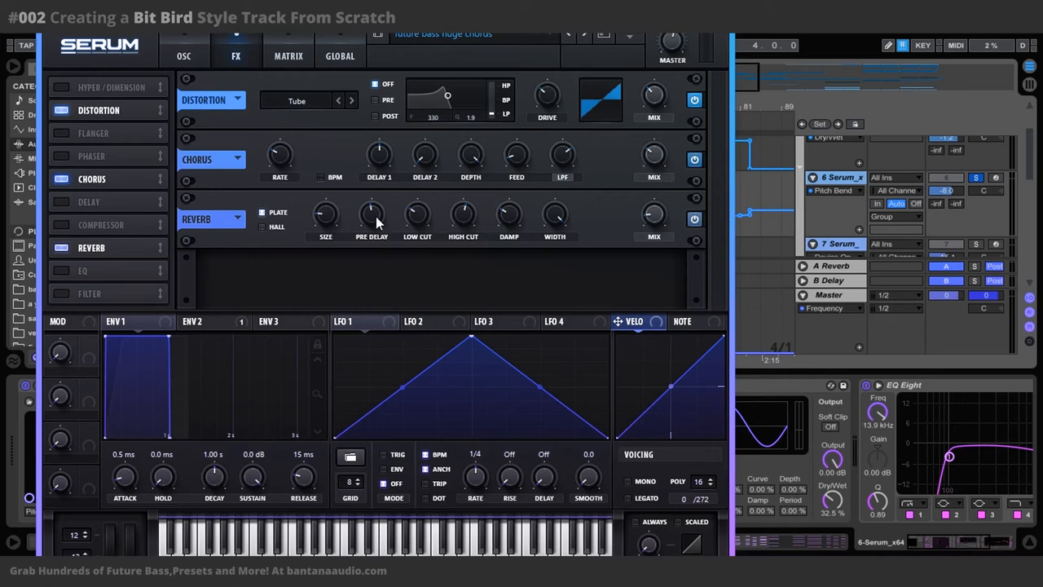
{"action": "mouse_move", "coordinate": [372, 216]}
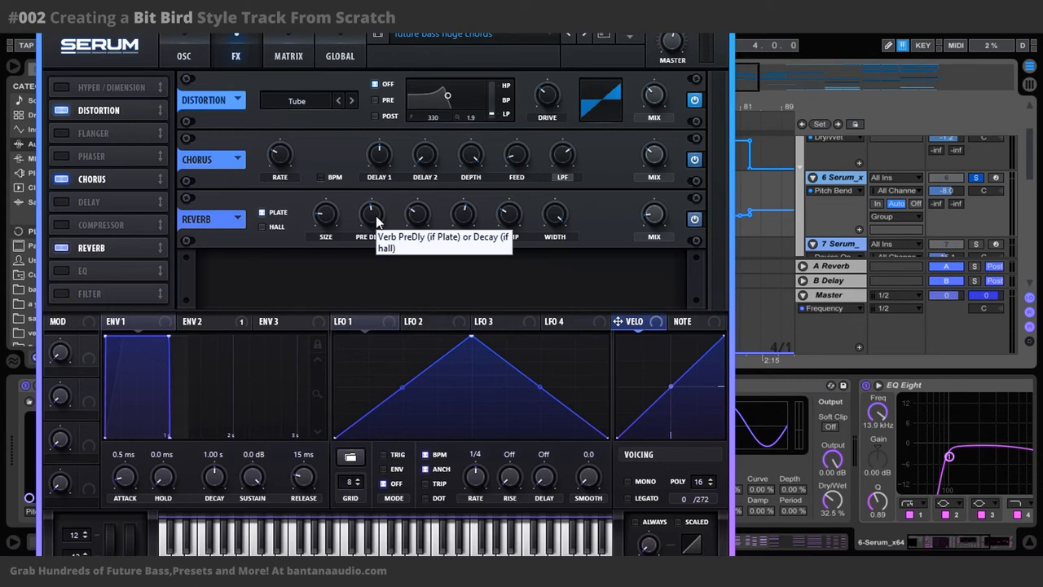
{"action": "mouse_move", "coordinate": [367, 264]}
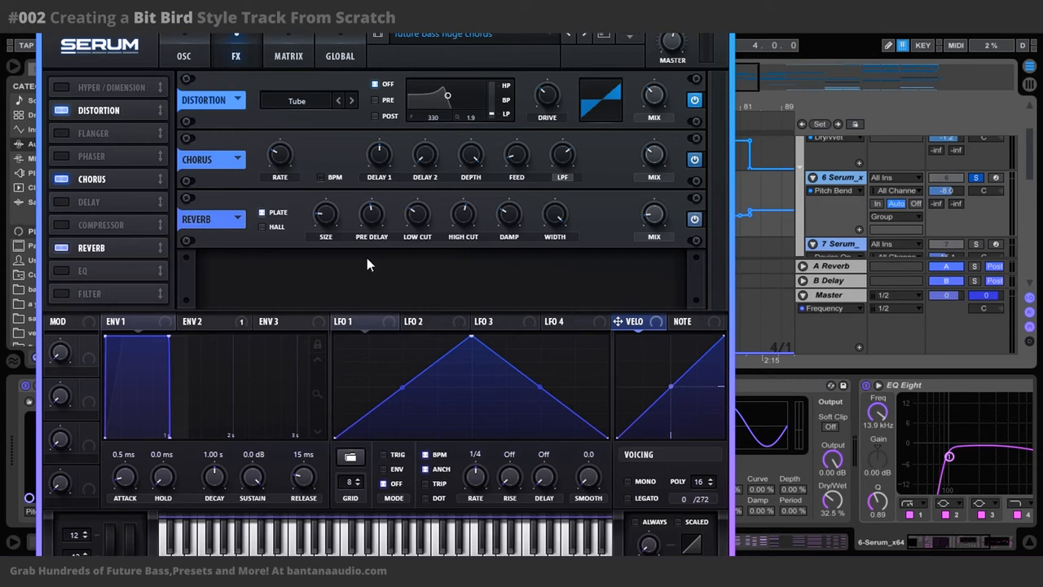
{"action": "mouse_move", "coordinate": [391, 244]}
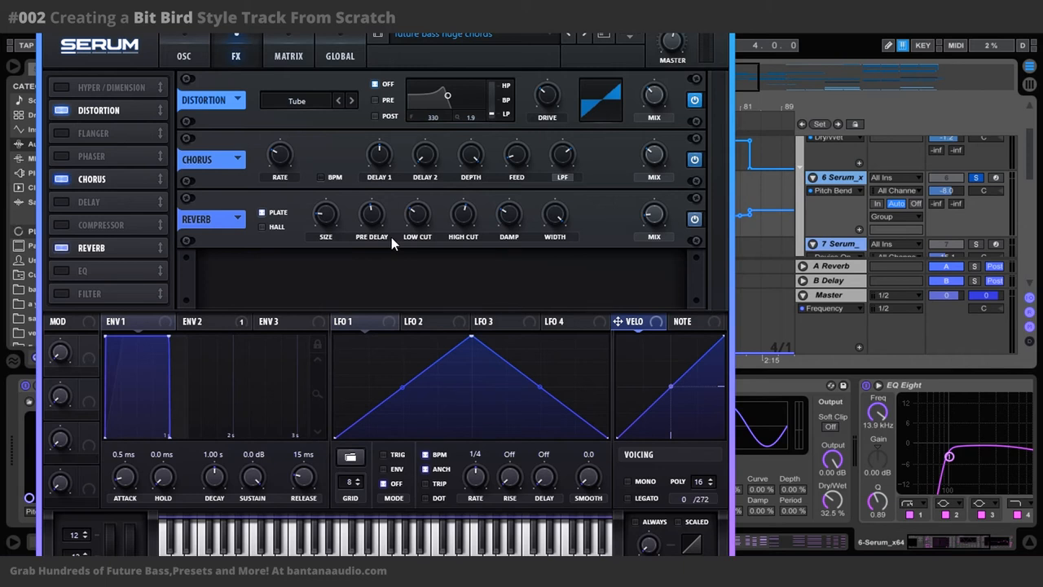
{"action": "mouse_move", "coordinate": [416, 240]}
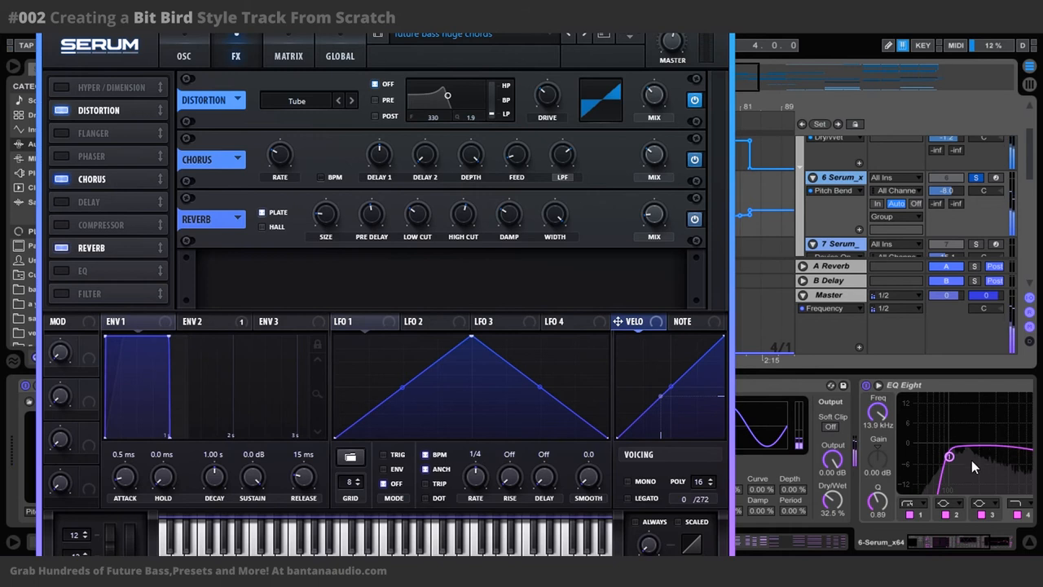
{"action": "mouse_move", "coordinate": [208, 370]}
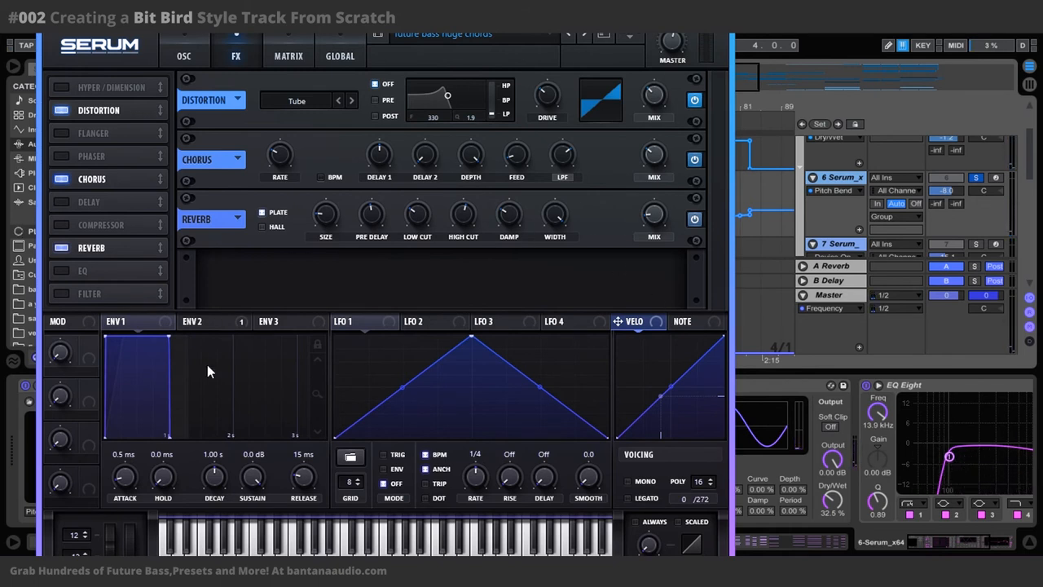
{"action": "mouse_move", "coordinate": [304, 476]}
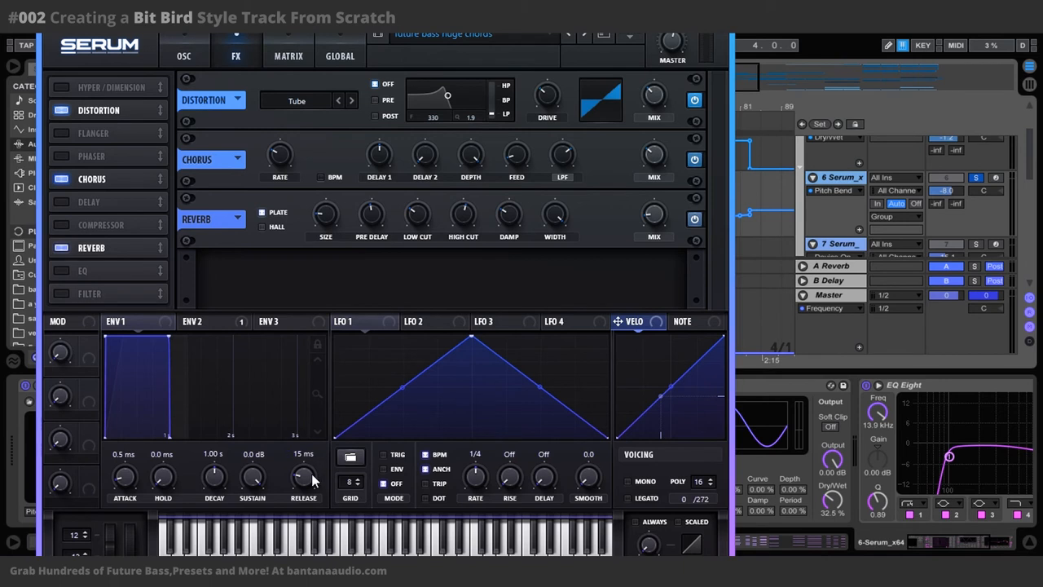
{"action": "mouse_move", "coordinate": [694, 61]}
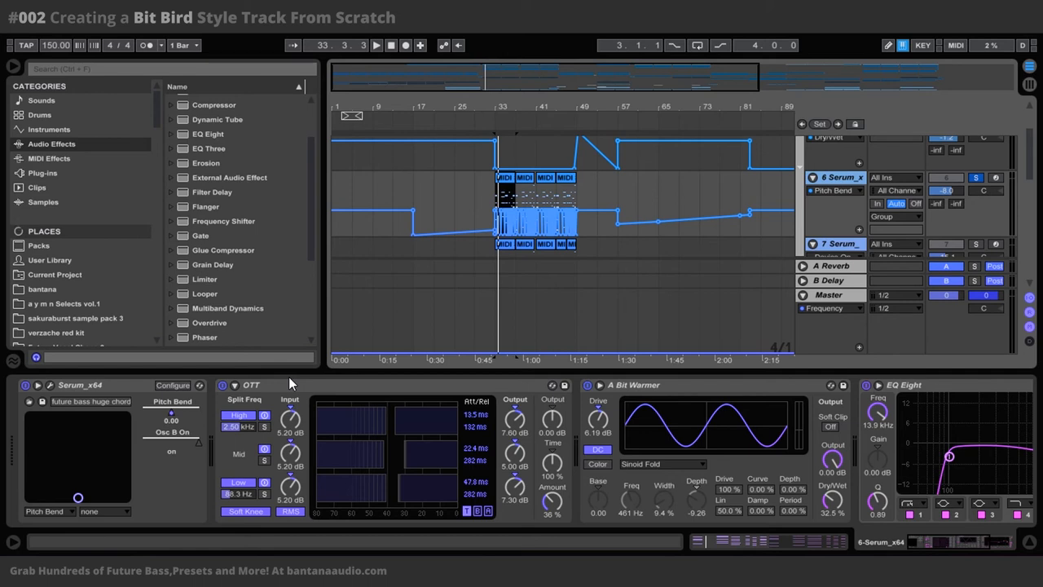
{"action": "mouse_move", "coordinate": [232, 316]}
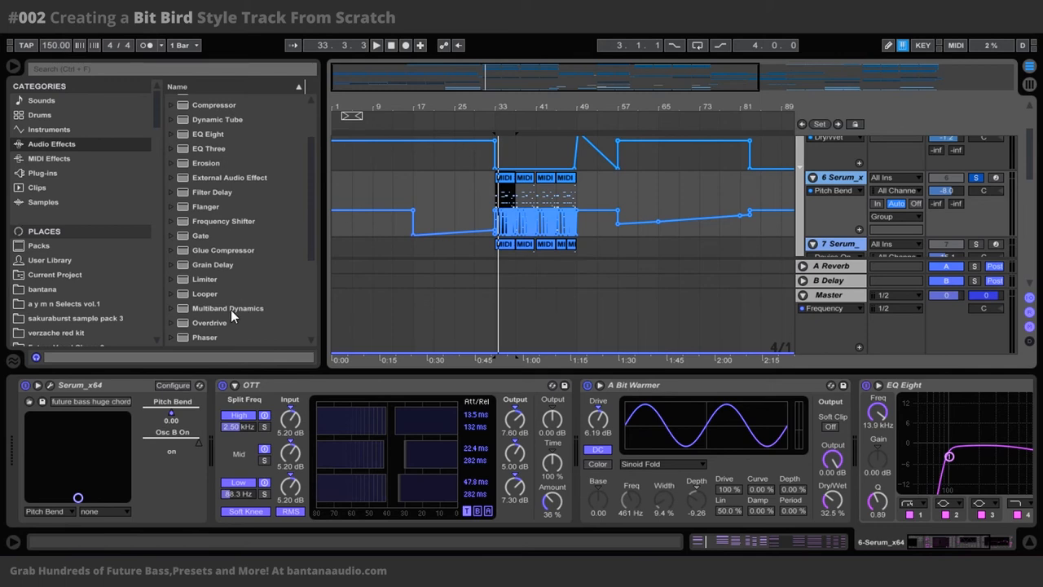
{"action": "mouse_move", "coordinate": [259, 373]}
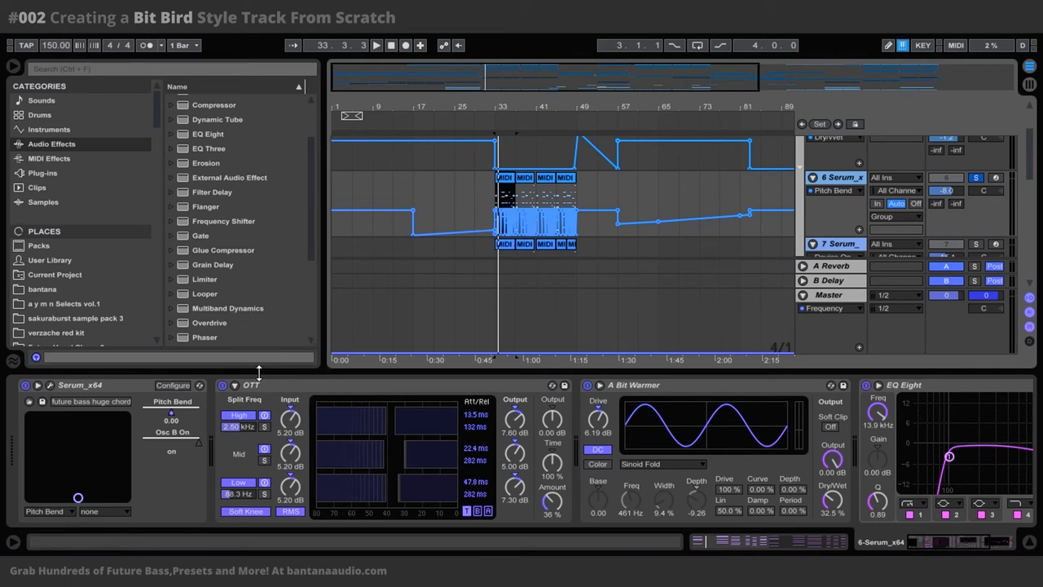
Expand Multiband Dynamics presets to show OTT, then collapse them again.
{"action": "left_click", "coordinate": [227, 221]}
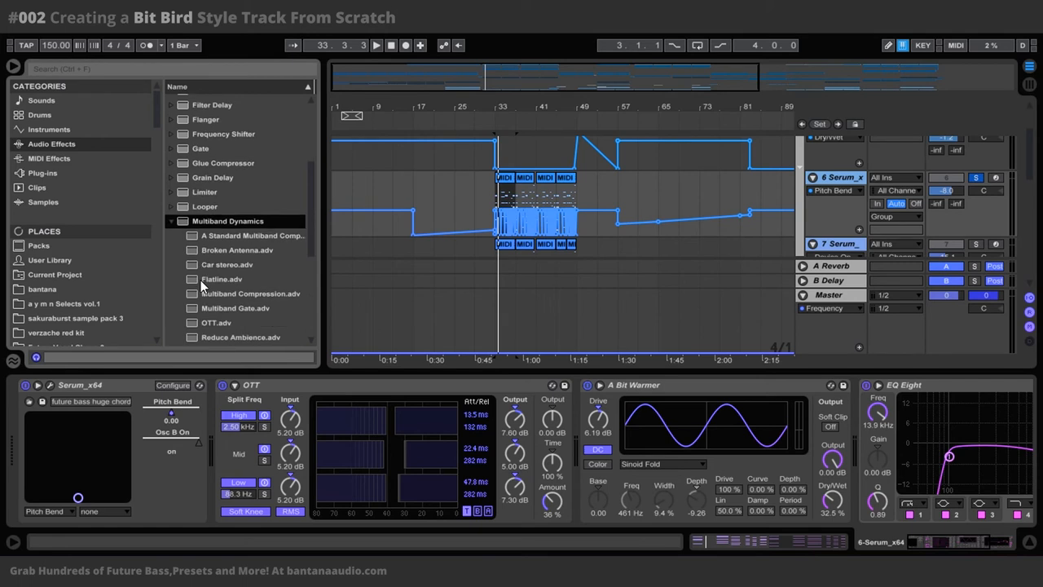
{"action": "scroll", "scroll_direction": "down", "scroll_amount": 3}
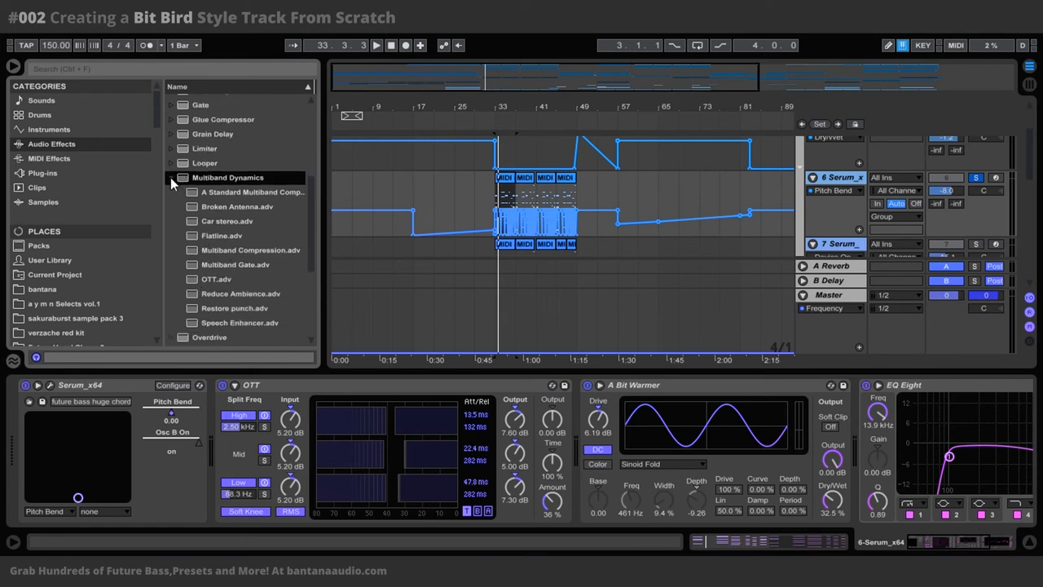
{"action": "left_click", "coordinate": [171, 178]}
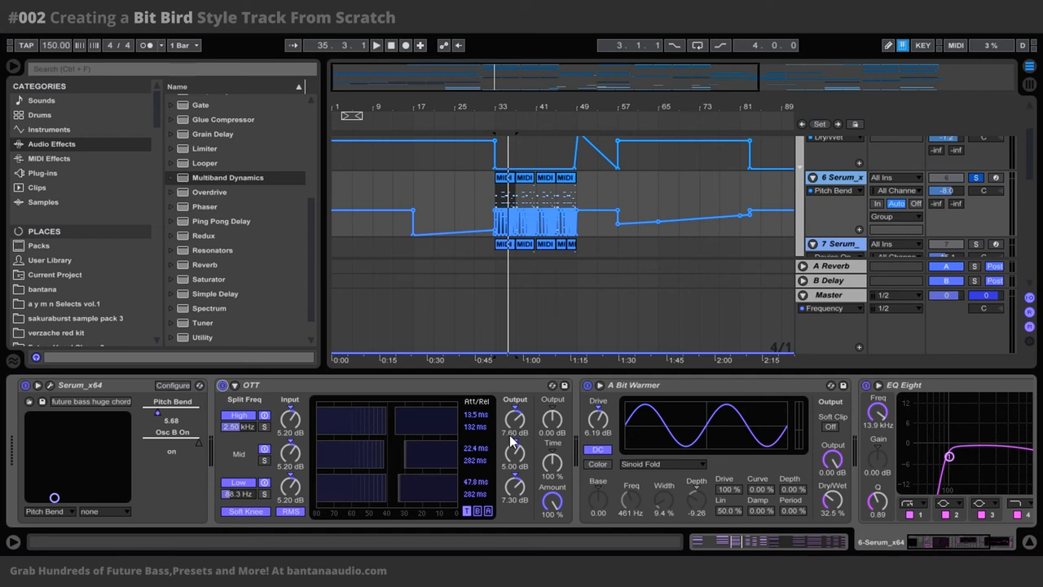
{"action": "mouse_move", "coordinate": [513, 441]}
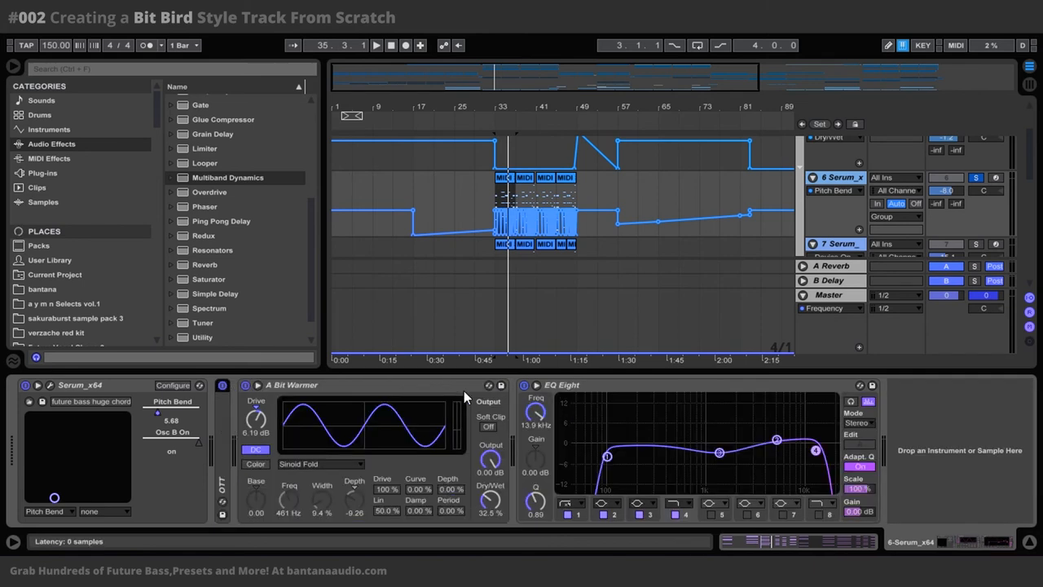
{"action": "mouse_move", "coordinate": [334, 388]}
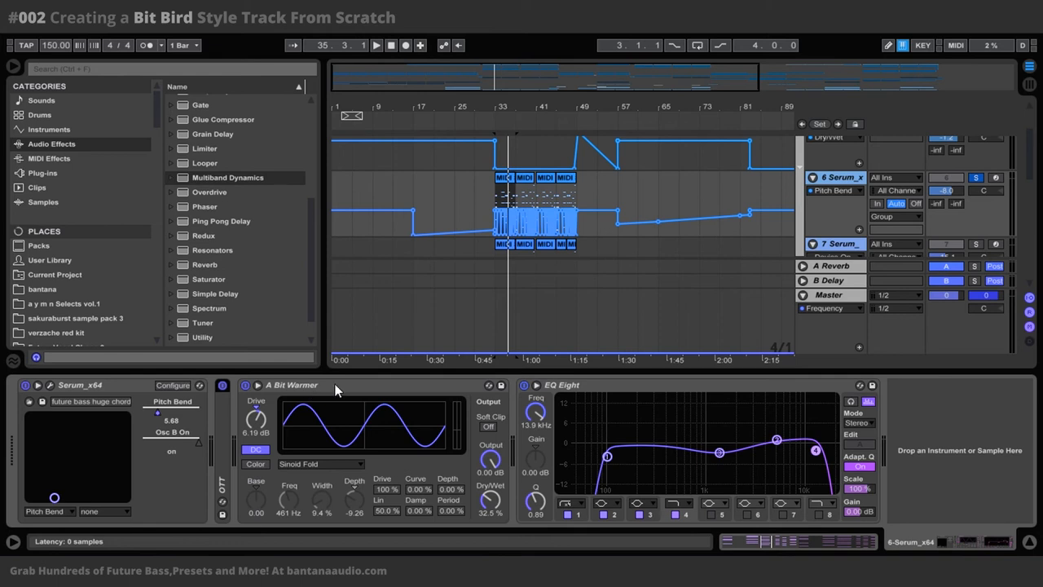
{"action": "mouse_move", "coordinate": [630, 387]}
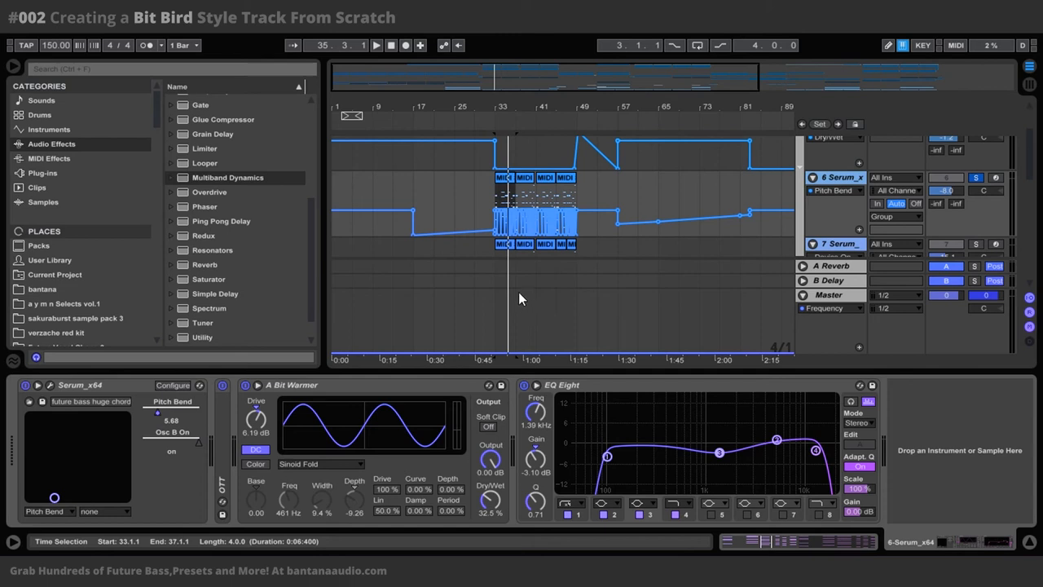
{"action": "mouse_move", "coordinate": [568, 291]}
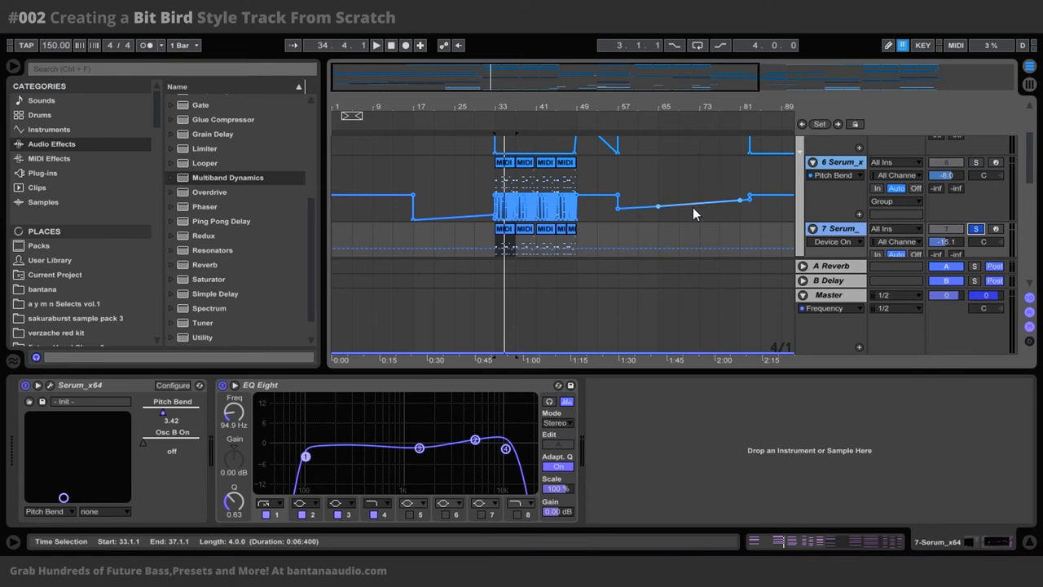
Open track 7's Serum_x64 window to view its init patch, then close it.
{"action": "left_click", "coordinate": [836, 228]}
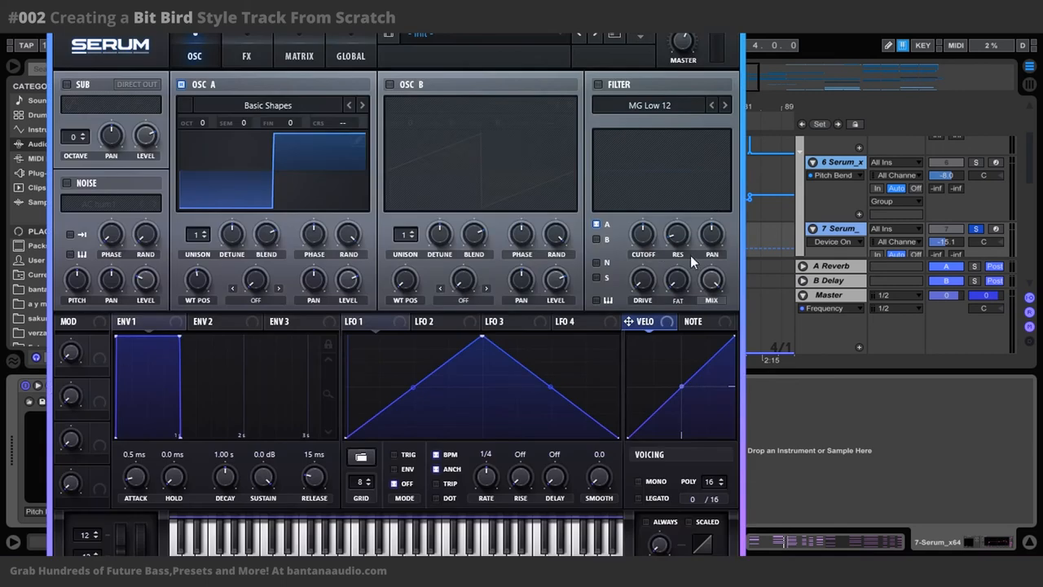
{"action": "mouse_move", "coordinate": [315, 197]}
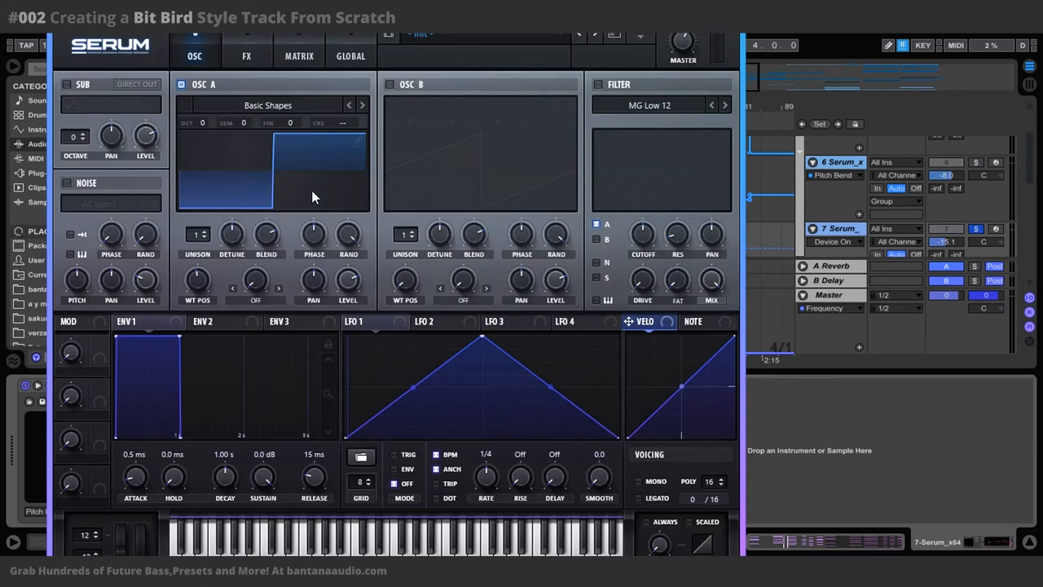
{"action": "mouse_move", "coordinate": [241, 180]}
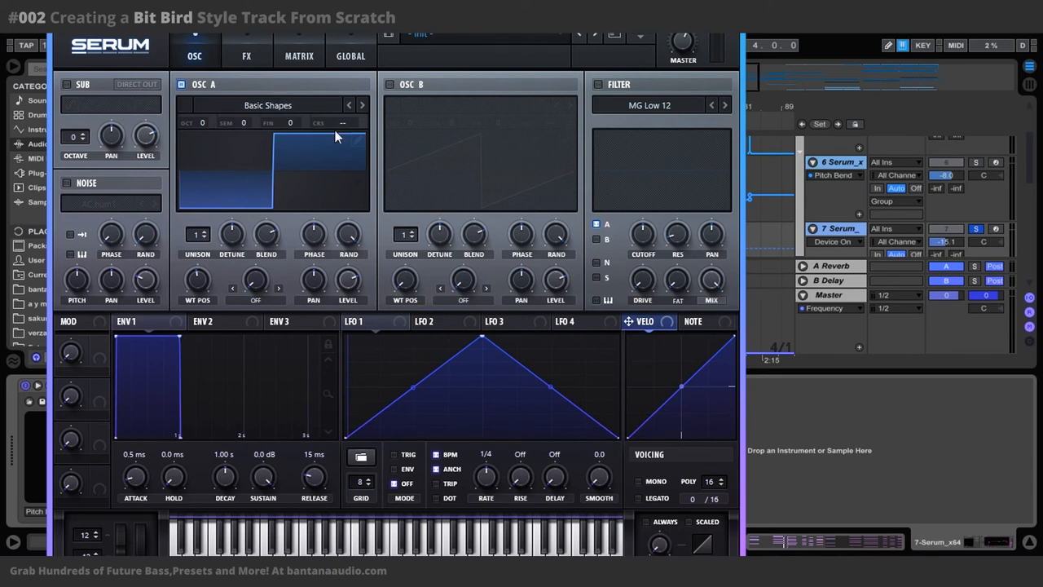
{"action": "left_click", "coordinate": [246, 56]}
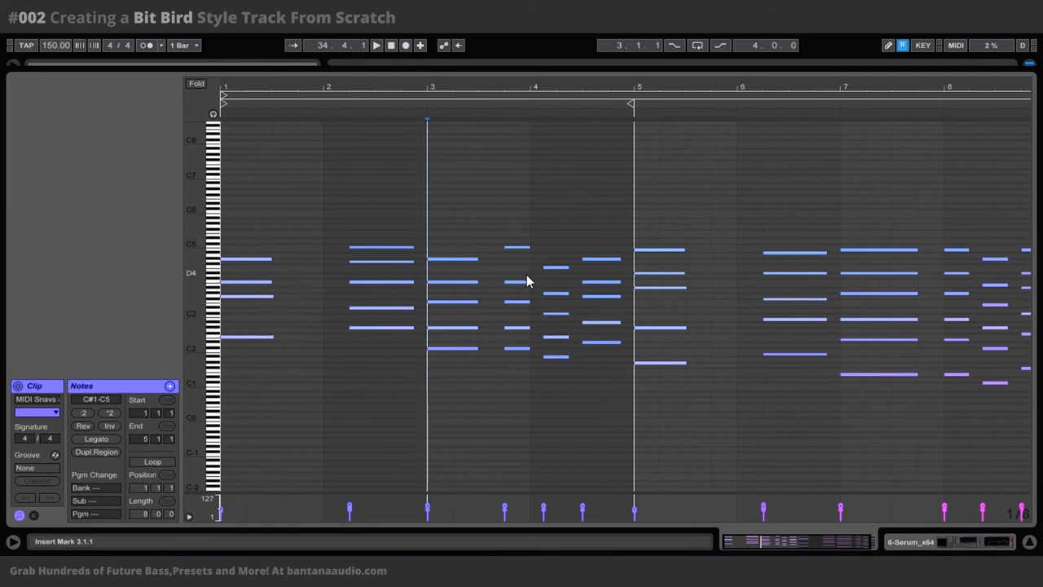
{"action": "mouse_move", "coordinate": [549, 65]}
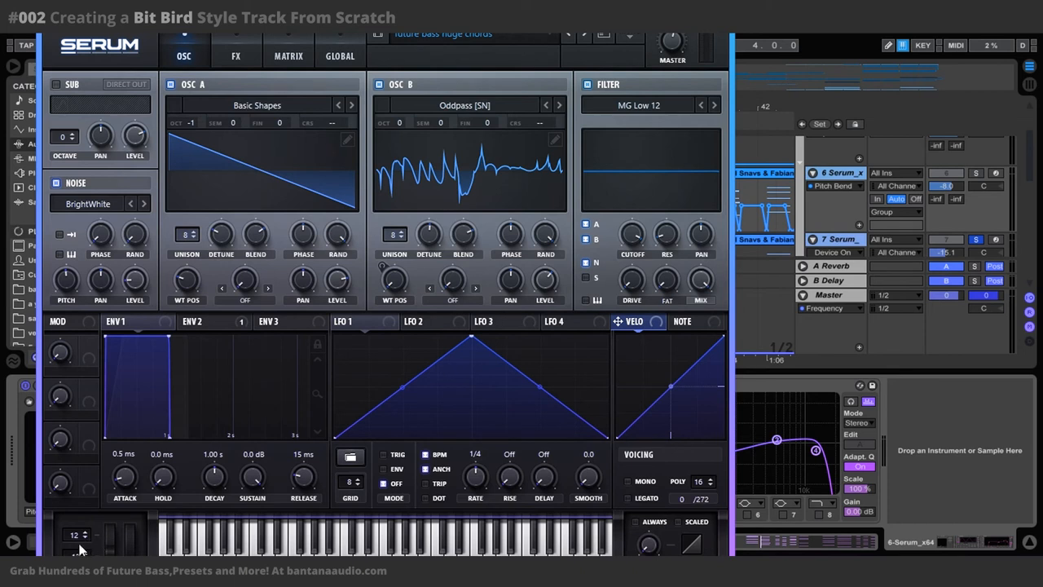
{"action": "mouse_move", "coordinate": [810, 326]}
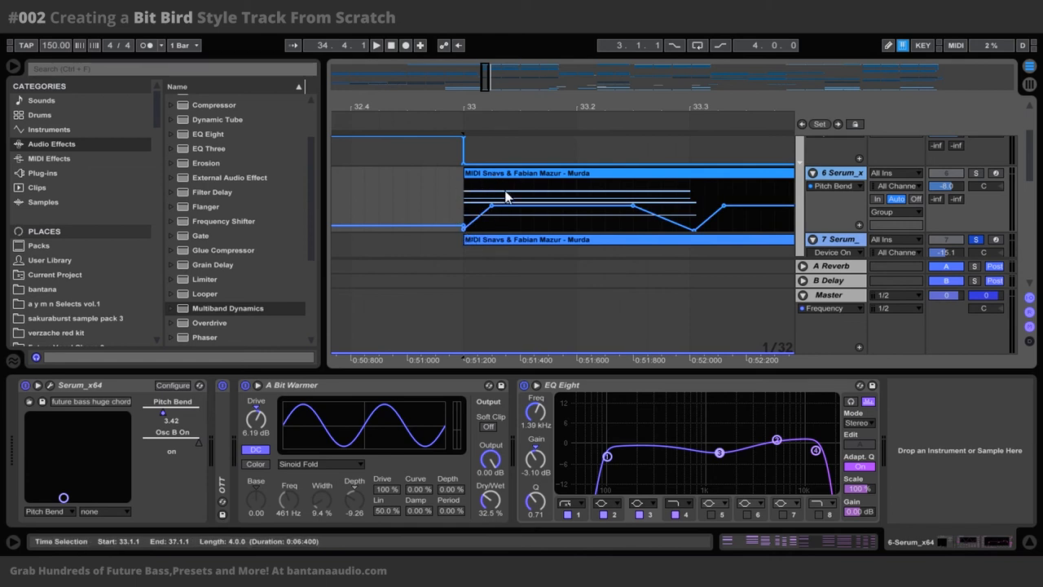
Zoom out to bars 33–37 of the pitch-bend envelope and open Pitch Bend's automation options.
{"action": "left_click_drag", "start_coordinate": [505, 198], "coordinate": [493, 212]}
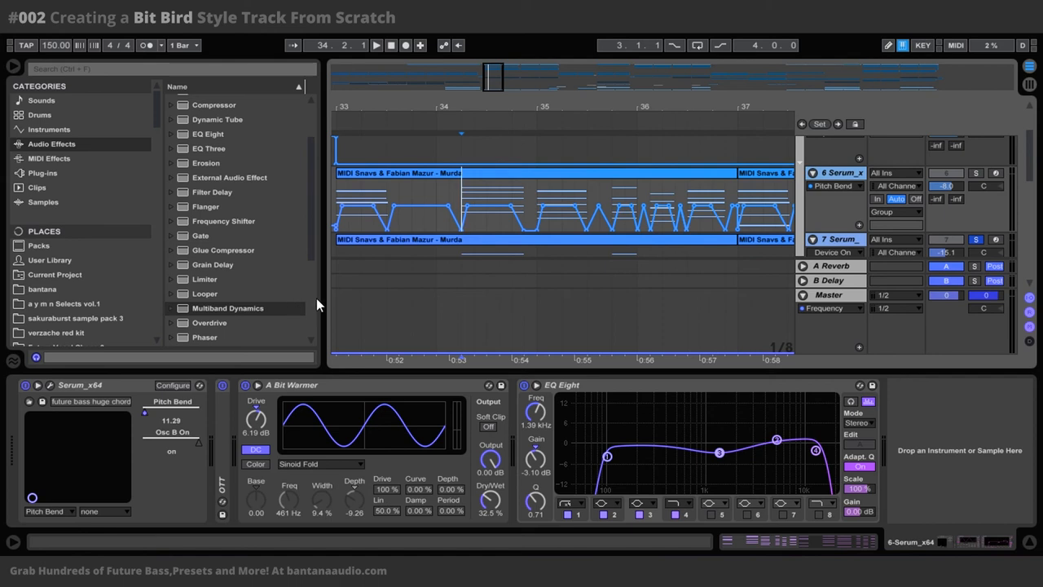
{"action": "right_click", "coordinate": [172, 411]}
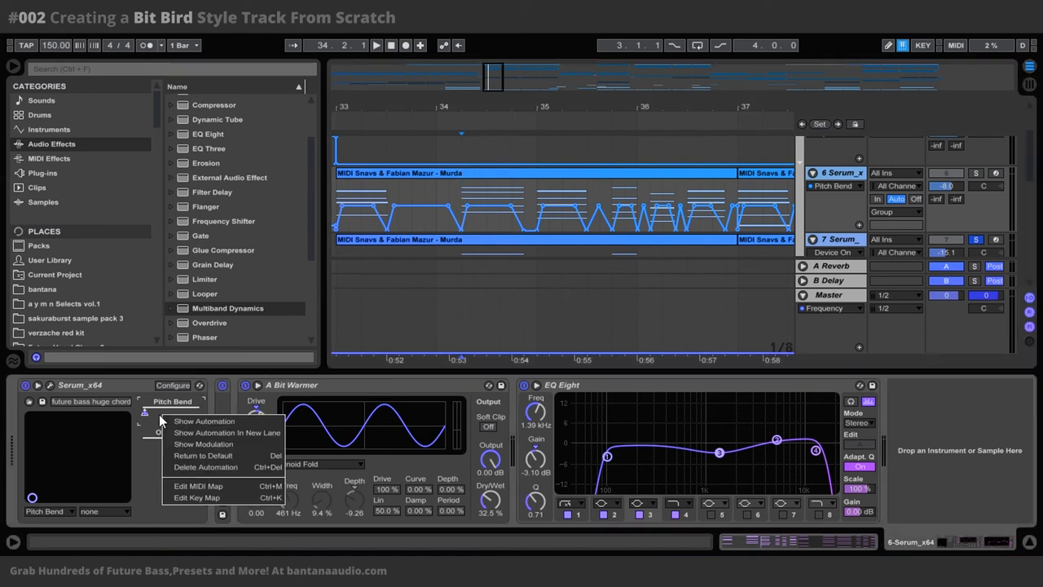
{"action": "mouse_move", "coordinate": [224, 444]}
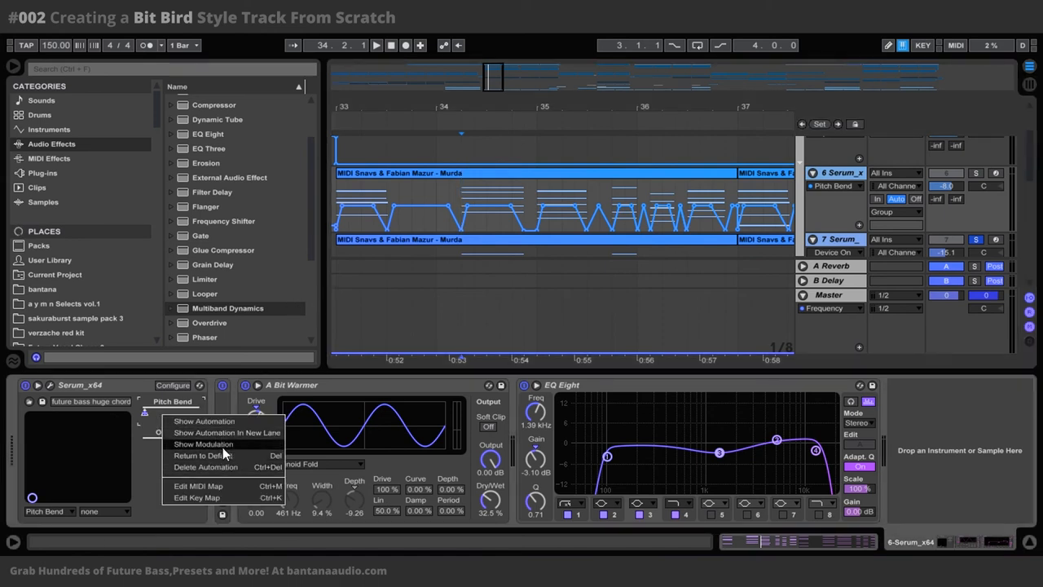
{"action": "mouse_move", "coordinate": [228, 467]}
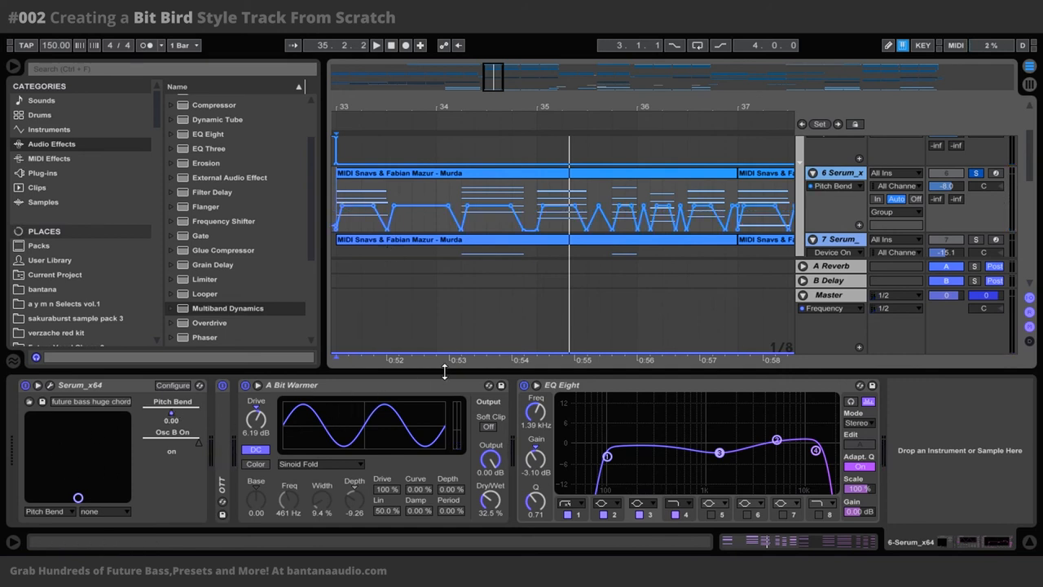
{"action": "left_click", "coordinate": [376, 45]}
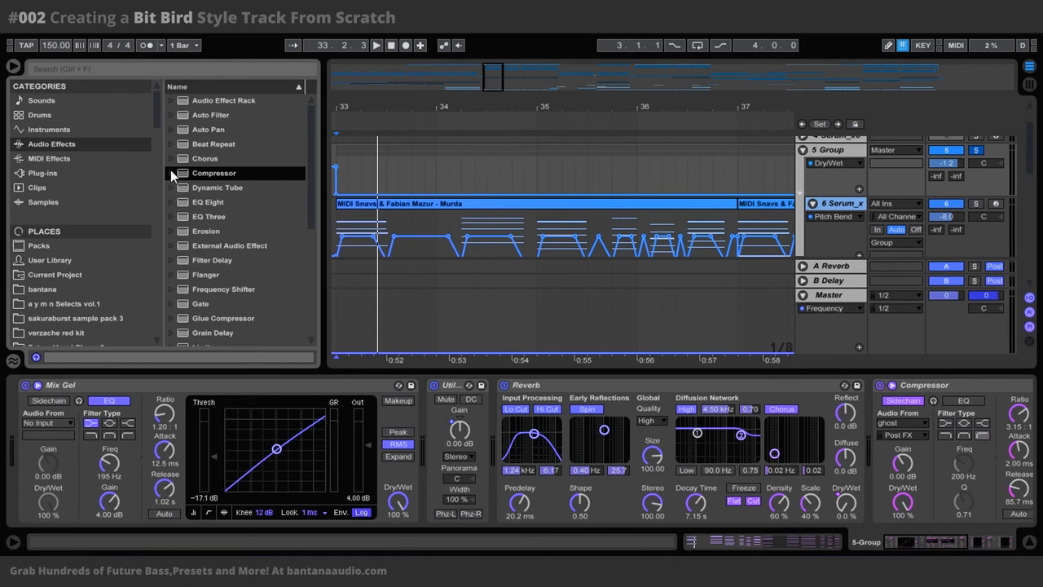
{"action": "mouse_move", "coordinate": [204, 361]}
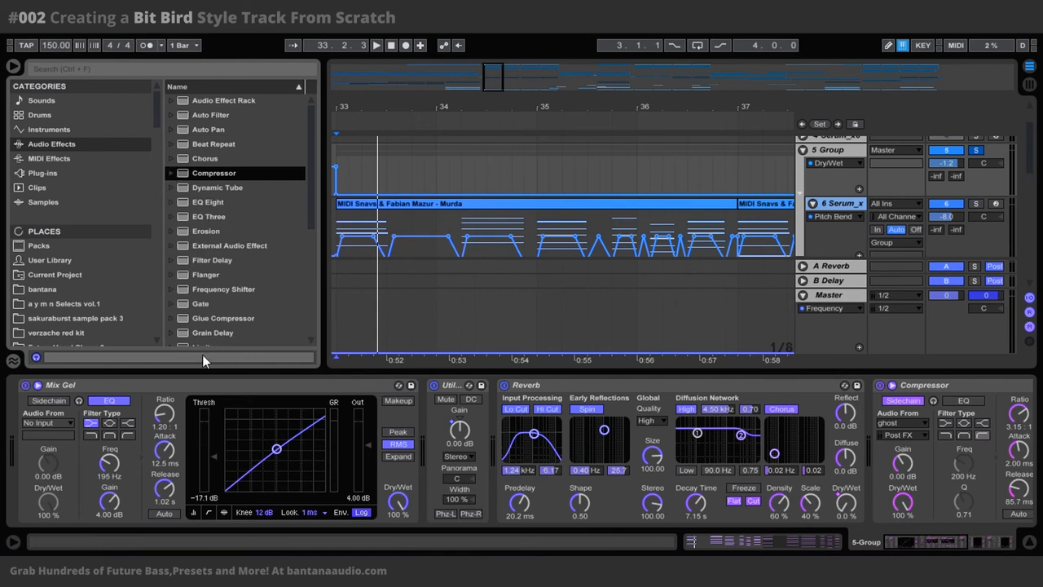
{"action": "mouse_move", "coordinate": [202, 360]}
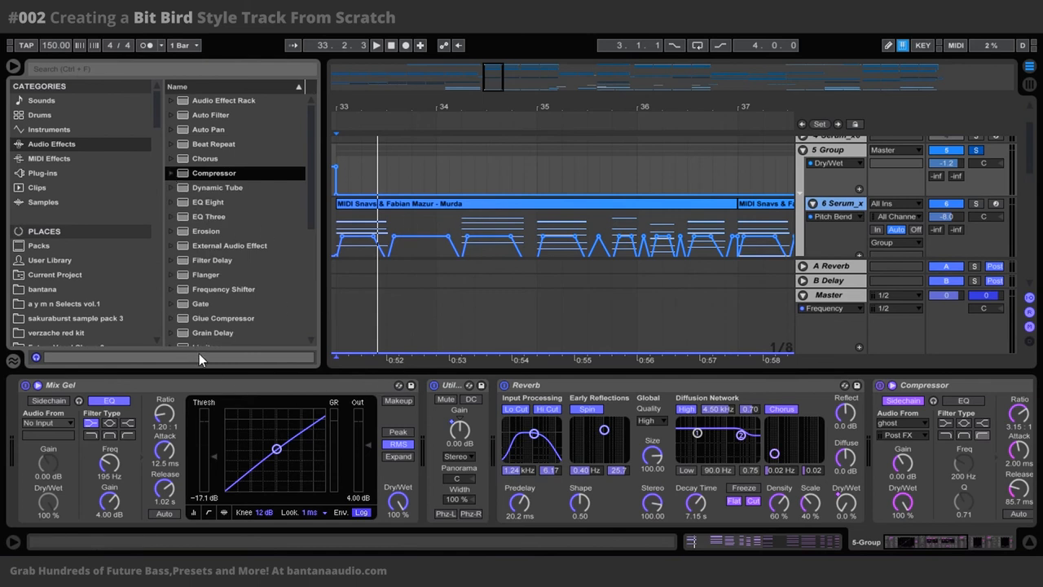
{"action": "mouse_move", "coordinate": [287, 352]}
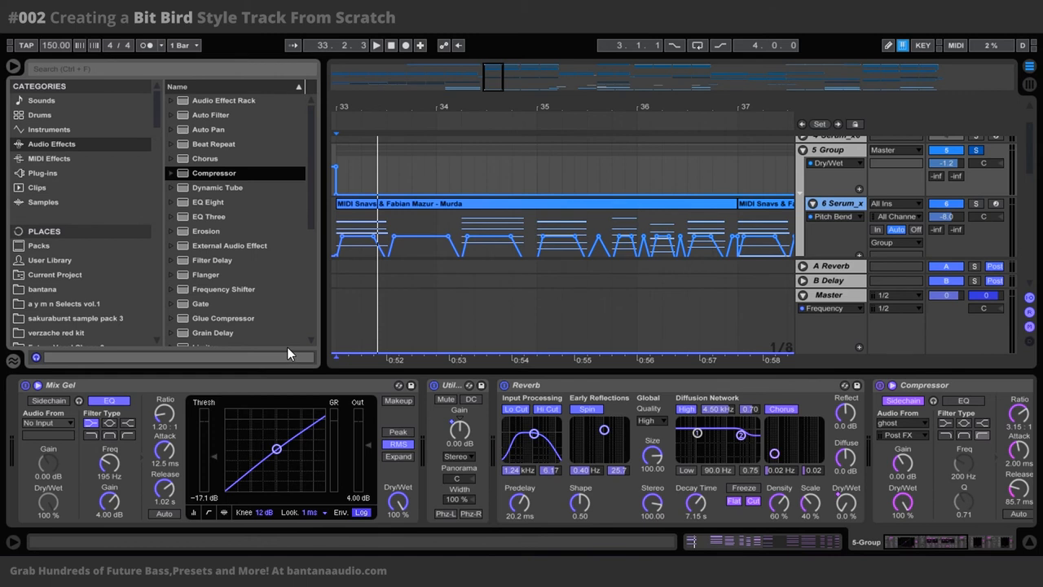
{"action": "mouse_move", "coordinate": [290, 352]}
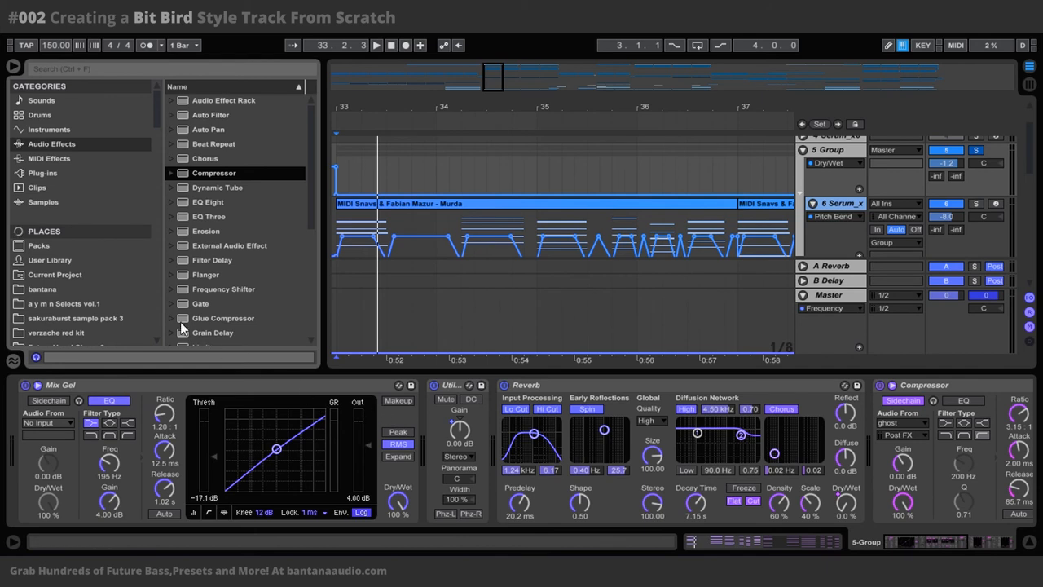
{"action": "mouse_move", "coordinate": [139, 257]}
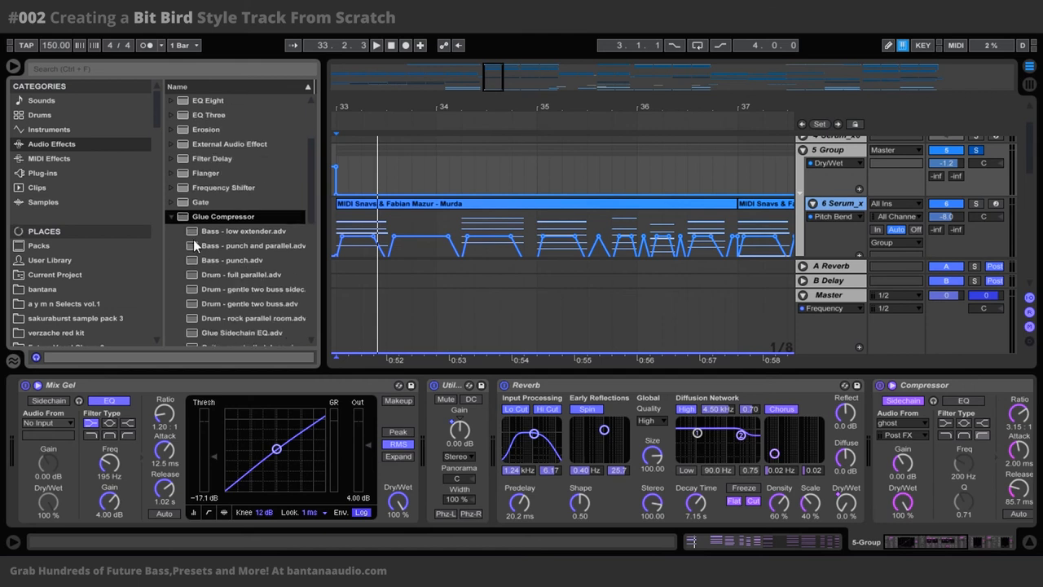
Scroll through the Glue Compressor presets listing bass, drum, guitar and mastering options.
{"action": "scroll", "scroll_direction": "down", "scroll_amount": 3}
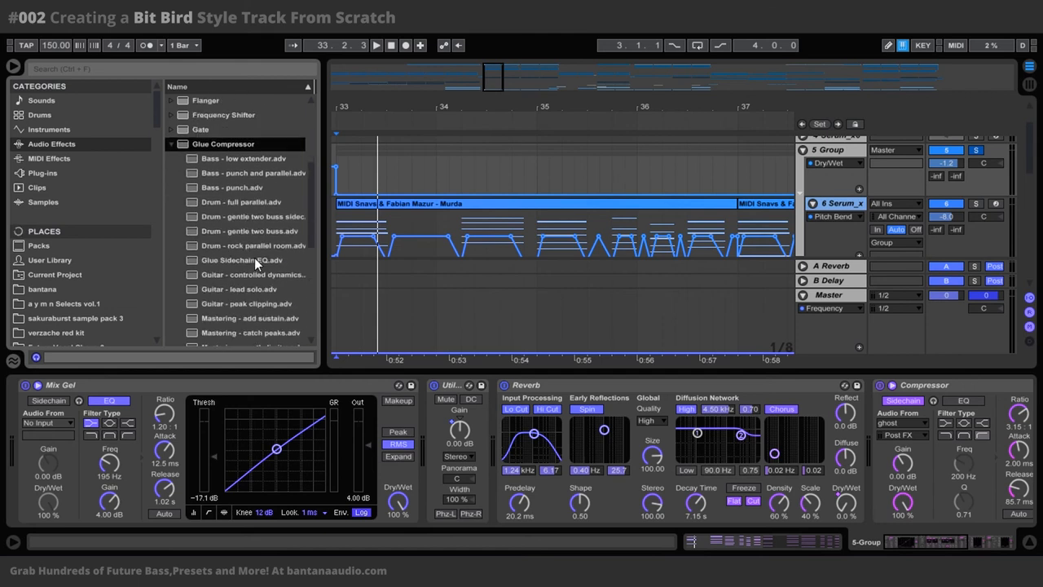
{"action": "mouse_move", "coordinate": [220, 305]}
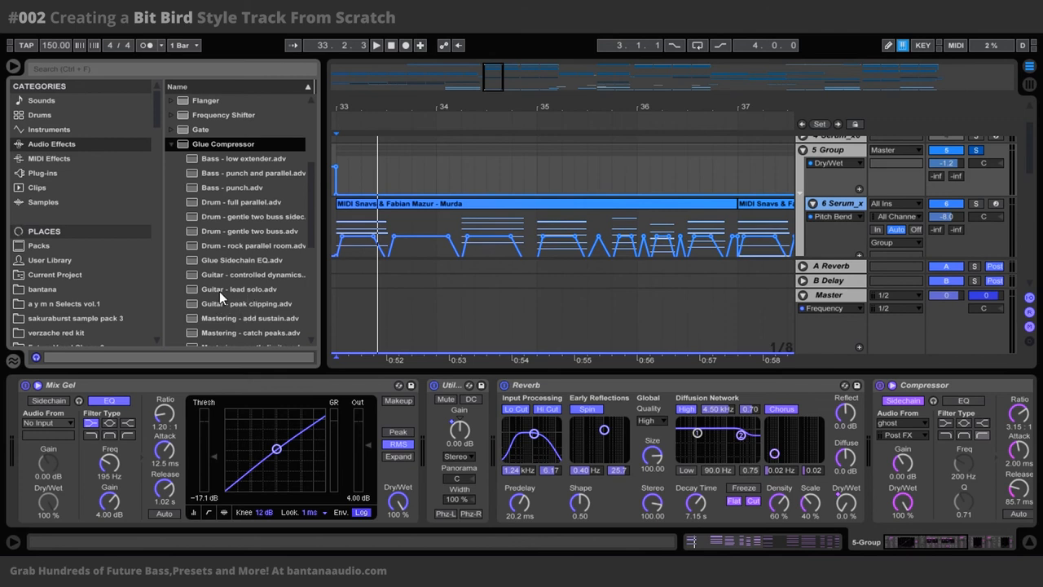
{"action": "mouse_move", "coordinate": [251, 288]}
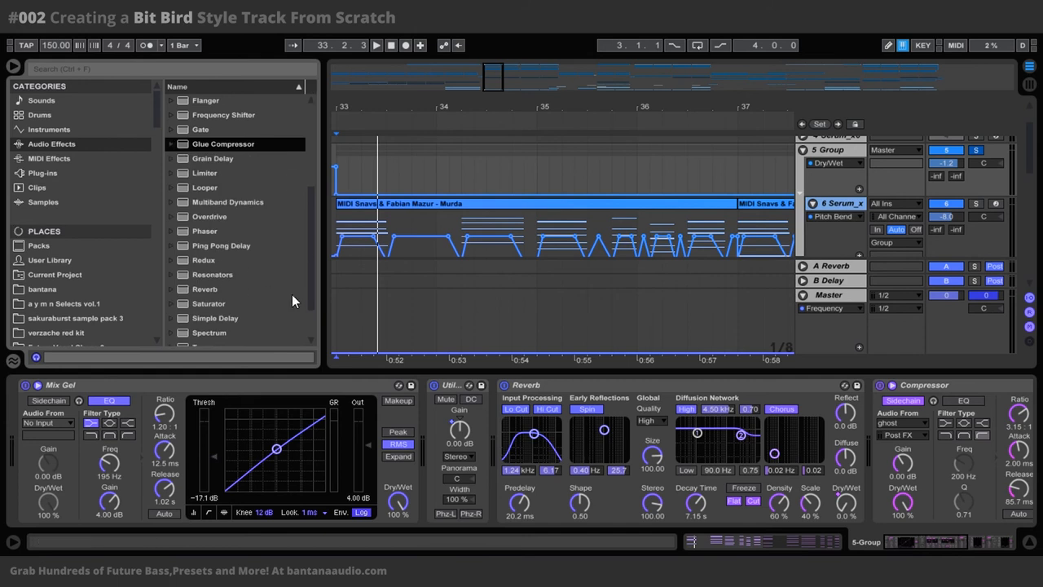
{"action": "mouse_move", "coordinate": [503, 428]}
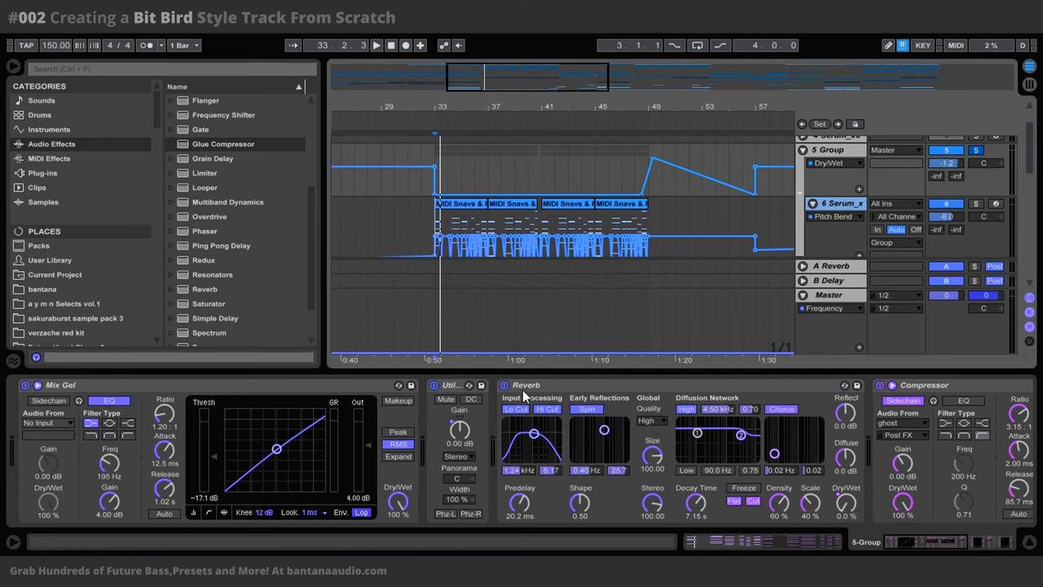
{"action": "mouse_move", "coordinate": [813, 495]}
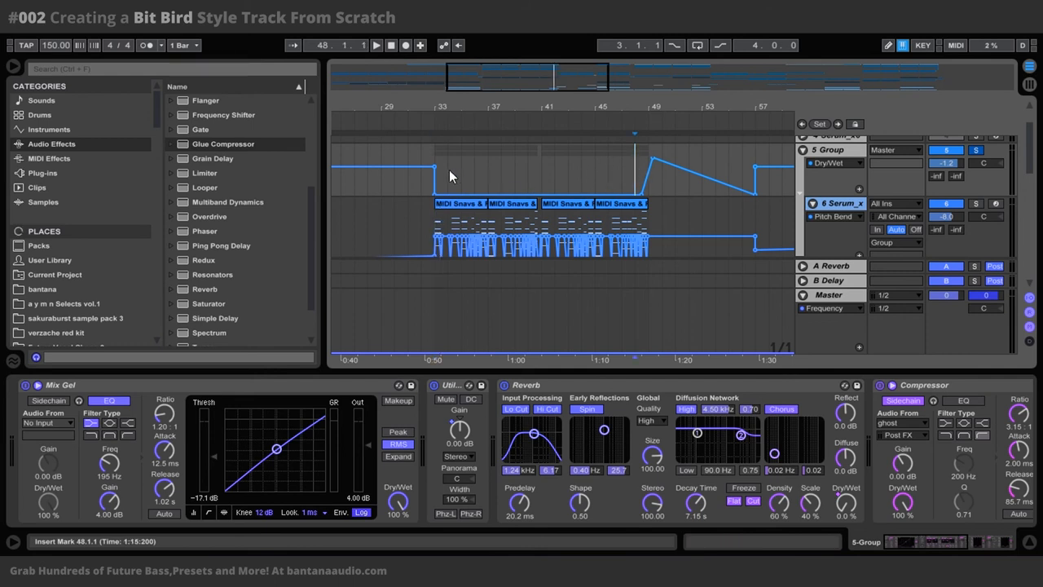
{"action": "mouse_move", "coordinate": [672, 142]}
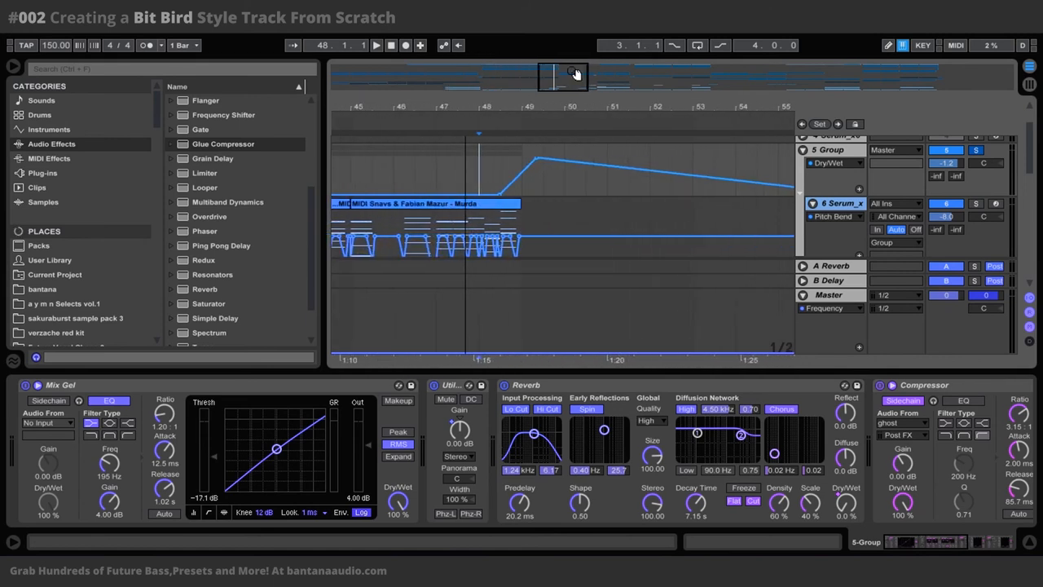
Move the arrangement view to bars 45 onward to show the Dry/Wet rise.
{"action": "left_click", "coordinate": [376, 45]}
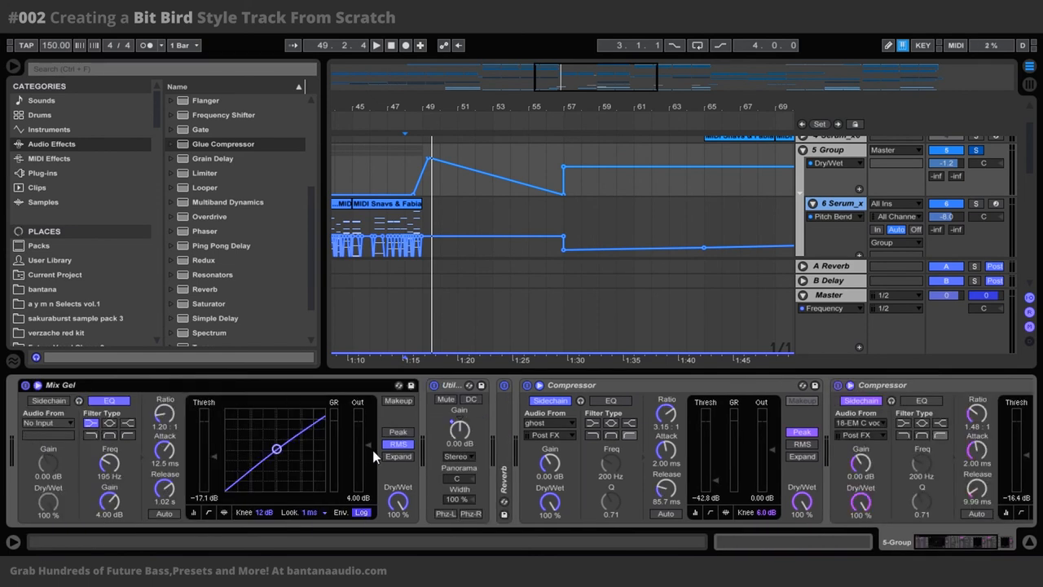
{"action": "mouse_move", "coordinate": [210, 467]}
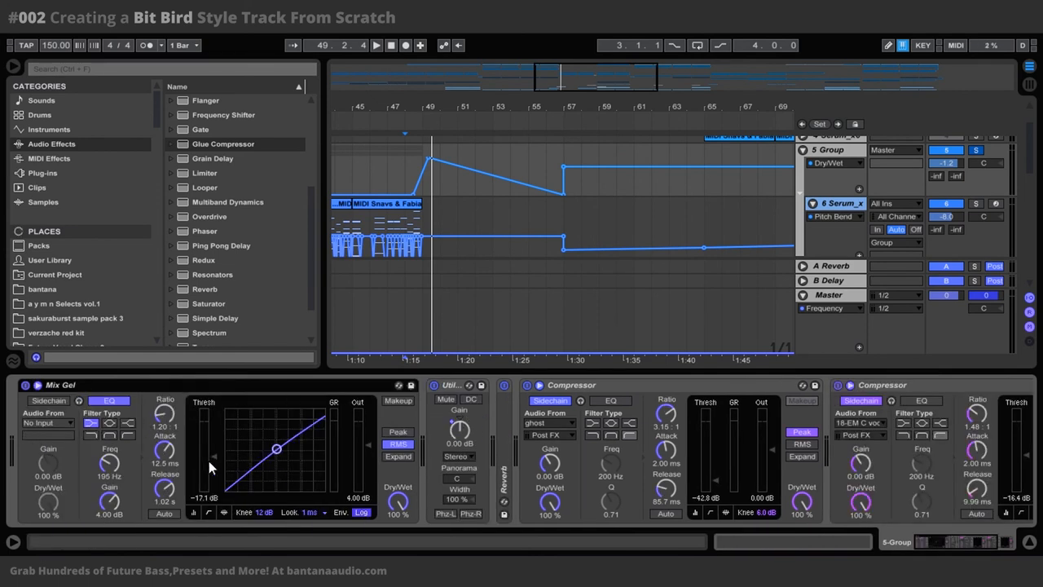
{"action": "mouse_move", "coordinate": [529, 479]}
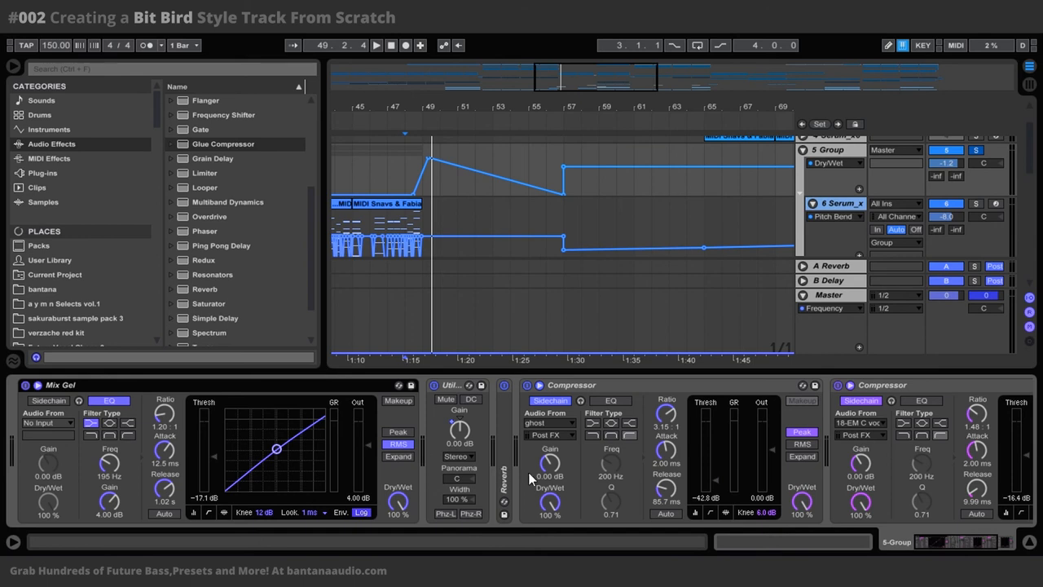
{"action": "mouse_move", "coordinate": [949, 551]}
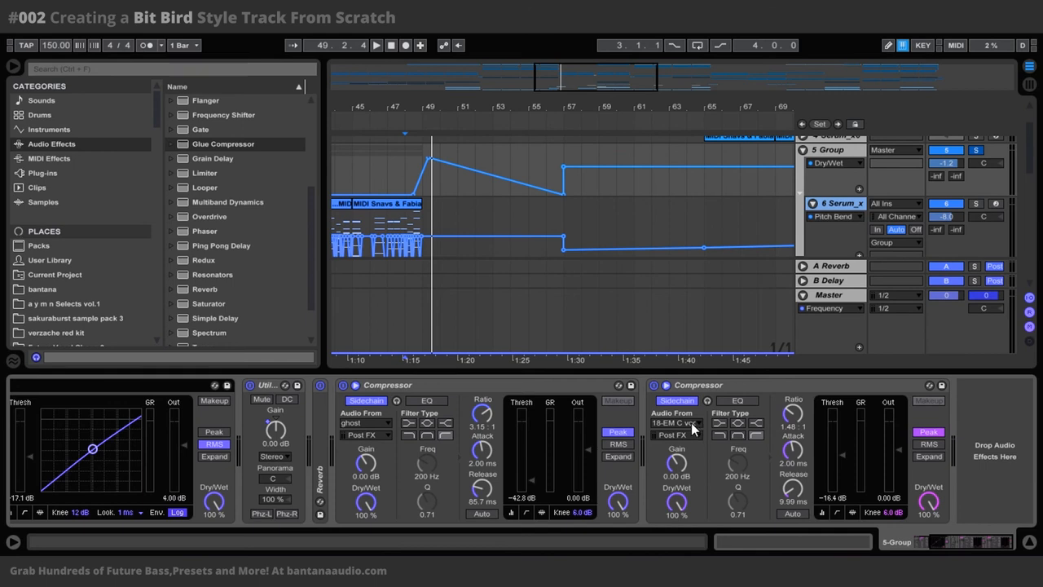
{"action": "mouse_move", "coordinate": [522, 386]}
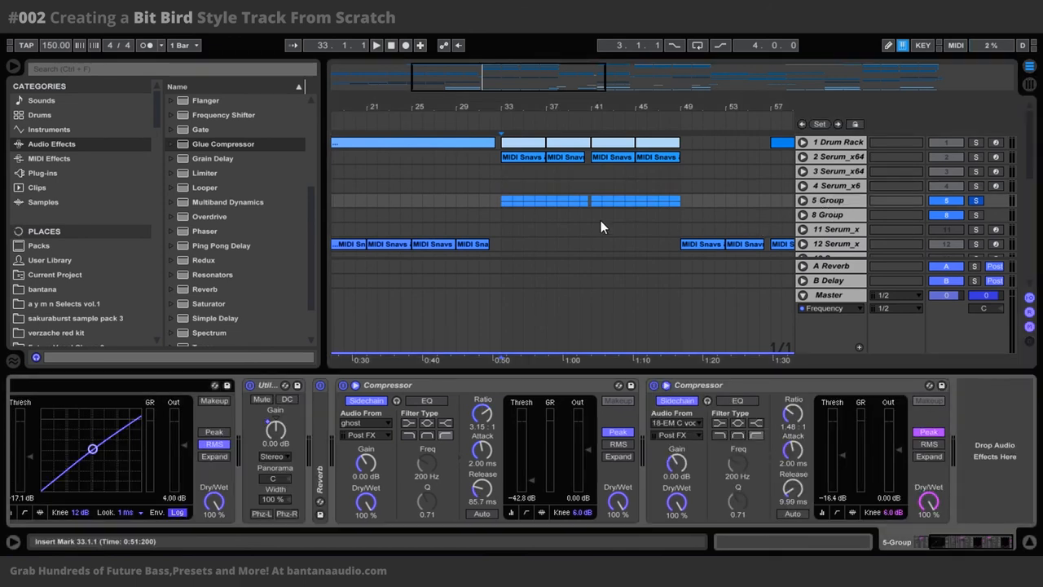
{"action": "mouse_move", "coordinate": [812, 461]}
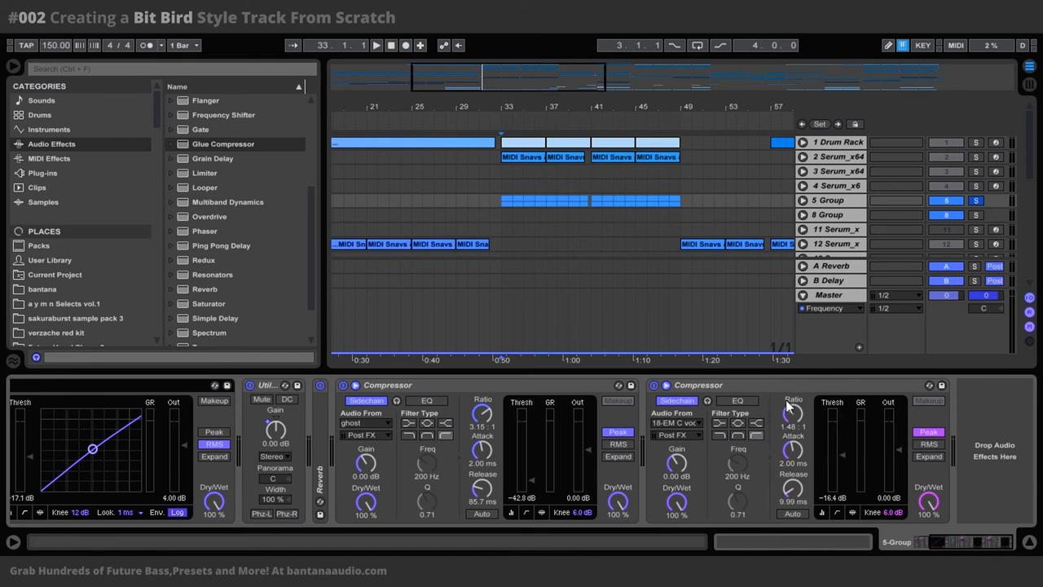
{"action": "mouse_move", "coordinate": [840, 426]}
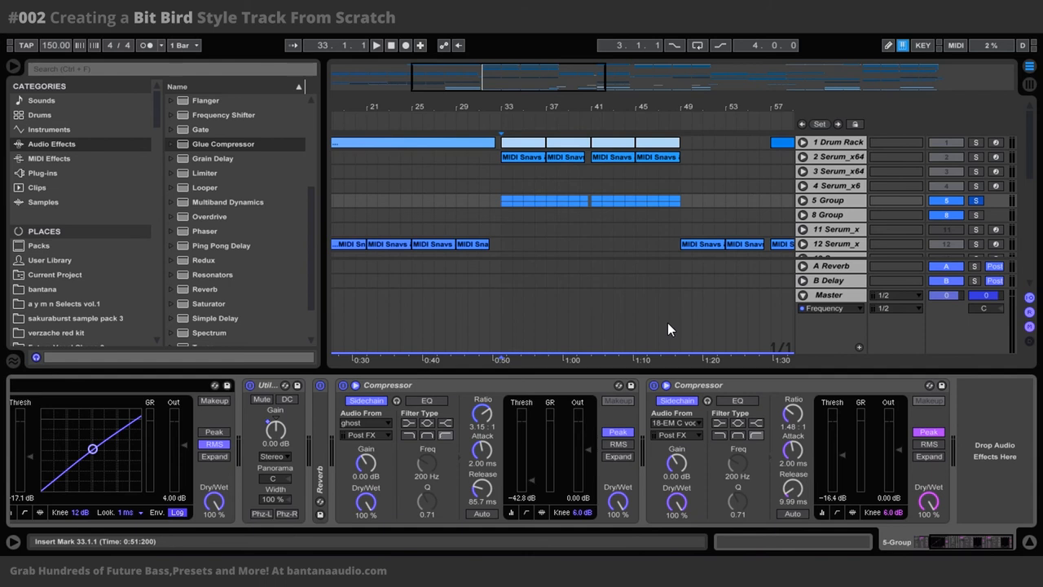
{"action": "mouse_move", "coordinate": [692, 306]}
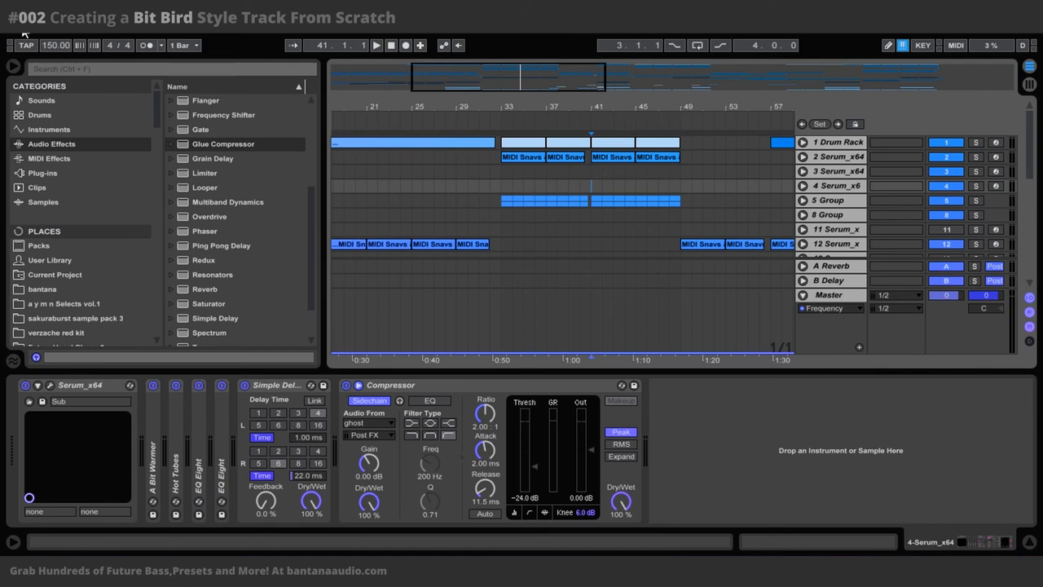
Switch to the 80 BPM trap-leads project with drums and synth tracks.
{"action": "left_click", "coordinate": [16, 24]}
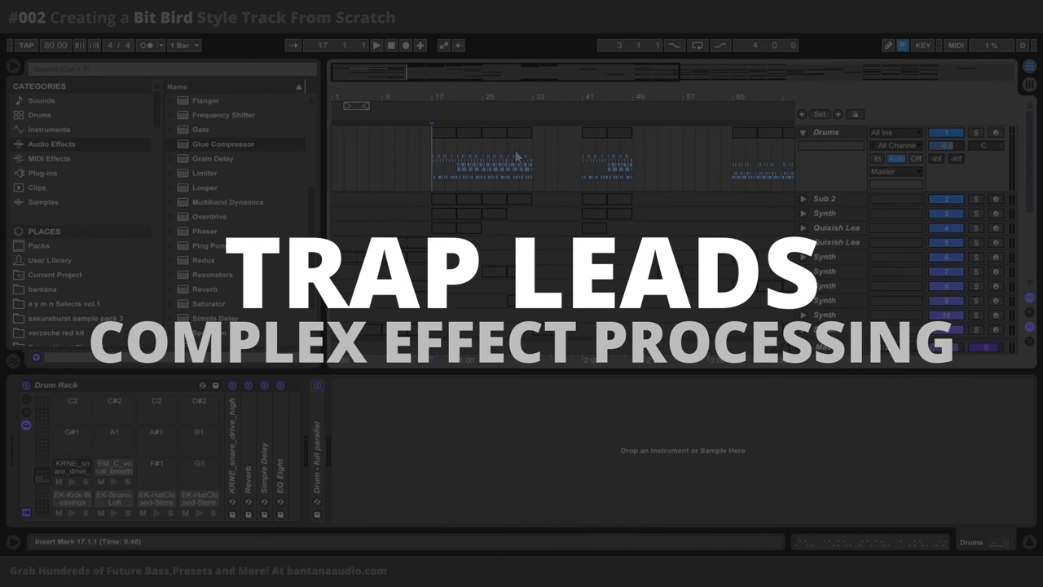
Unfold the Quixish Lead track and view its MIDI clips around bars 17 and 41.
{"action": "left_click", "coordinate": [462, 209]}
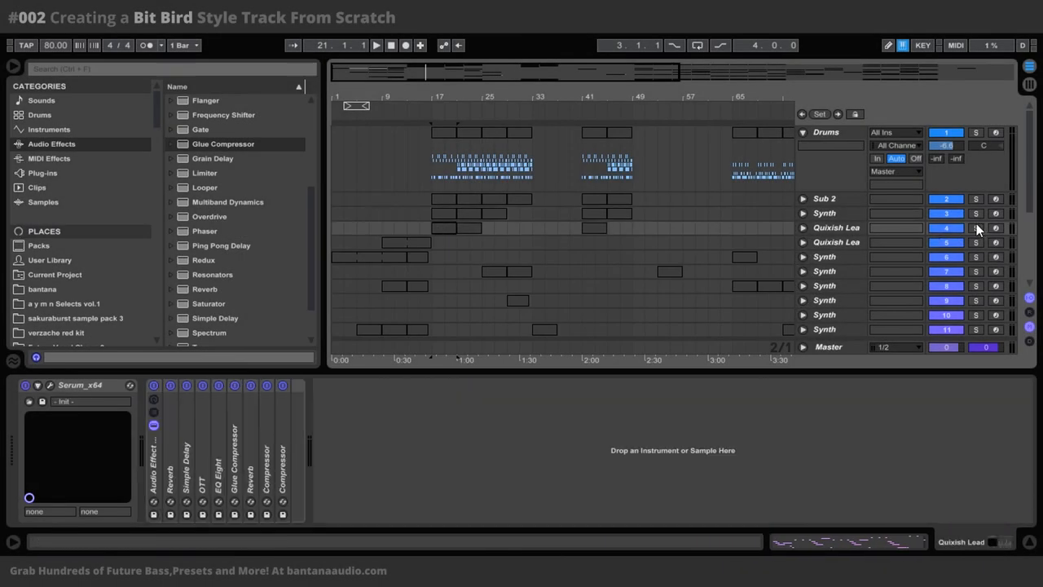
{"action": "left_click", "coordinate": [975, 227]}
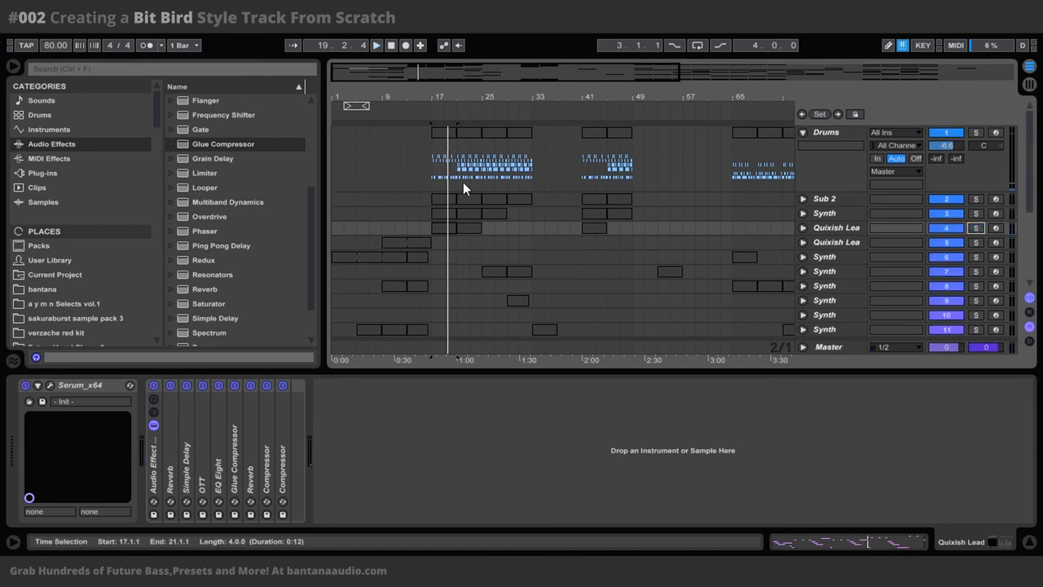
{"action": "left_click", "coordinate": [376, 45]}
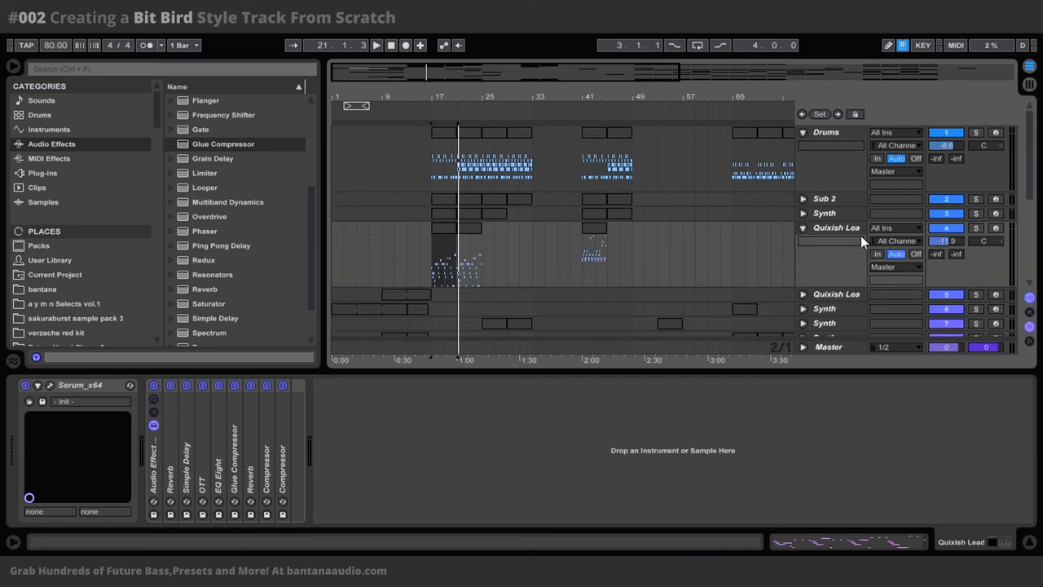
{"action": "mouse_move", "coordinate": [848, 236]}
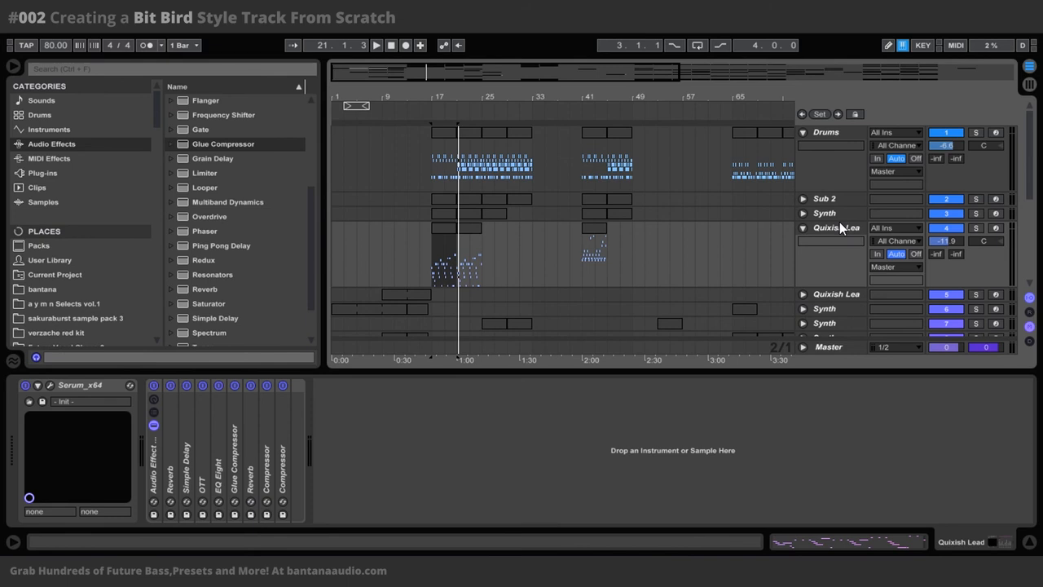
{"action": "mouse_move", "coordinate": [835, 218]}
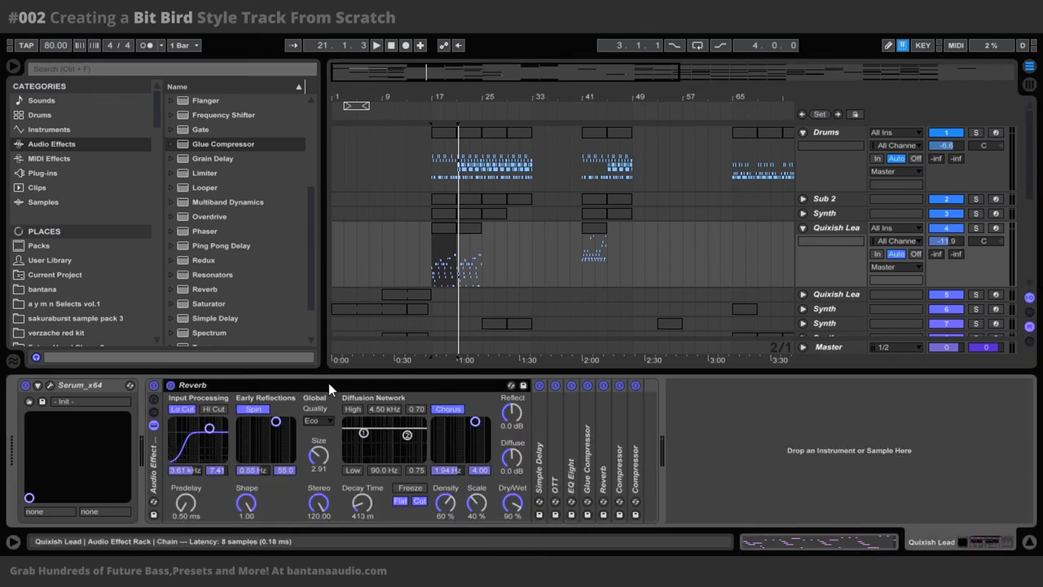
{"action": "mouse_move", "coordinate": [819, 480]}
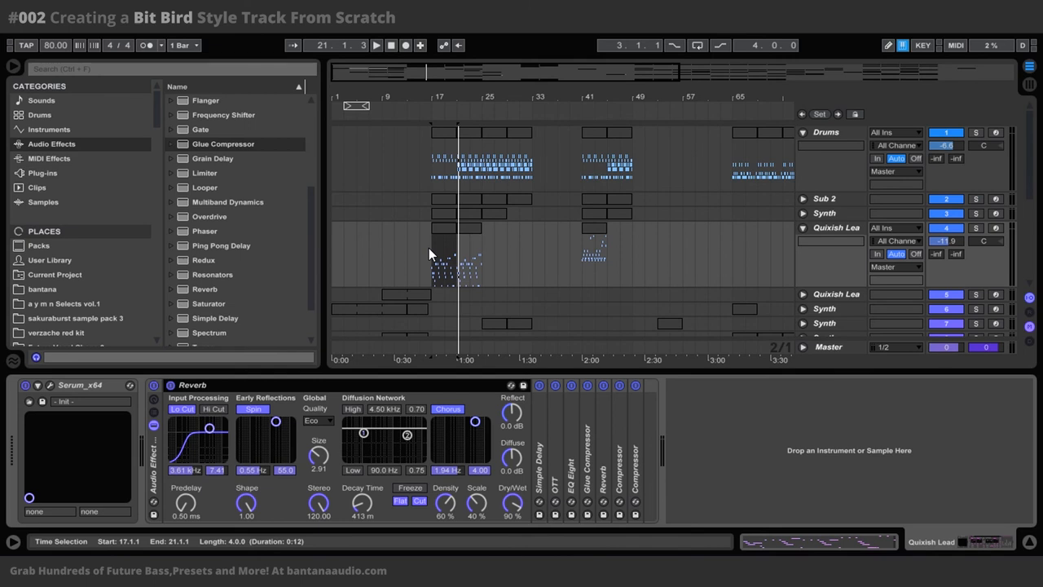
{"action": "mouse_move", "coordinate": [362, 297]}
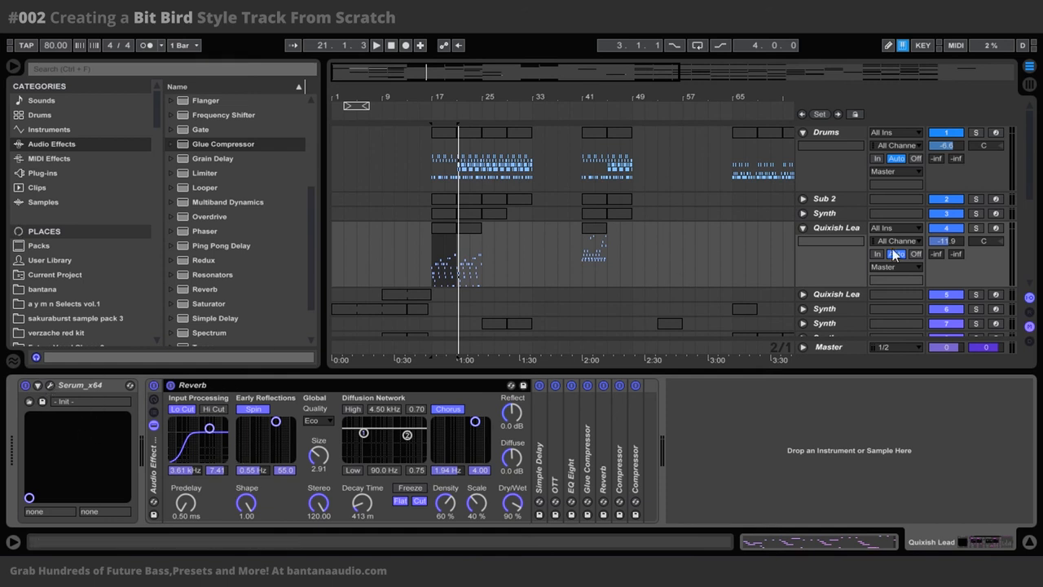
{"action": "mouse_move", "coordinate": [976, 235]}
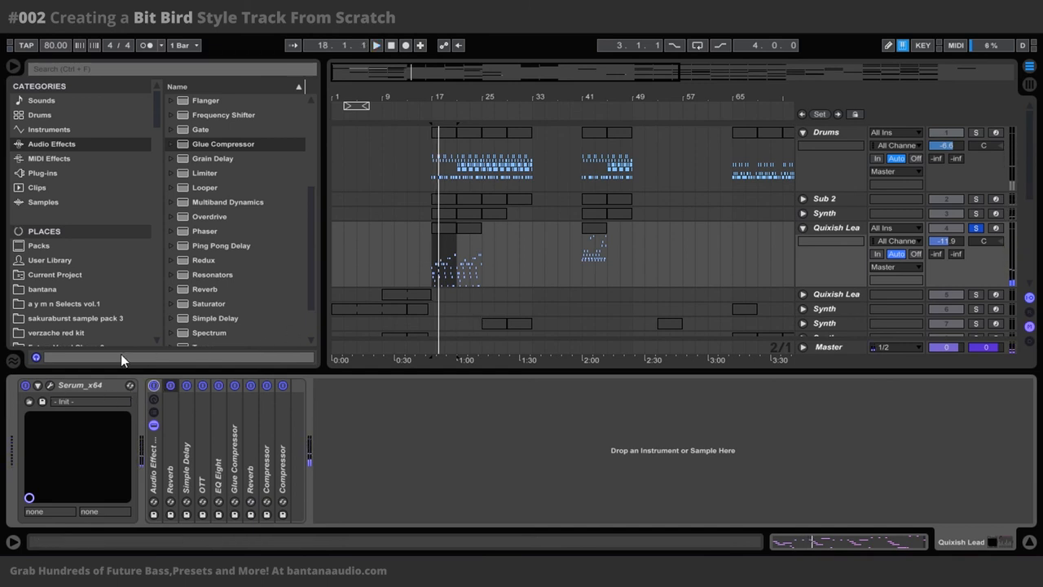
Solo the Quixish Lead track, with its Serum saw patch and MG Low 12 filter showing.
{"action": "left_click", "coordinate": [79, 385]}
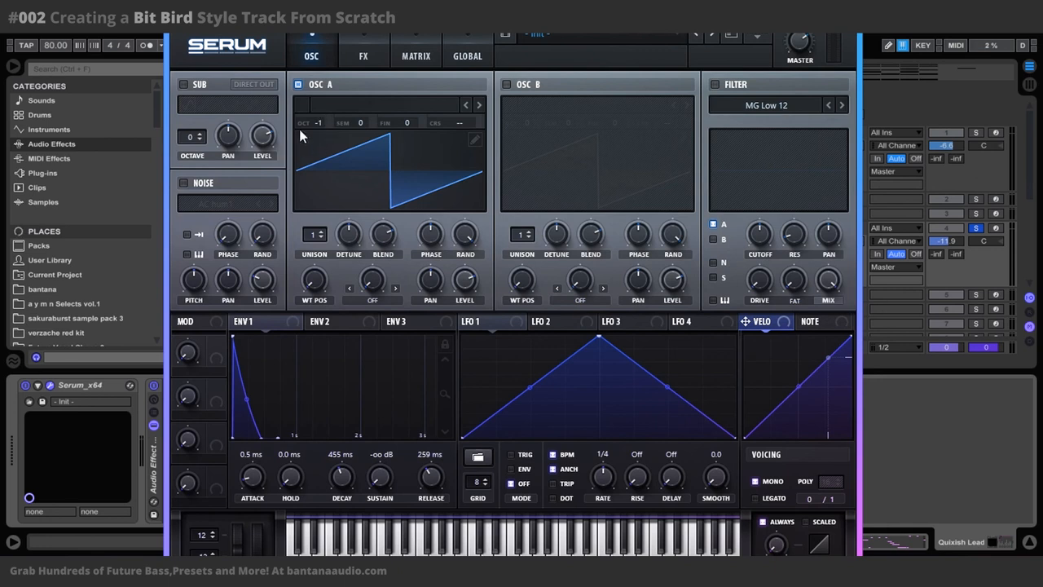
{"action": "mouse_move", "coordinate": [393, 319]}
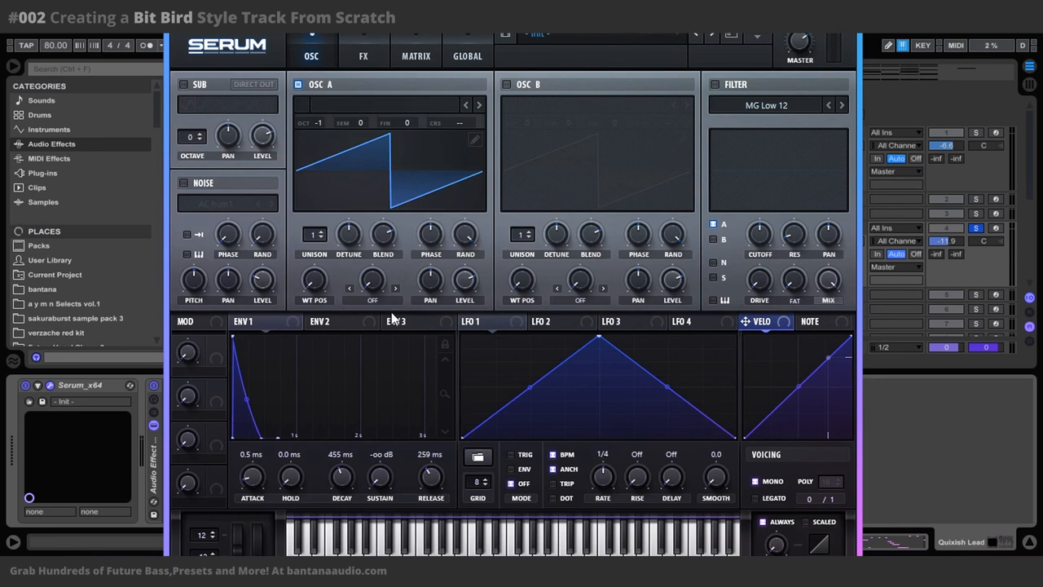
{"action": "mouse_move", "coordinate": [324, 124]}
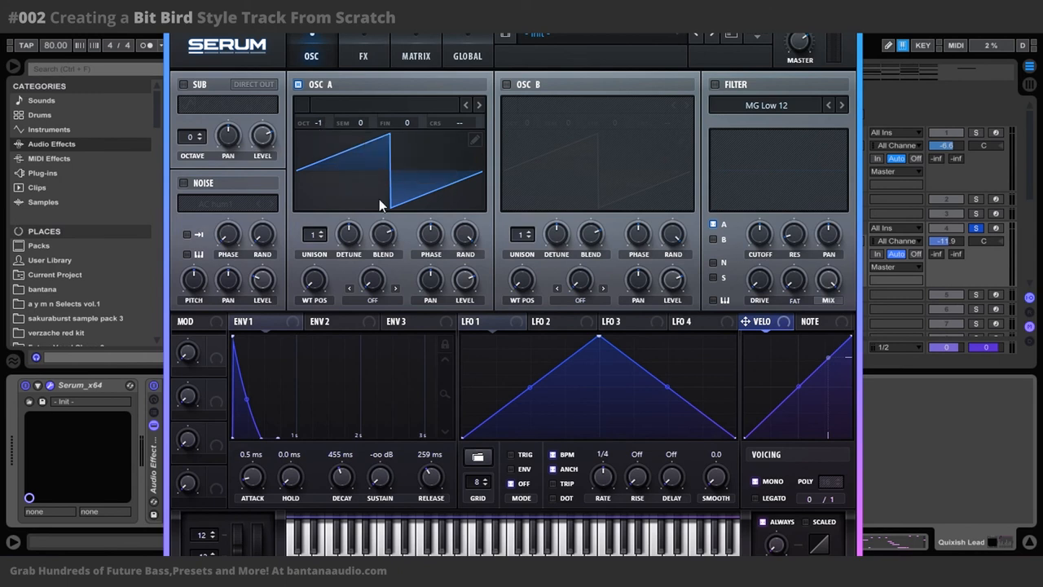
{"action": "mouse_move", "coordinate": [265, 375]}
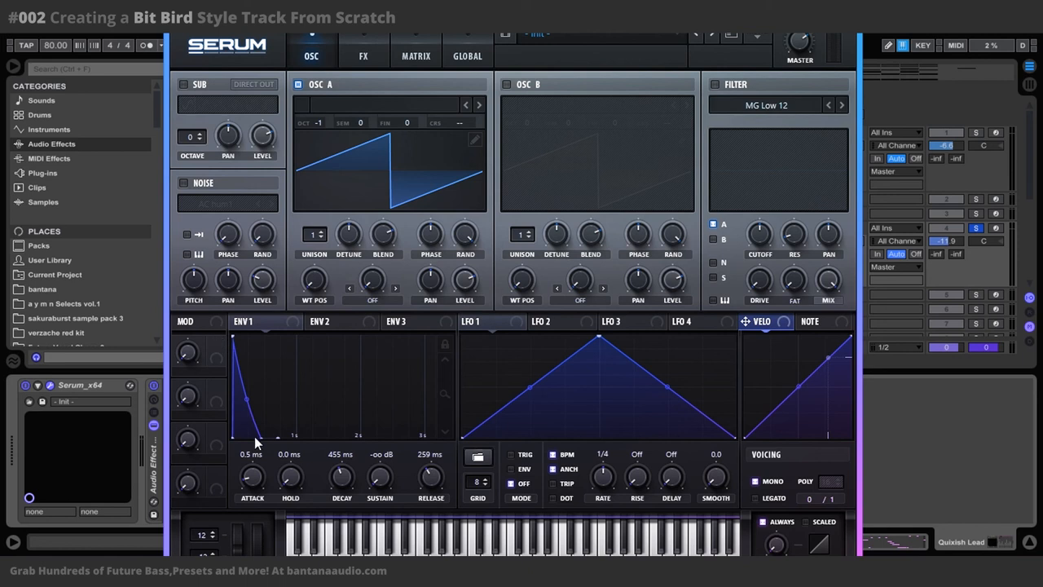
{"action": "mouse_move", "coordinate": [247, 385]}
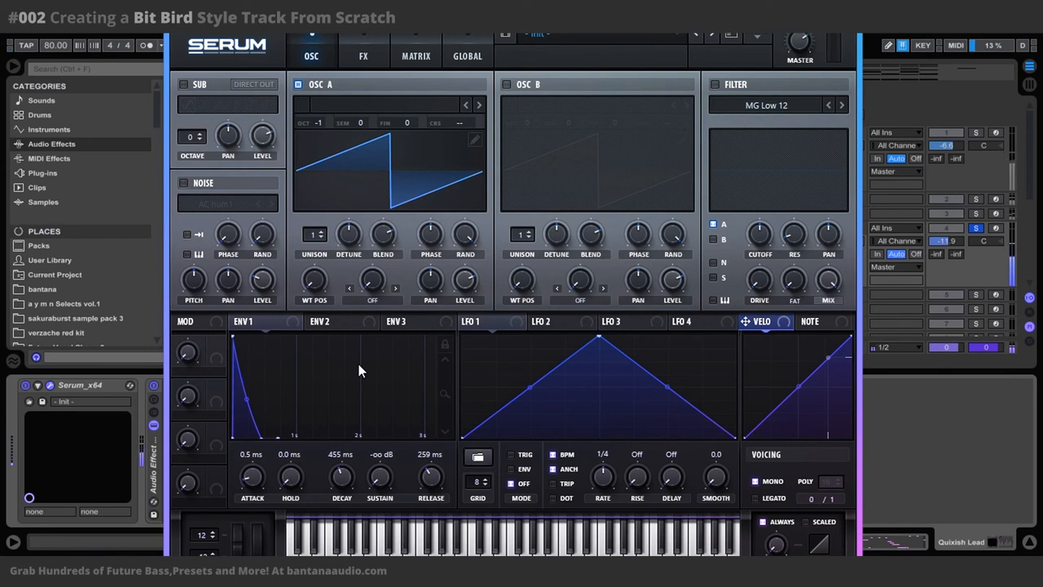
{"action": "mouse_move", "coordinate": [264, 362]}
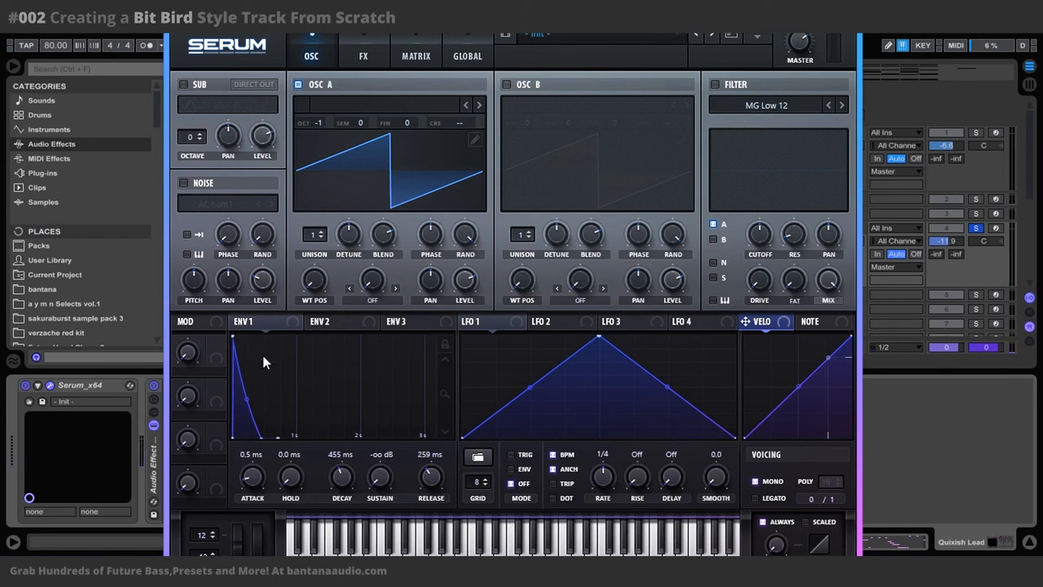
{"action": "mouse_move", "coordinate": [273, 390]}
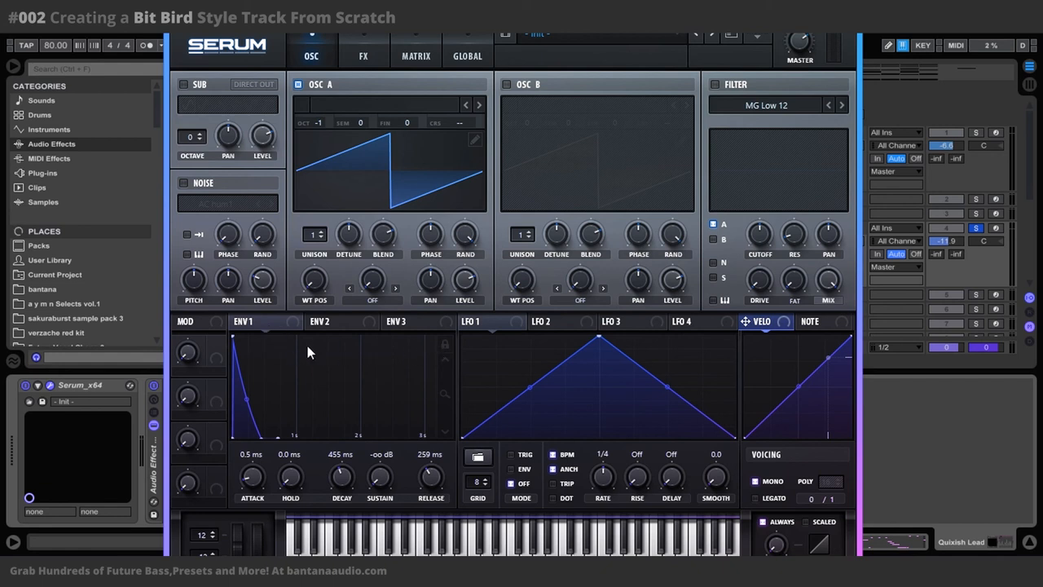
{"action": "mouse_move", "coordinate": [271, 362]}
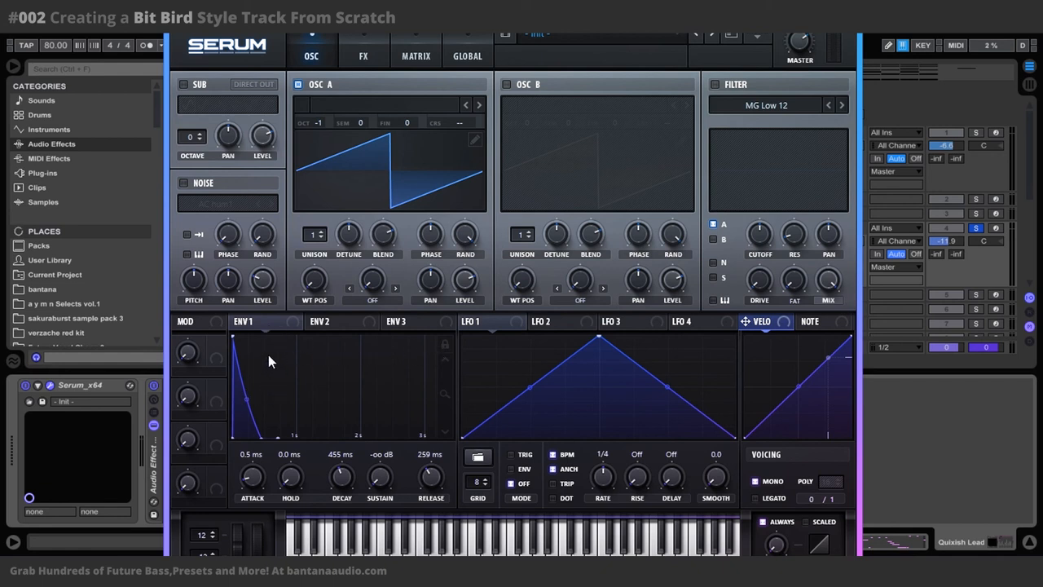
{"action": "mouse_move", "coordinate": [241, 349]}
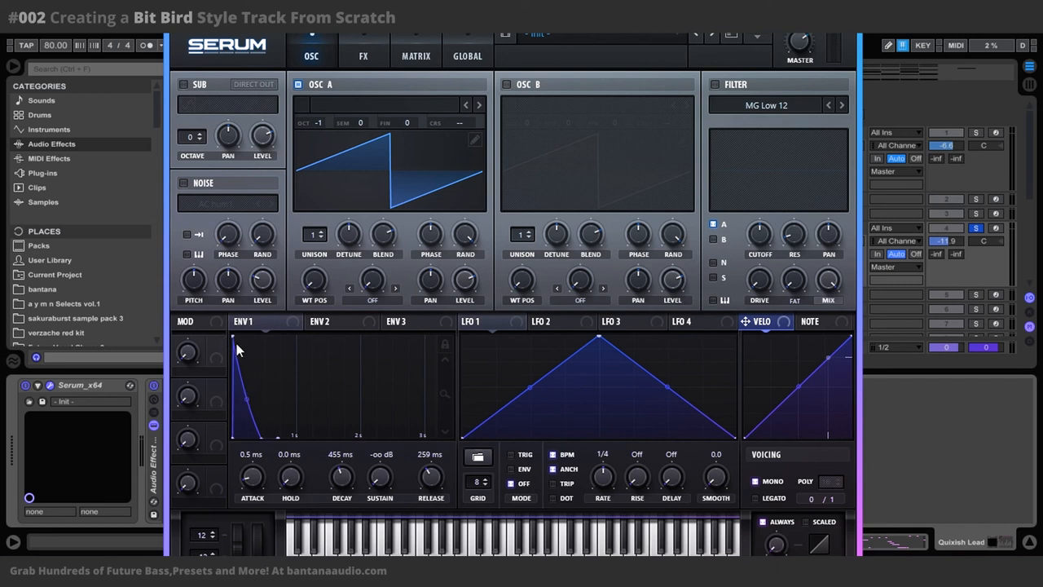
{"action": "mouse_move", "coordinate": [461, 413]}
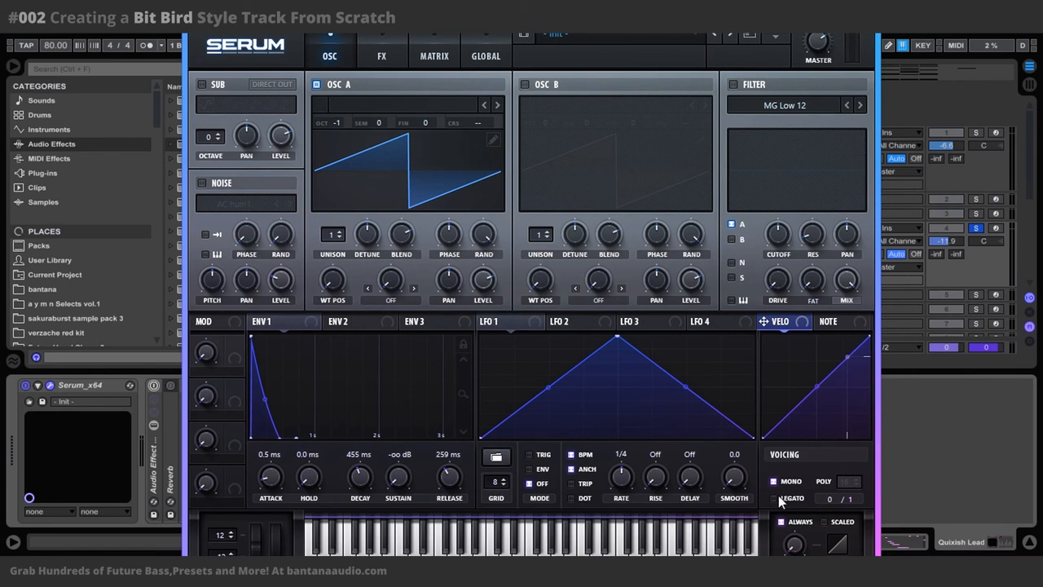
{"action": "mouse_move", "coordinate": [802, 485]}
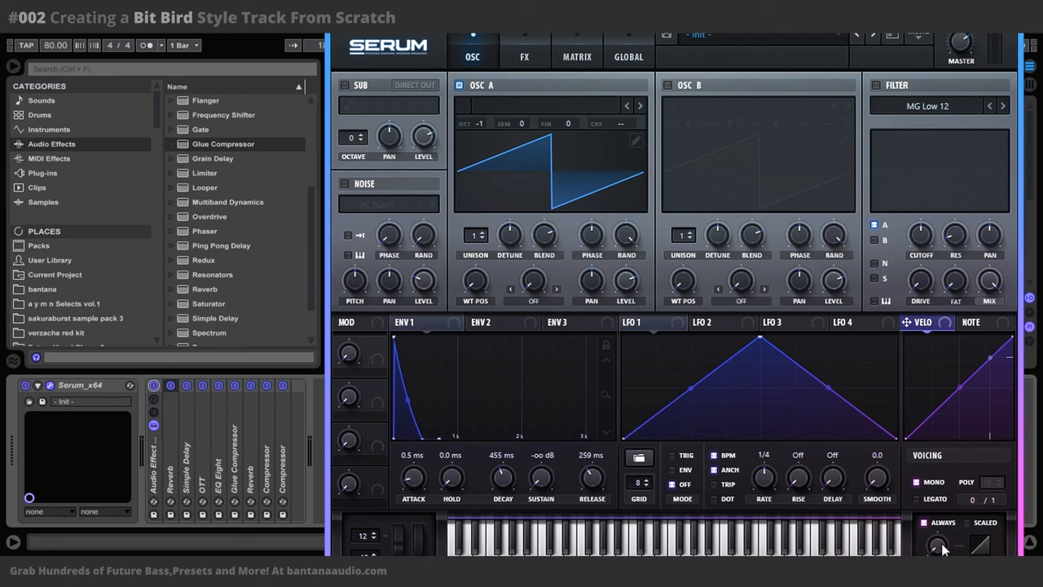
{"action": "mouse_move", "coordinate": [911, 546]}
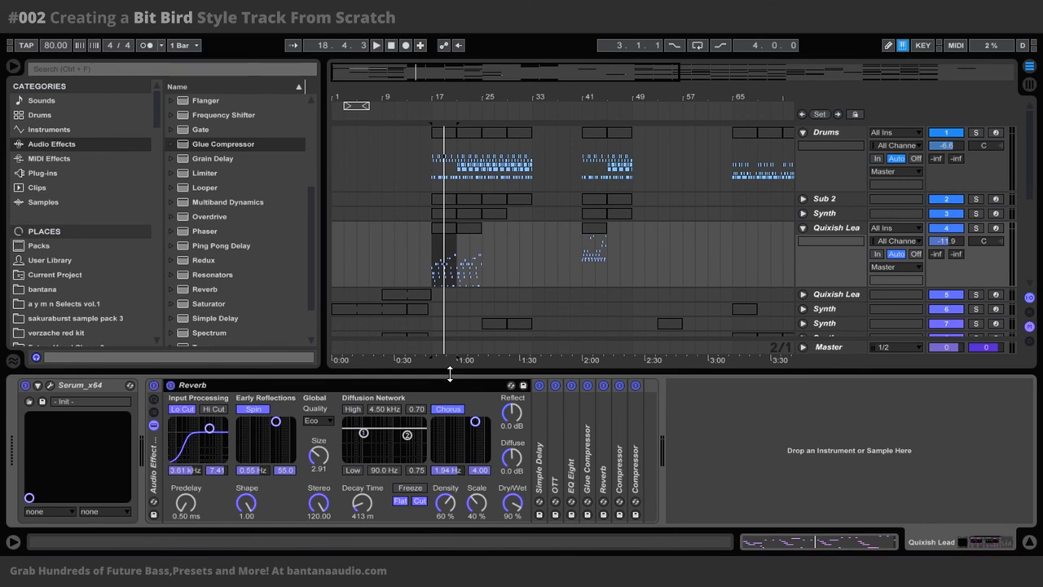
{"action": "mouse_move", "coordinate": [302, 473]}
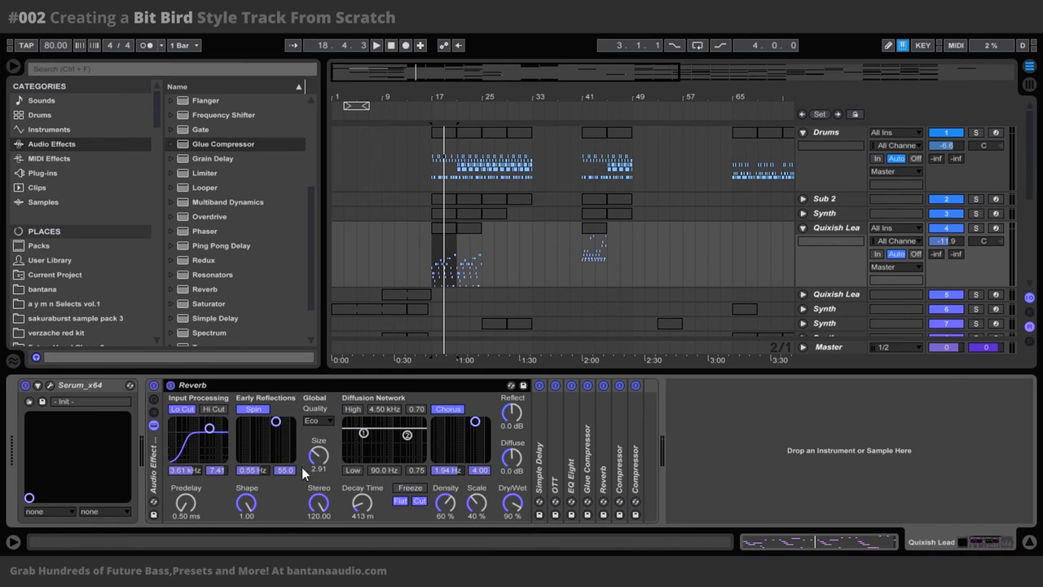
{"action": "mouse_move", "coordinate": [187, 507]}
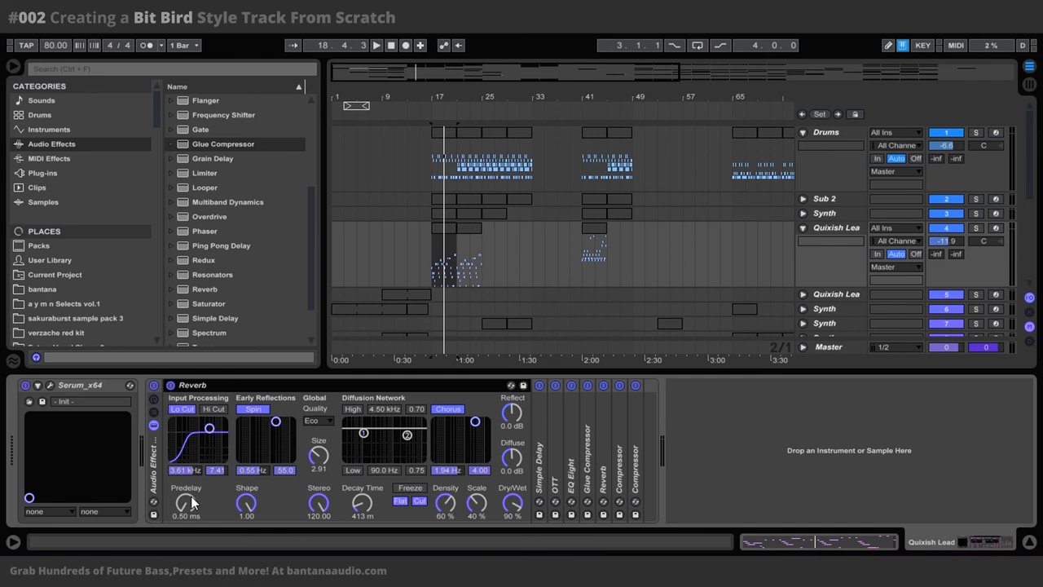
{"action": "mouse_move", "coordinate": [526, 505]}
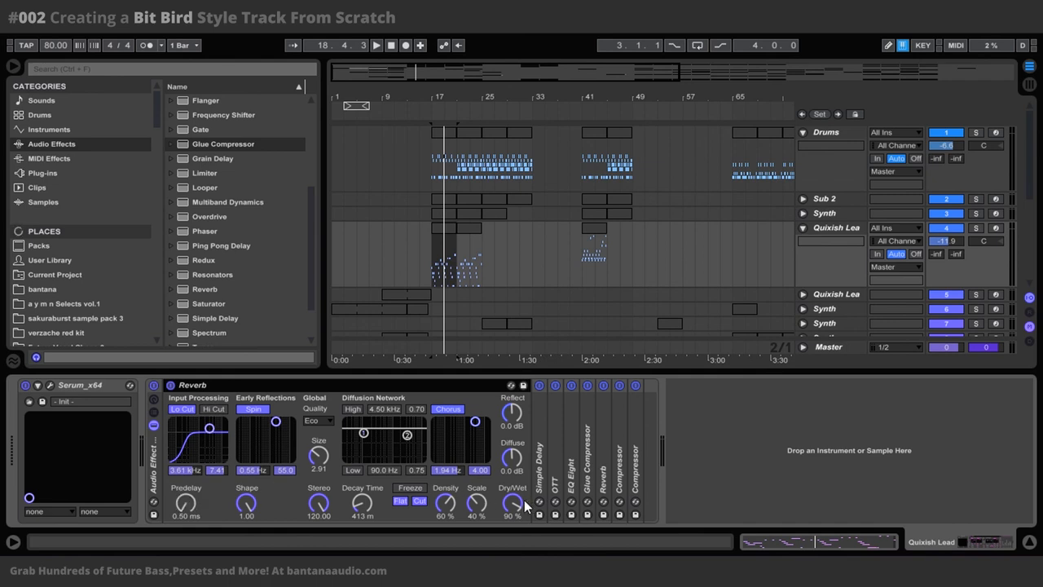
{"action": "mouse_move", "coordinate": [318, 452]}
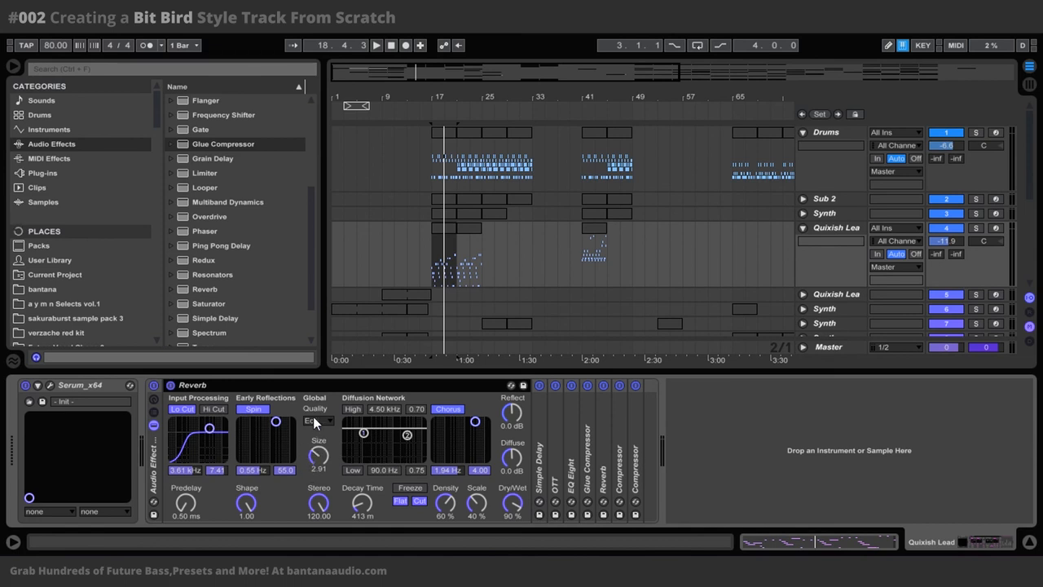
Show the lead's Reverb (413 ms decay, 2.91 size, 90% dry/wet) and re-solo Quixish Lead.
{"action": "left_click", "coordinate": [318, 421]}
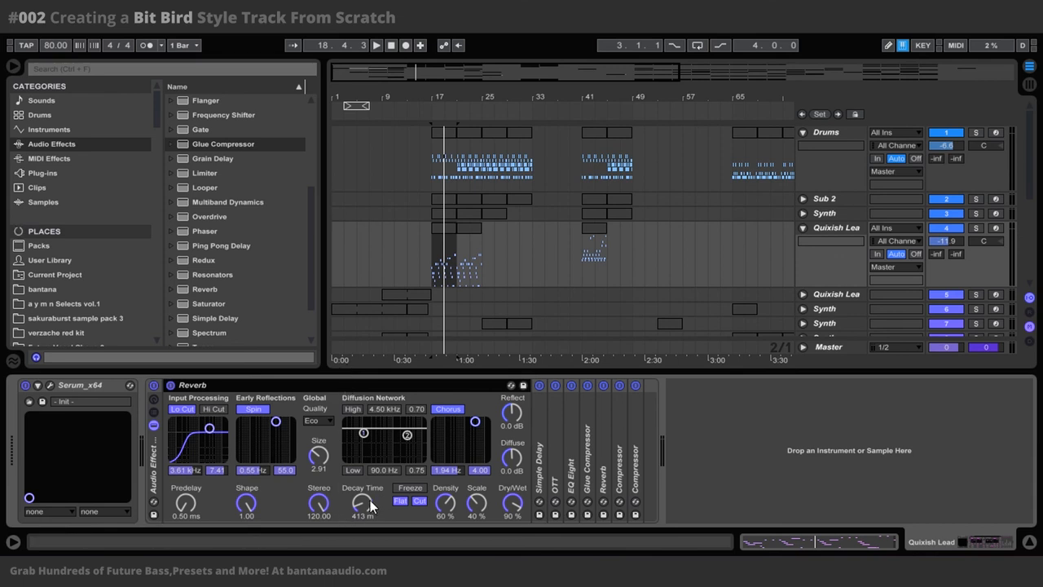
{"action": "mouse_move", "coordinate": [399, 515]}
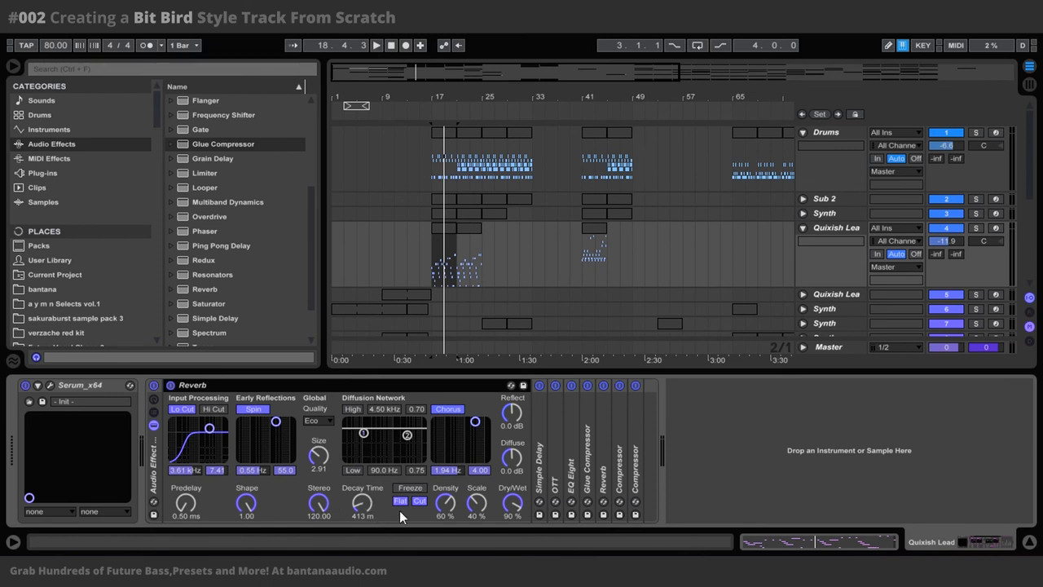
{"action": "mouse_move", "coordinate": [547, 403]}
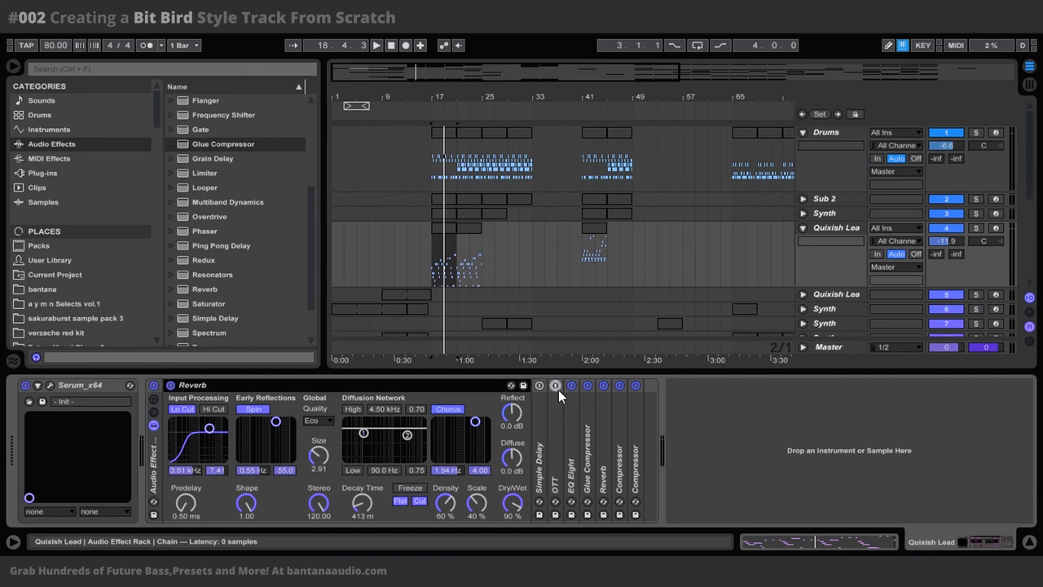
{"action": "left_click", "coordinate": [620, 386]}
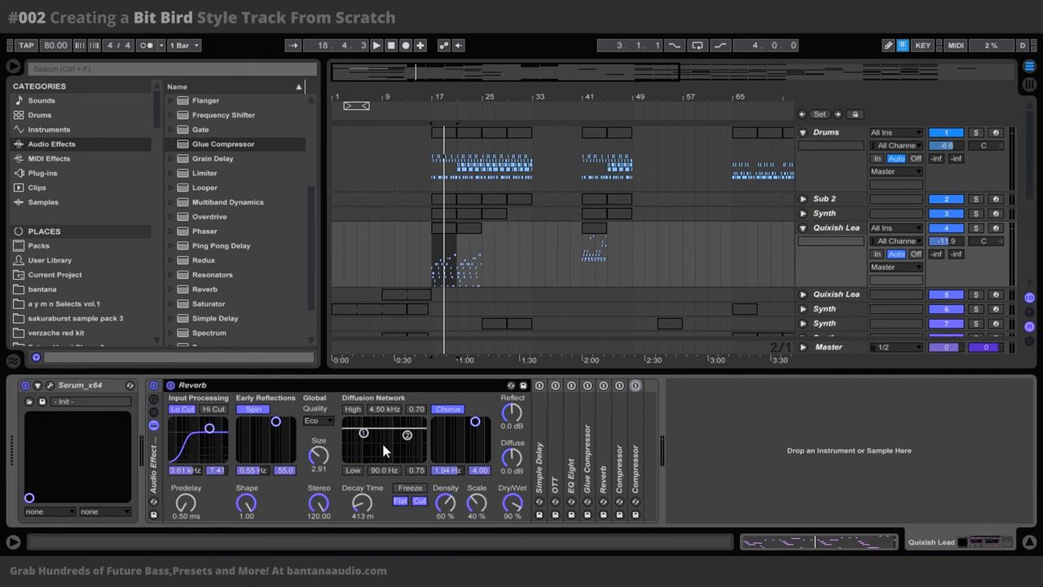
{"action": "left_click", "coordinate": [375, 45]}
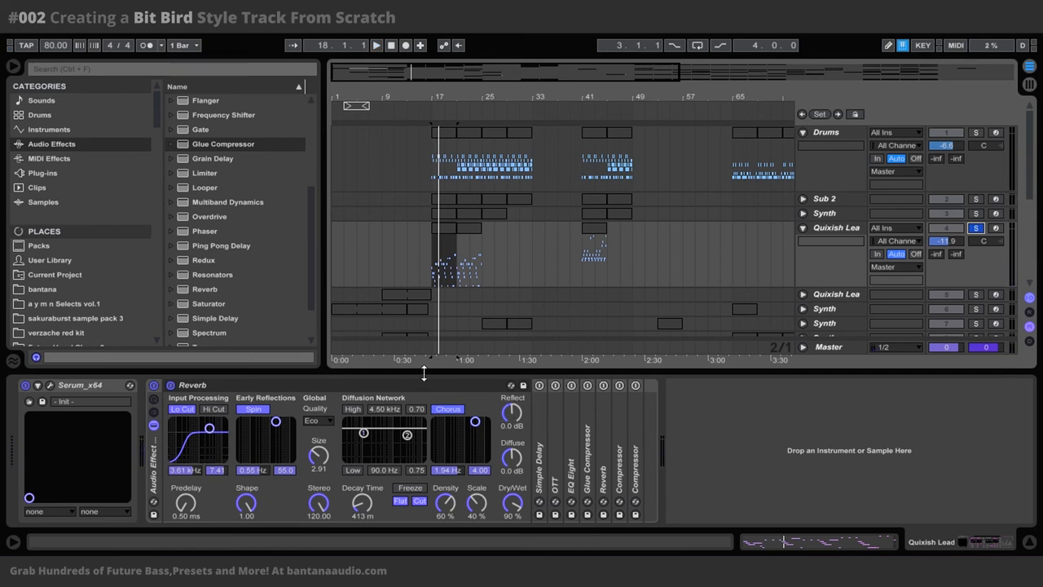
Open the lead clip at bar 17 to view its melody notes and pitch-bend envelope.
{"action": "left_click", "coordinate": [513, 224]}
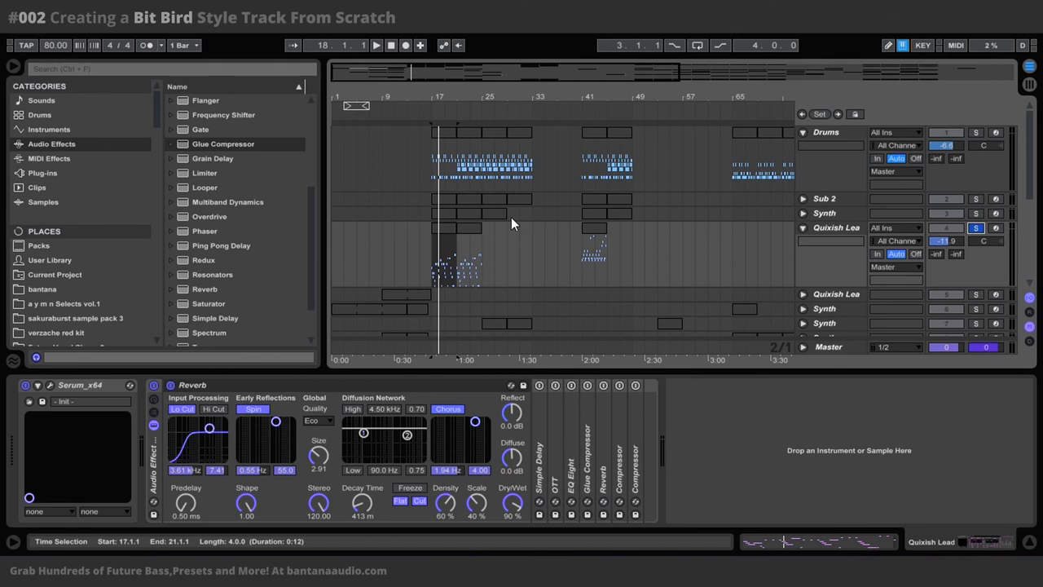
{"action": "mouse_move", "coordinate": [432, 235]}
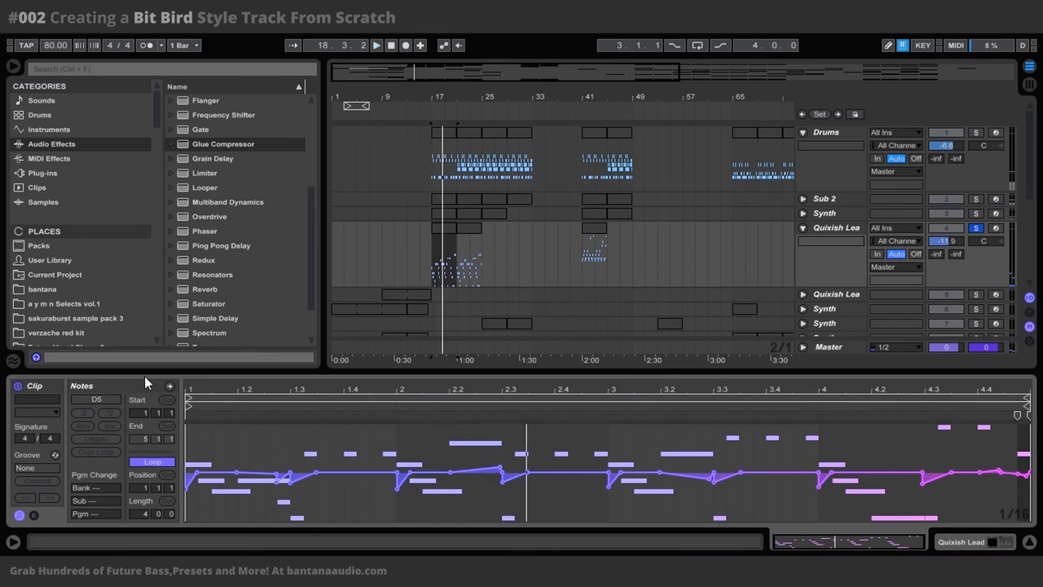
{"action": "left_click", "coordinate": [169, 386]}
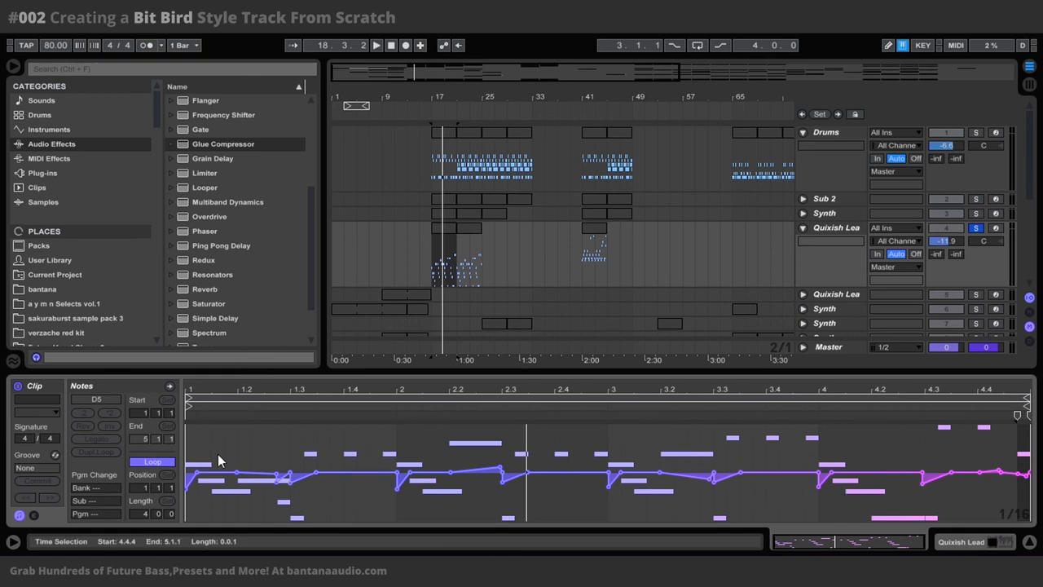
{"action": "mouse_move", "coordinate": [218, 450]}
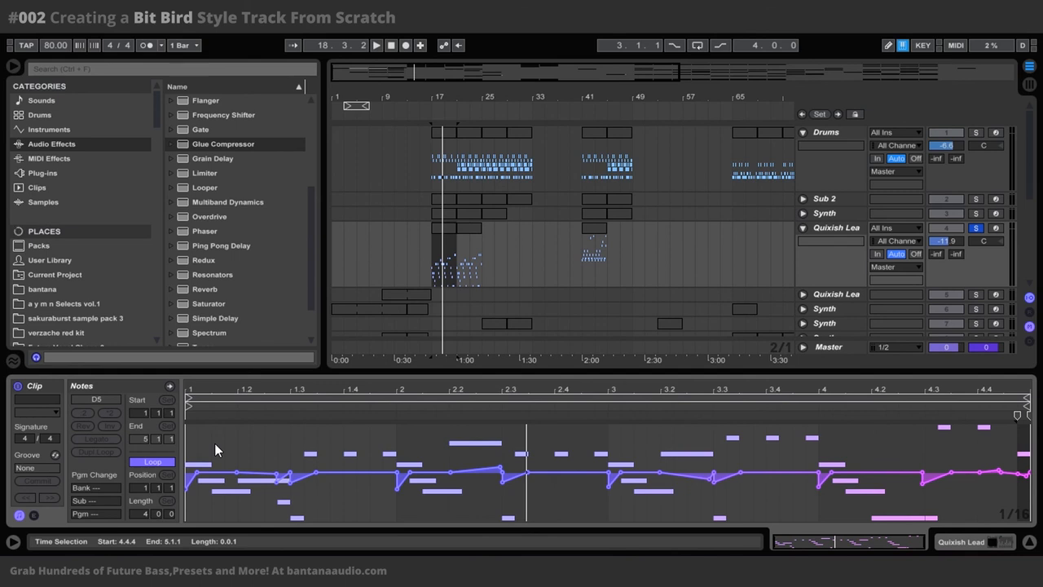
{"action": "mouse_move", "coordinate": [350, 454]}
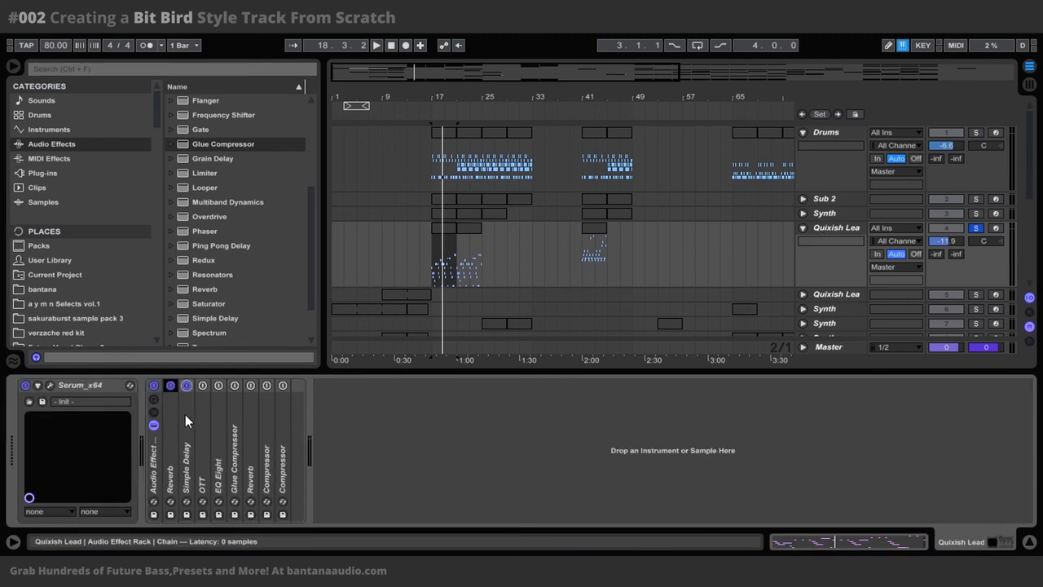
Unfold the Simple Delay (1 ms / 19.7 ms) and switch it back on.
{"action": "left_click", "coordinate": [186, 385]}
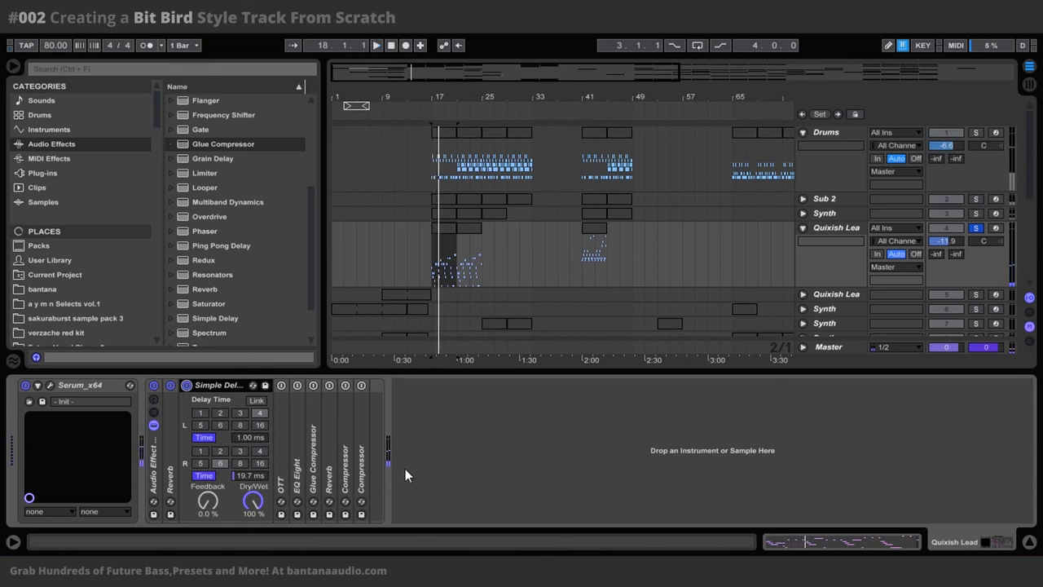
{"action": "mouse_move", "coordinate": [414, 446]}
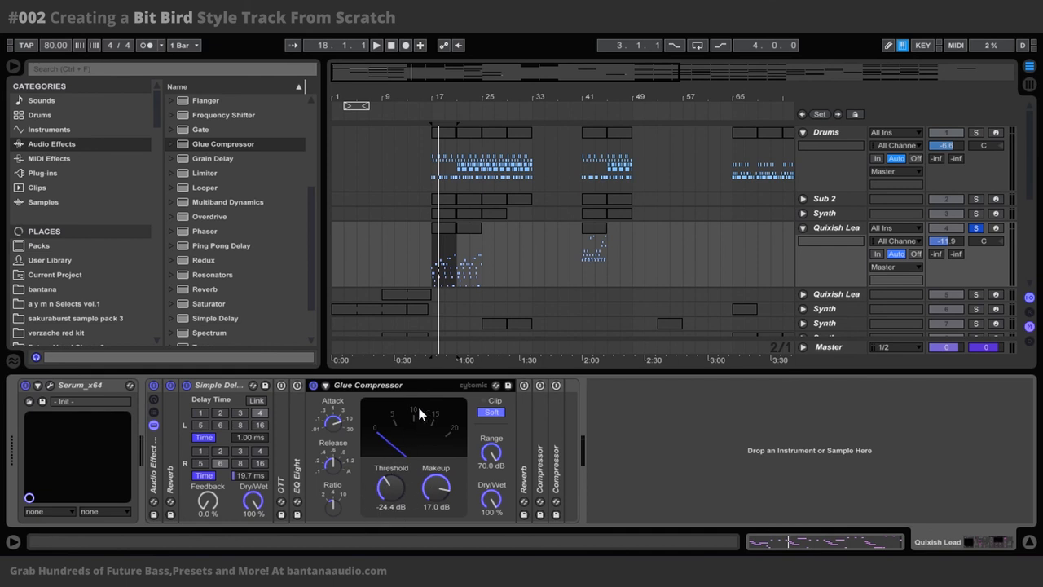
{"action": "mouse_move", "coordinate": [410, 426]}
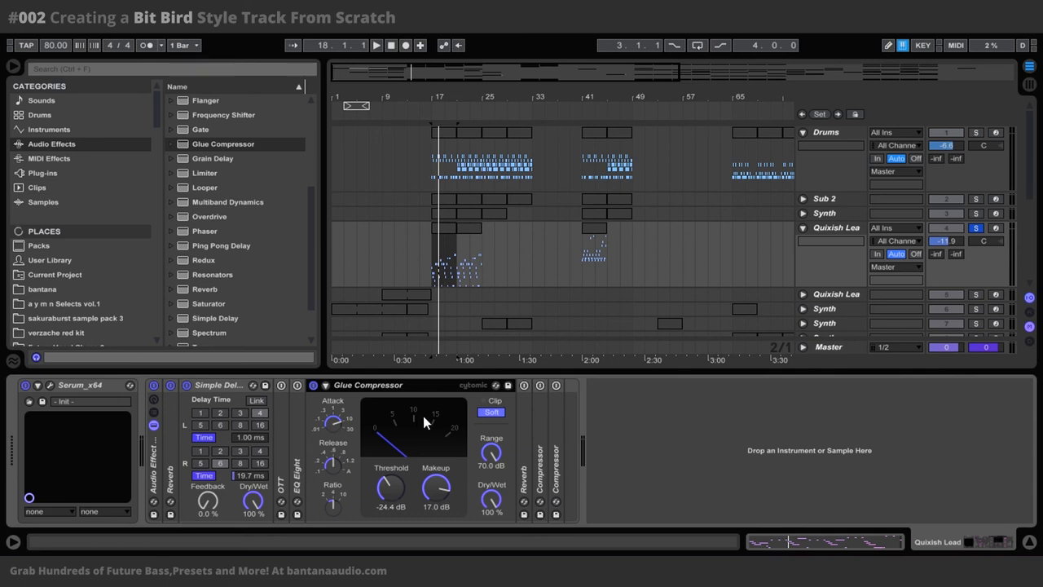
{"action": "mouse_move", "coordinate": [222, 415]}
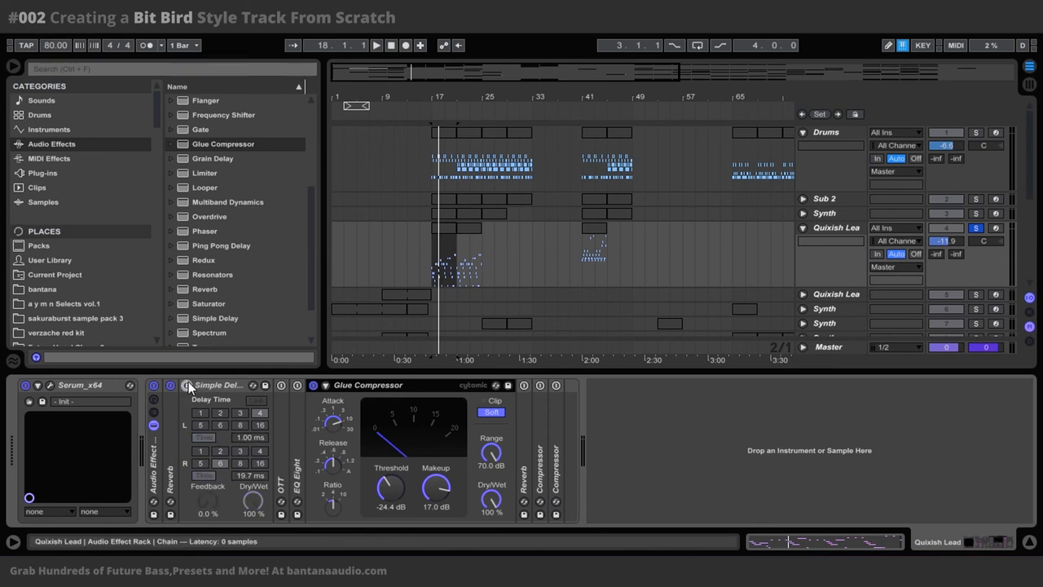
{"action": "left_click", "coordinate": [375, 45]}
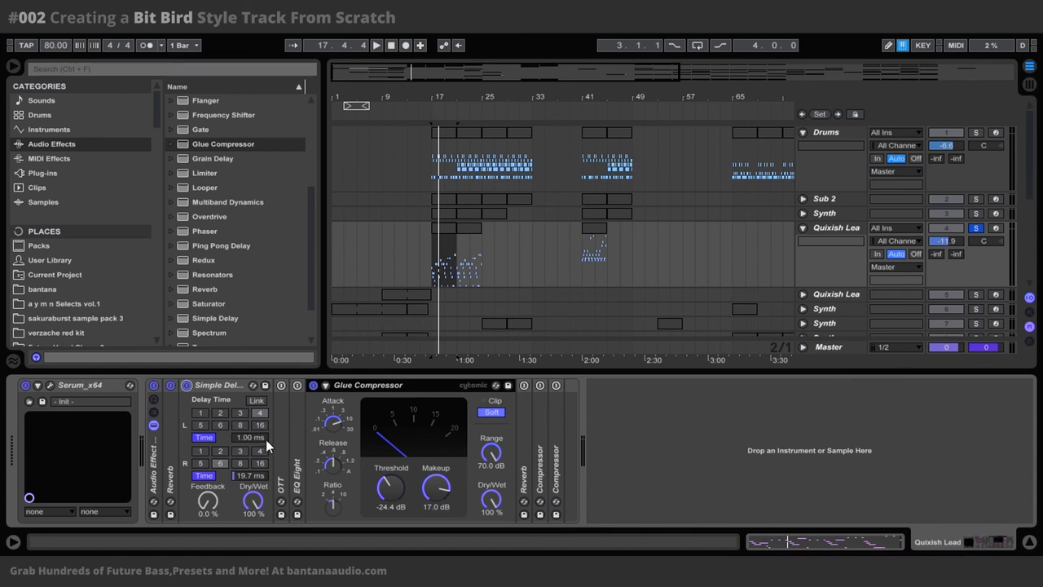
{"action": "mouse_move", "coordinate": [249, 442]}
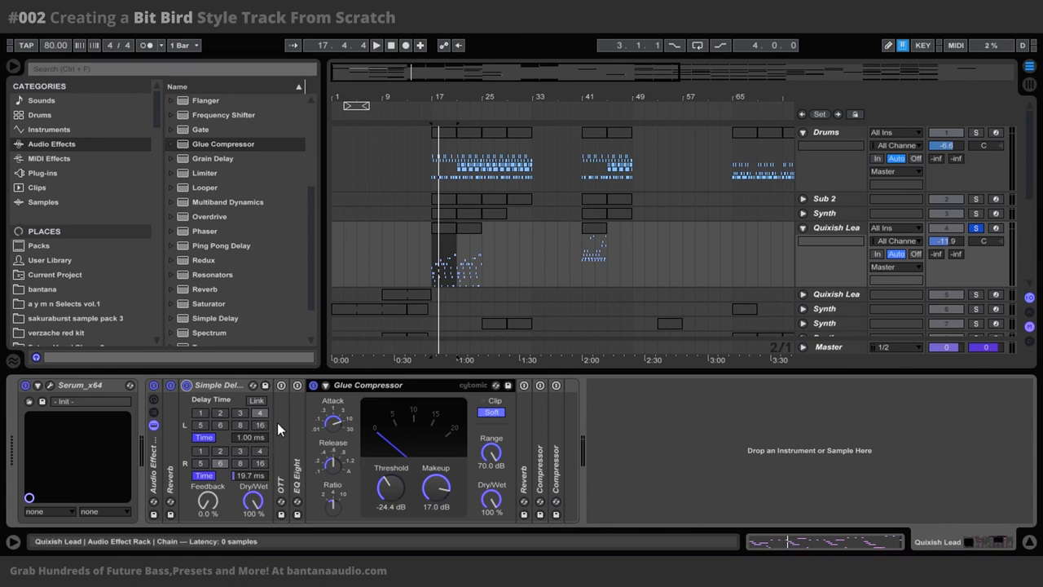
{"action": "mouse_move", "coordinate": [283, 396]}
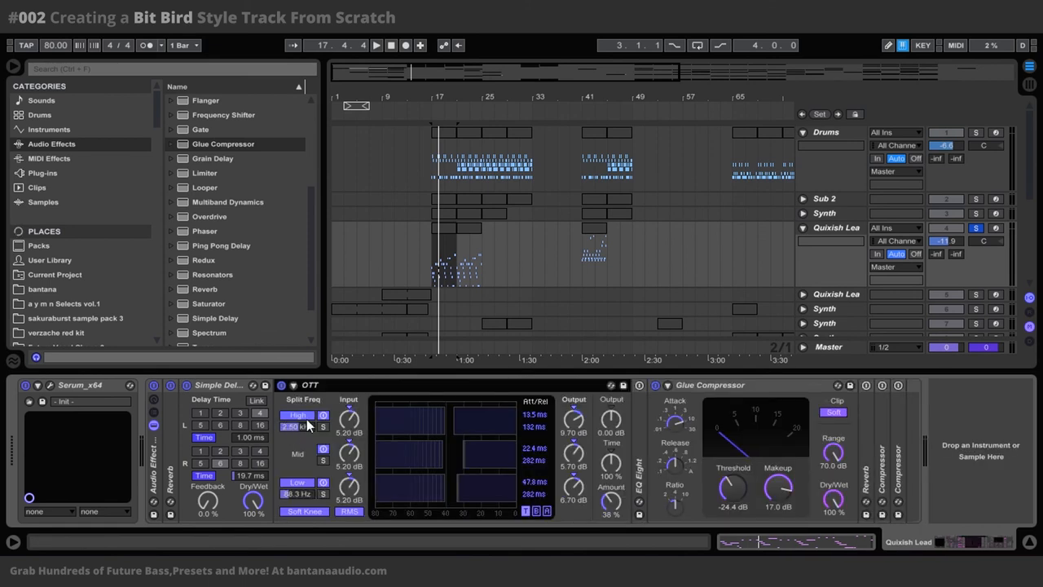
{"action": "mouse_move", "coordinate": [613, 503]}
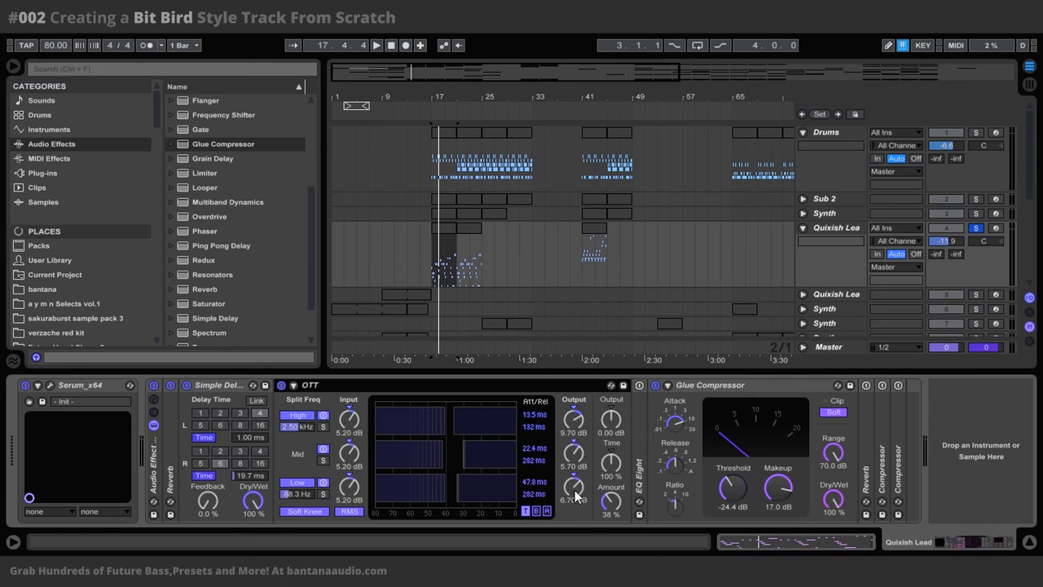
{"action": "mouse_move", "coordinate": [581, 501]}
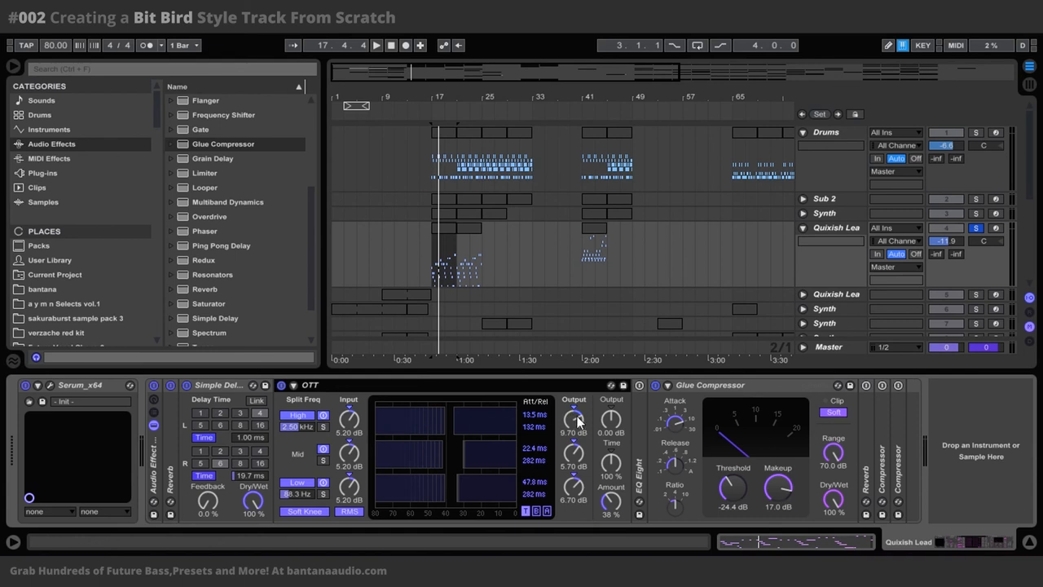
{"action": "mouse_move", "coordinate": [576, 422]}
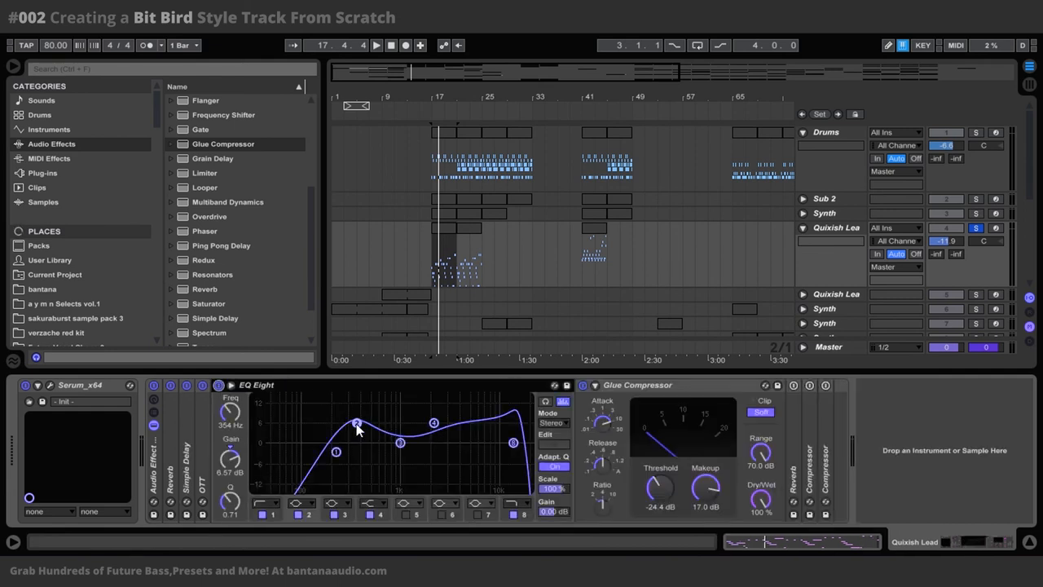
{"action": "left_click", "coordinate": [376, 45]}
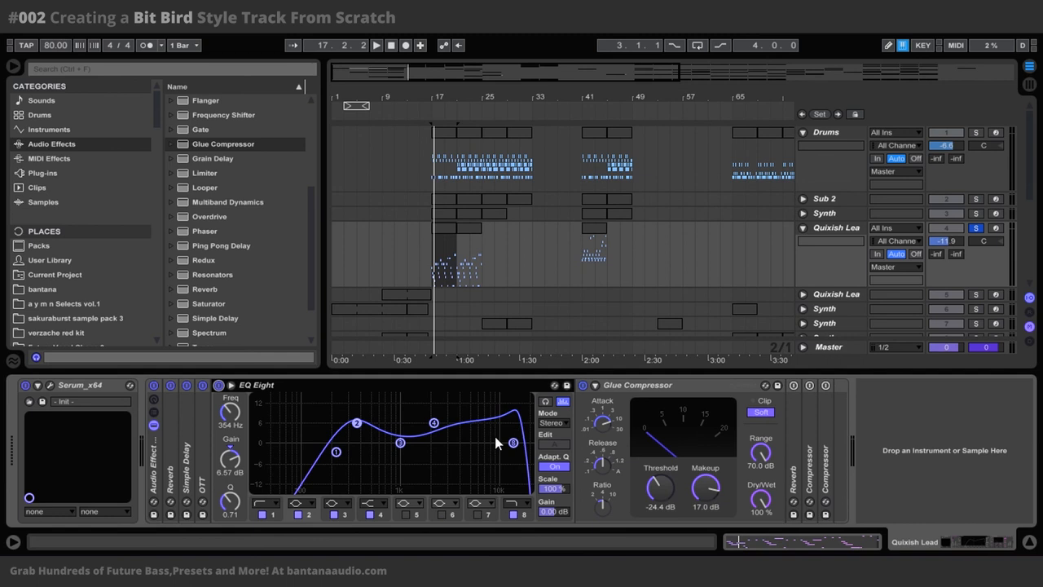
{"action": "mouse_move", "coordinate": [493, 426]}
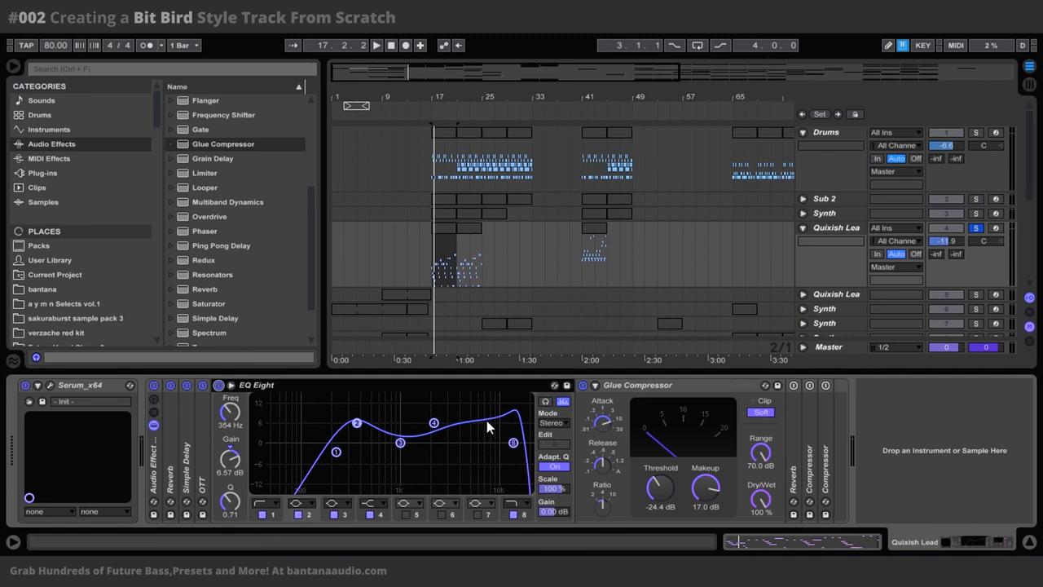
{"action": "mouse_move", "coordinate": [497, 411]}
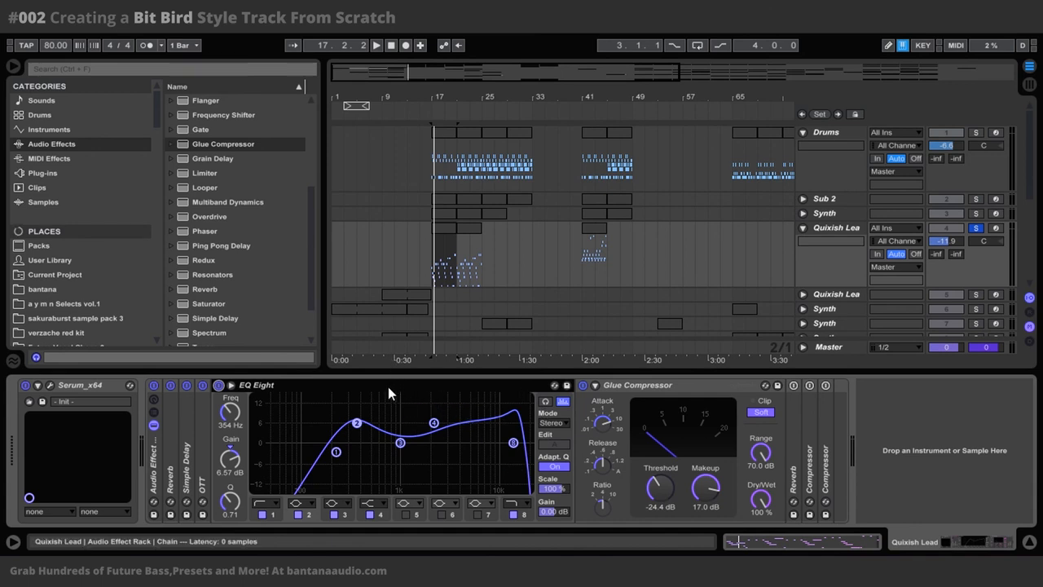
{"action": "left_click", "coordinate": [230, 385]}
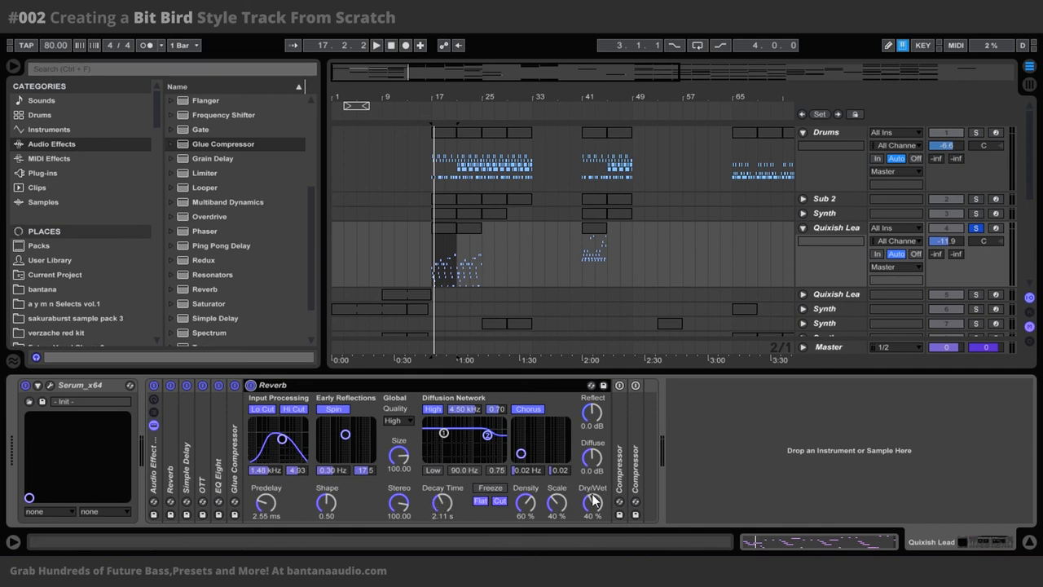
{"action": "mouse_move", "coordinate": [587, 504]}
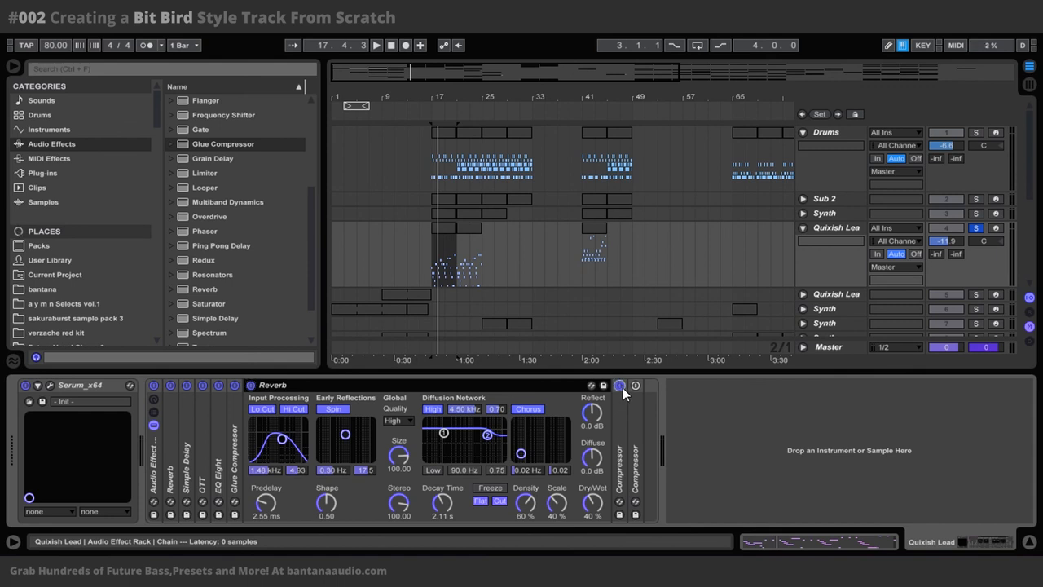
Unfold the sidechain compressor after the Reverb in the Quixish Lead chain.
{"action": "left_click", "coordinate": [619, 385]}
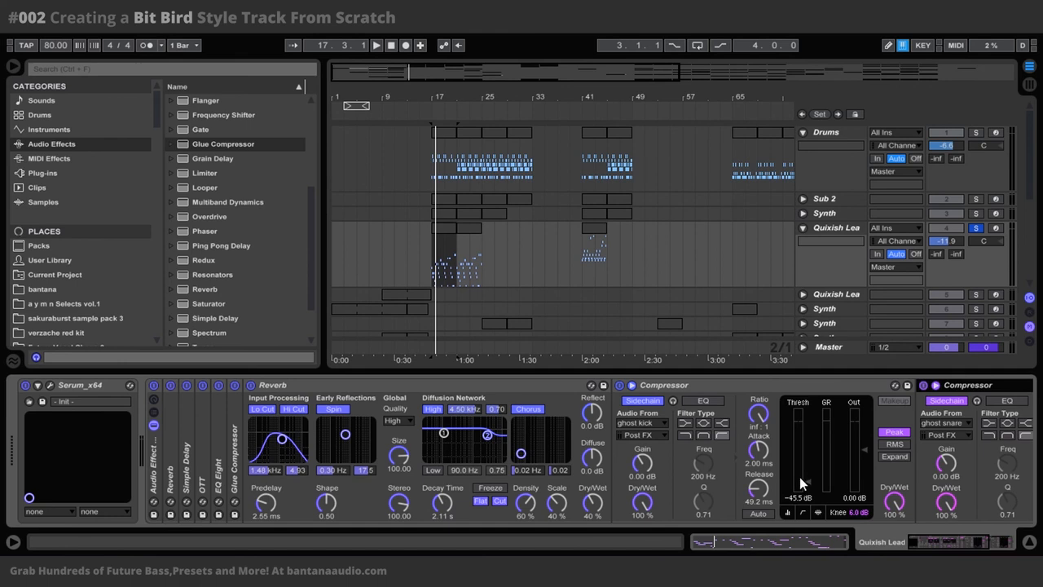
{"action": "mouse_move", "coordinate": [764, 500]}
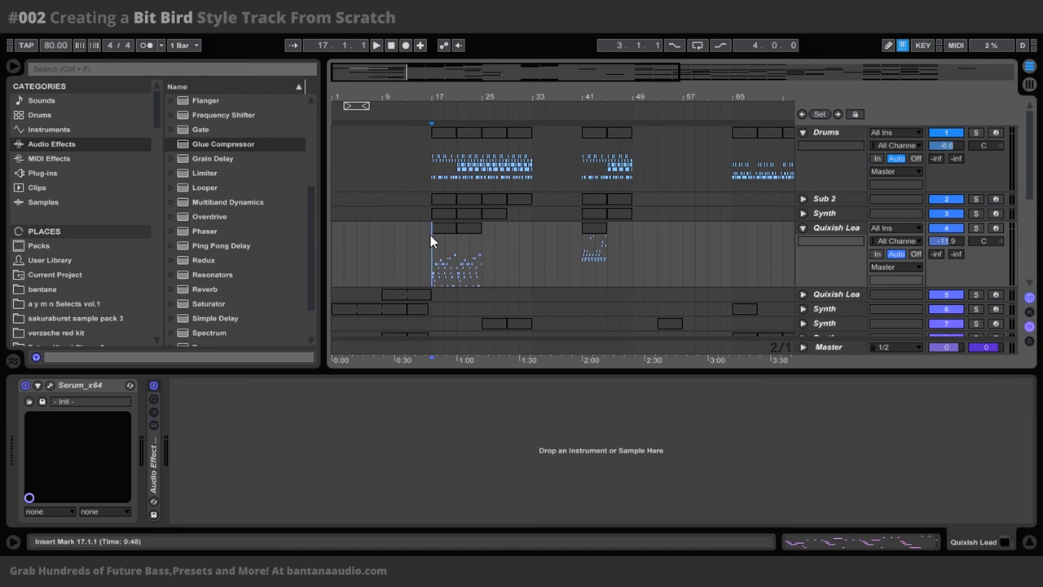
{"action": "mouse_move", "coordinate": [538, 157]}
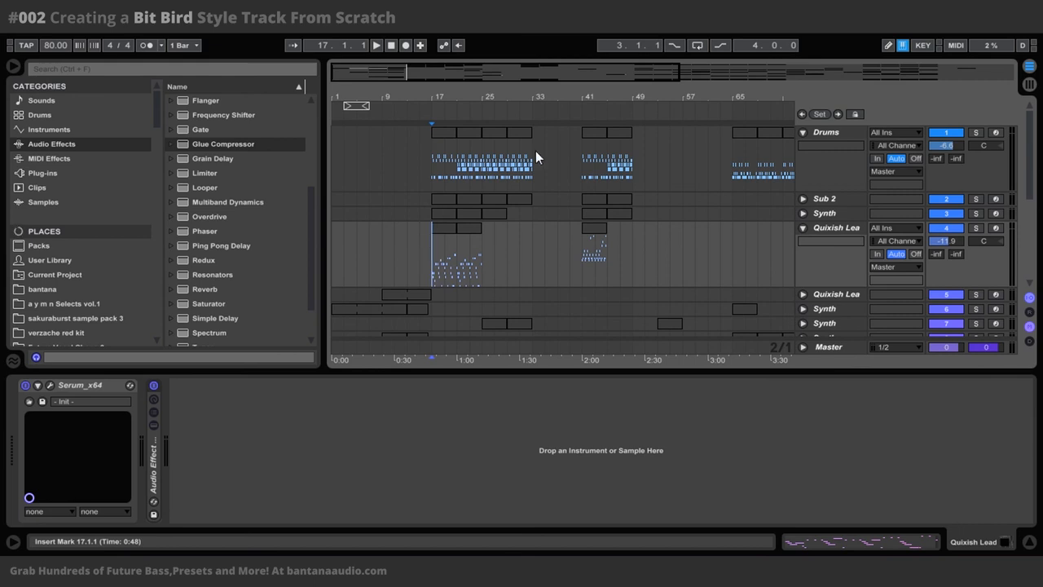